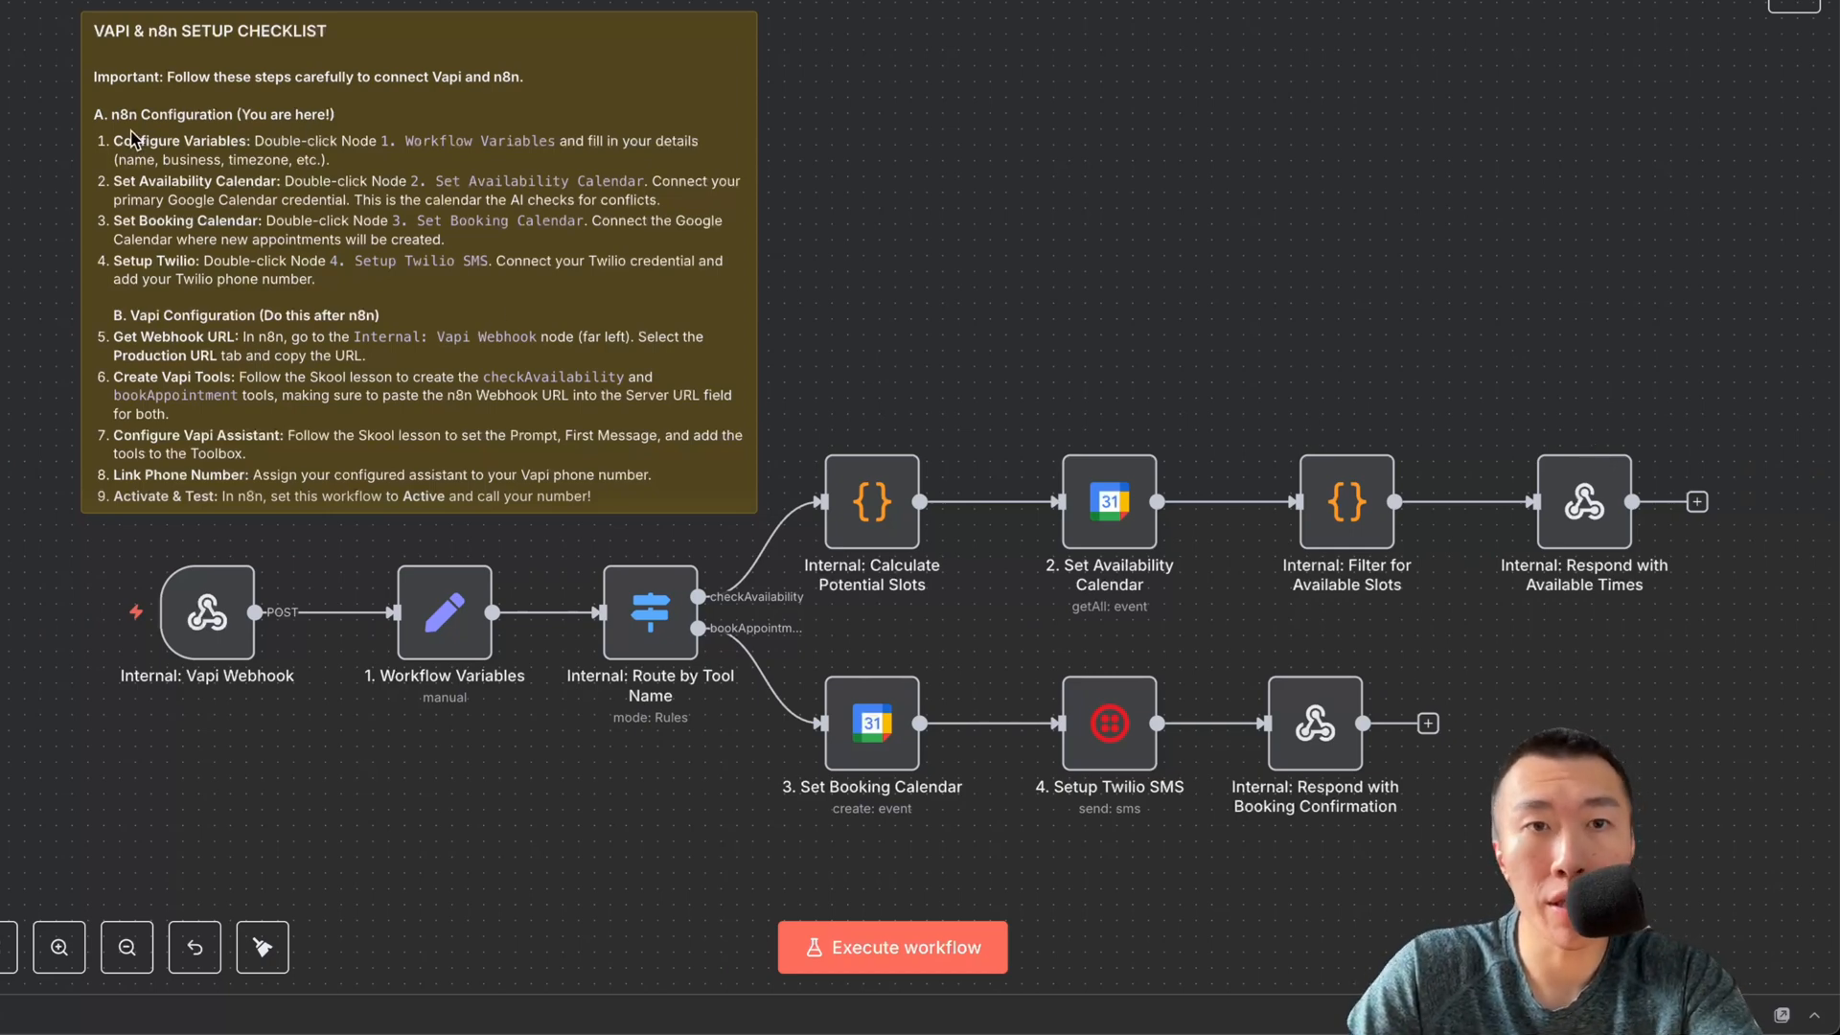
pyautogui.moveTo(150, 320)
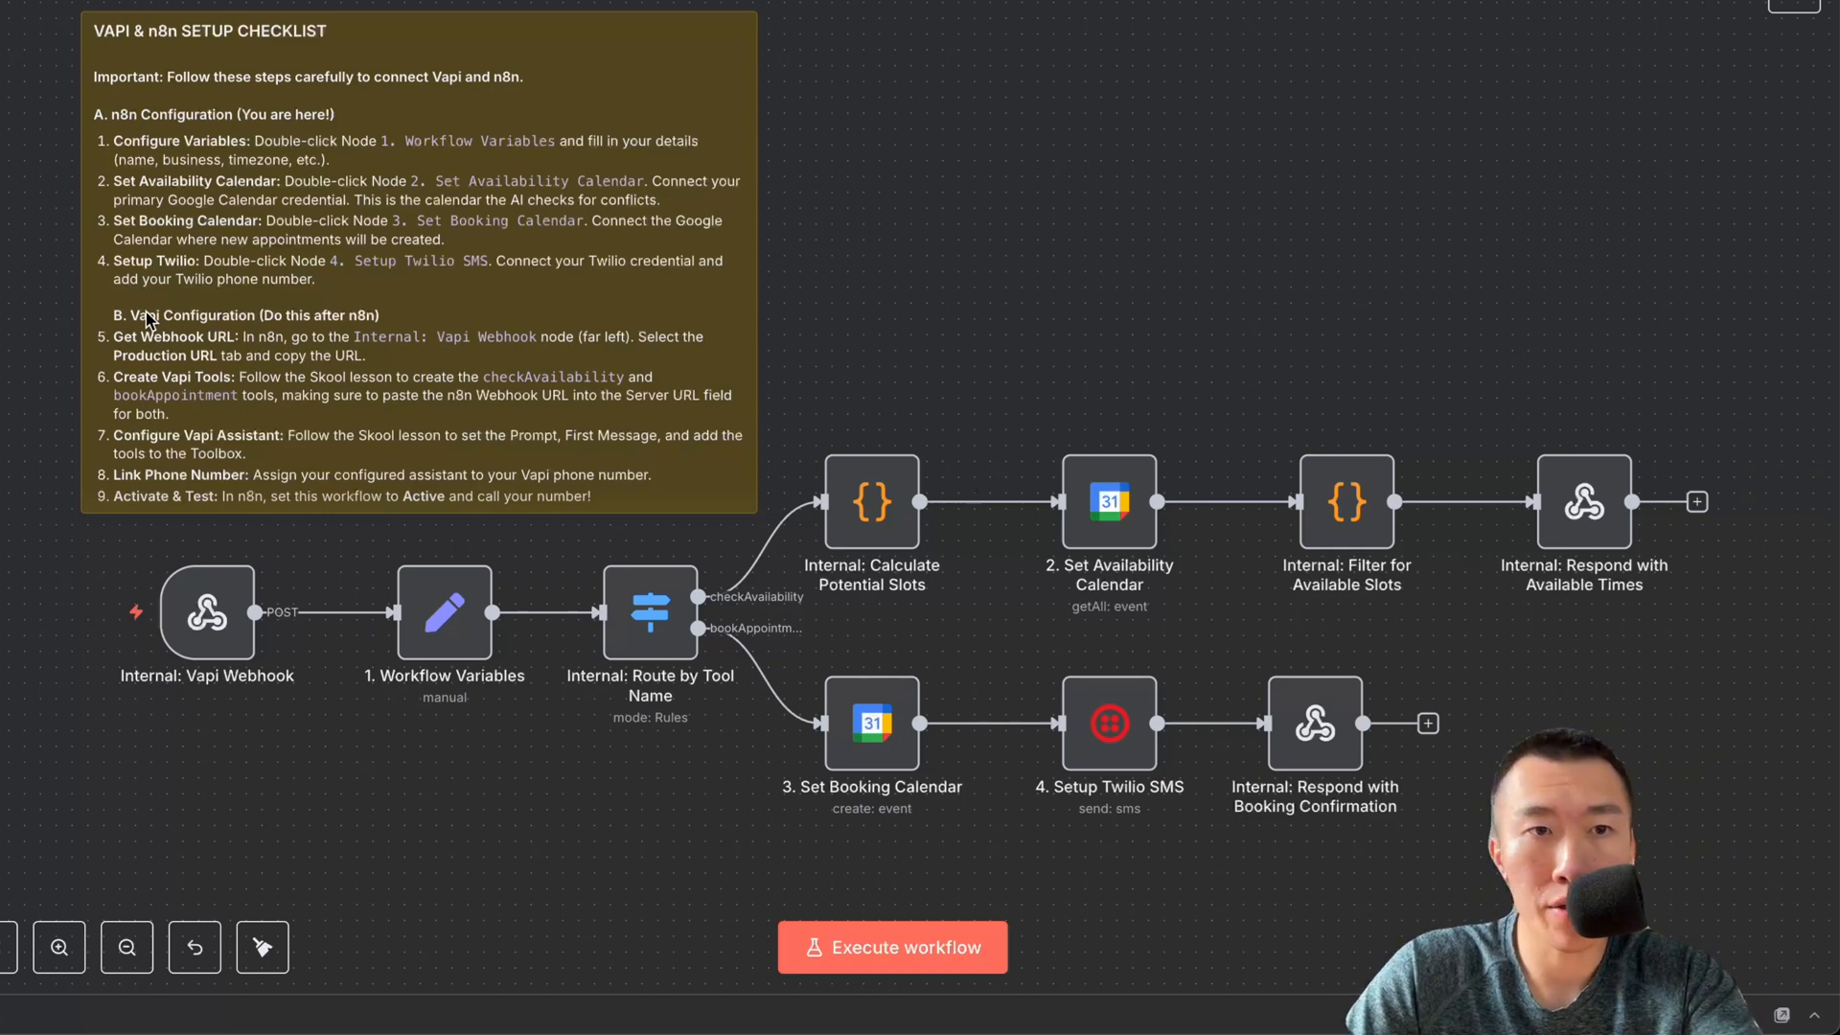
pyautogui.moveTo(272, 577)
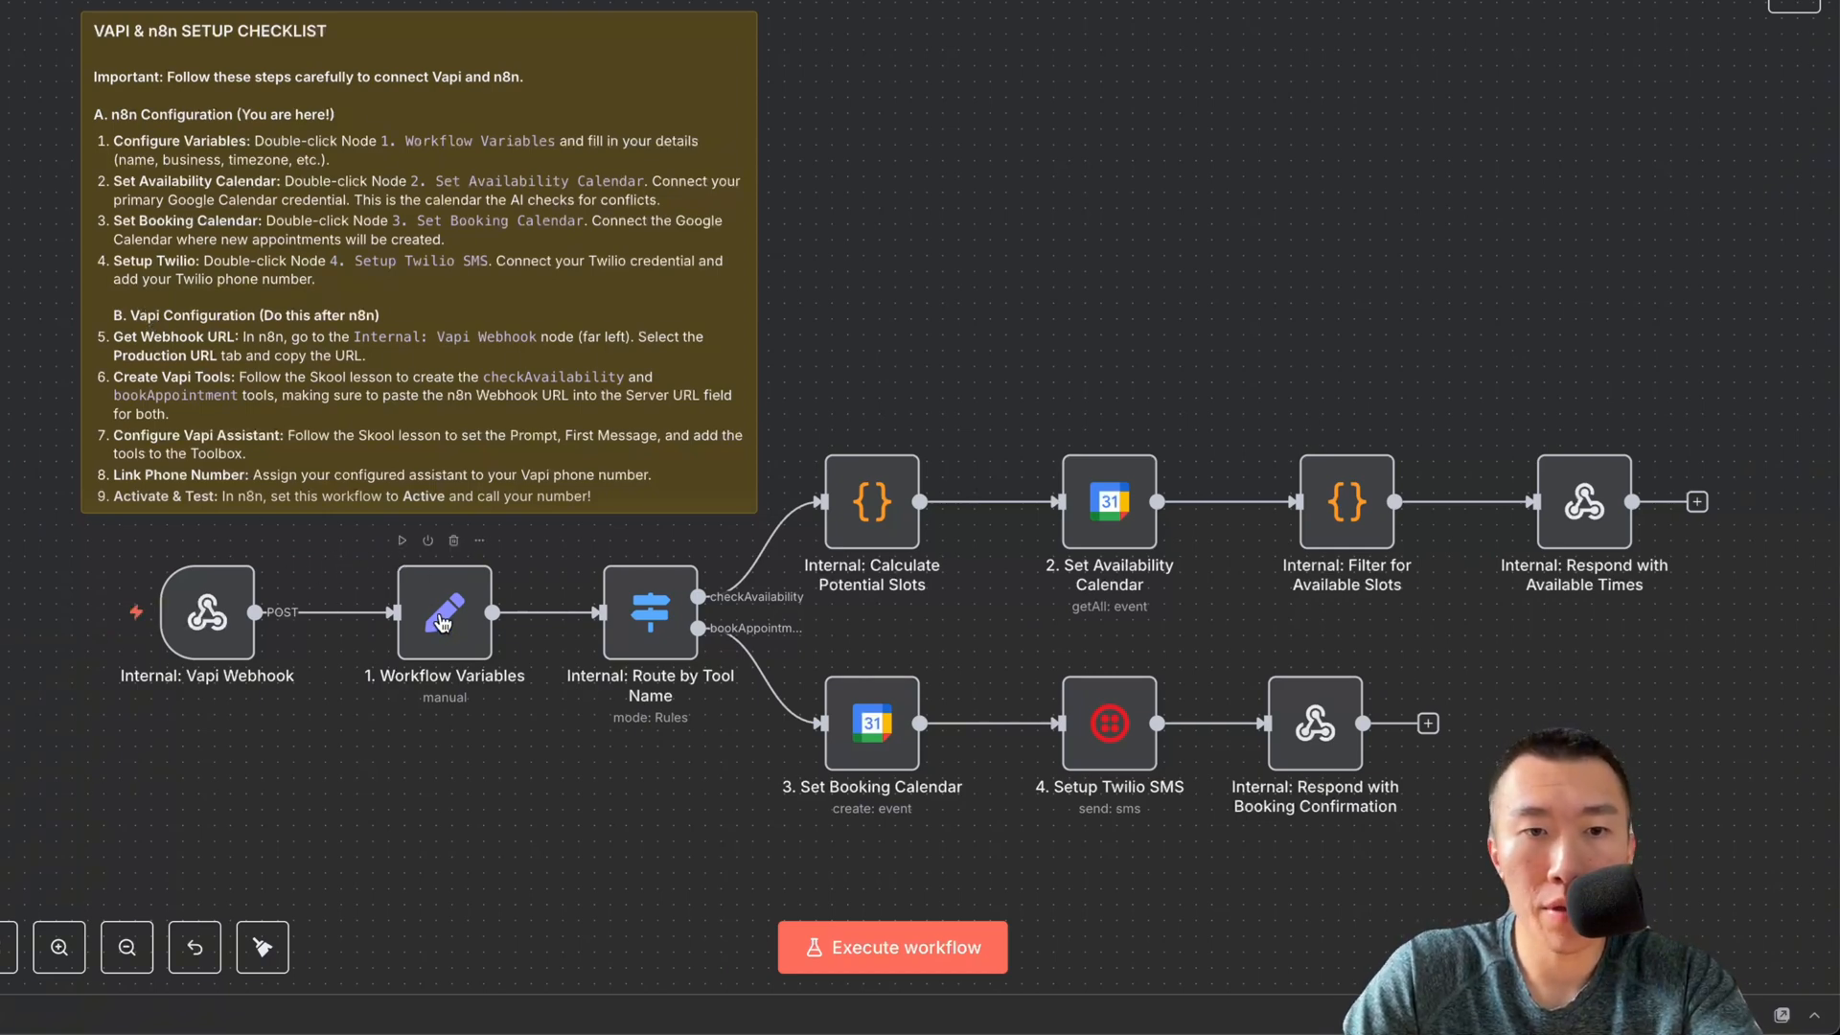
pyautogui.moveTo(344, 172)
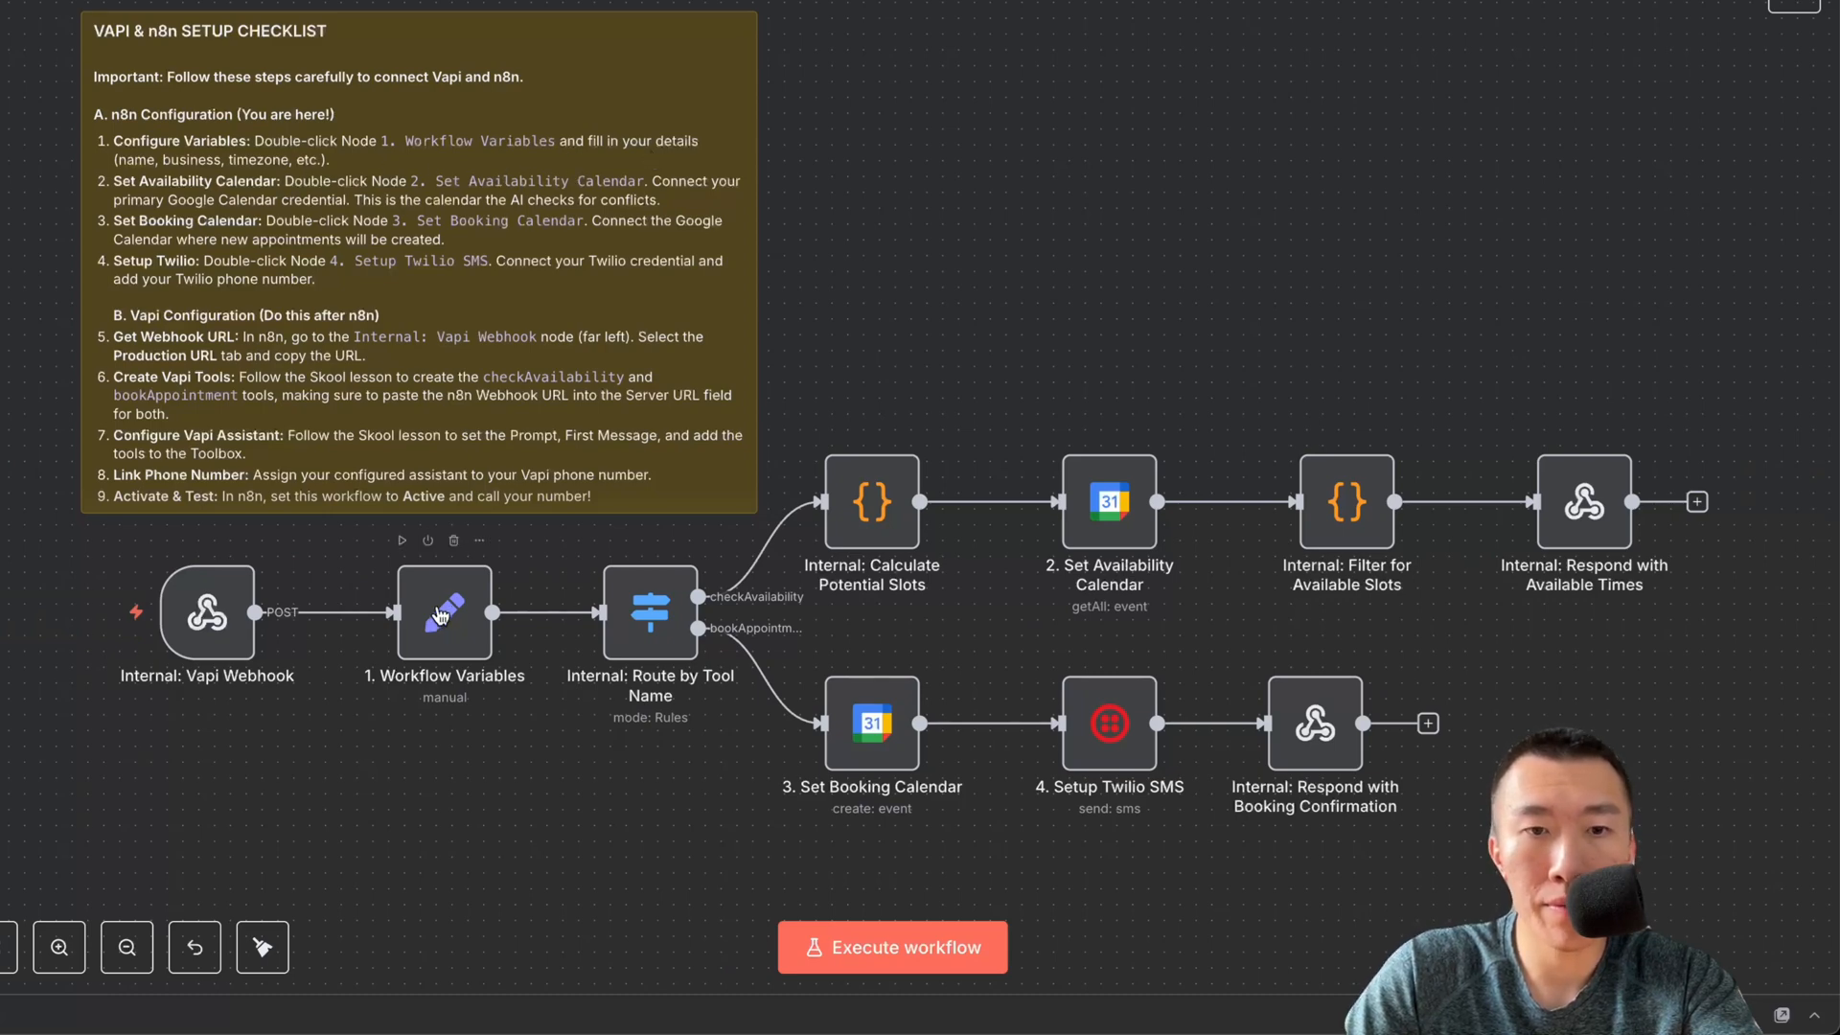
# - Start a new Google Calendar credential from the Set Availability Calendar node's credential dropdown
pyautogui.doubleClick(444, 611)
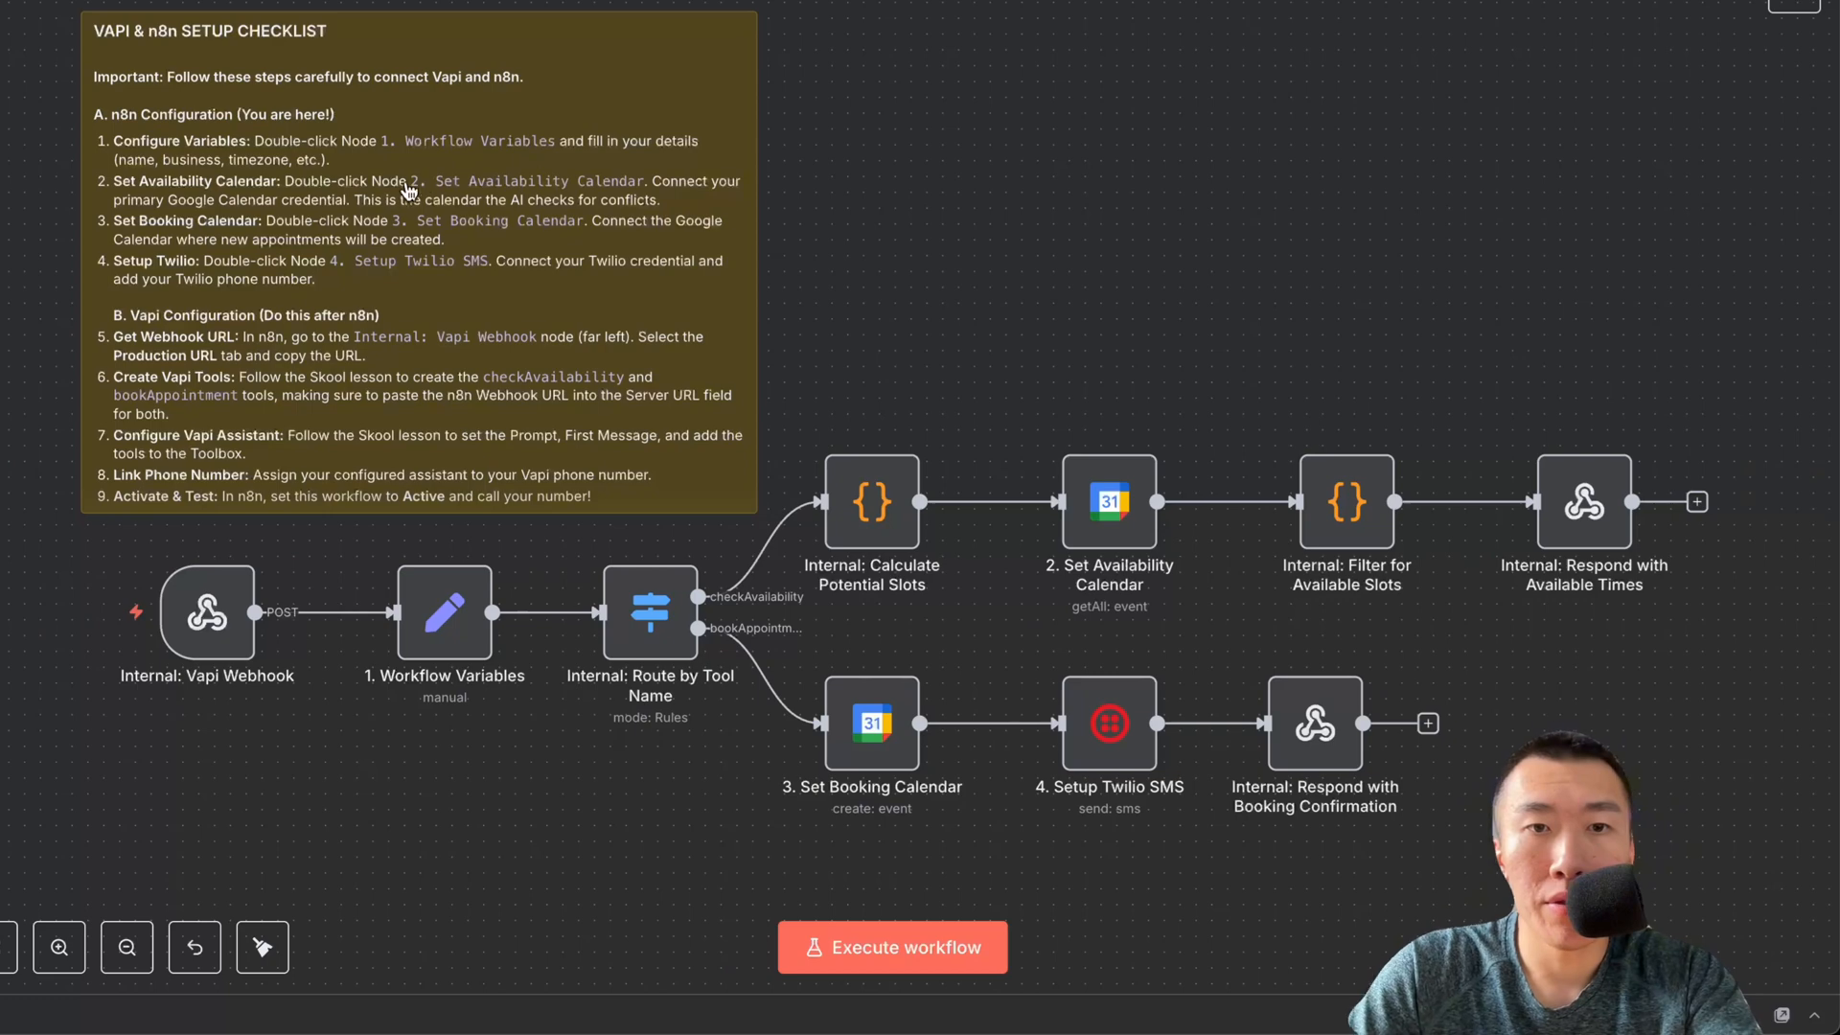
pyautogui.moveTo(534, 187)
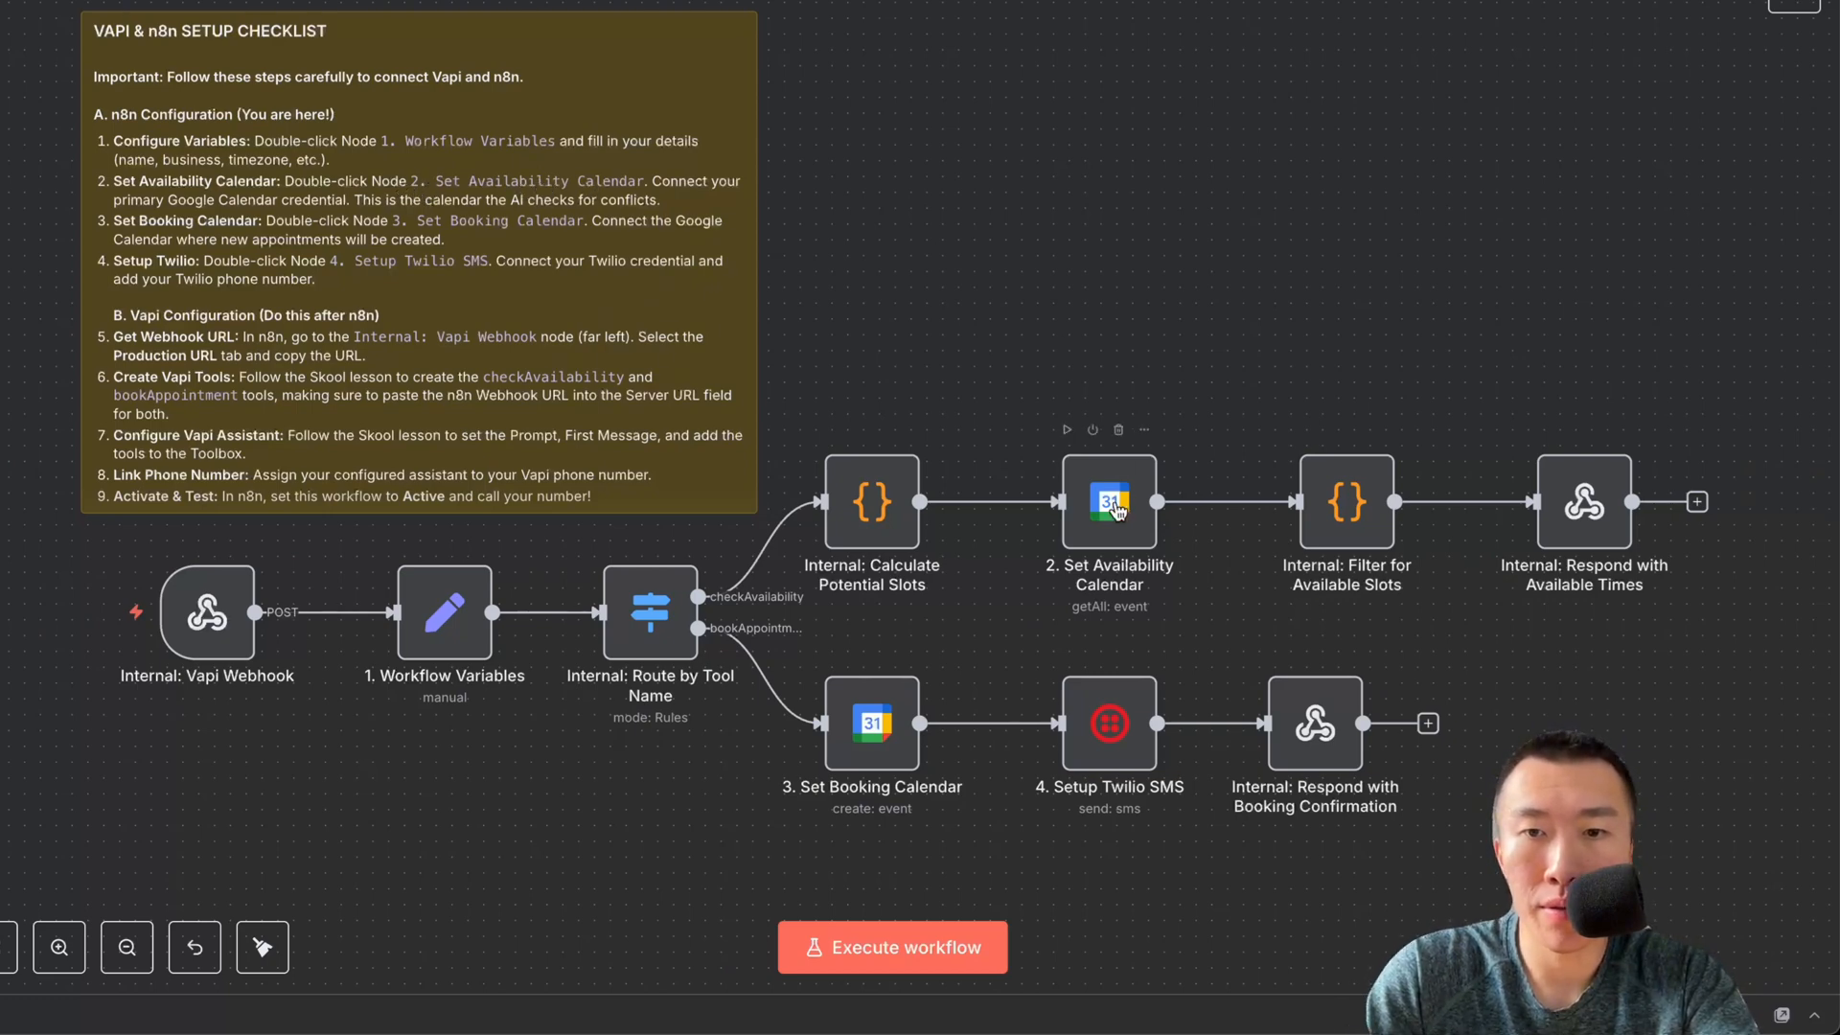
pyautogui.doubleClick(1108, 502)
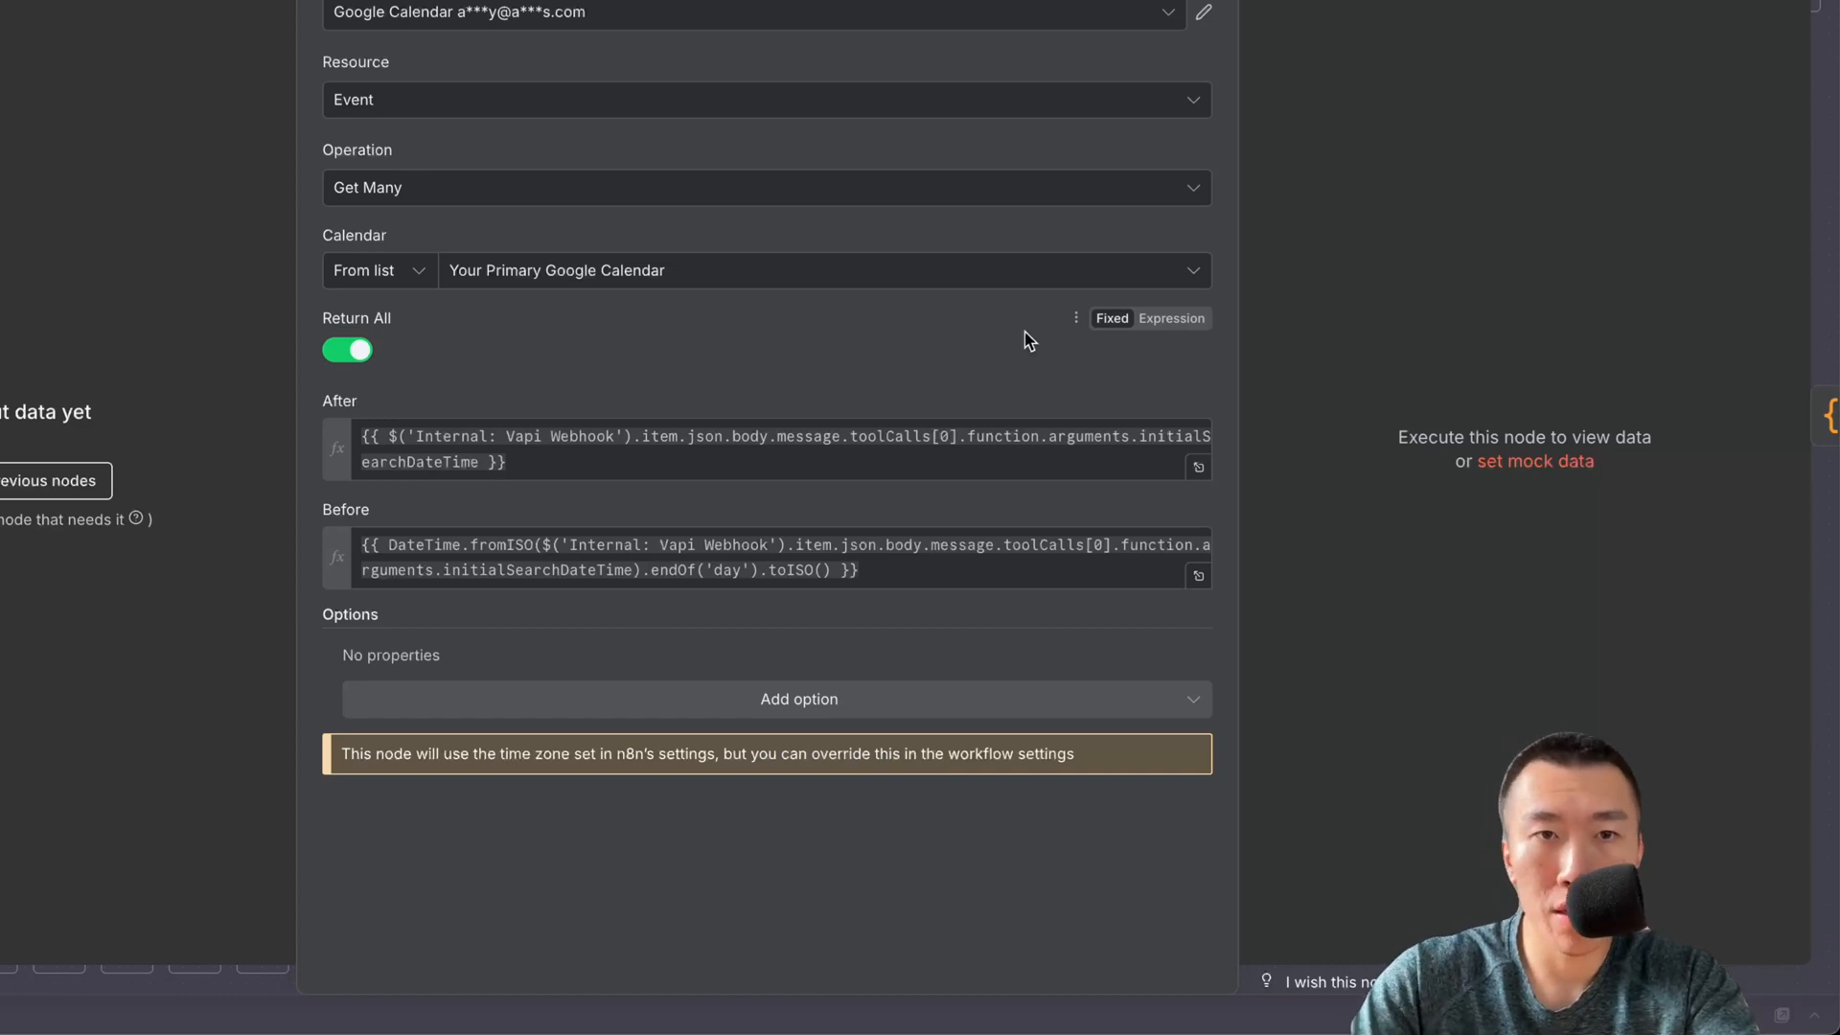
pyautogui.moveTo(900, 25)
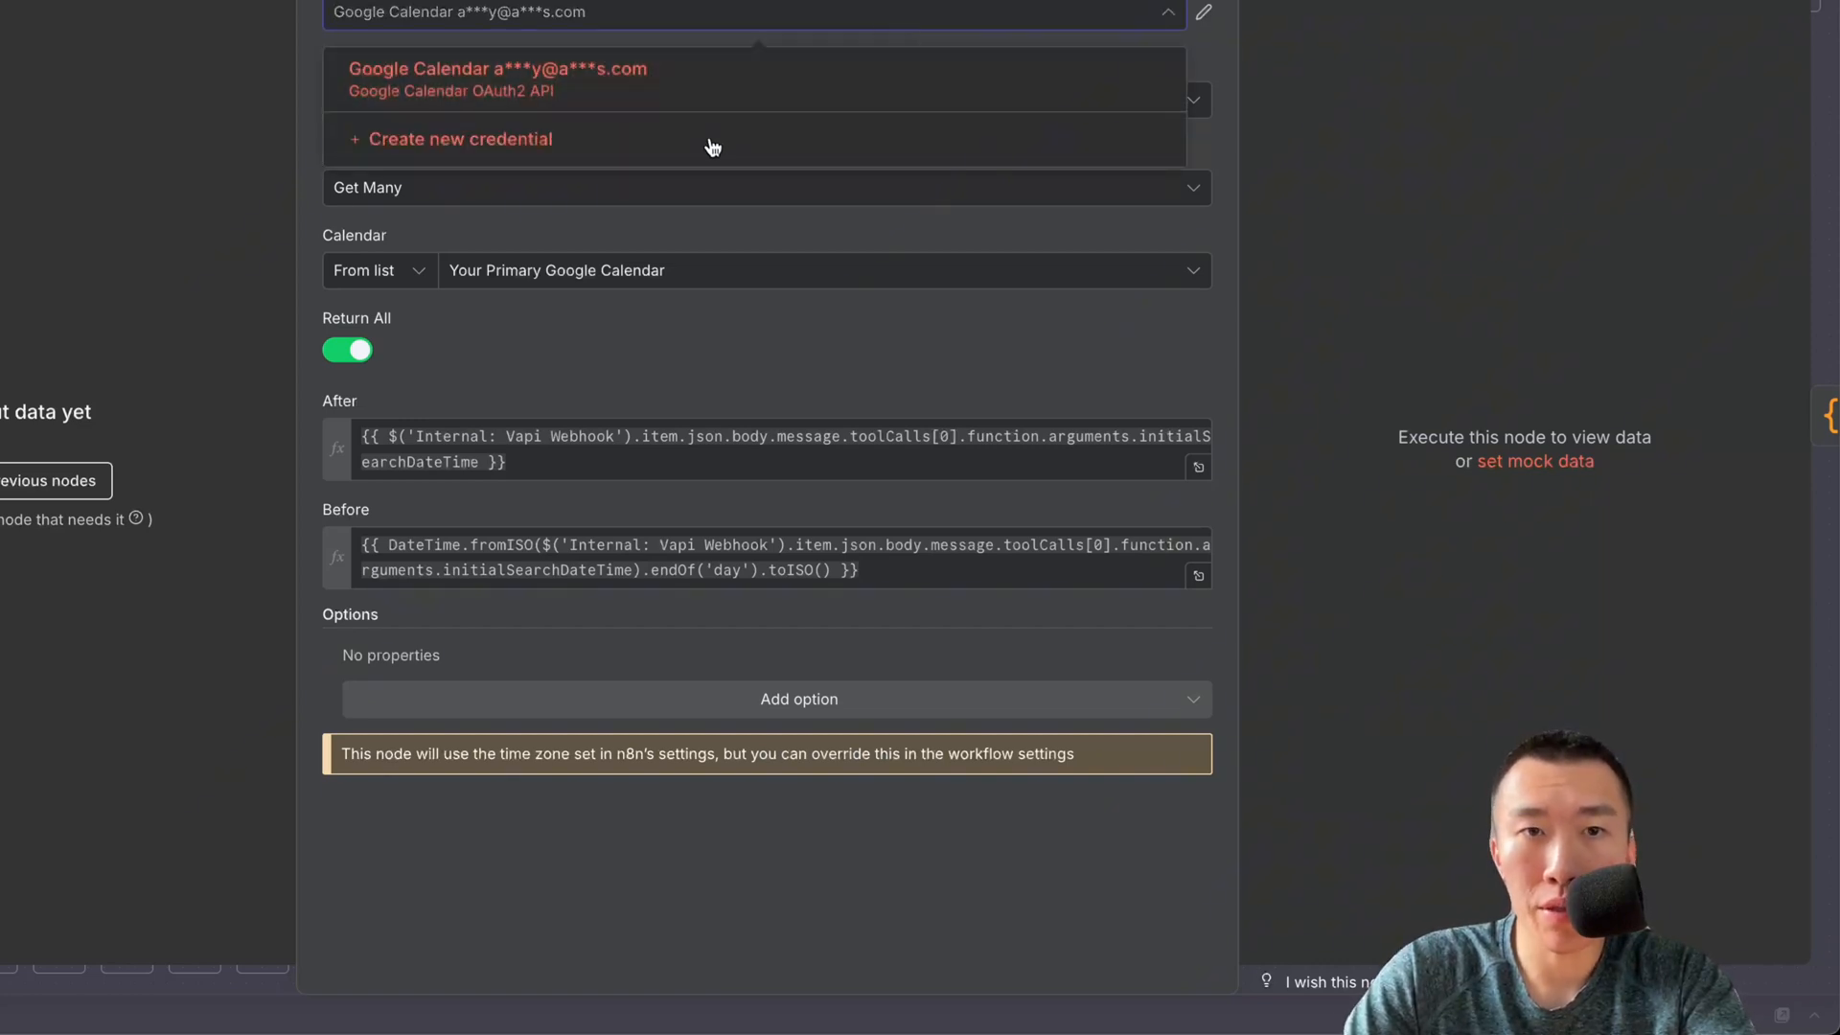
pyautogui.click(460, 138)
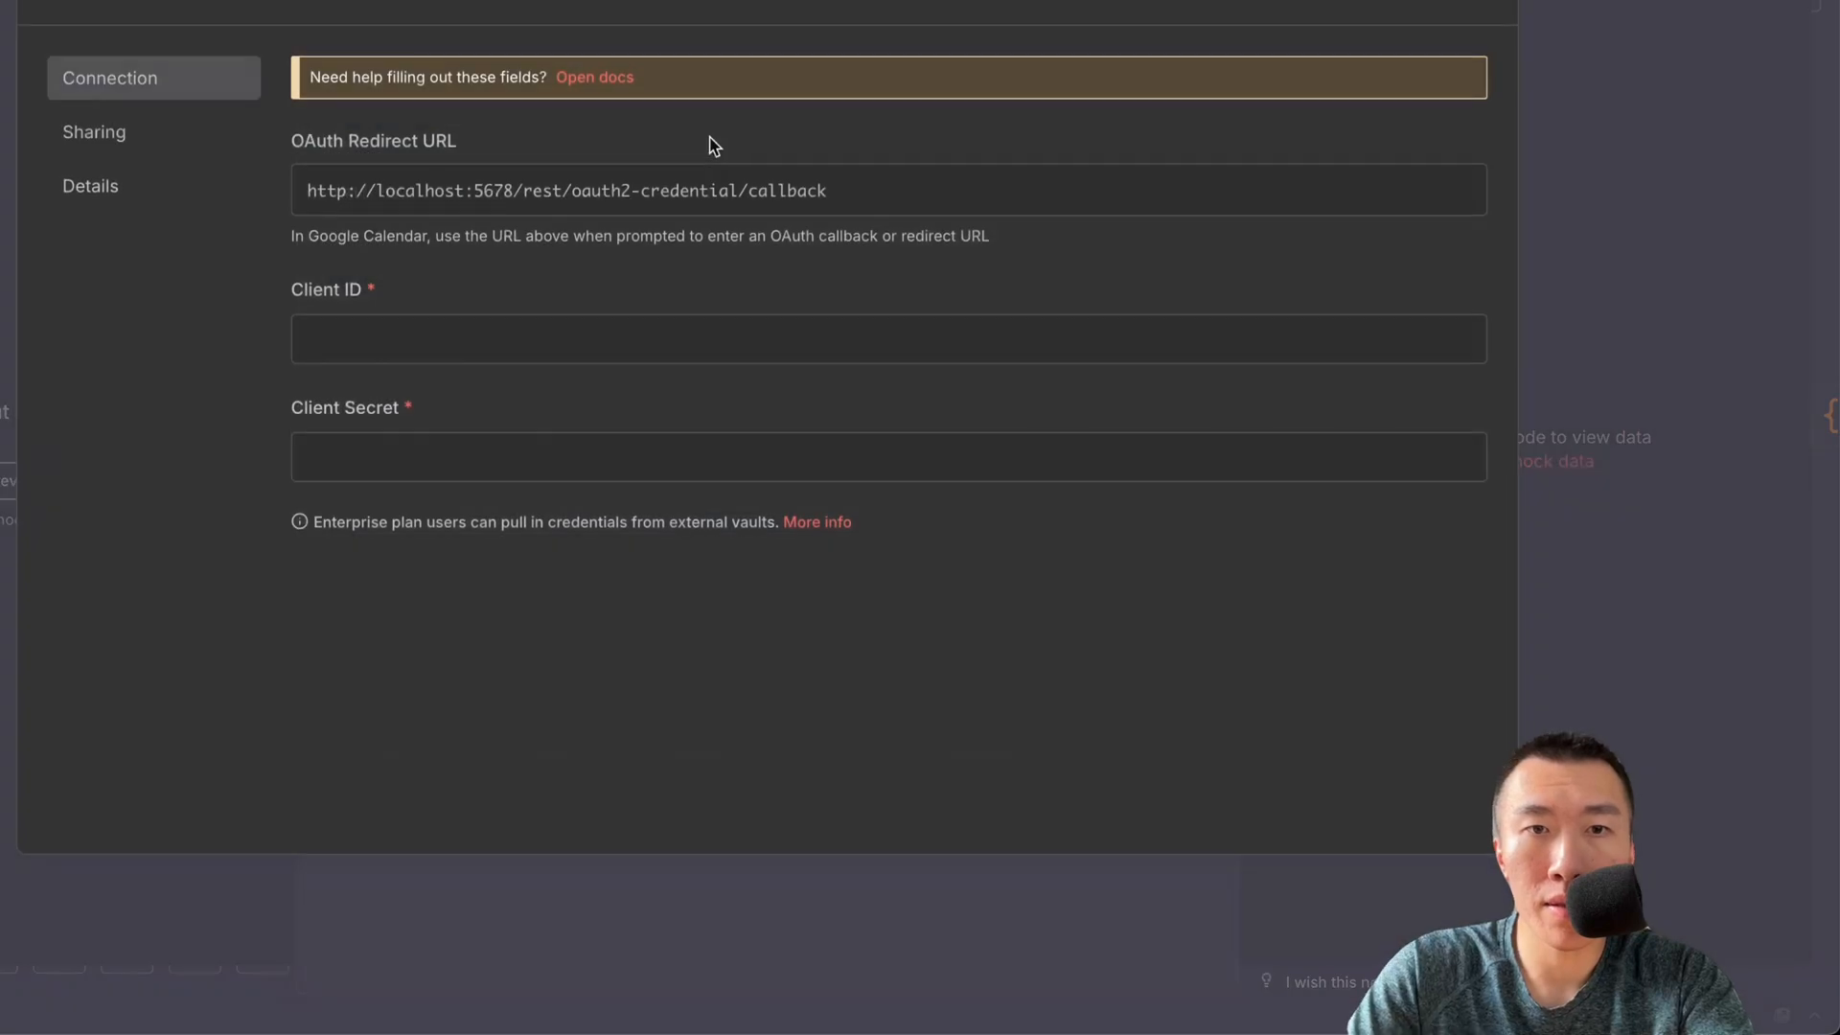
pyautogui.click(611, 340)
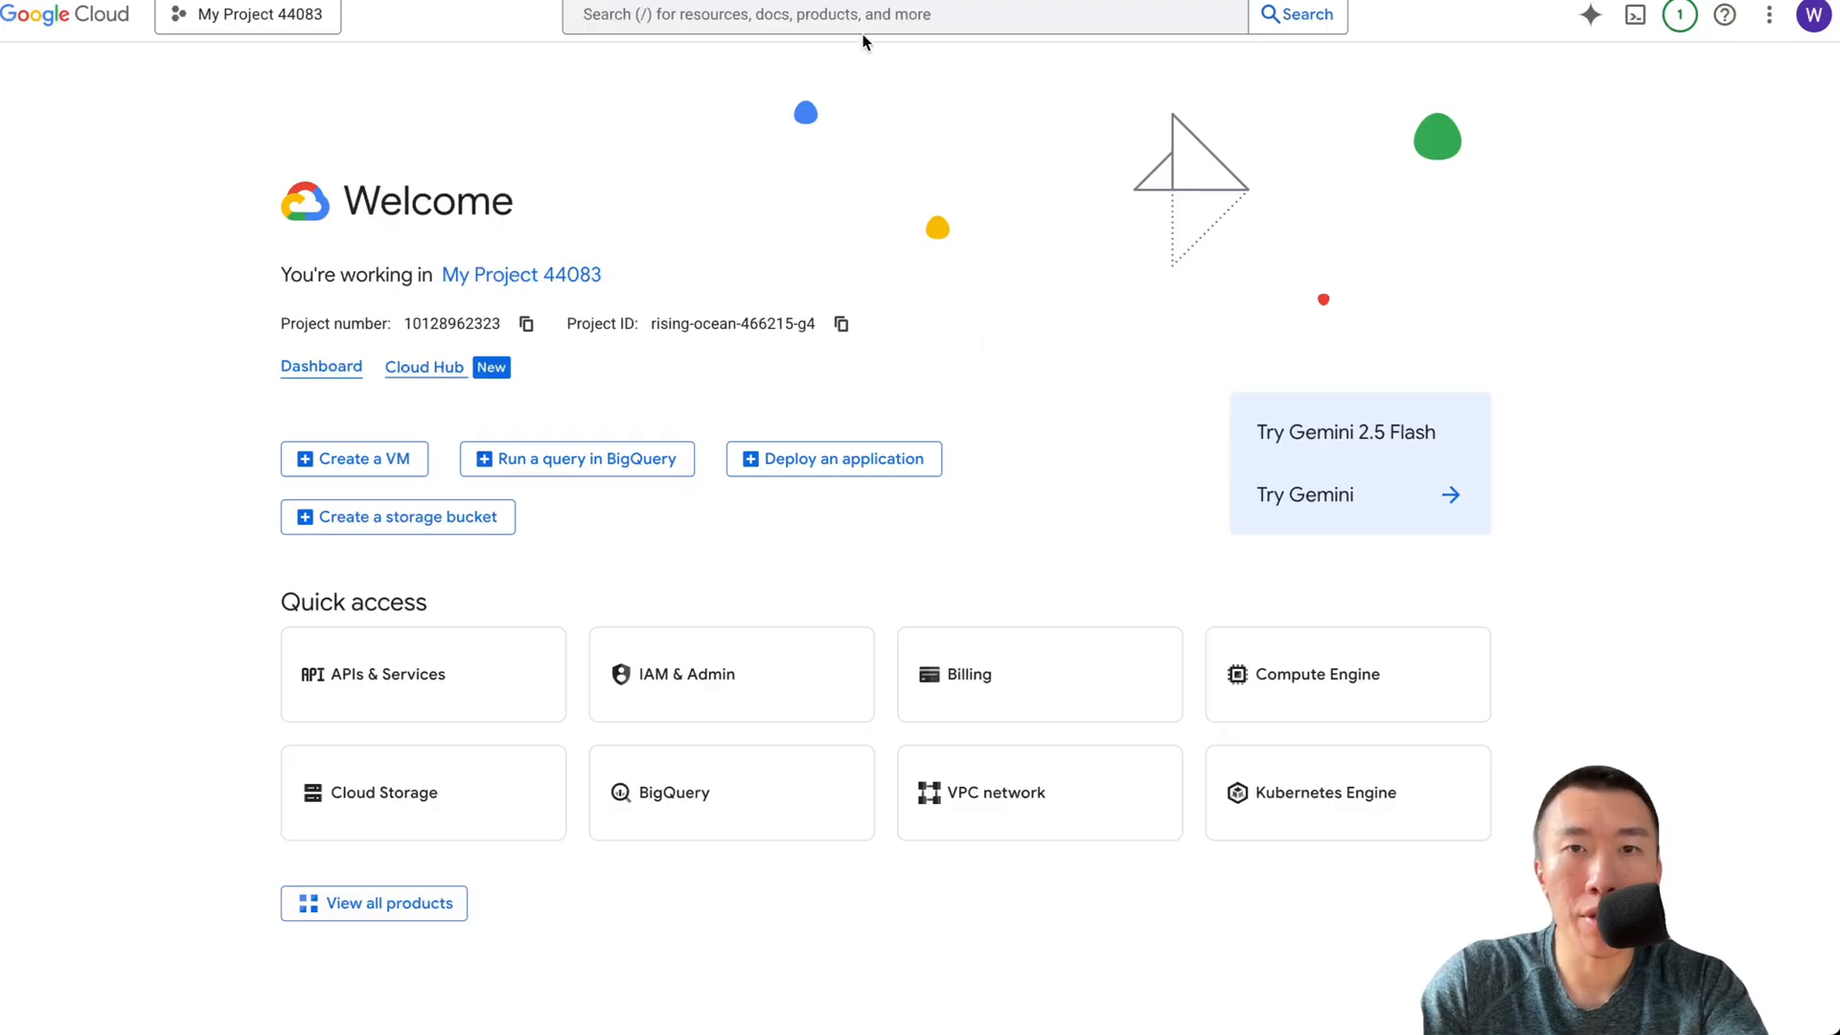
# - Reach APIs & Services and search the API Library for Google Calendar
pyautogui.click(904, 16)
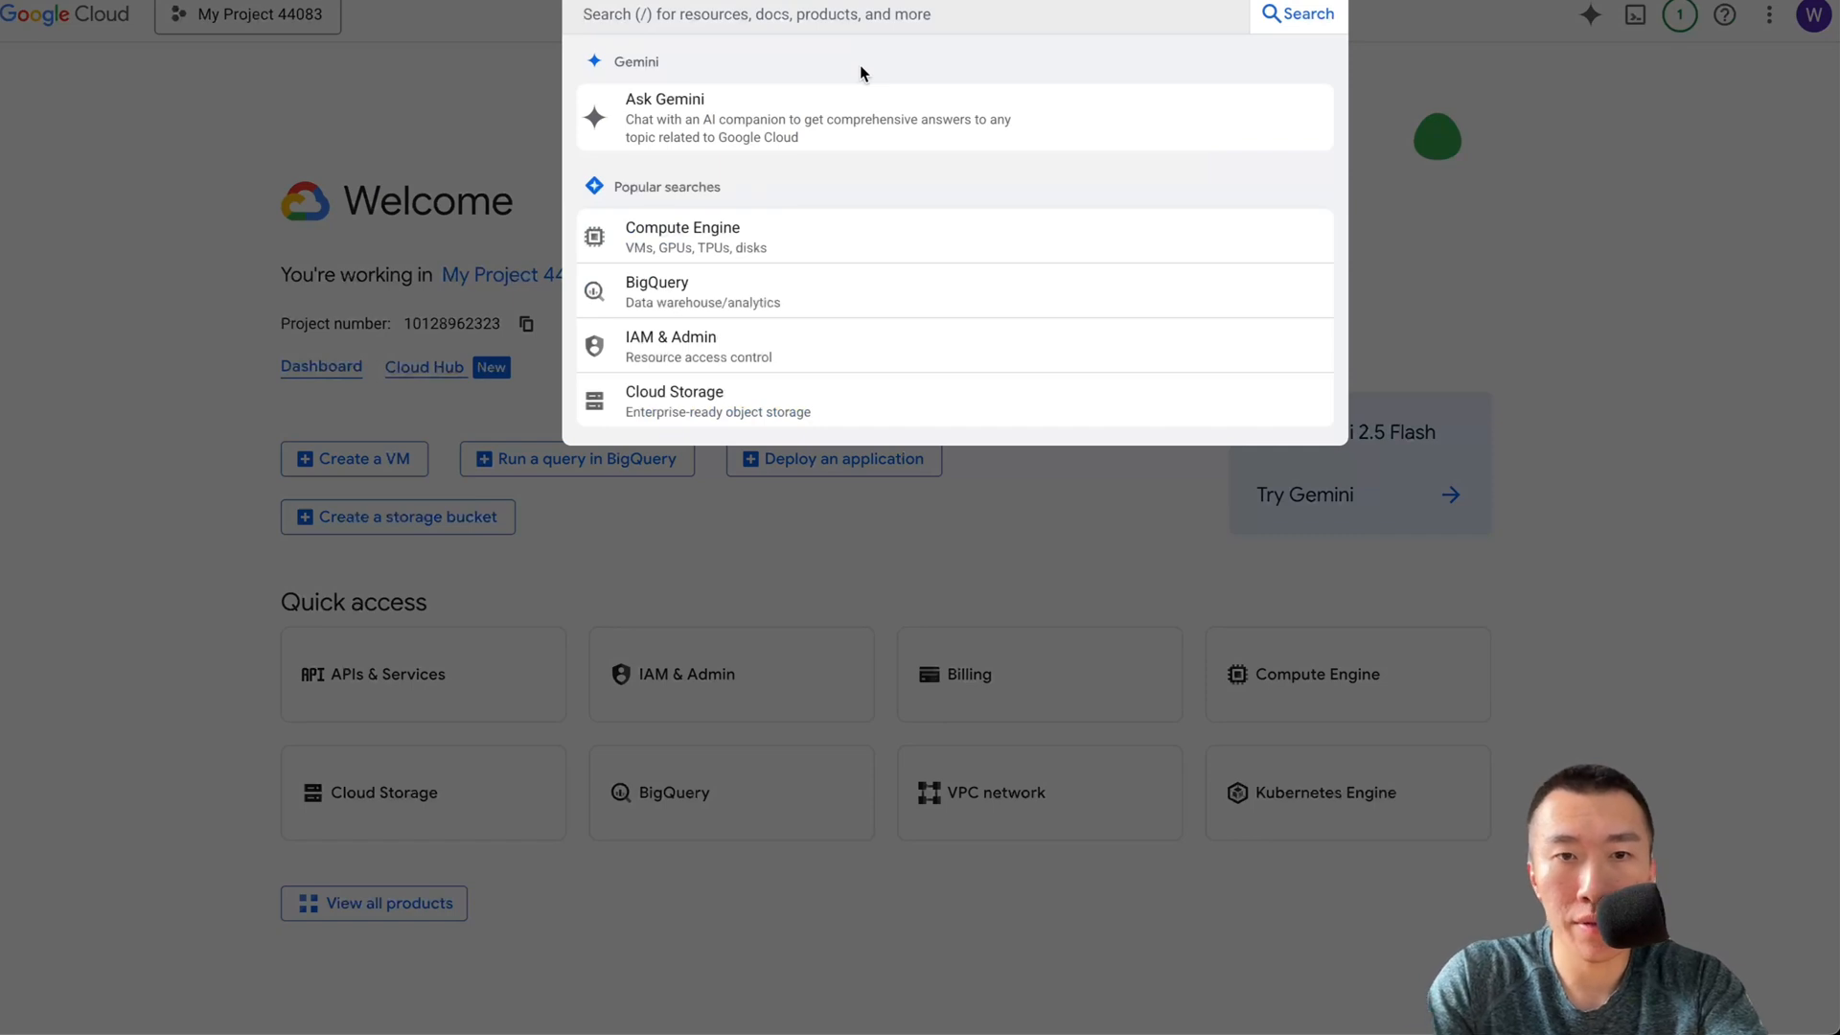
pyautogui.write('api hub semantic search')
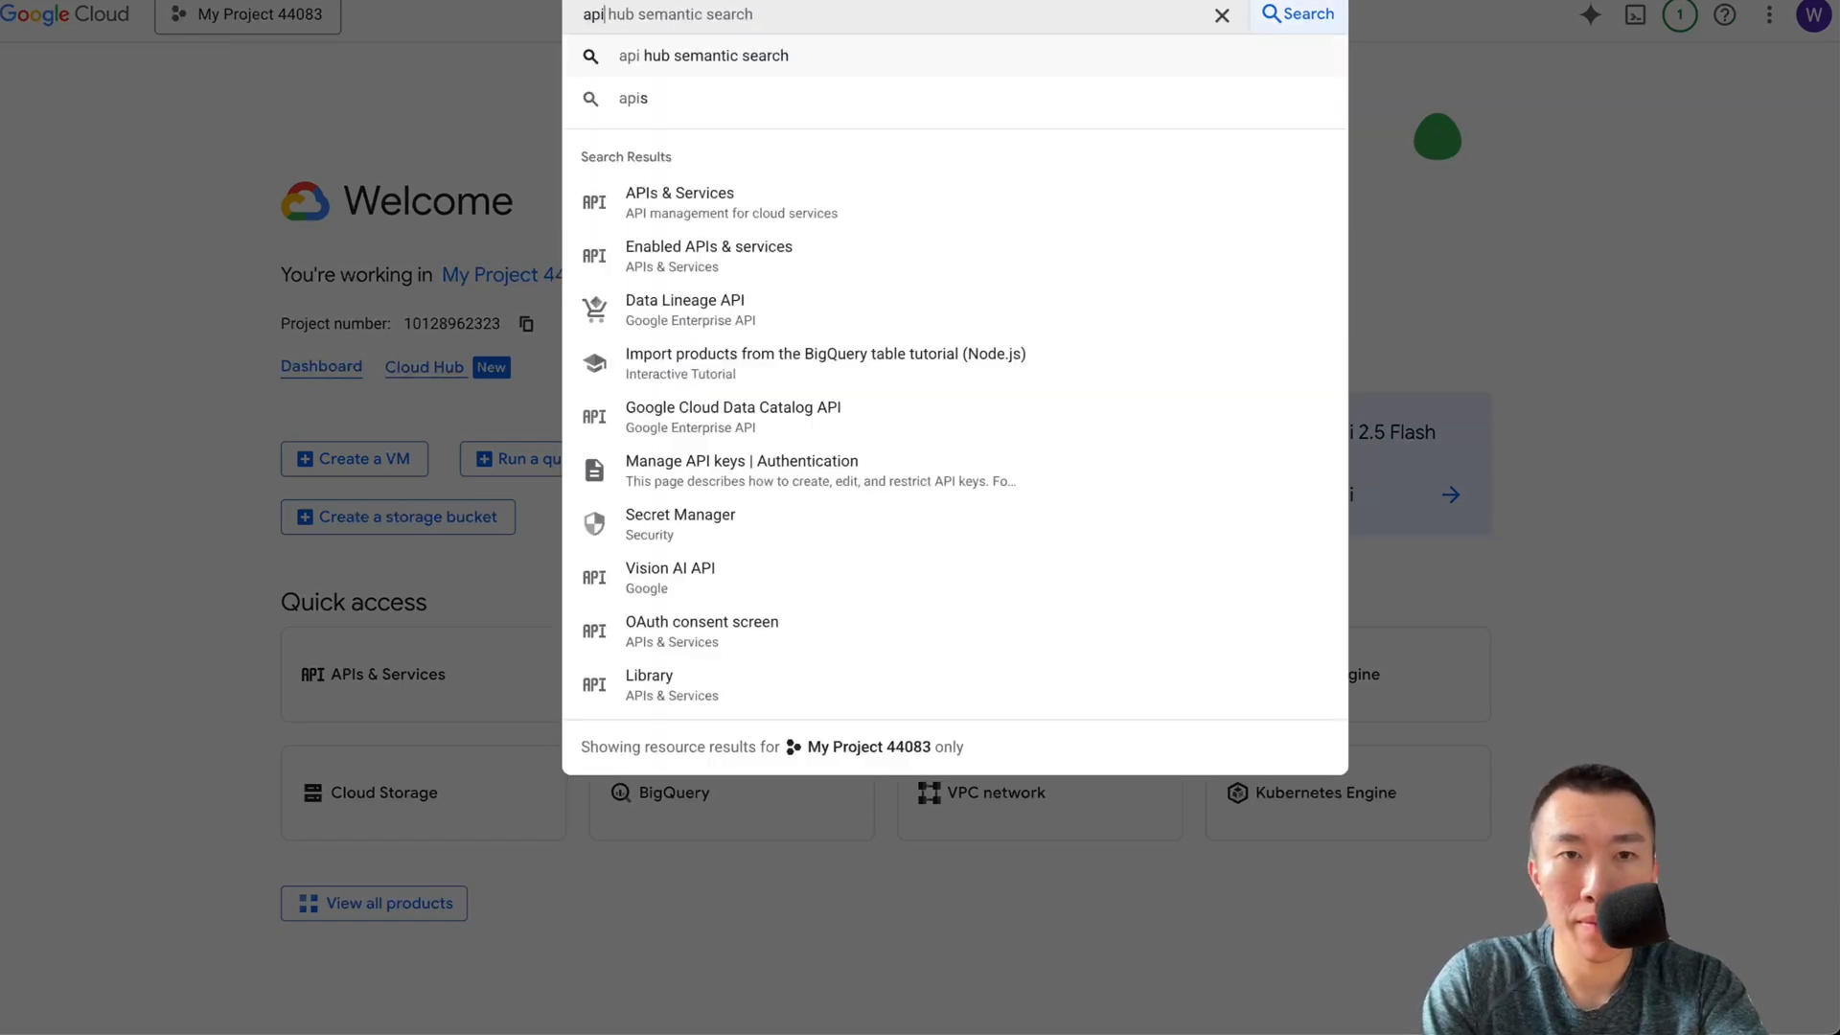
pyautogui.click(678, 201)
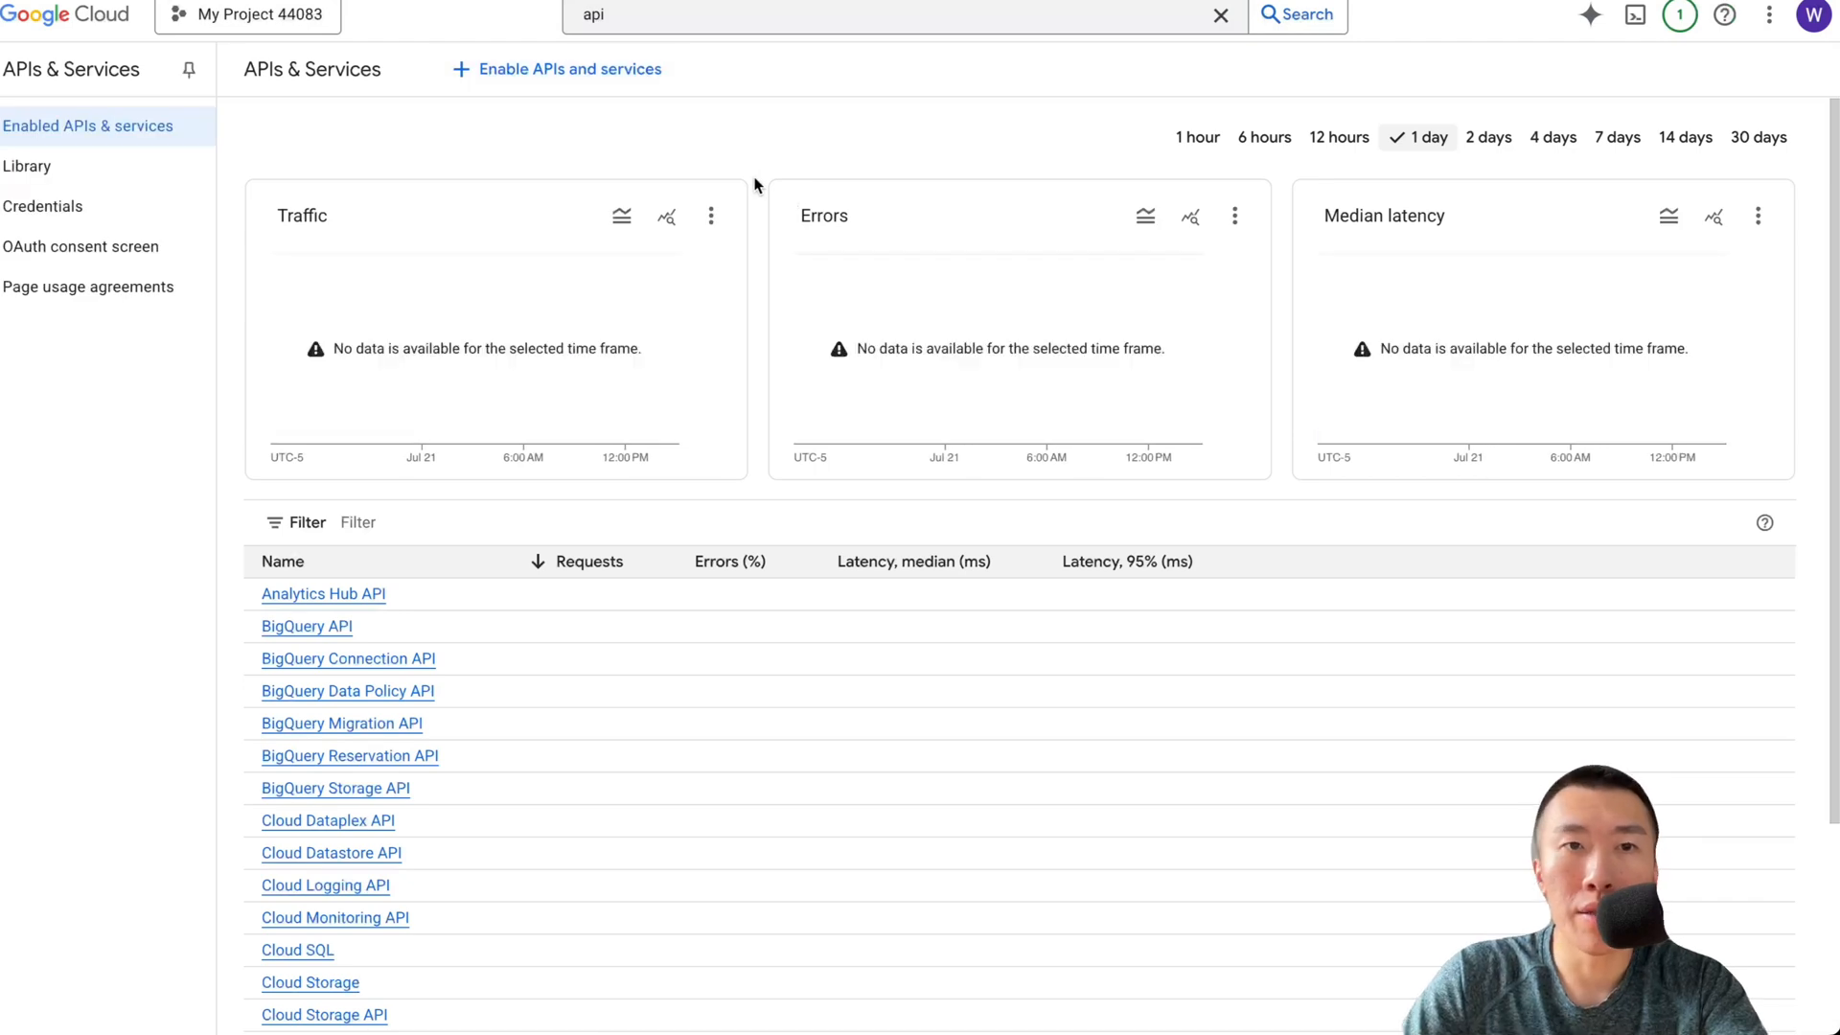
pyautogui.moveTo(575, 76)
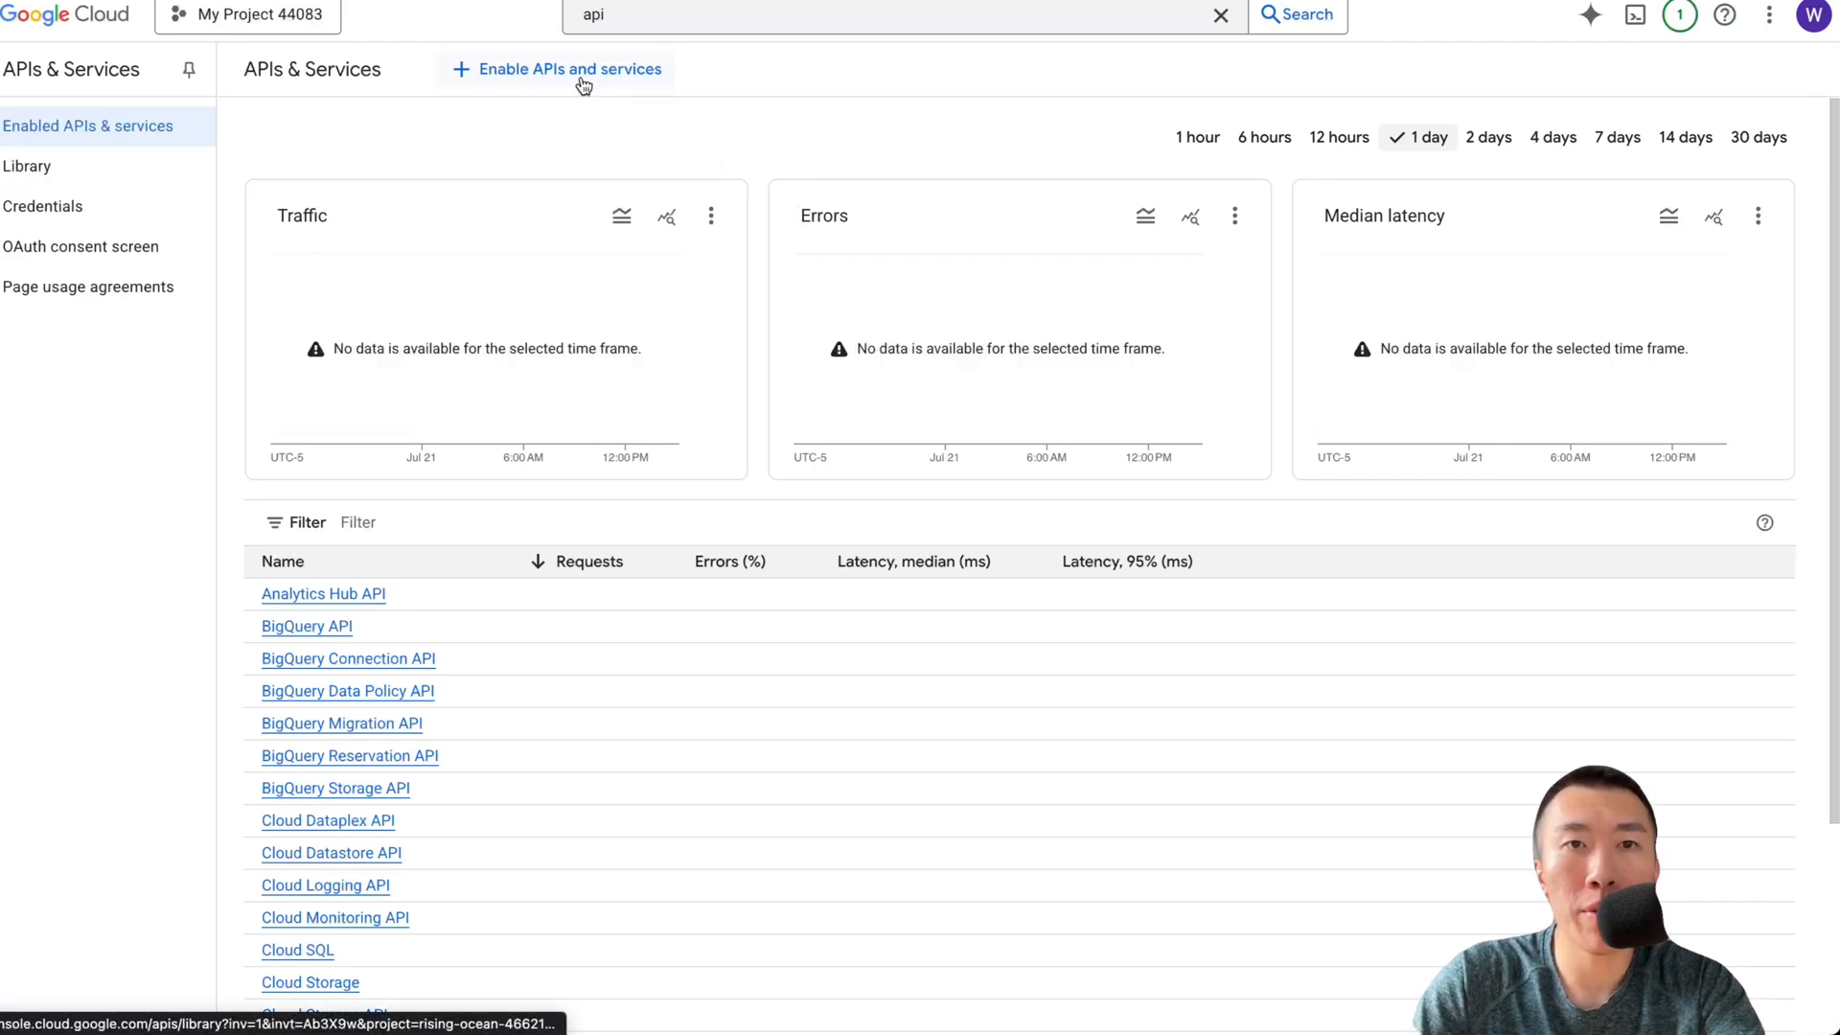
pyautogui.click(556, 70)
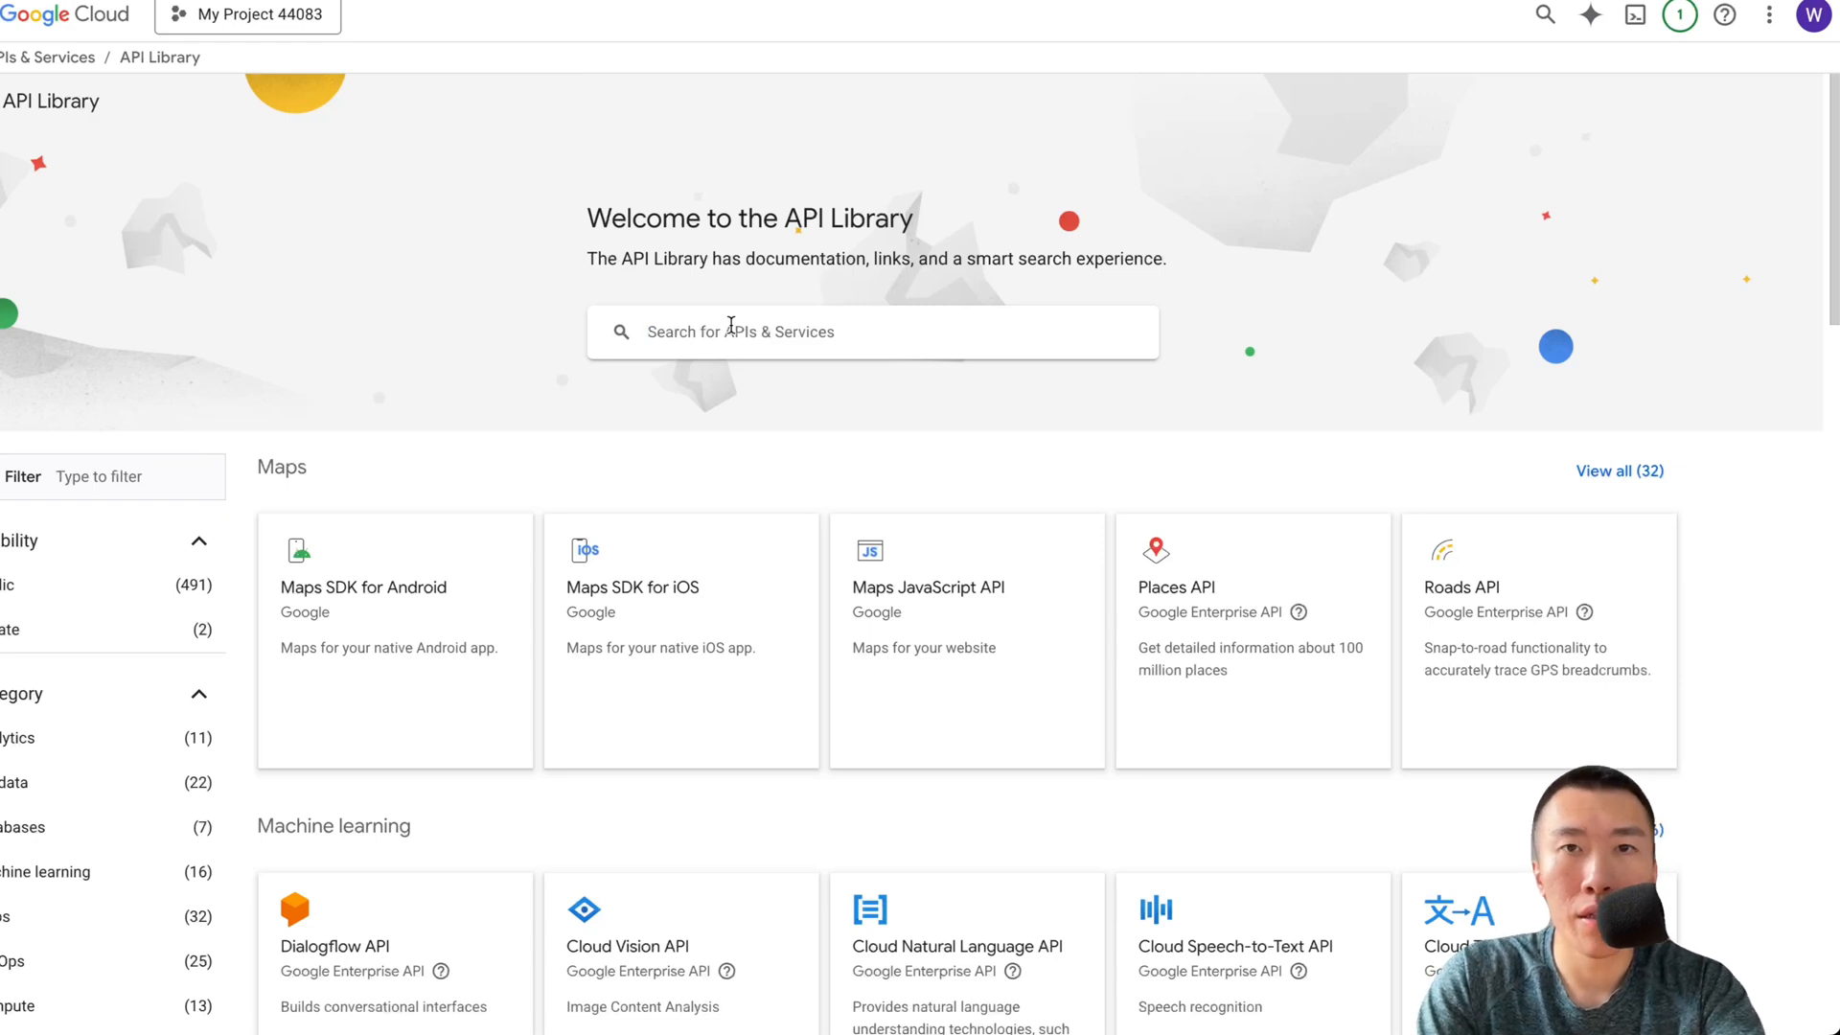
pyautogui.write('goo')
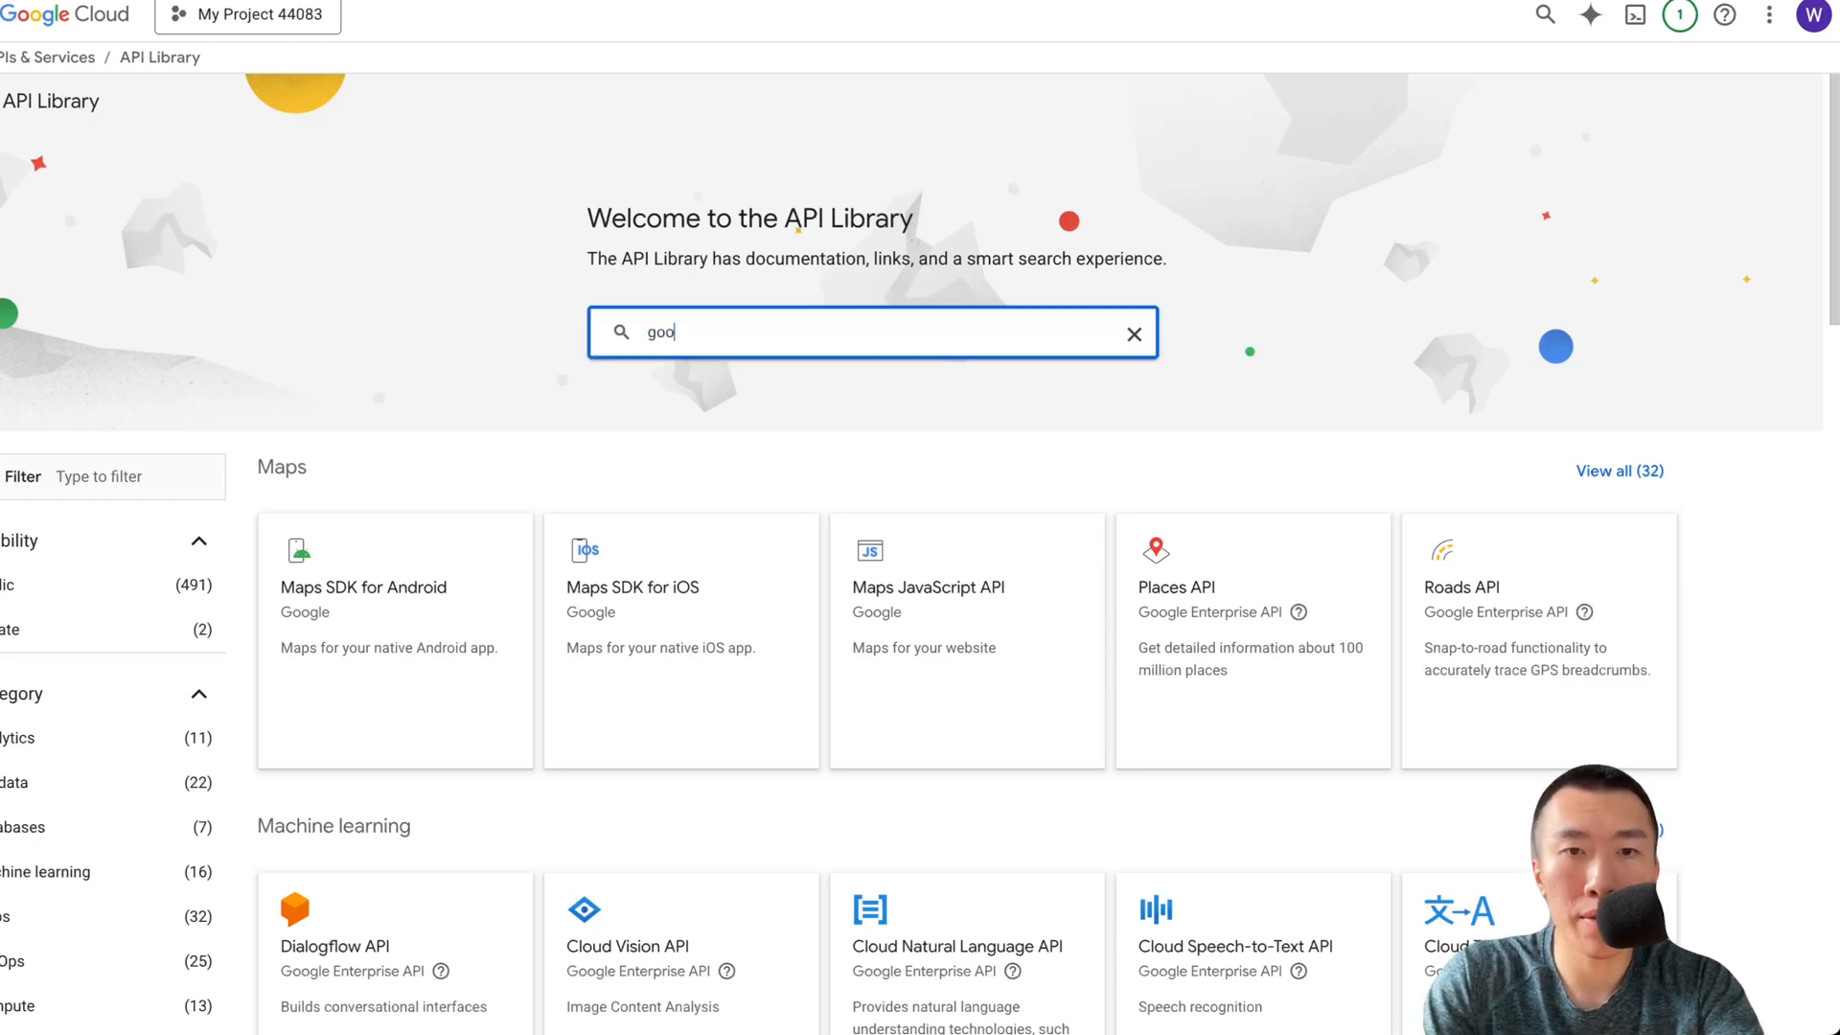
pyautogui.press('Return')
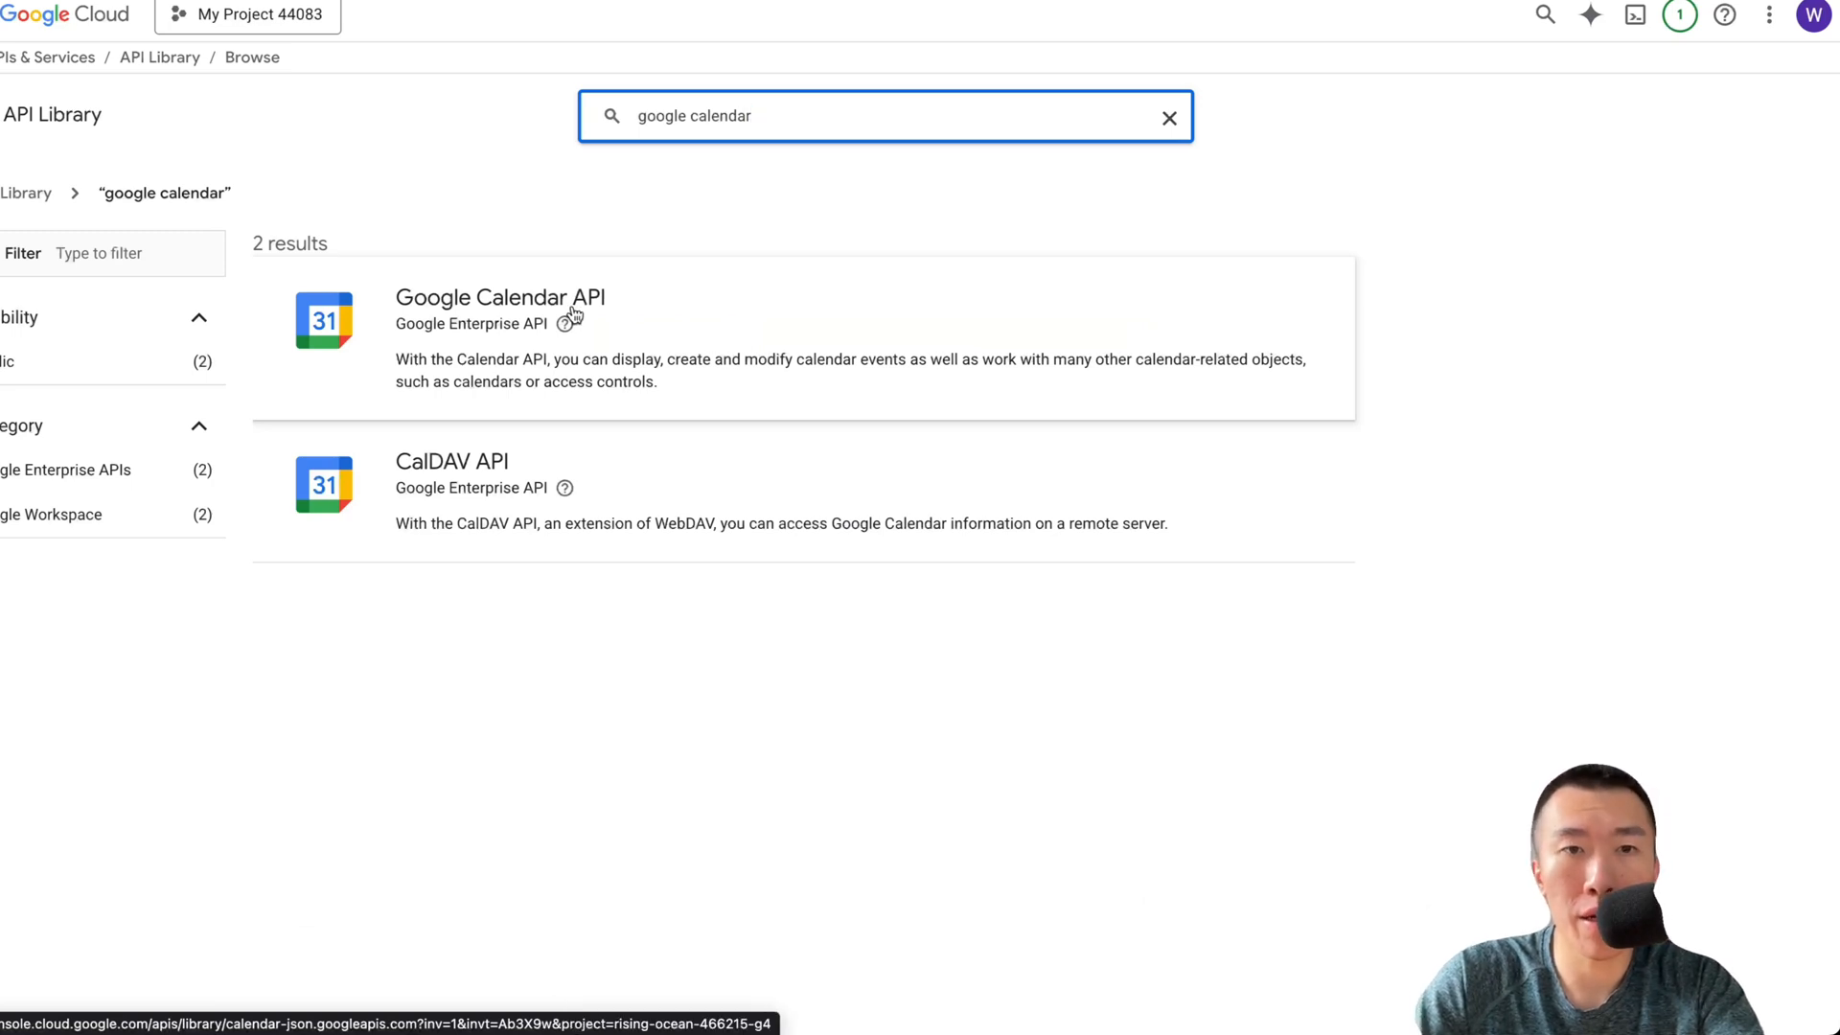
# - Enable the Google Calendar API, go to Credentials and begin configuring the OAuth consent screen
pyautogui.click(499, 297)
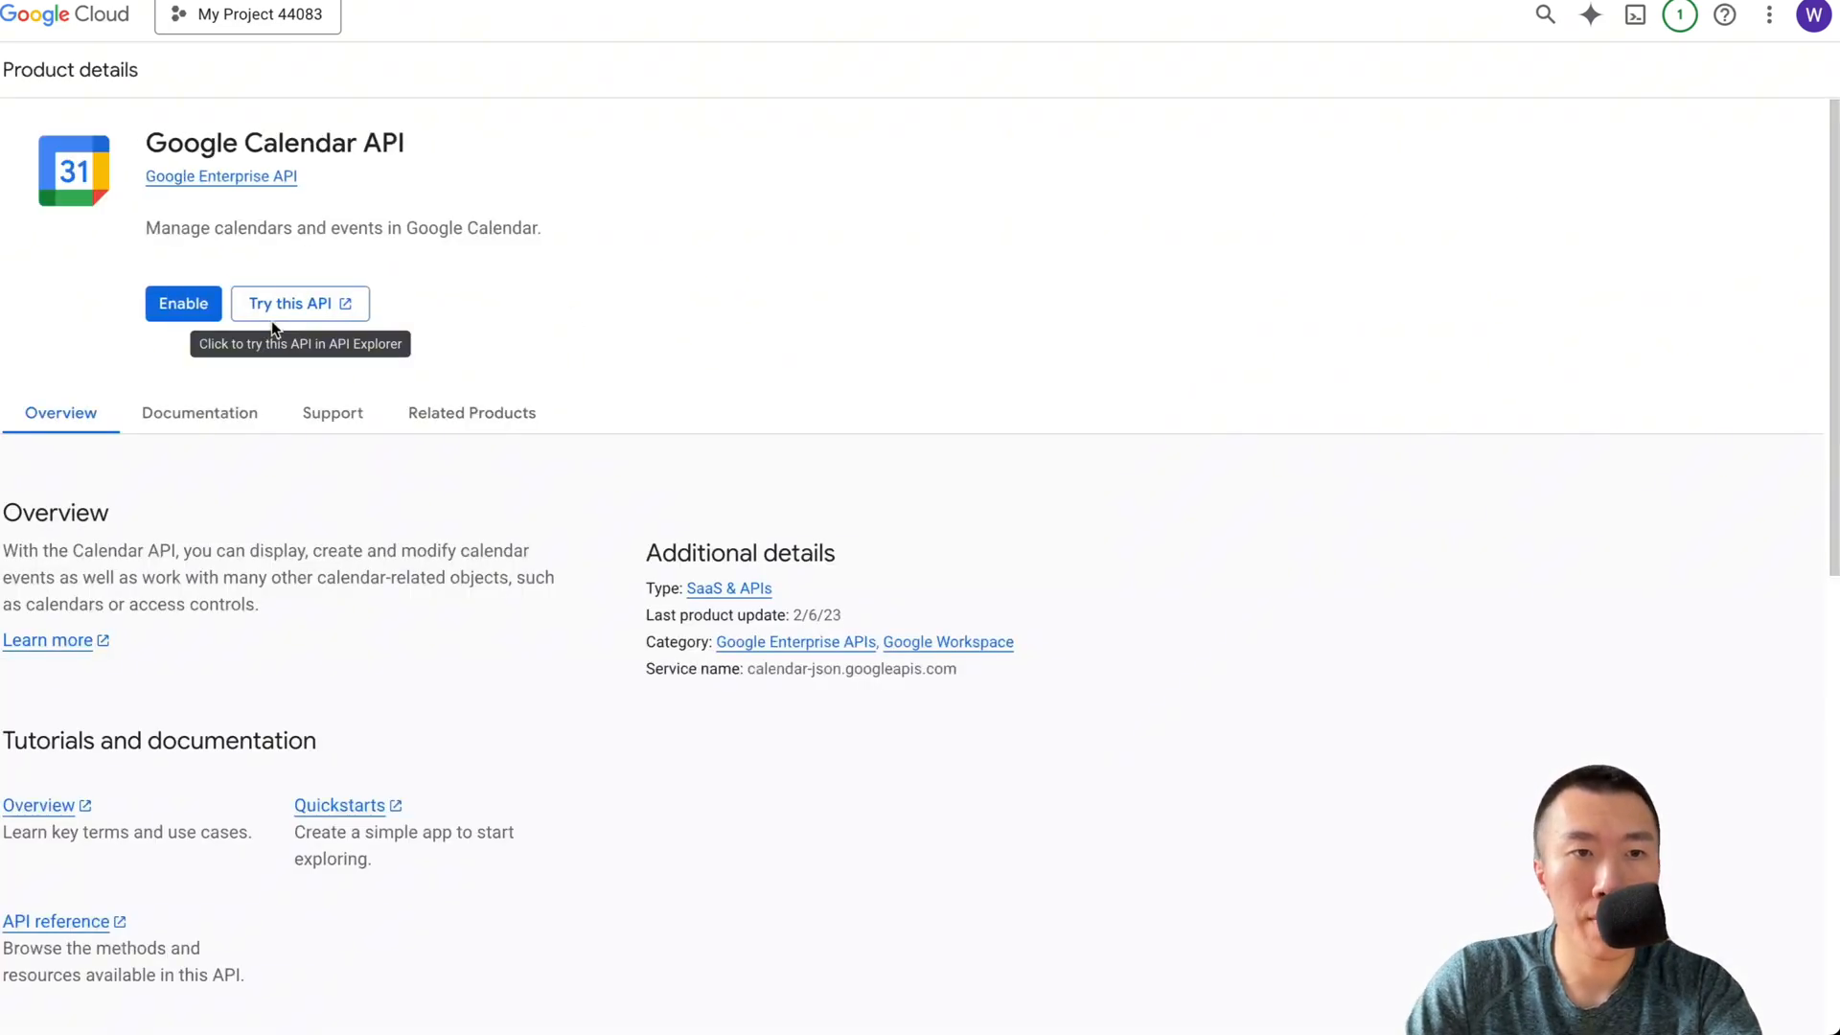
pyautogui.click(182, 303)
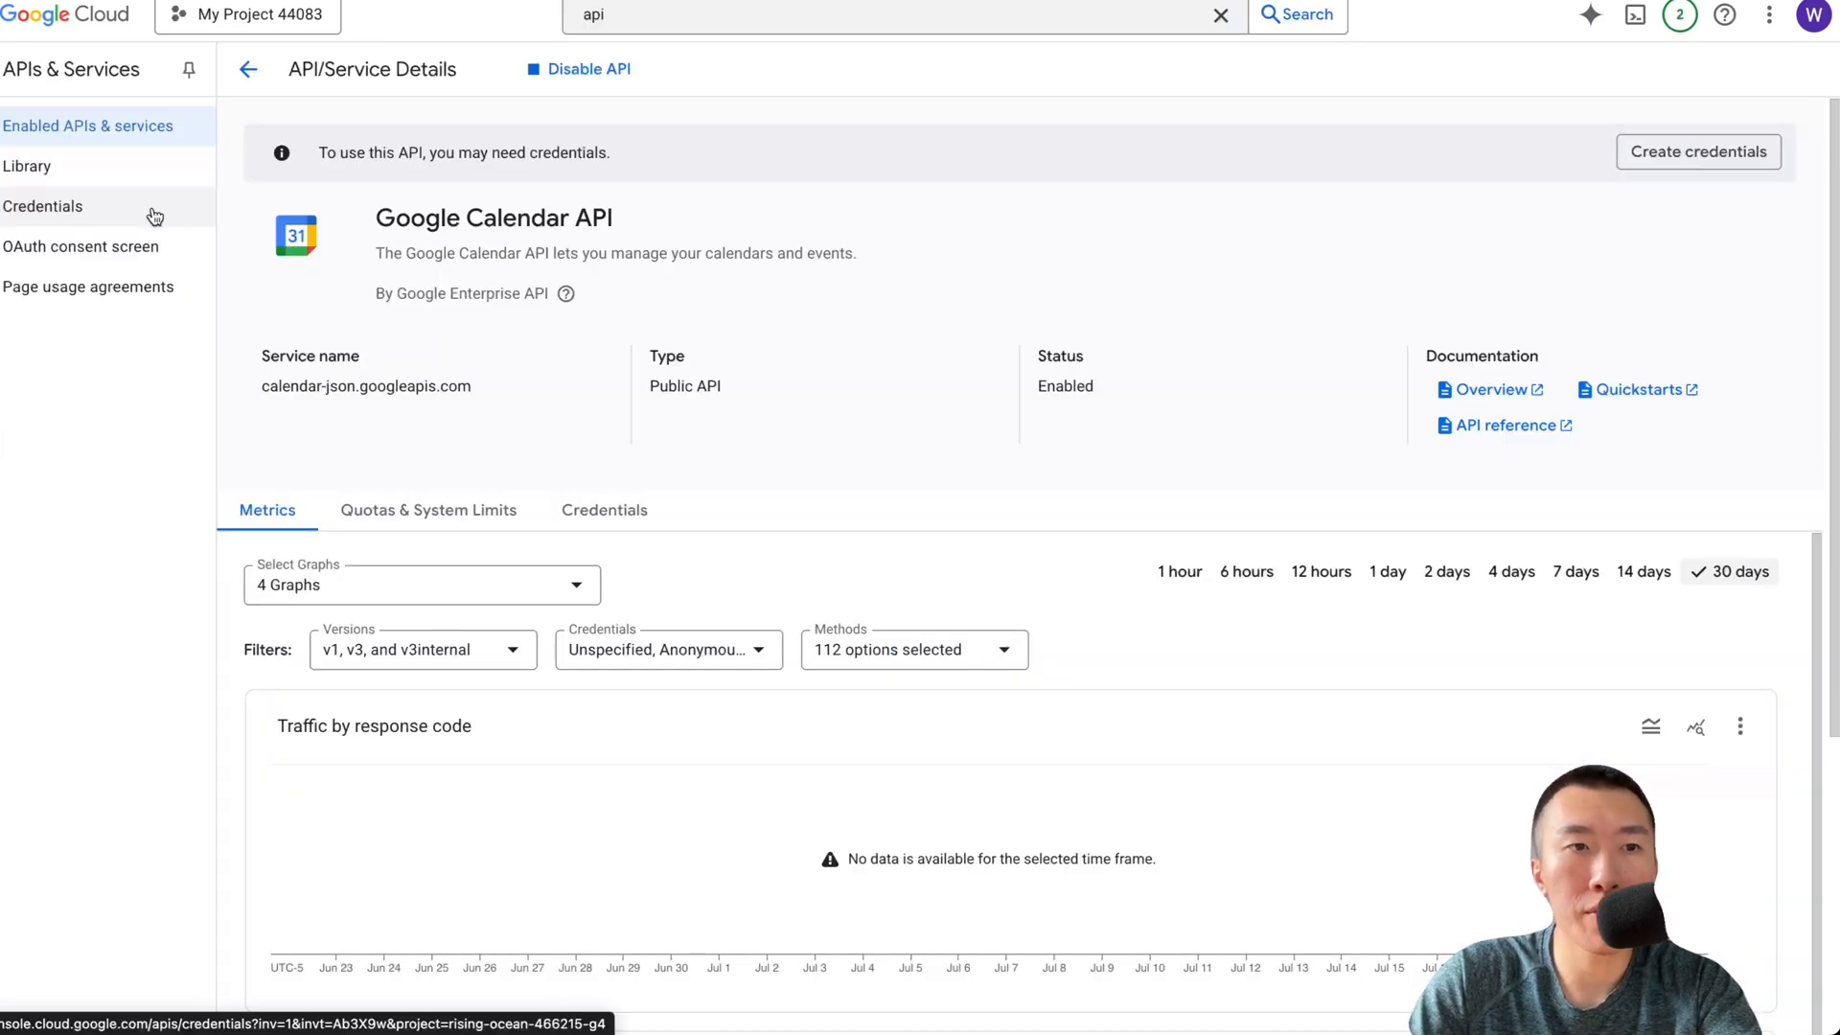
pyautogui.click(44, 205)
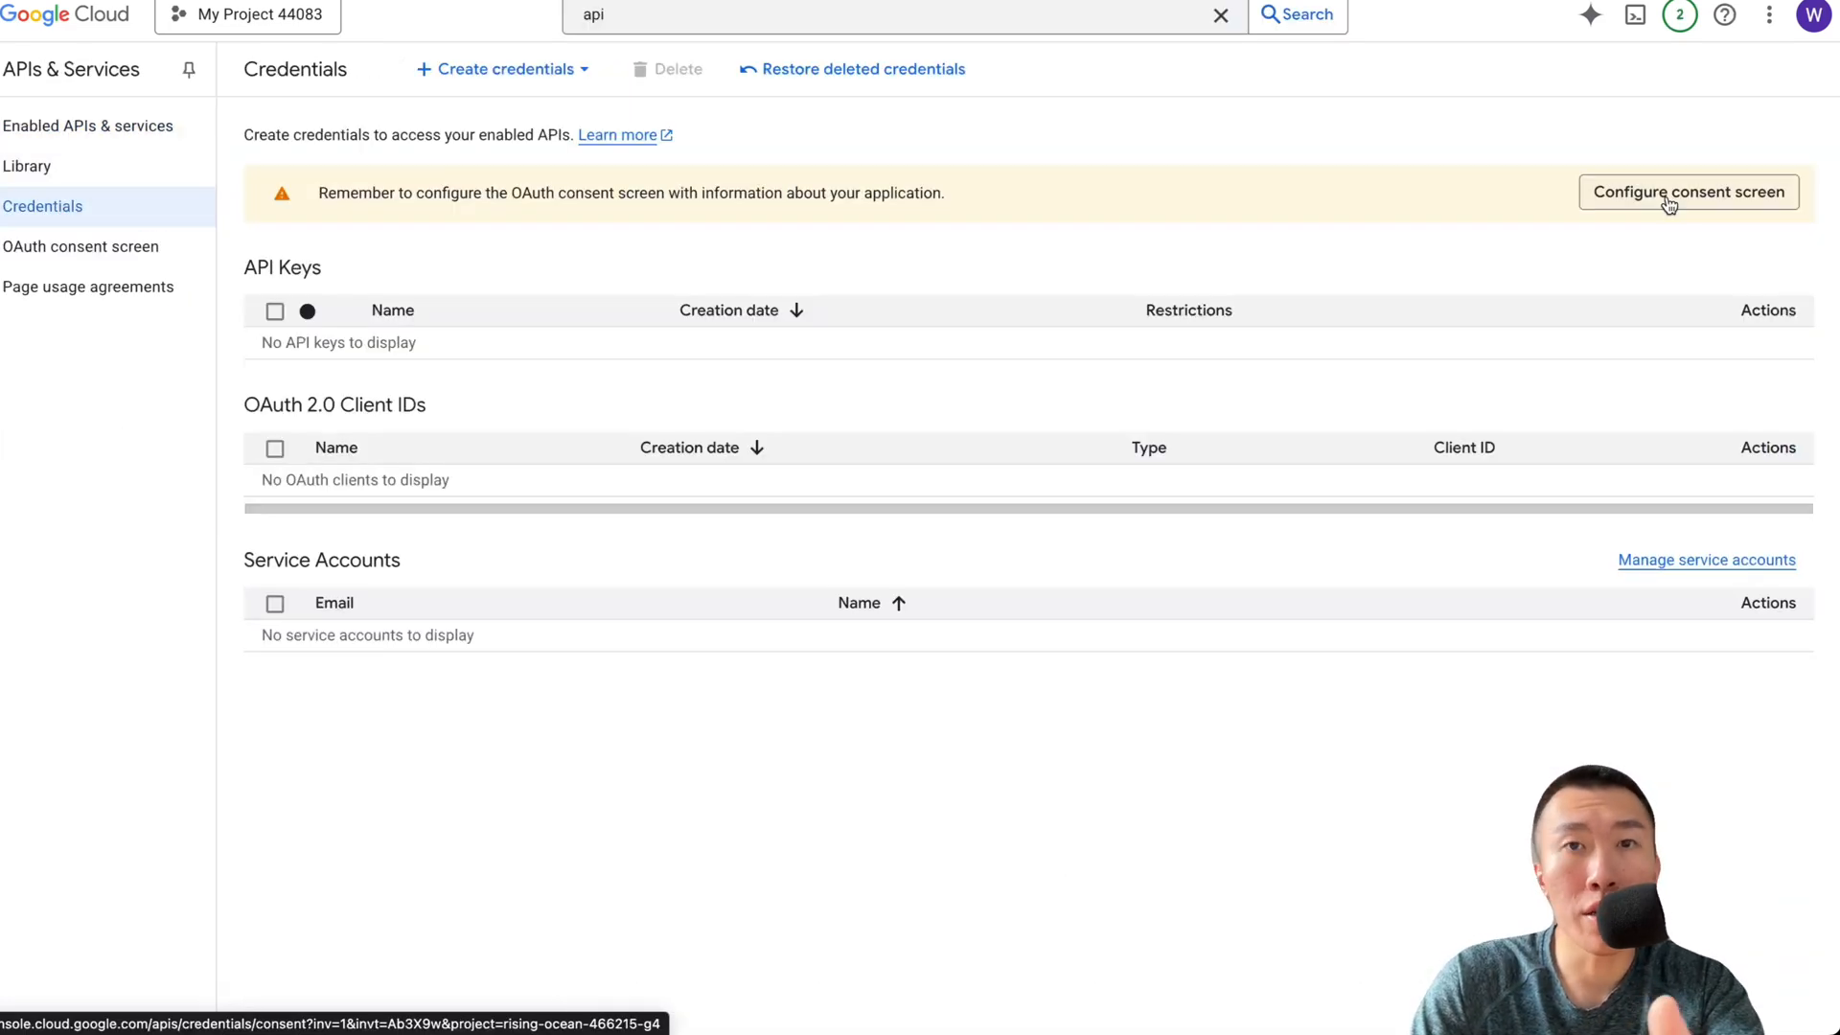
pyautogui.click(1687, 191)
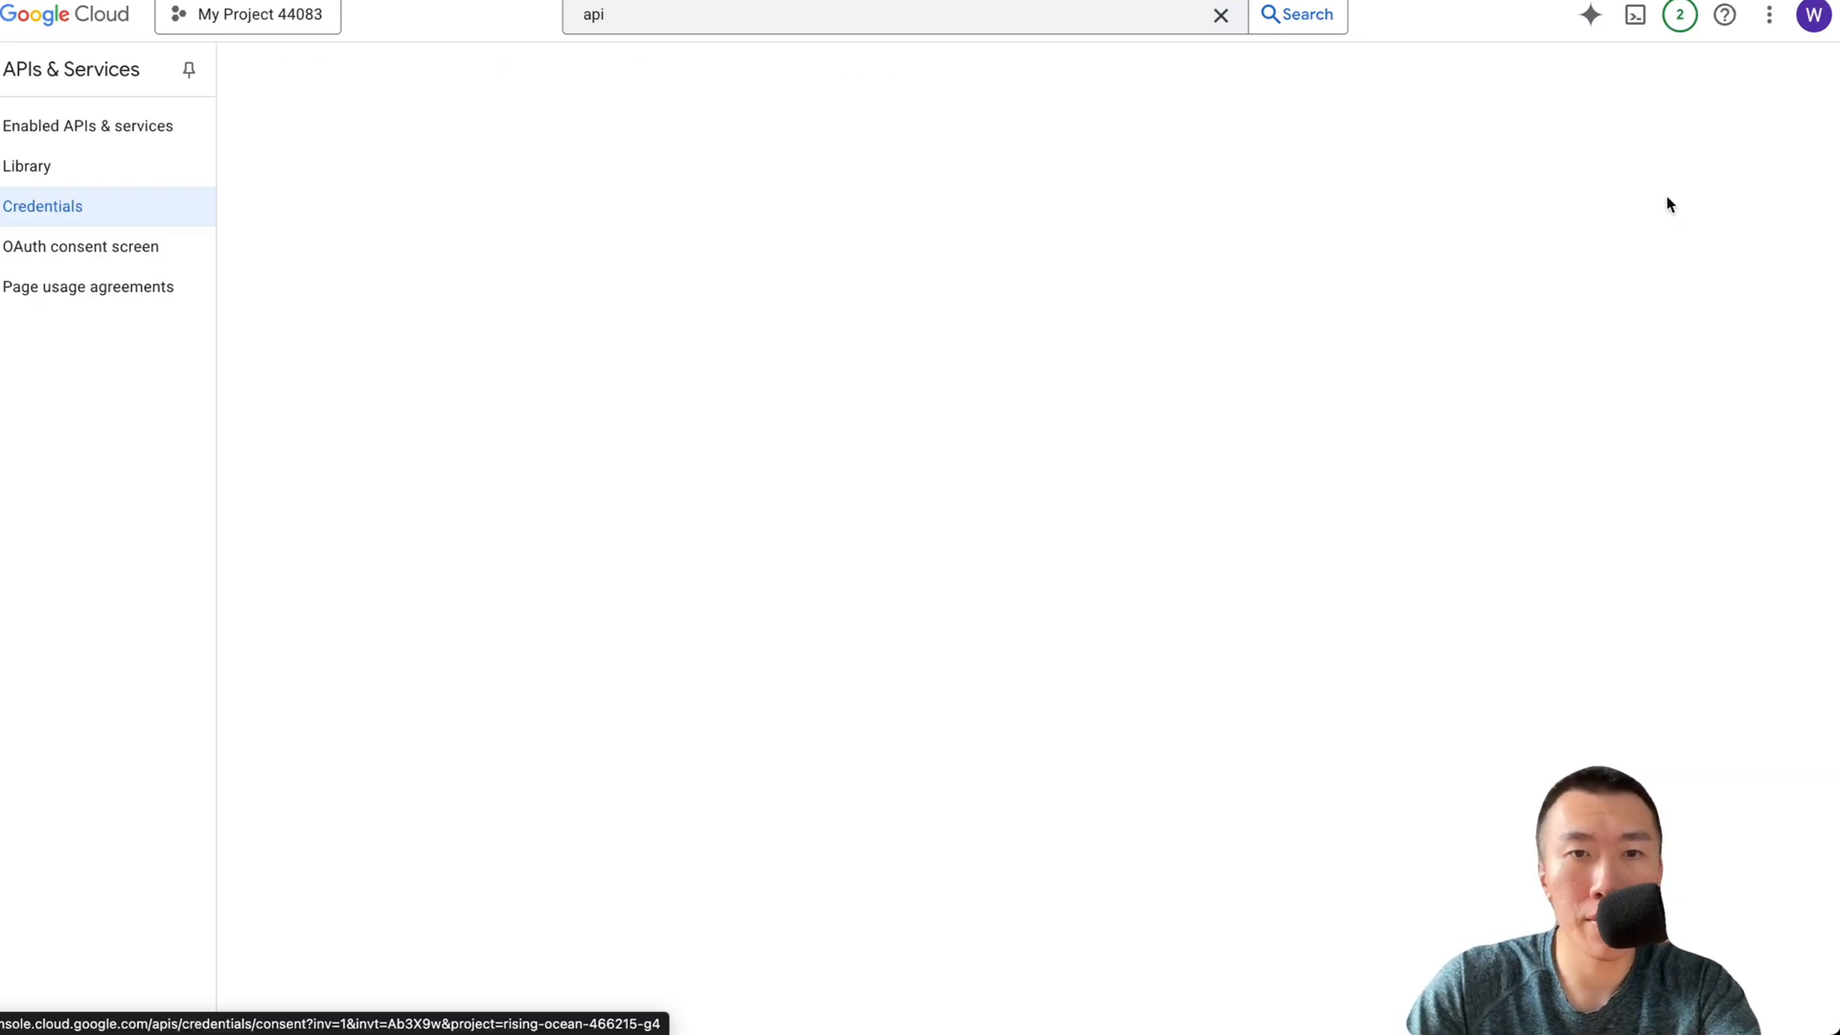
# - Begin Google Auth Platform setup with the app name and an external audience
pyautogui.click(81, 247)
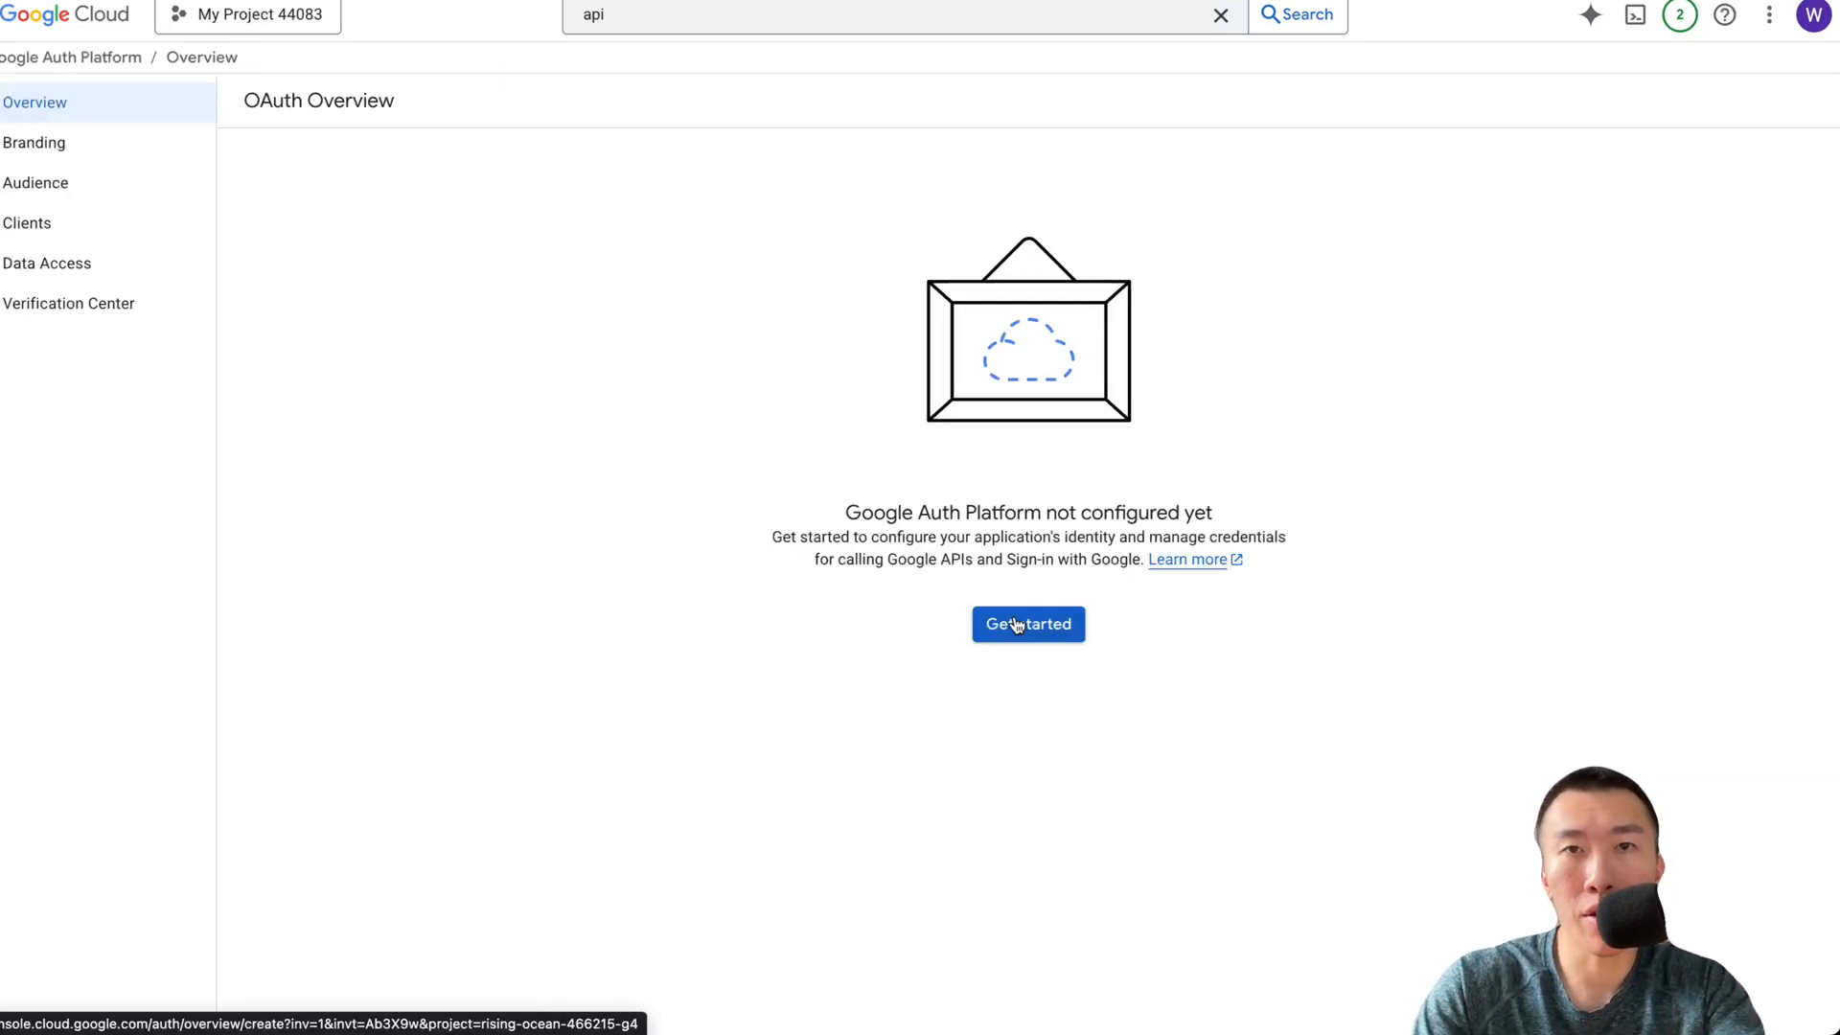
pyautogui.click(1026, 623)
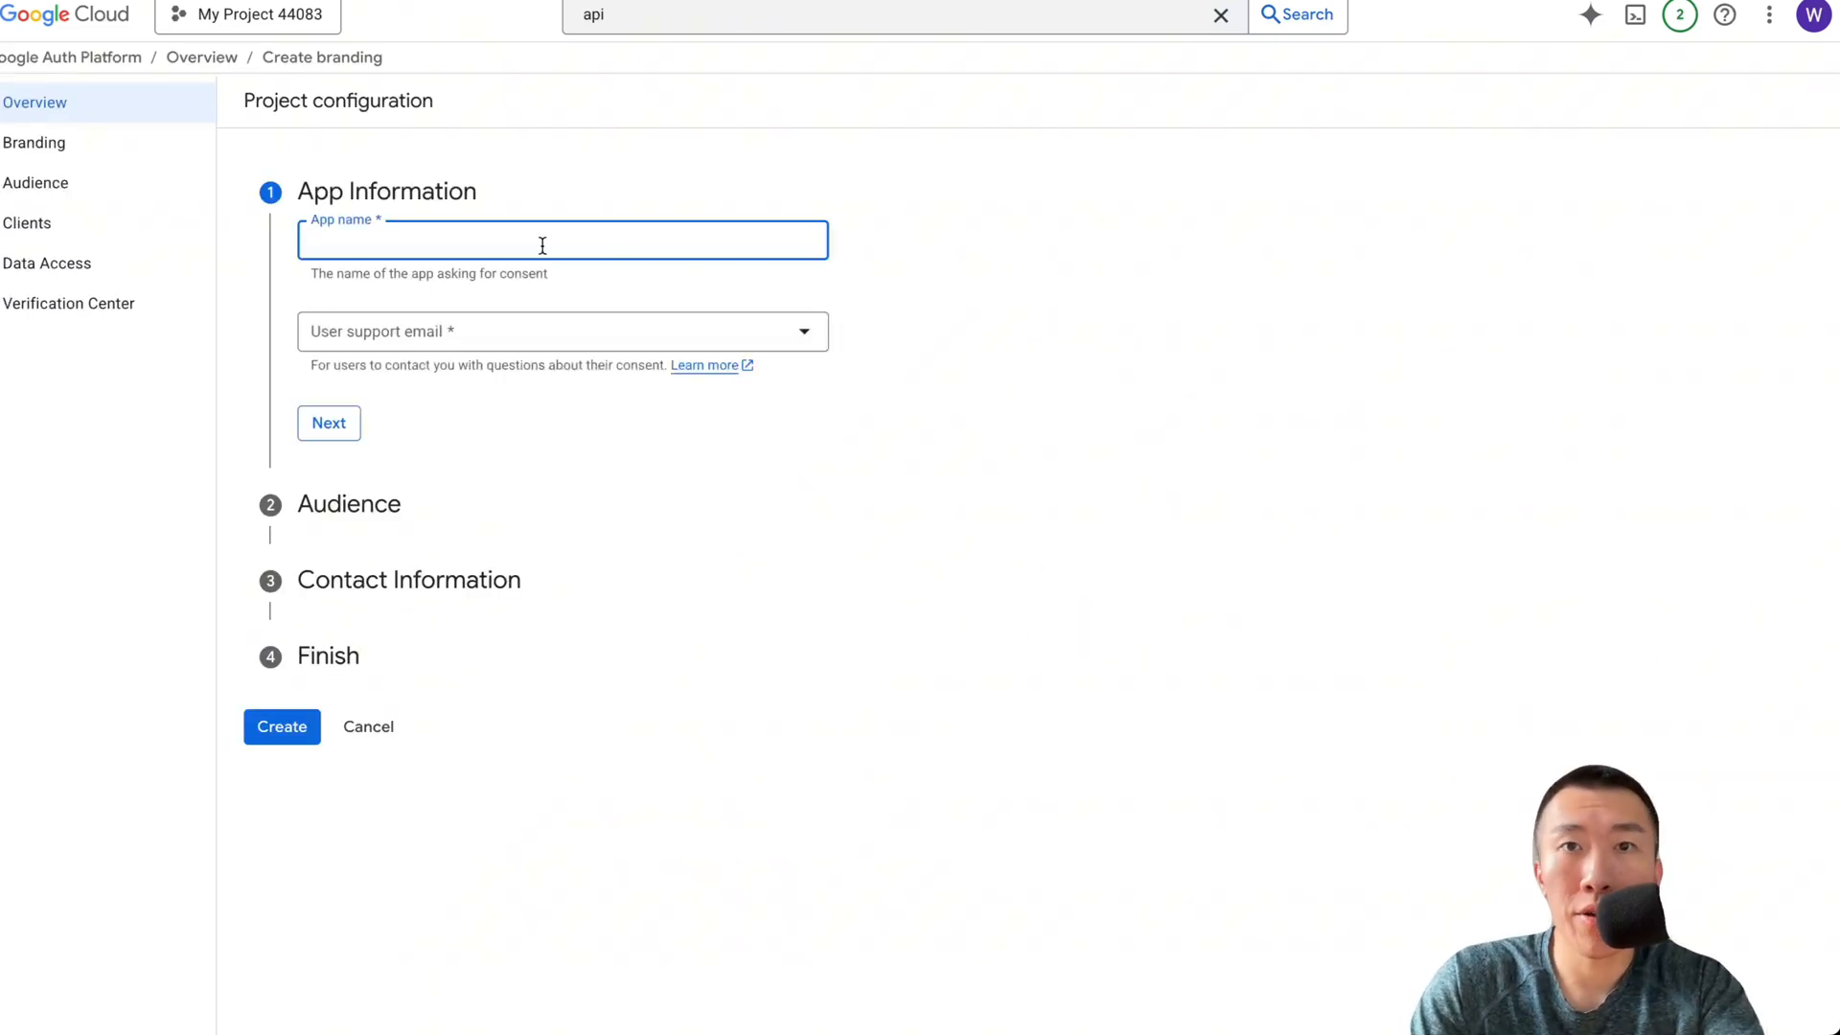
pyautogui.click(562, 331)
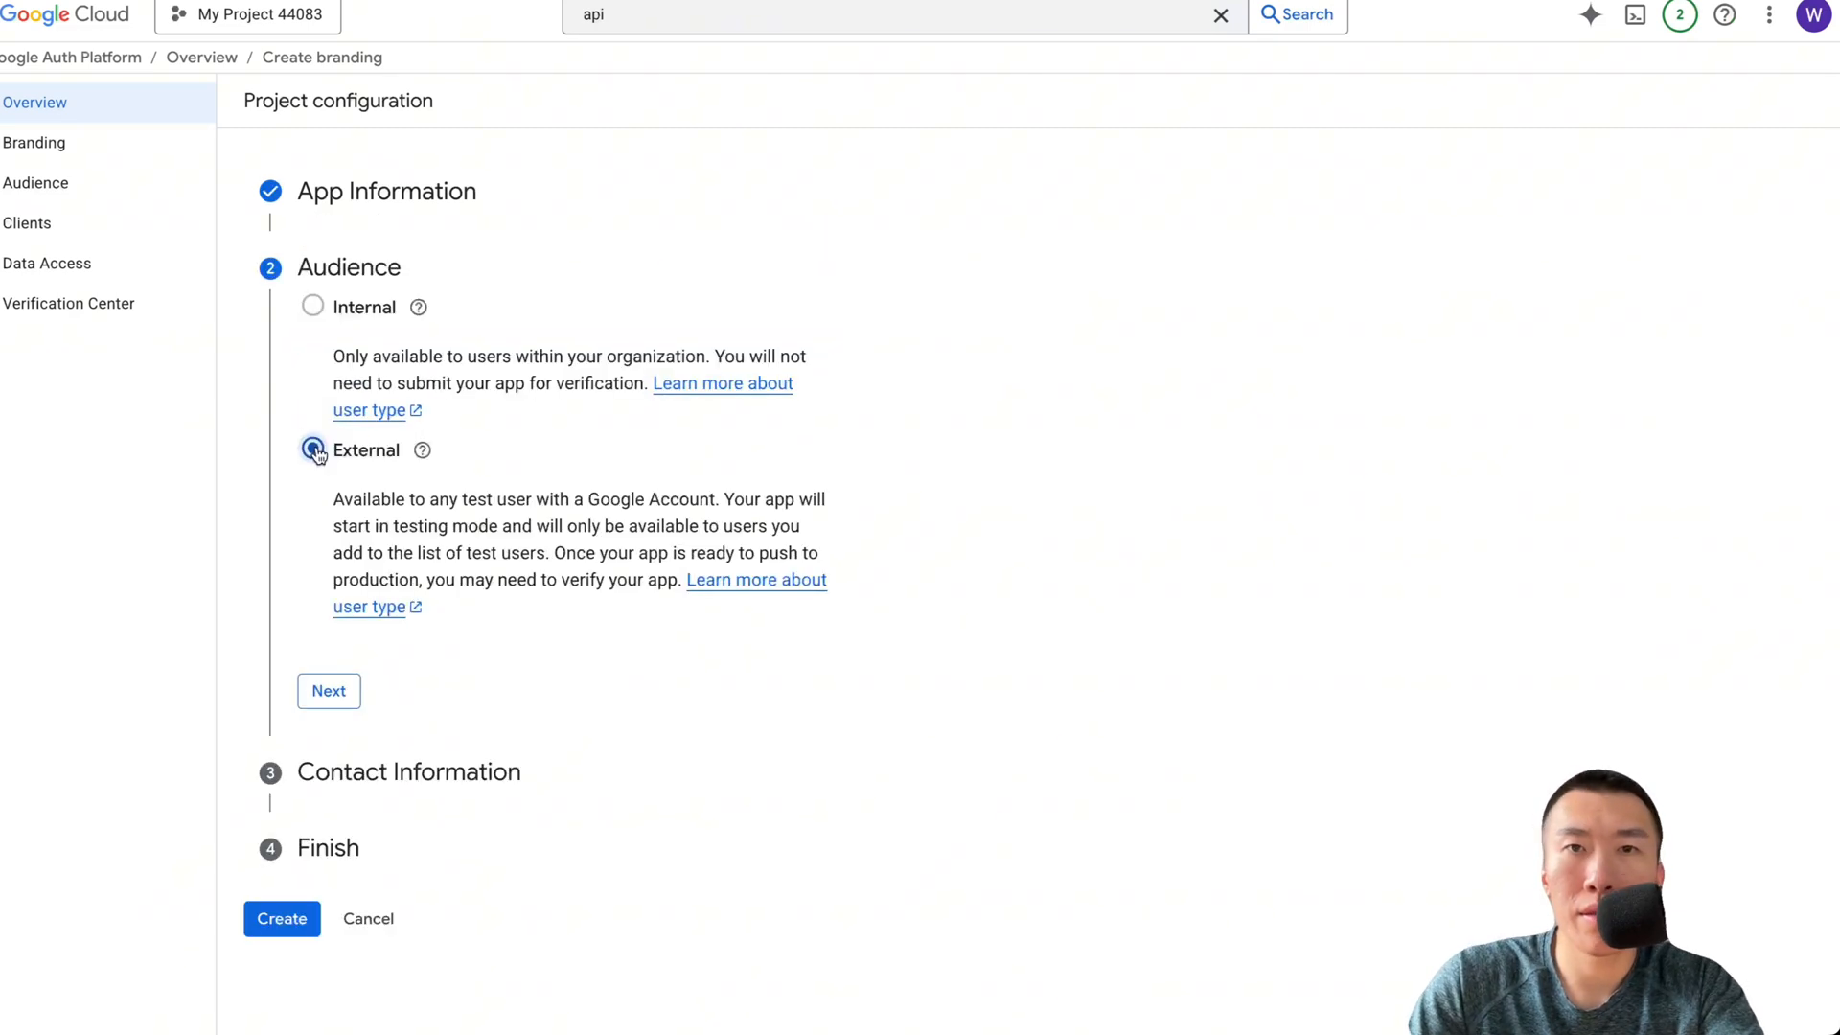
pyautogui.click(329, 690)
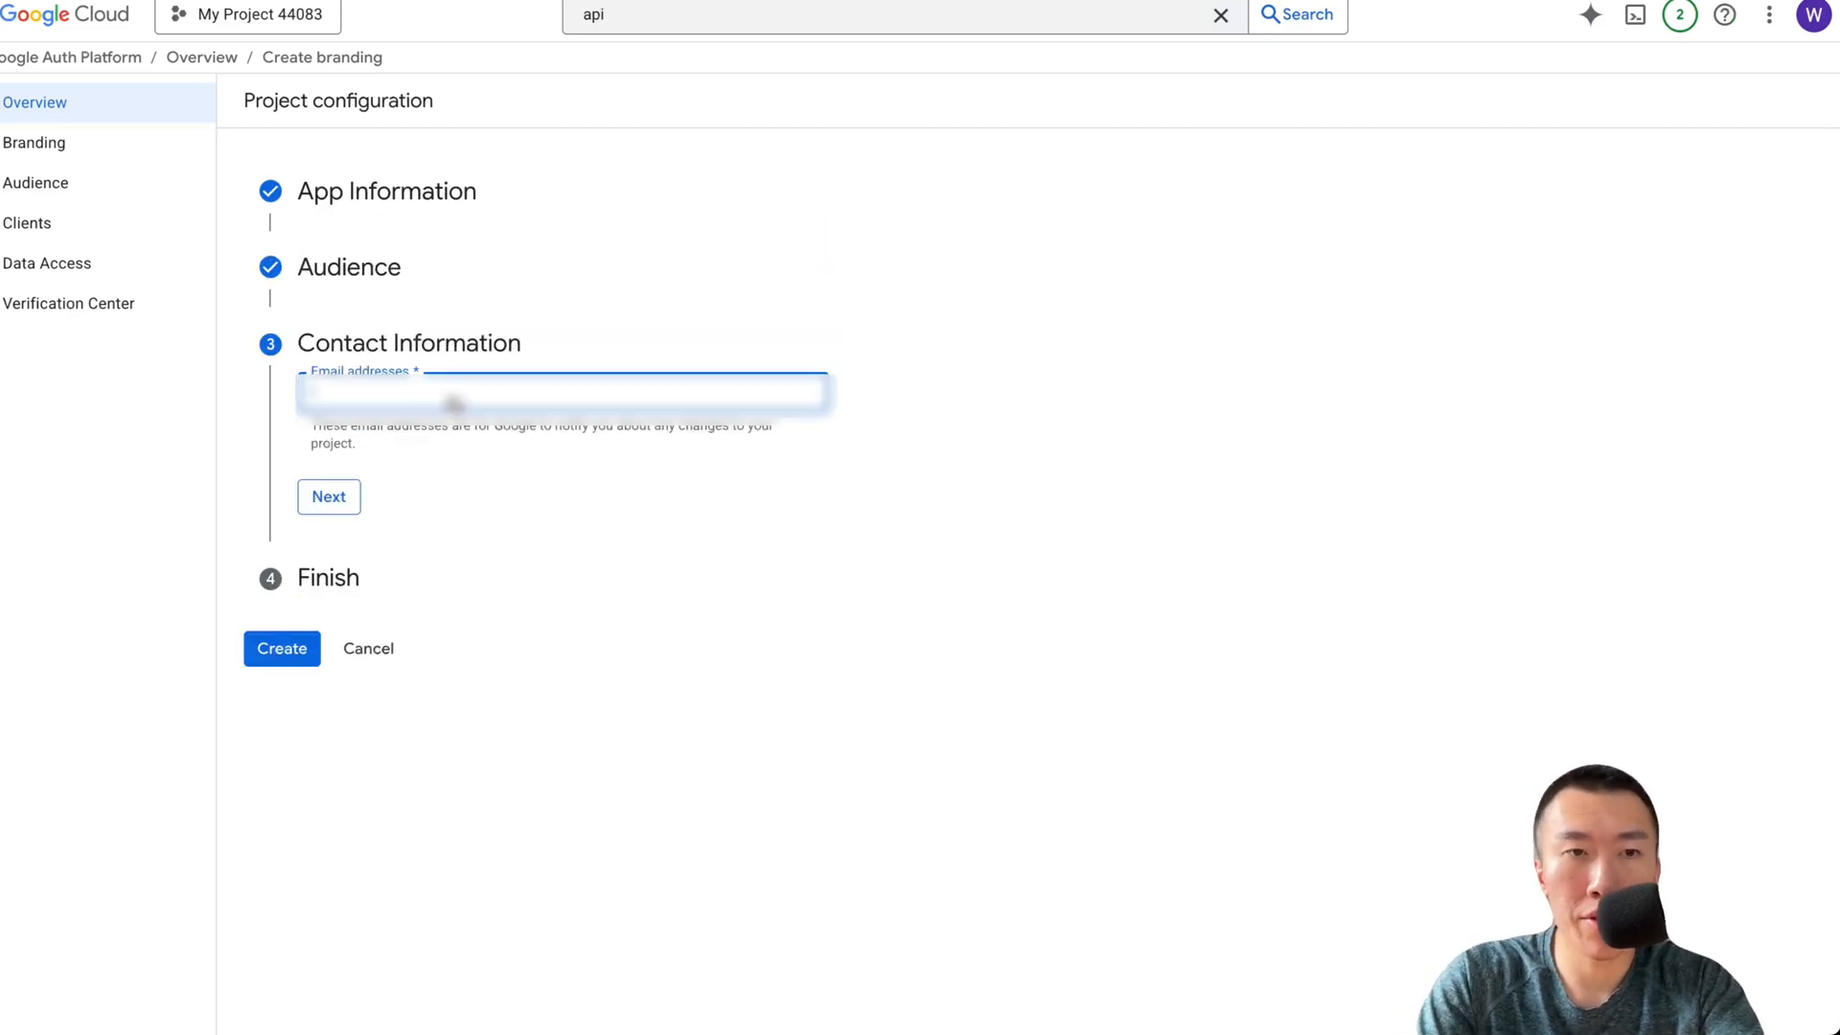
# - Agree to the User Data Policy, create the OAuth configuration and go to the Clients list
pyautogui.click(329, 496)
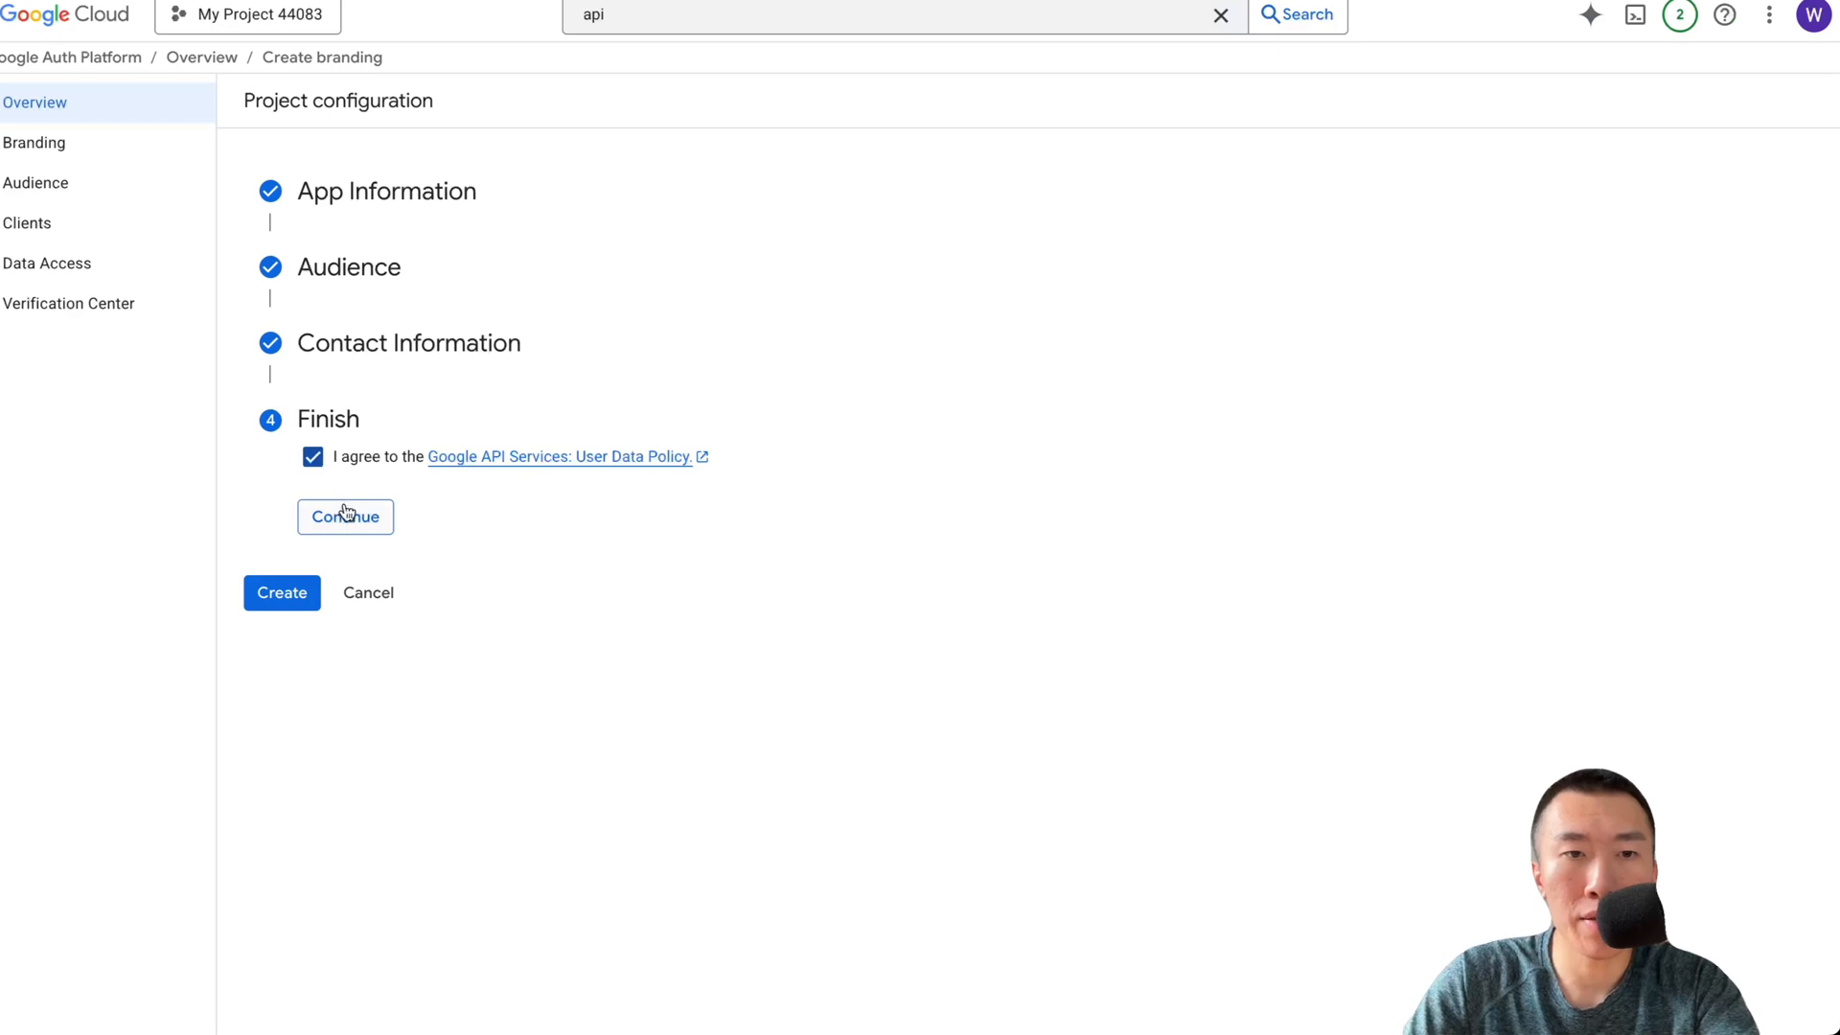
pyautogui.click(345, 517)
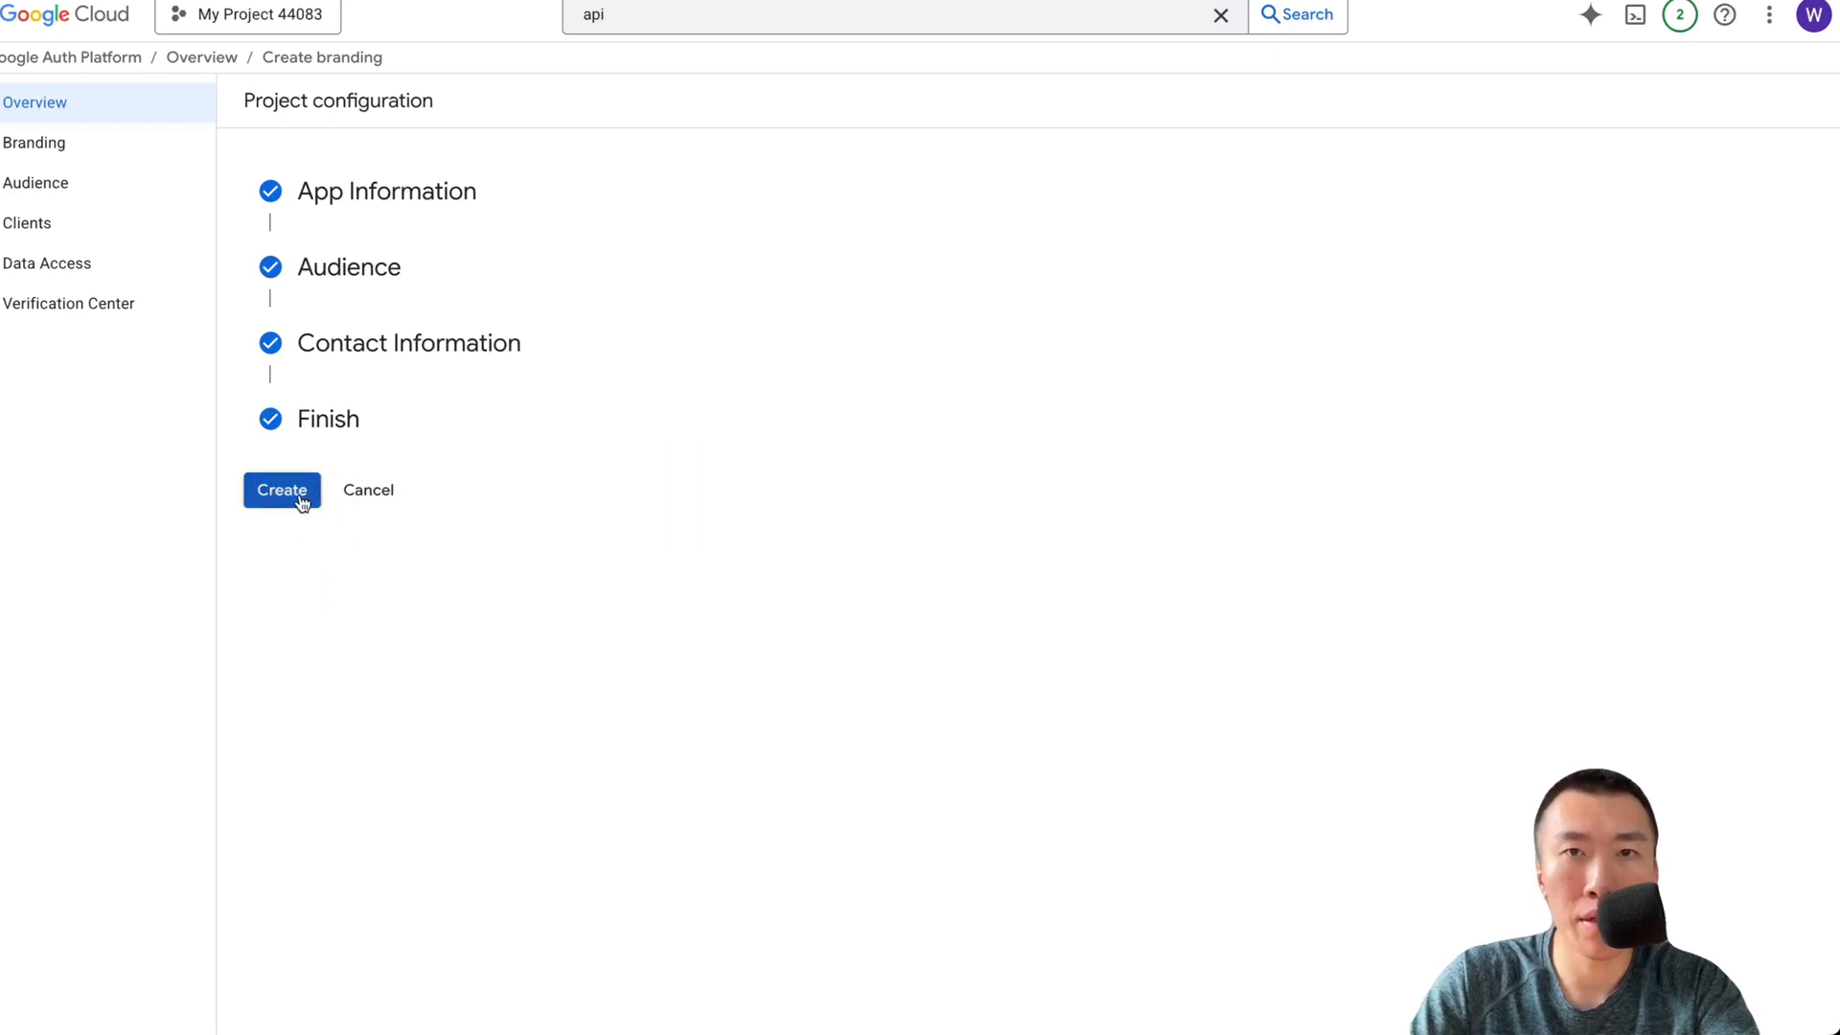
pyautogui.click(281, 490)
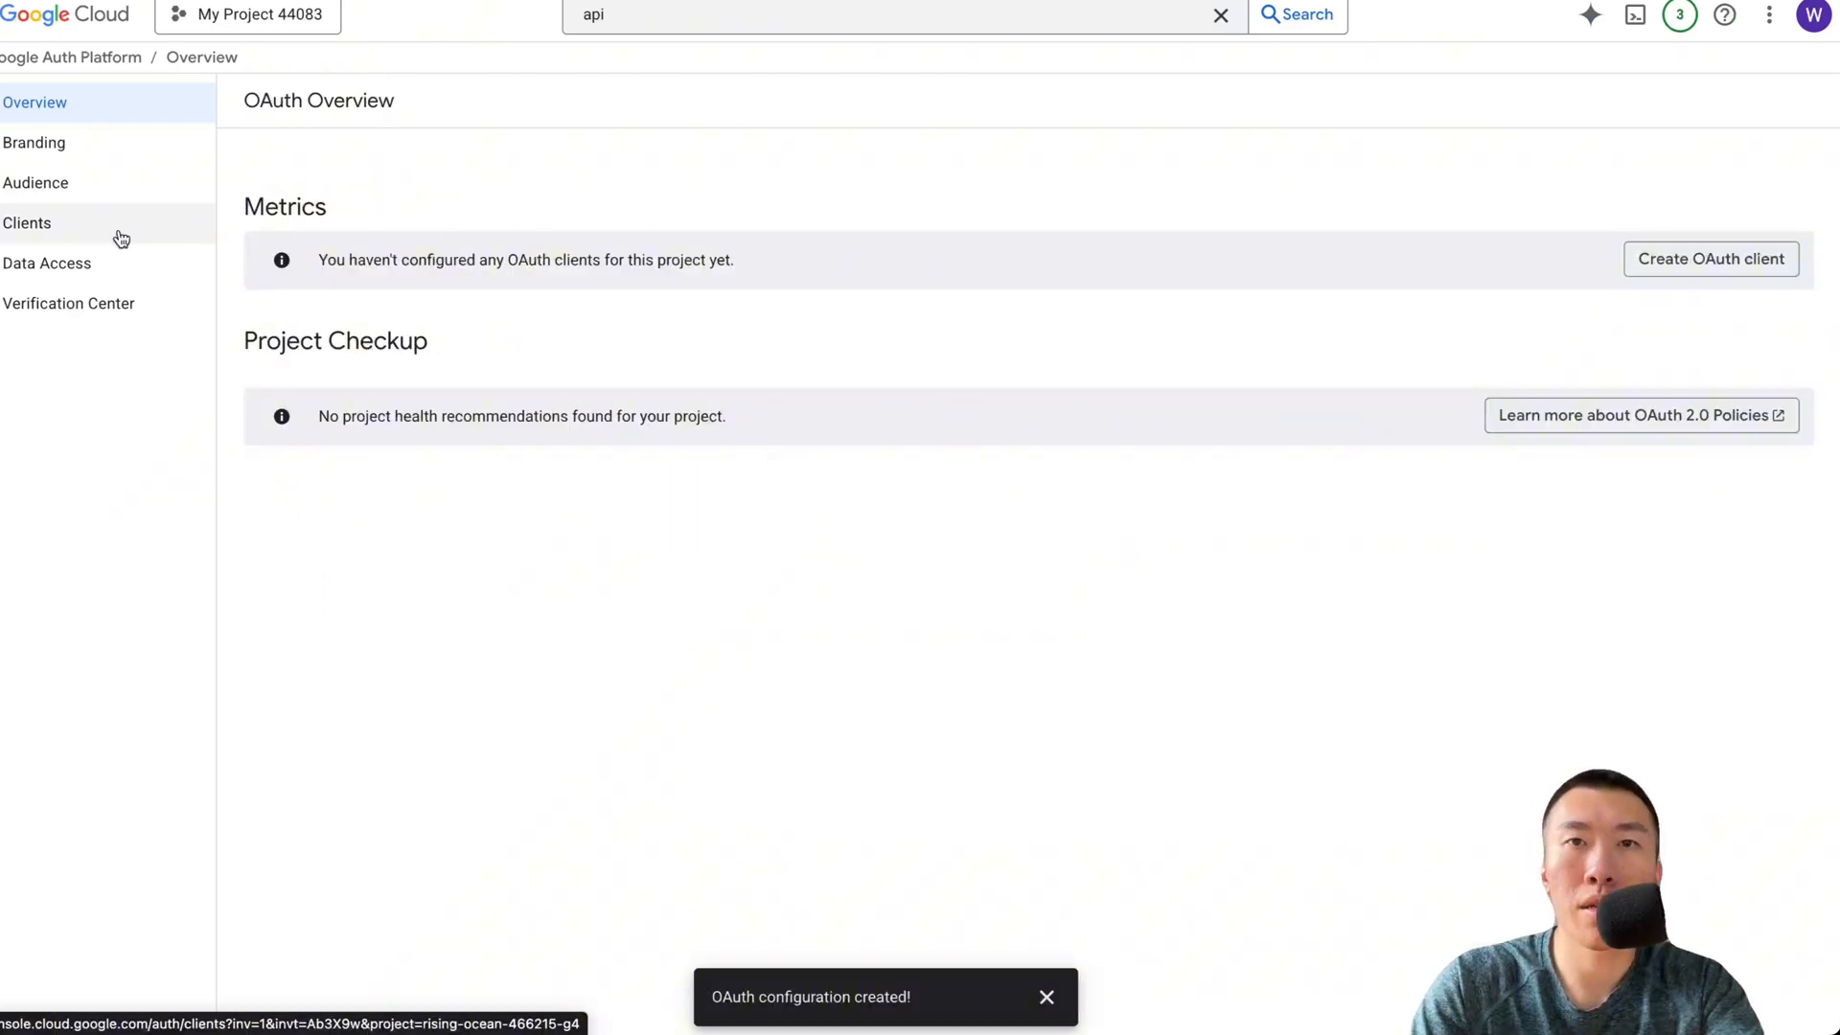
pyautogui.click(26, 223)
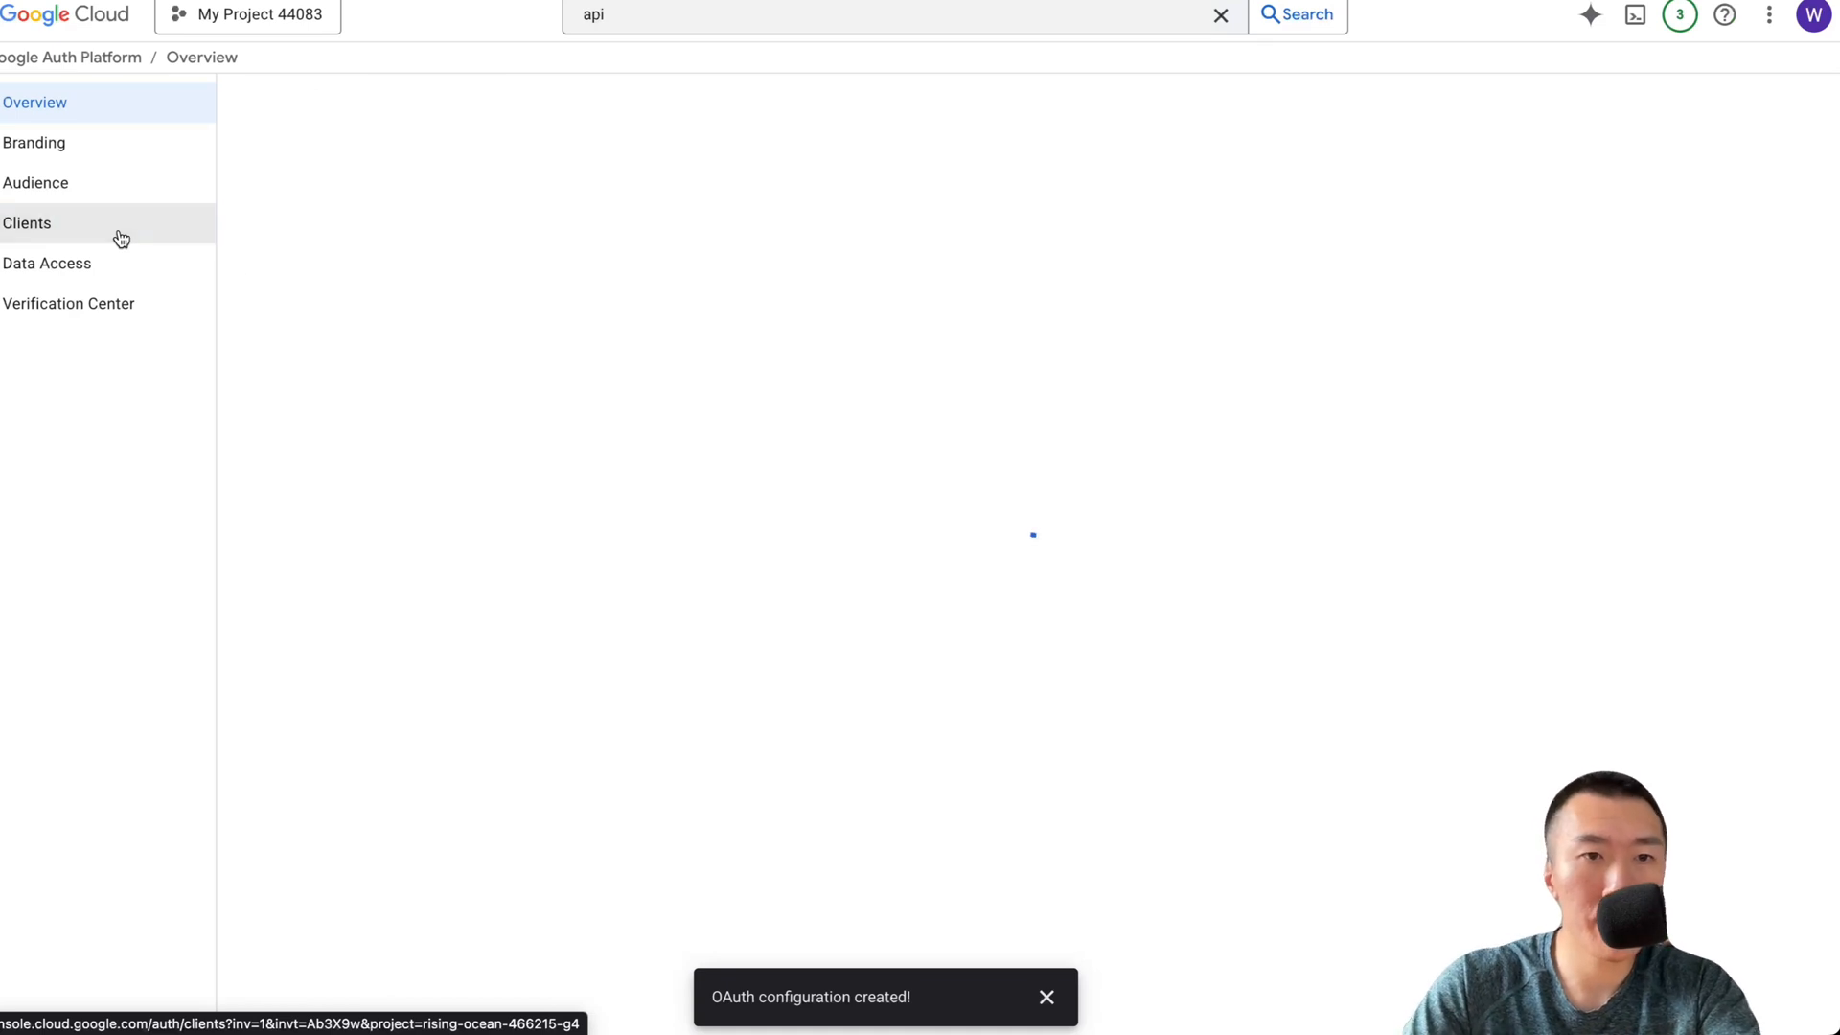
# - Create a new OAuth client with application type Web application
pyautogui.click(27, 223)
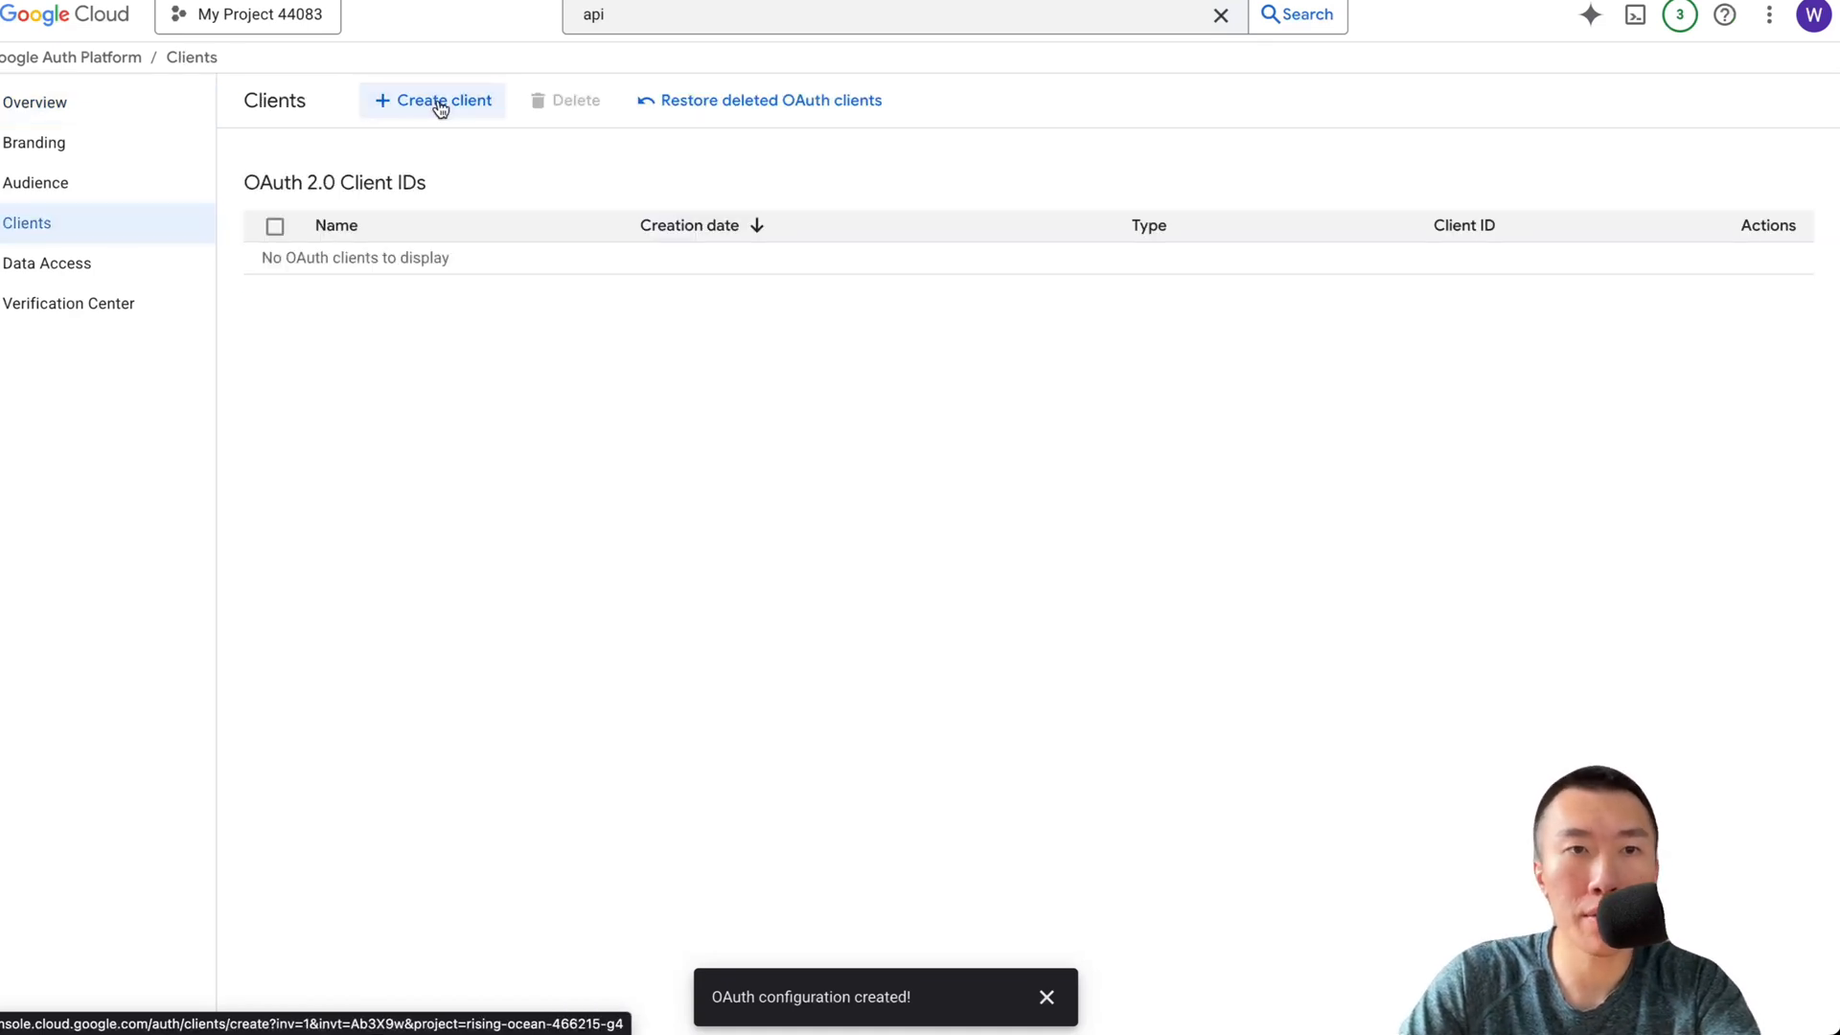
pyautogui.click(430, 100)
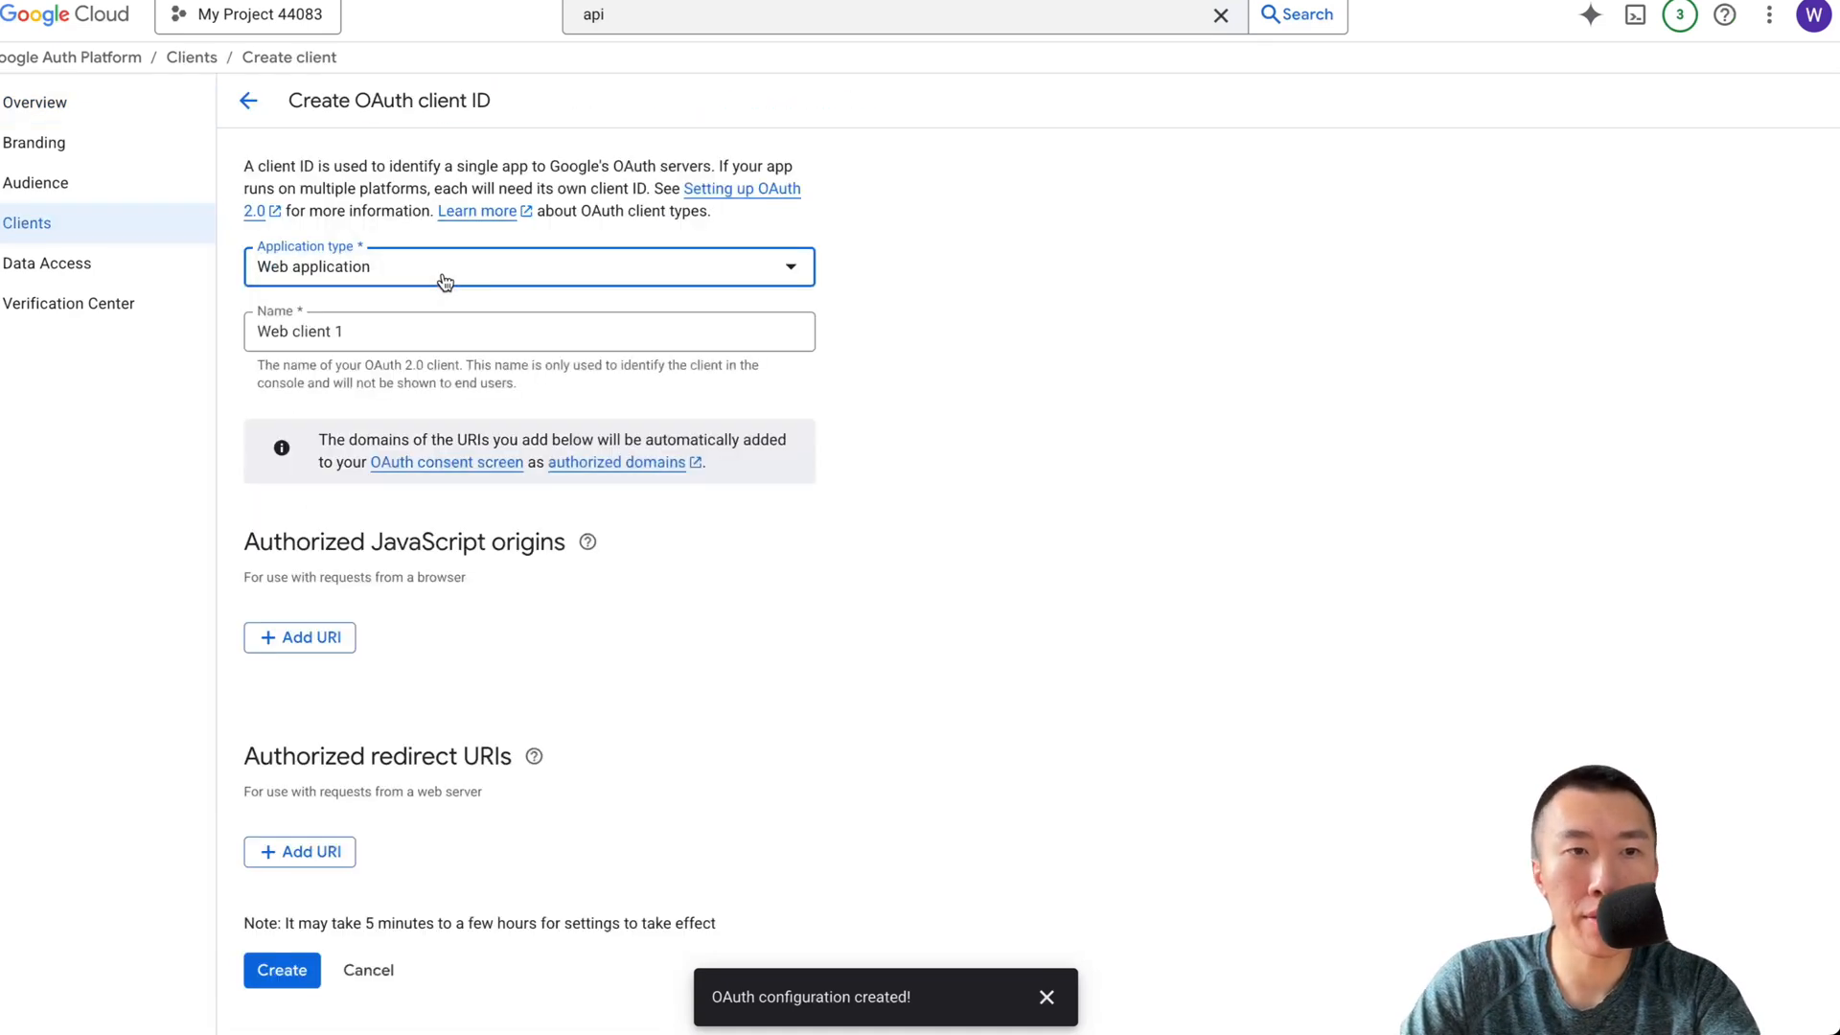
pyautogui.click(1133, 407)
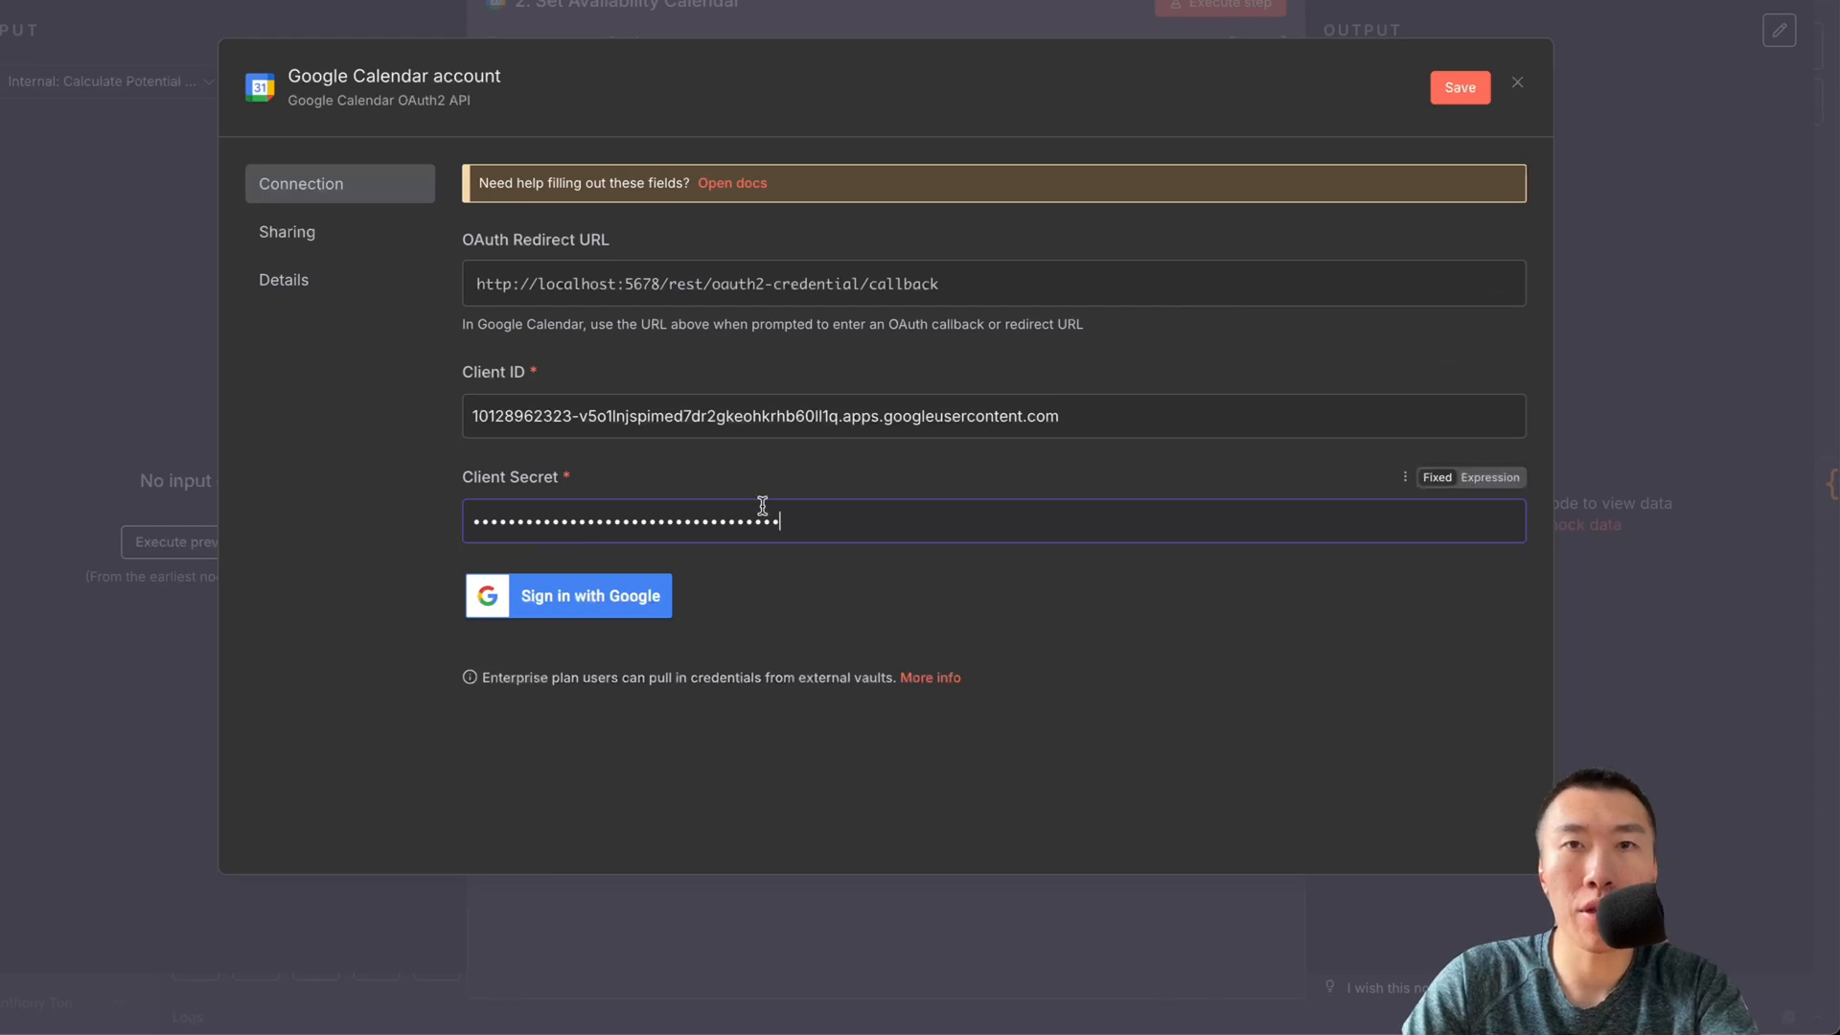
# - Paste the OAuth client secret into the n8n Google Calendar credential
pyautogui.click(1459, 88)
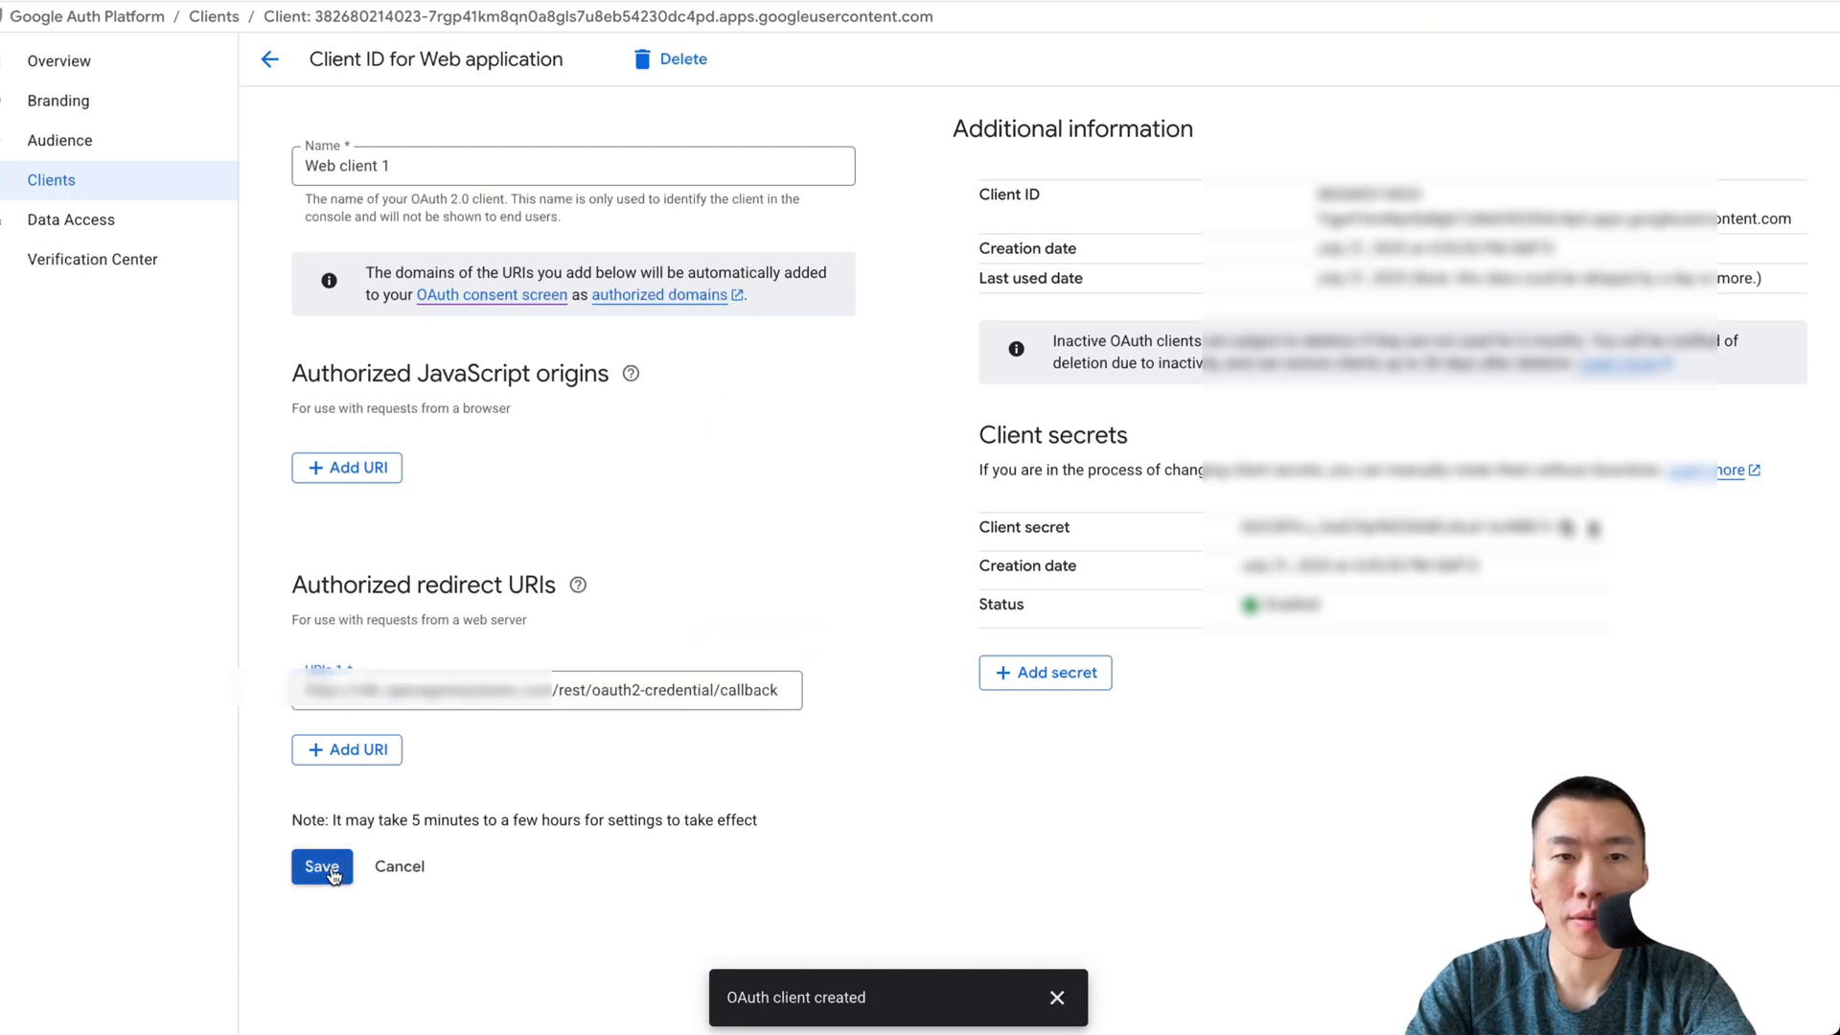
# - Save the web client with its n8n redirect URI and begin adding a test user under Audience
pyautogui.click(320, 867)
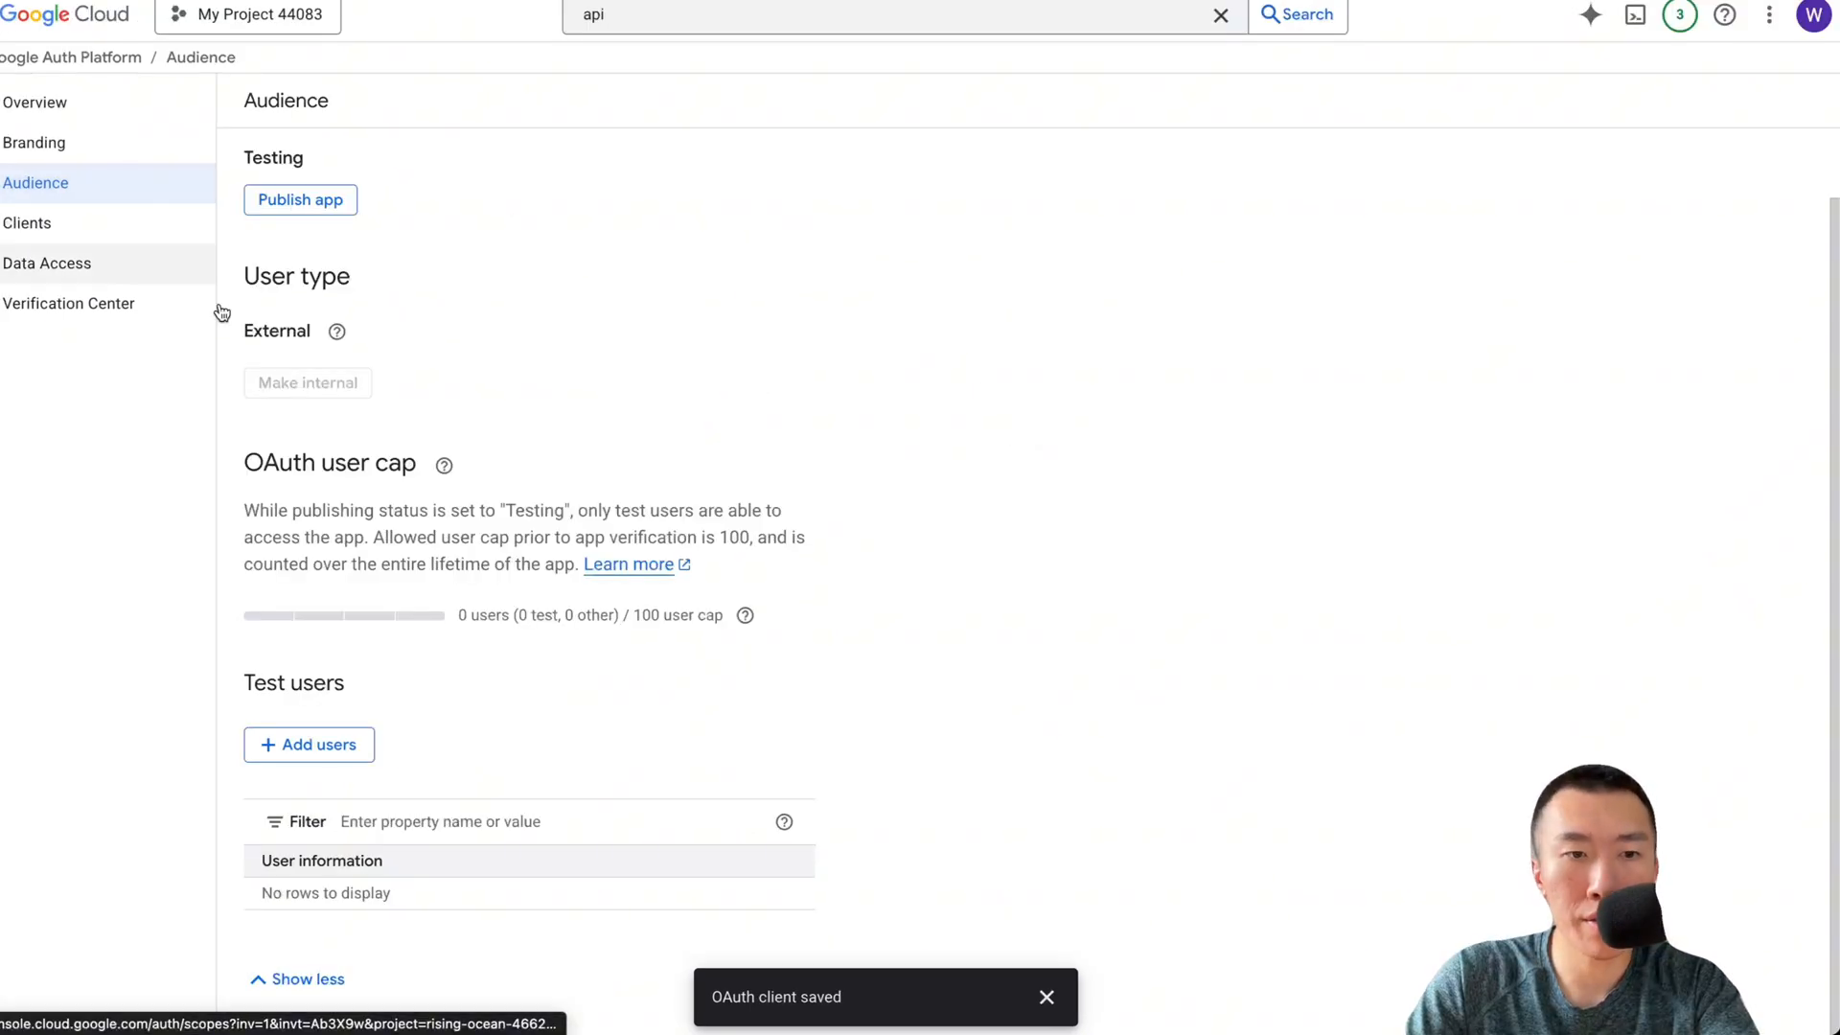
pyautogui.click(309, 744)
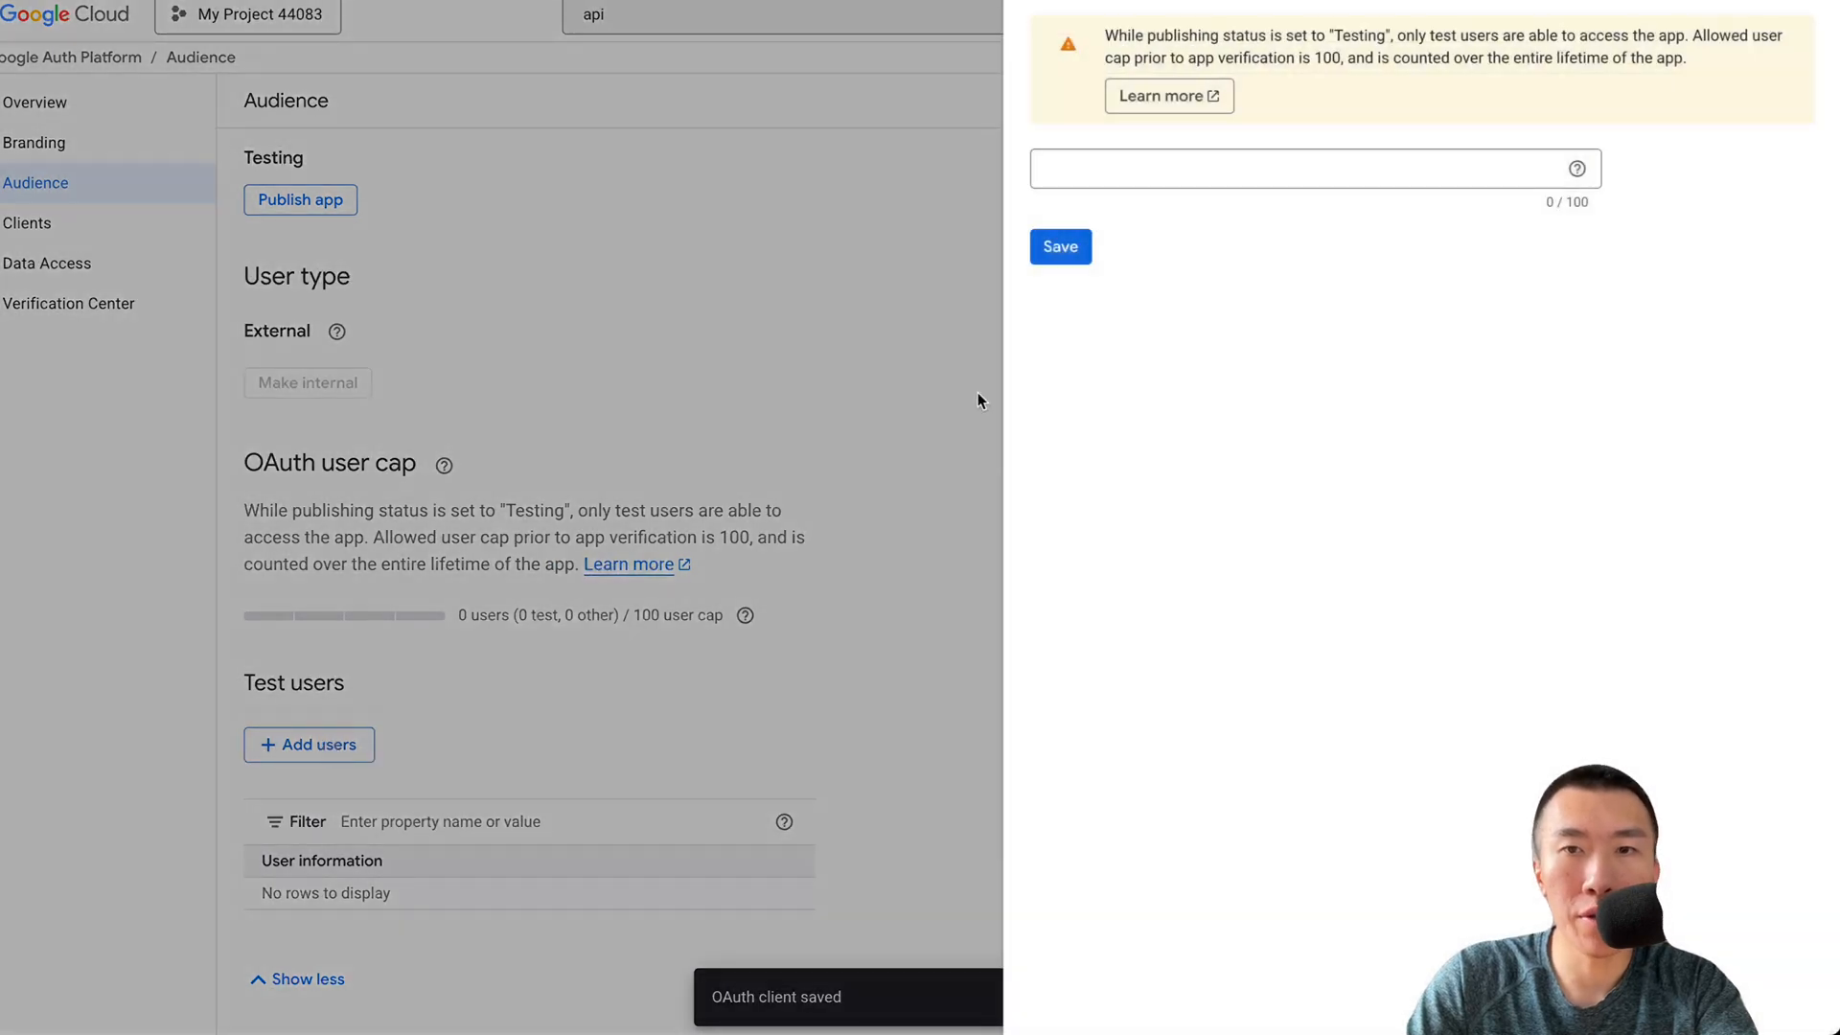
pyautogui.click(1303, 168)
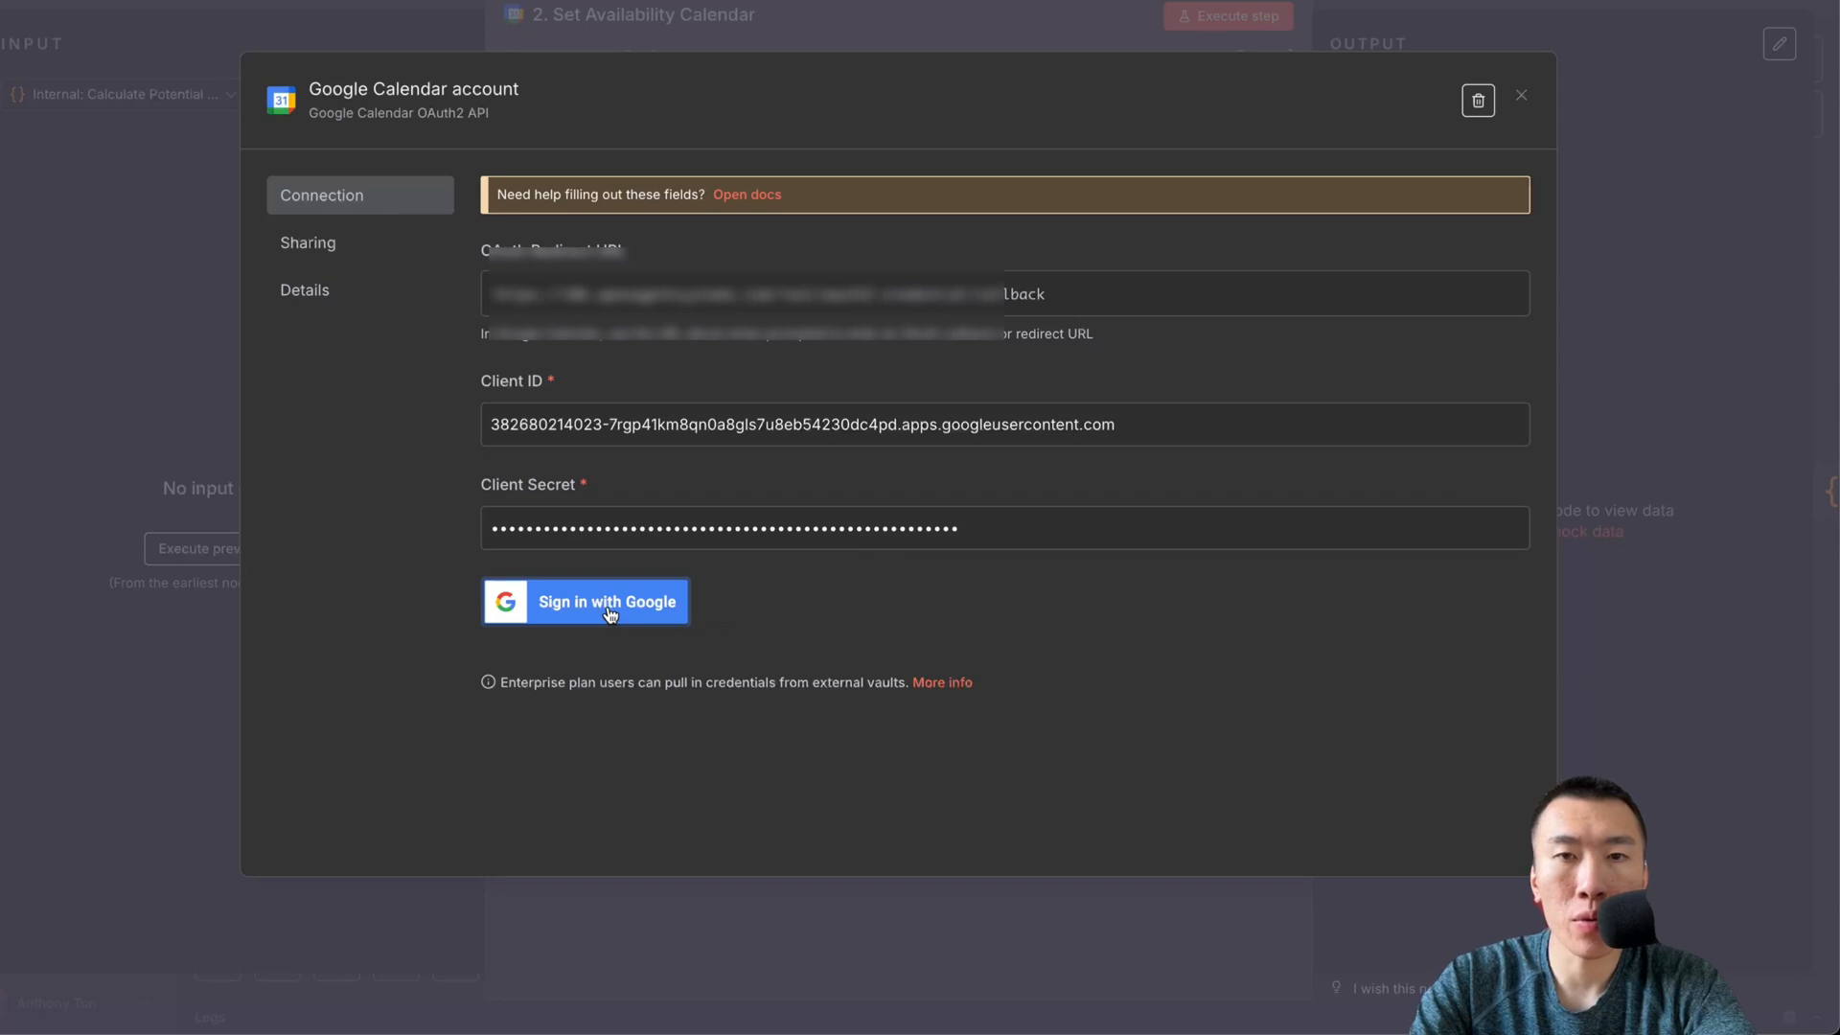
# - Sign in with Google, grant calendar access, and assign the primary calendar to the node
pyautogui.click(607, 601)
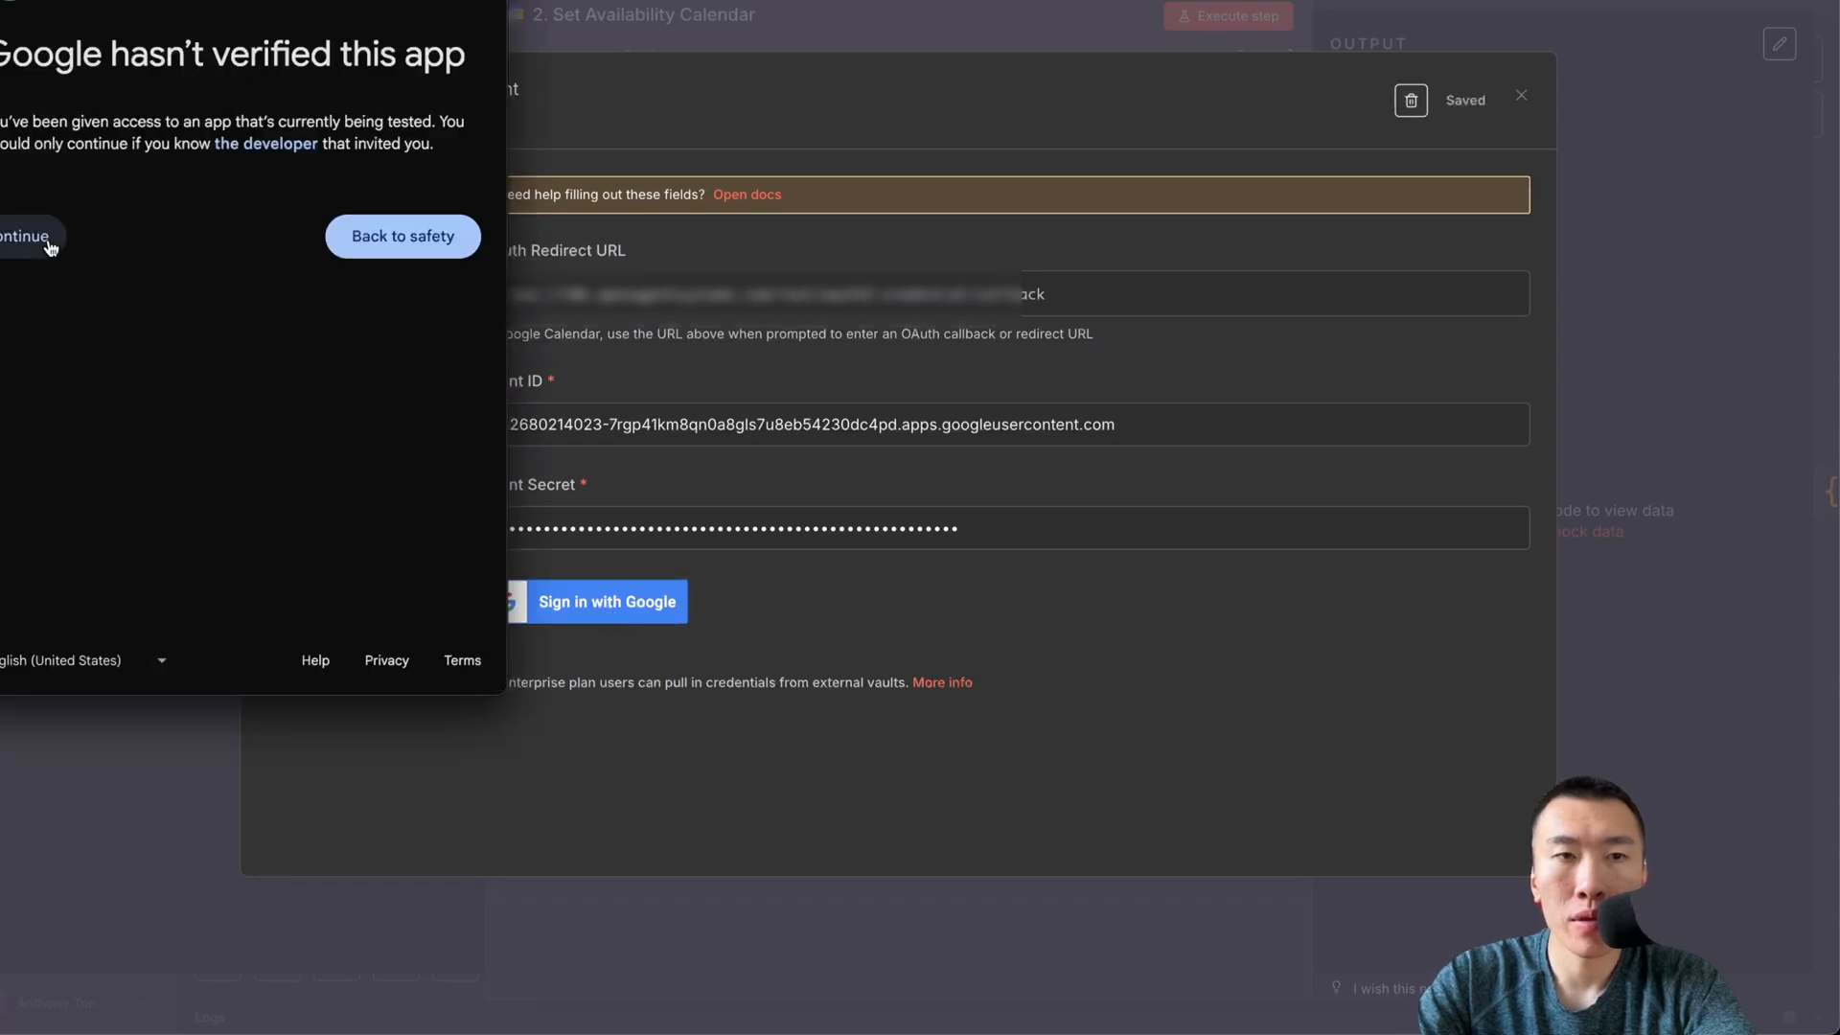
pyautogui.click(21, 236)
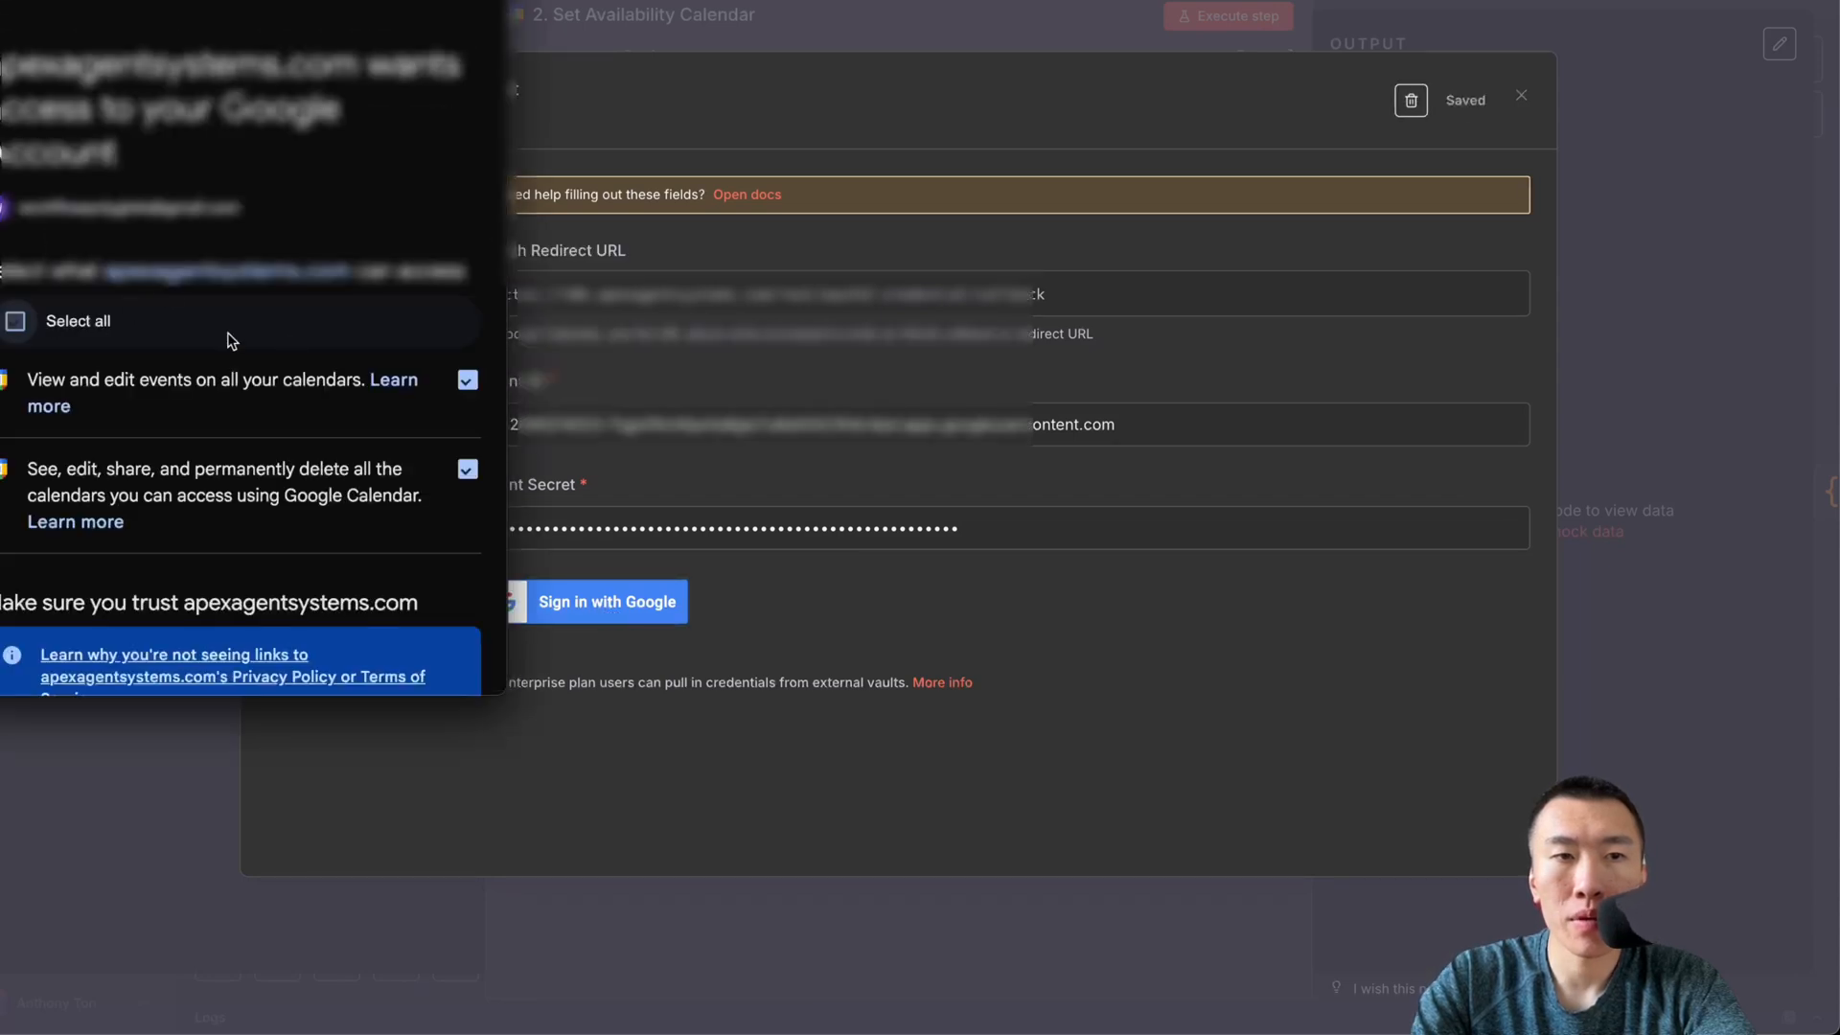
pyautogui.scroll(-3)
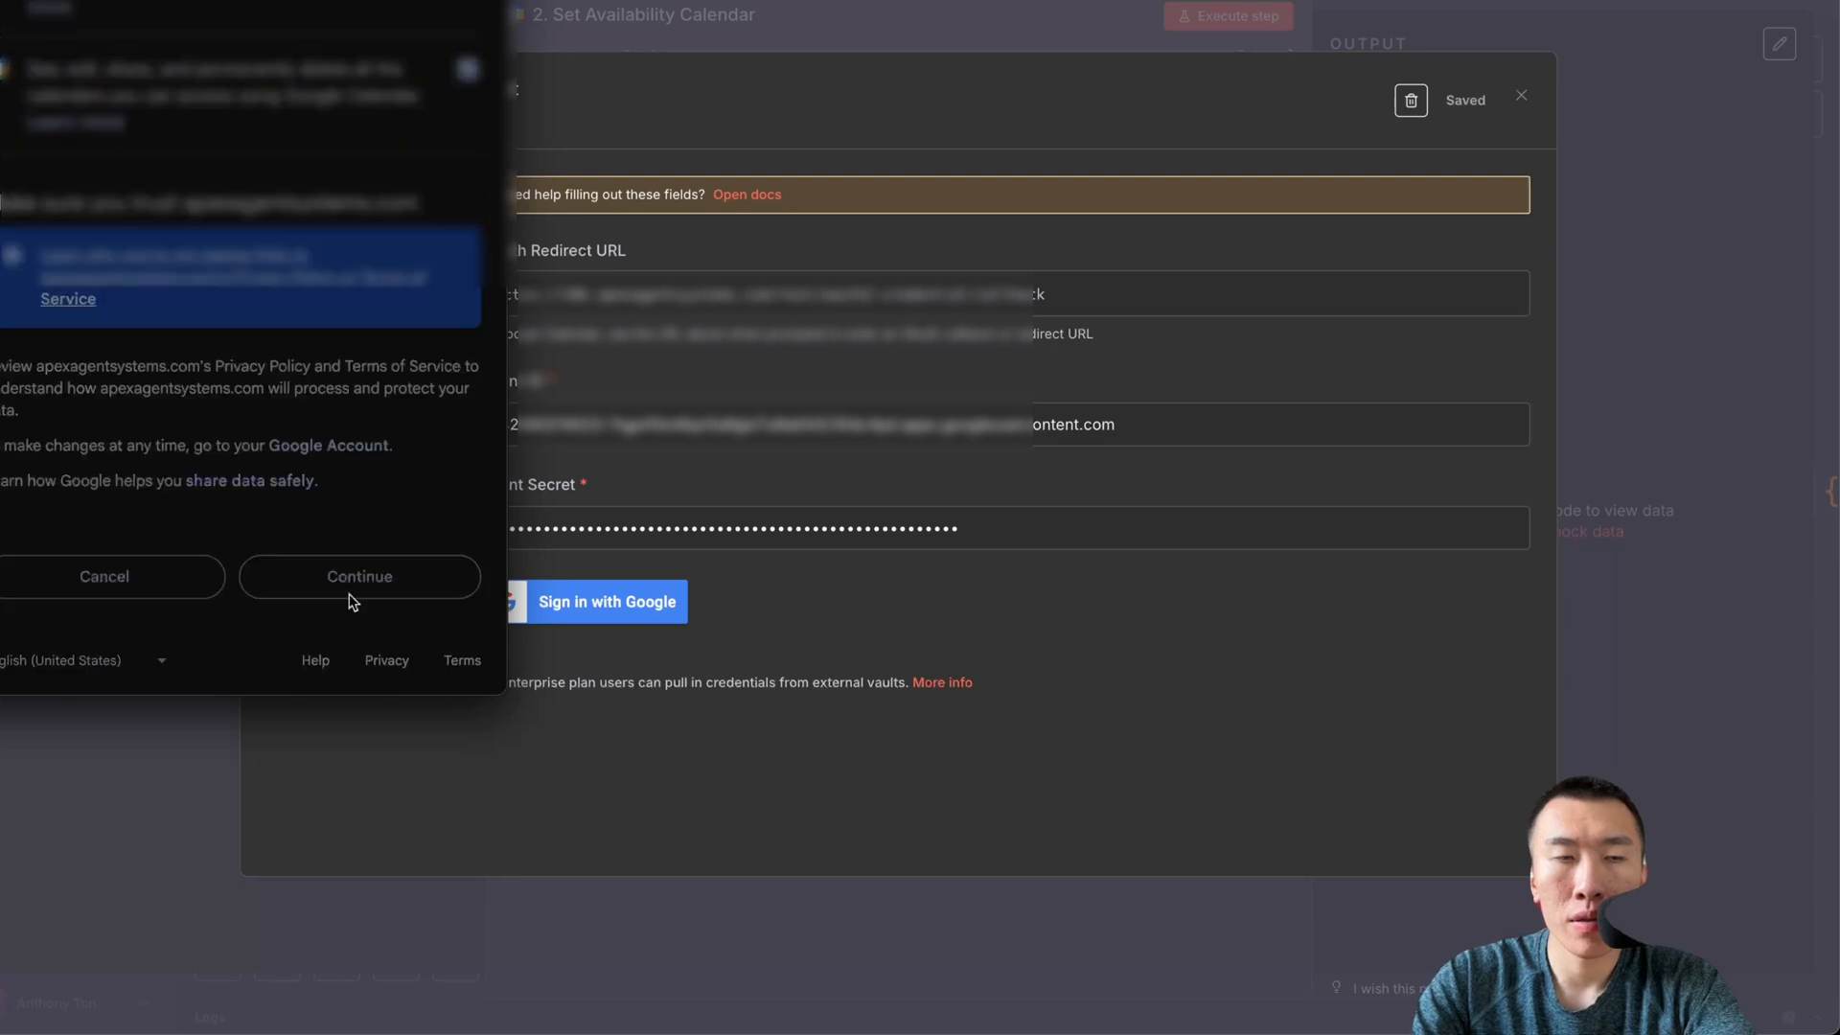
pyautogui.click(360, 576)
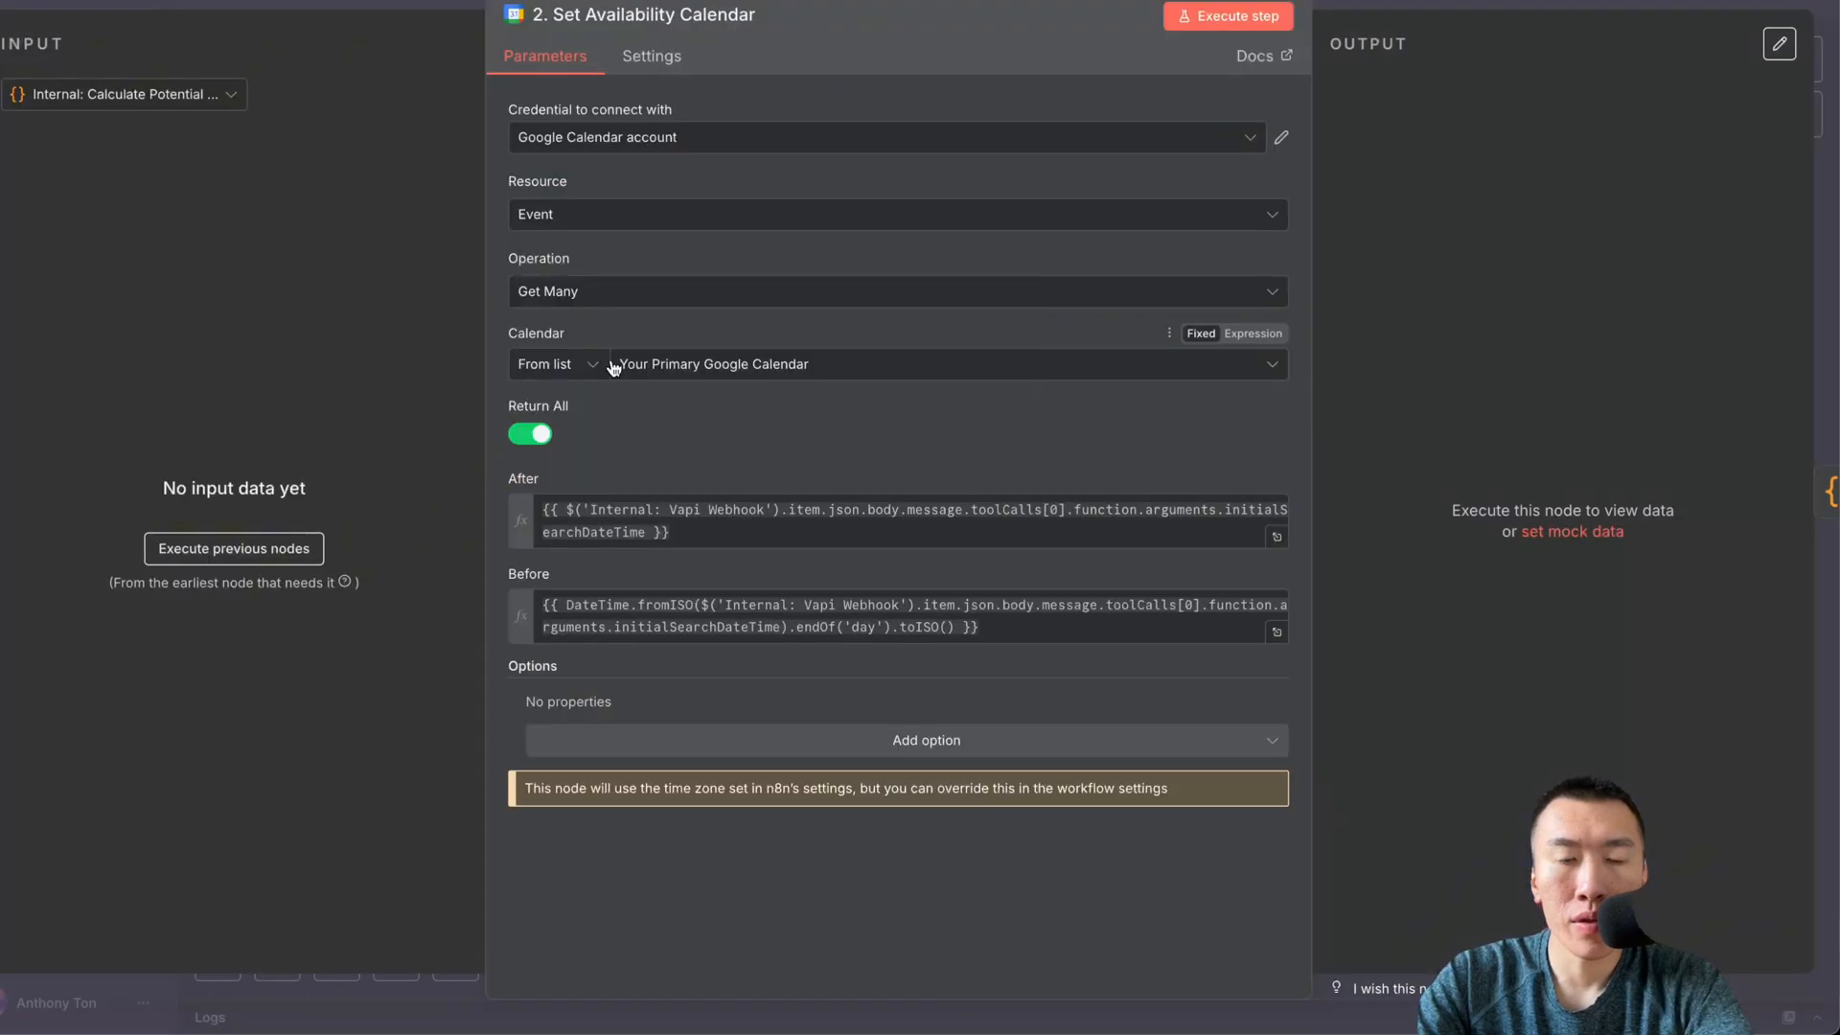
pyautogui.click(895, 364)
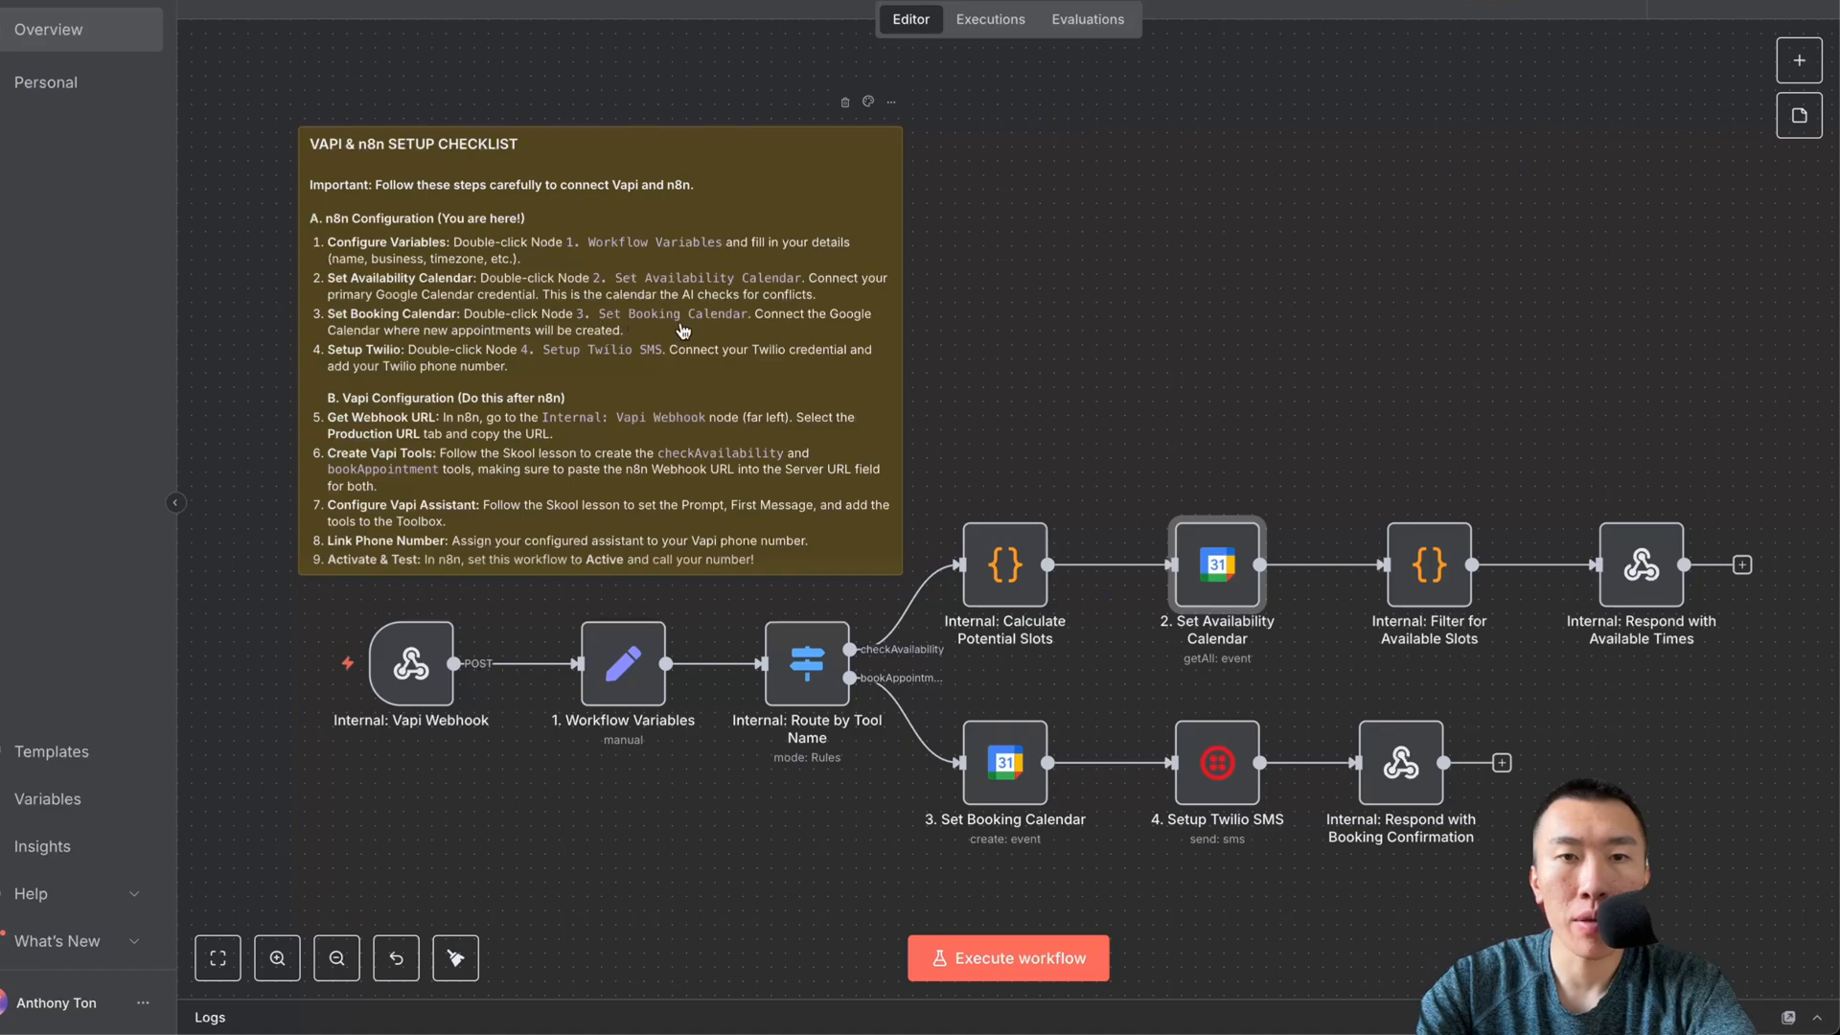
# - Set the Set Booking Calendar credential, then start a new Twilio credential in Setup Twilio SMS
pyautogui.doubleClick(1004, 764)
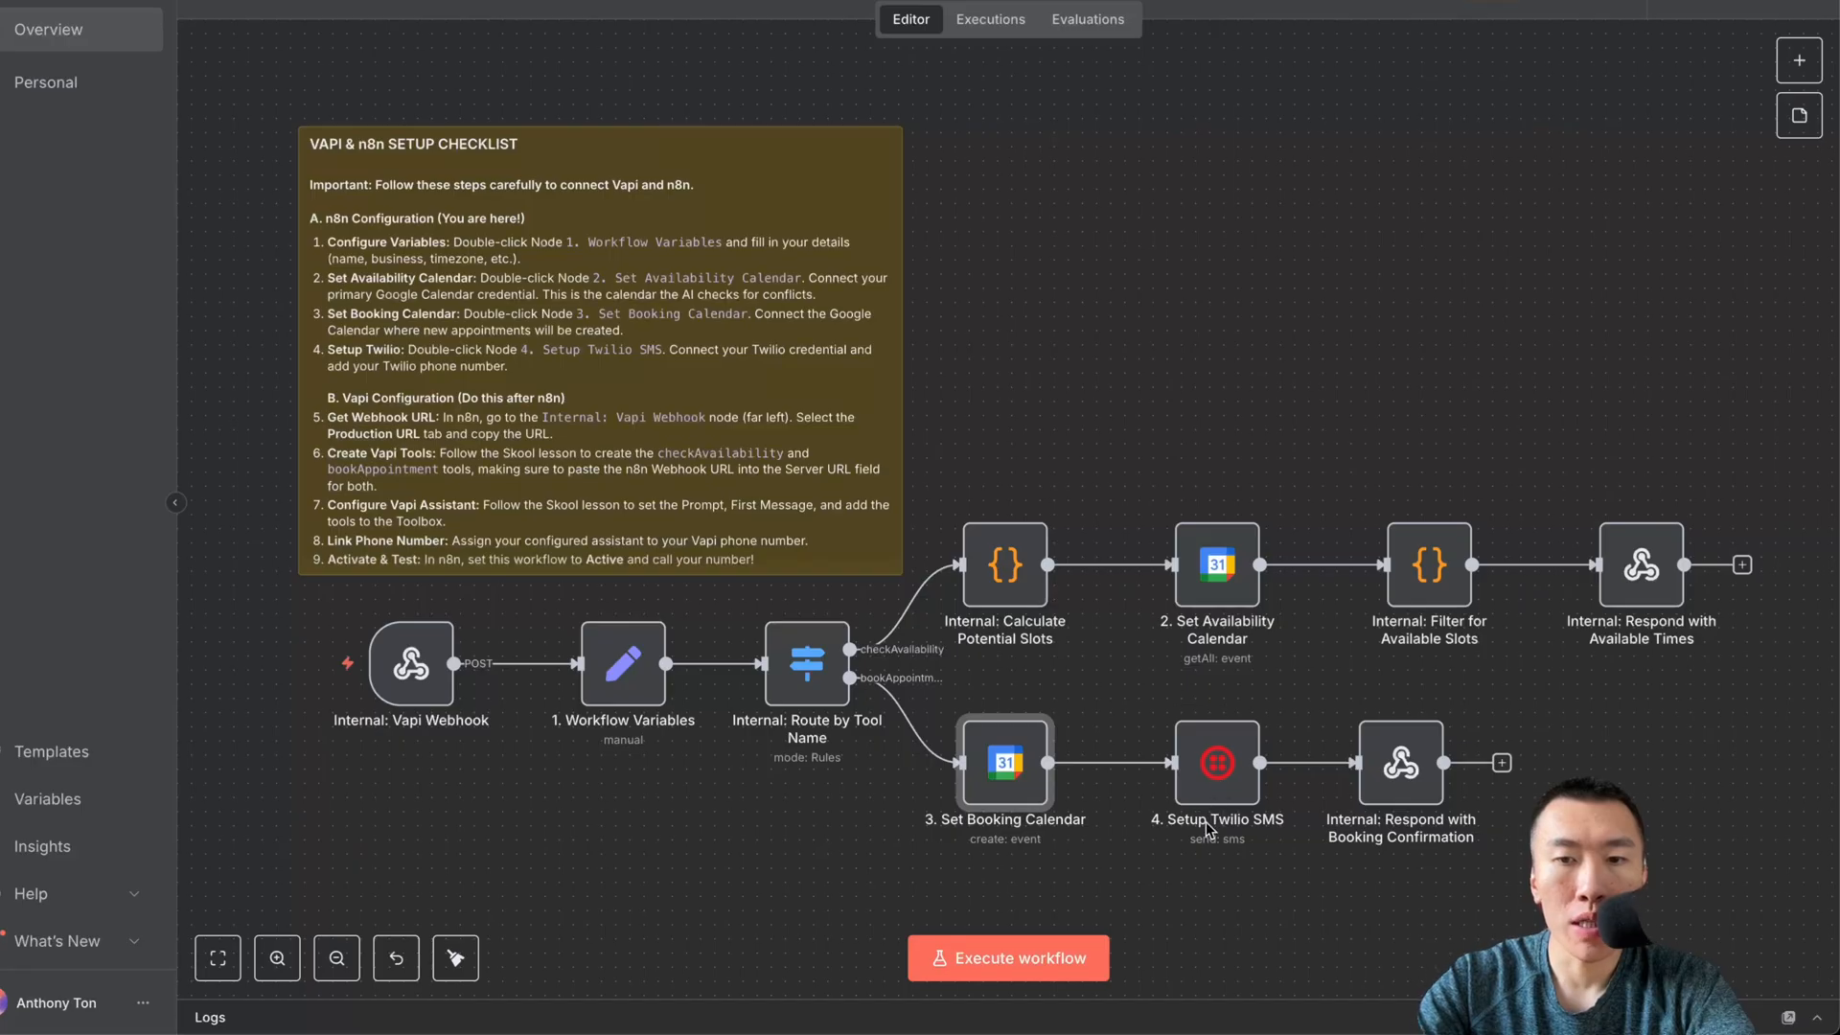
pyautogui.click(1217, 763)
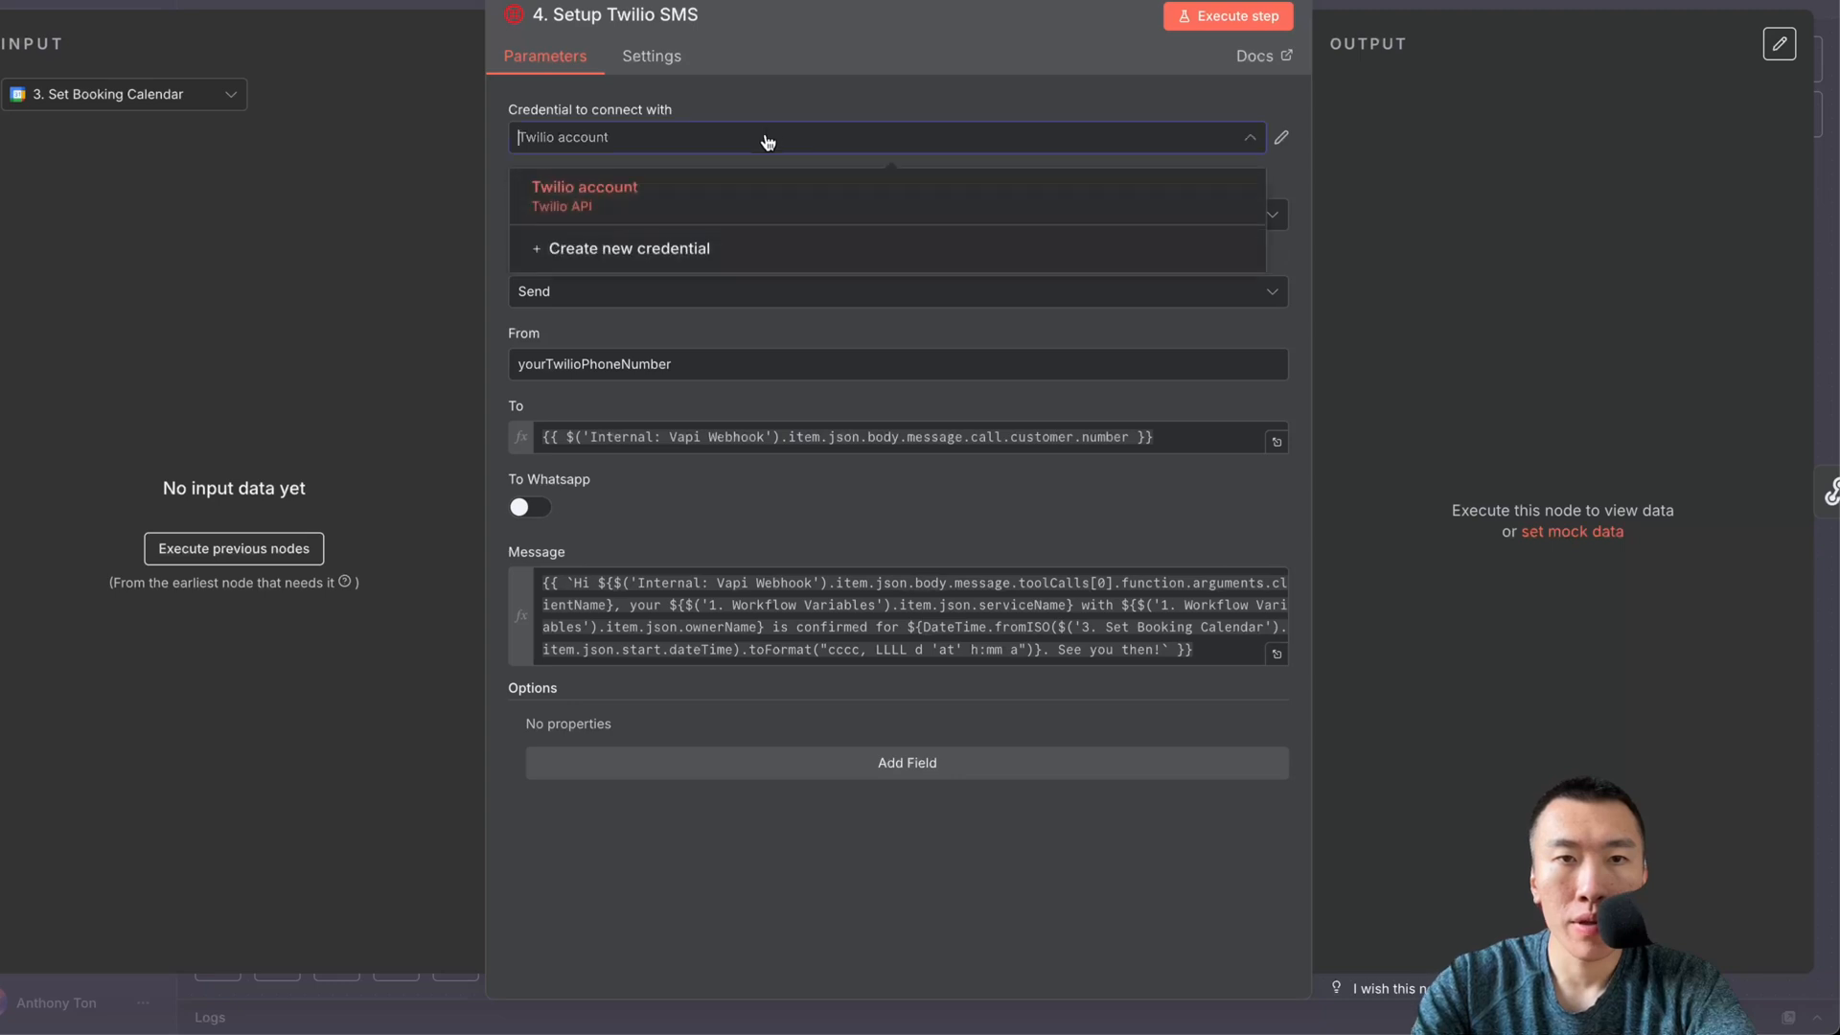
pyautogui.click(629, 248)
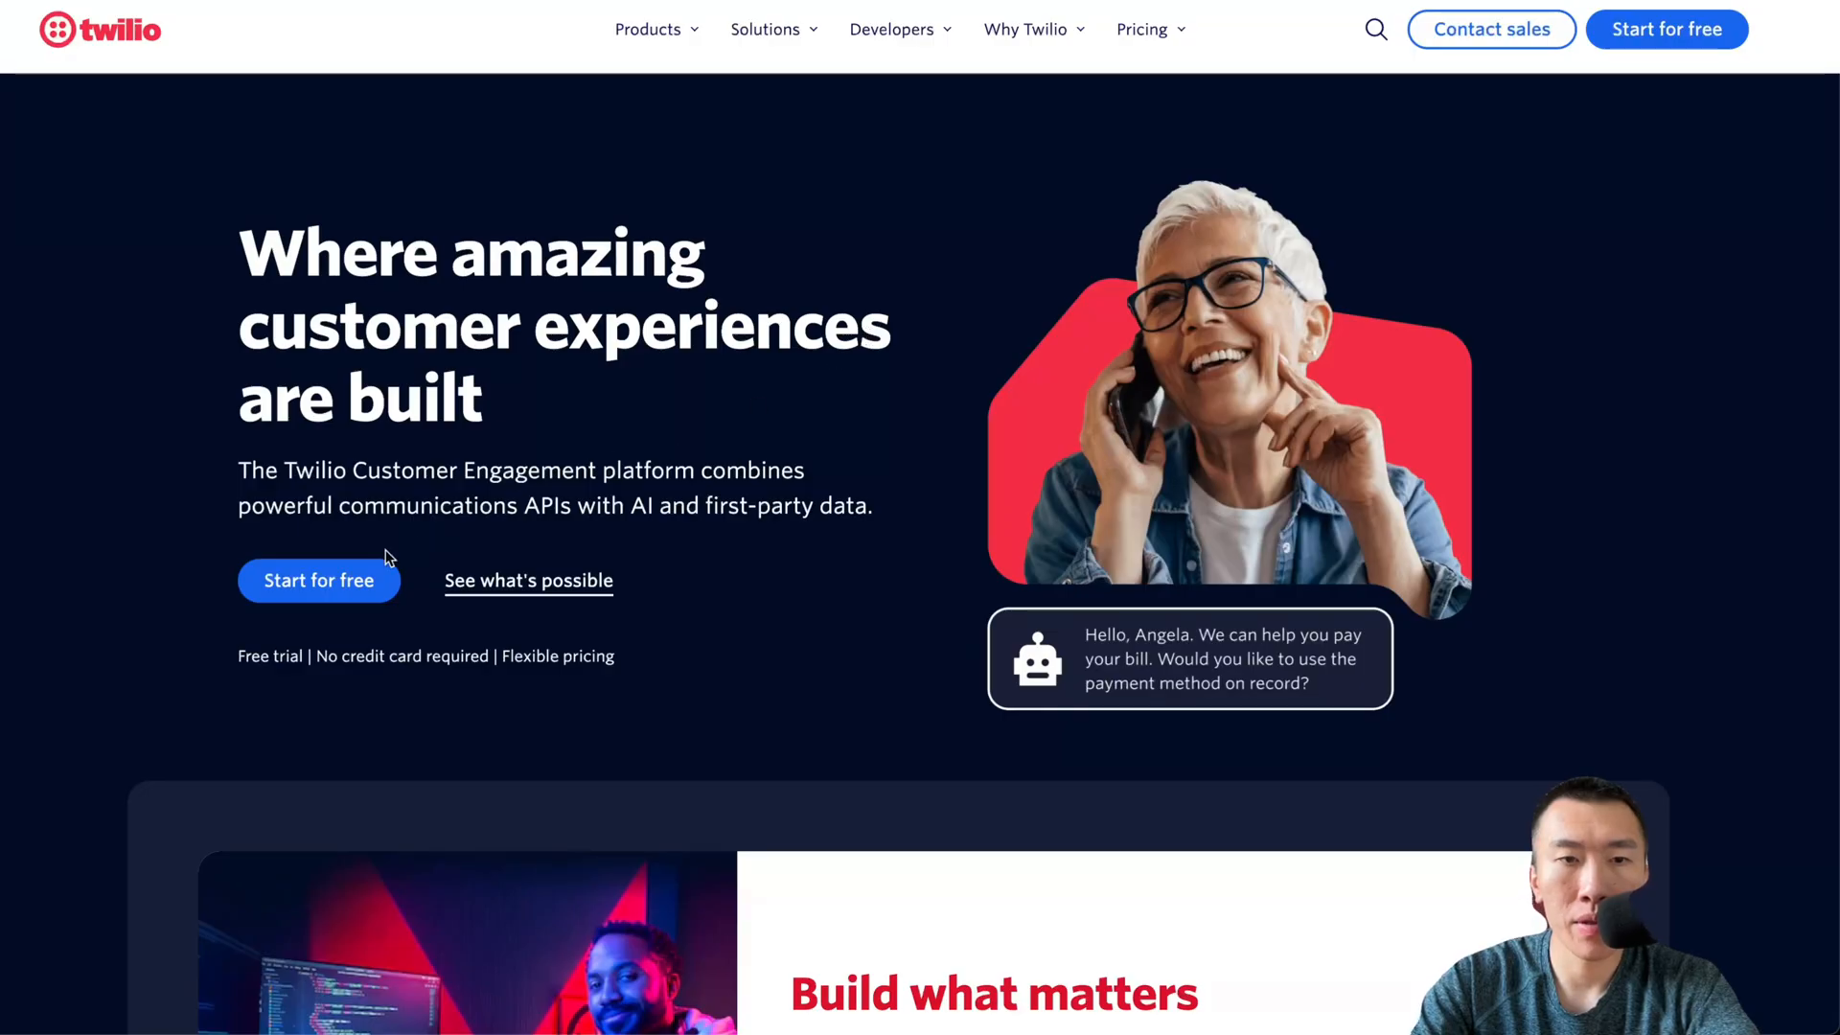
# - Go to the Twilio console and view the account's active phone numbers
pyautogui.click(318, 580)
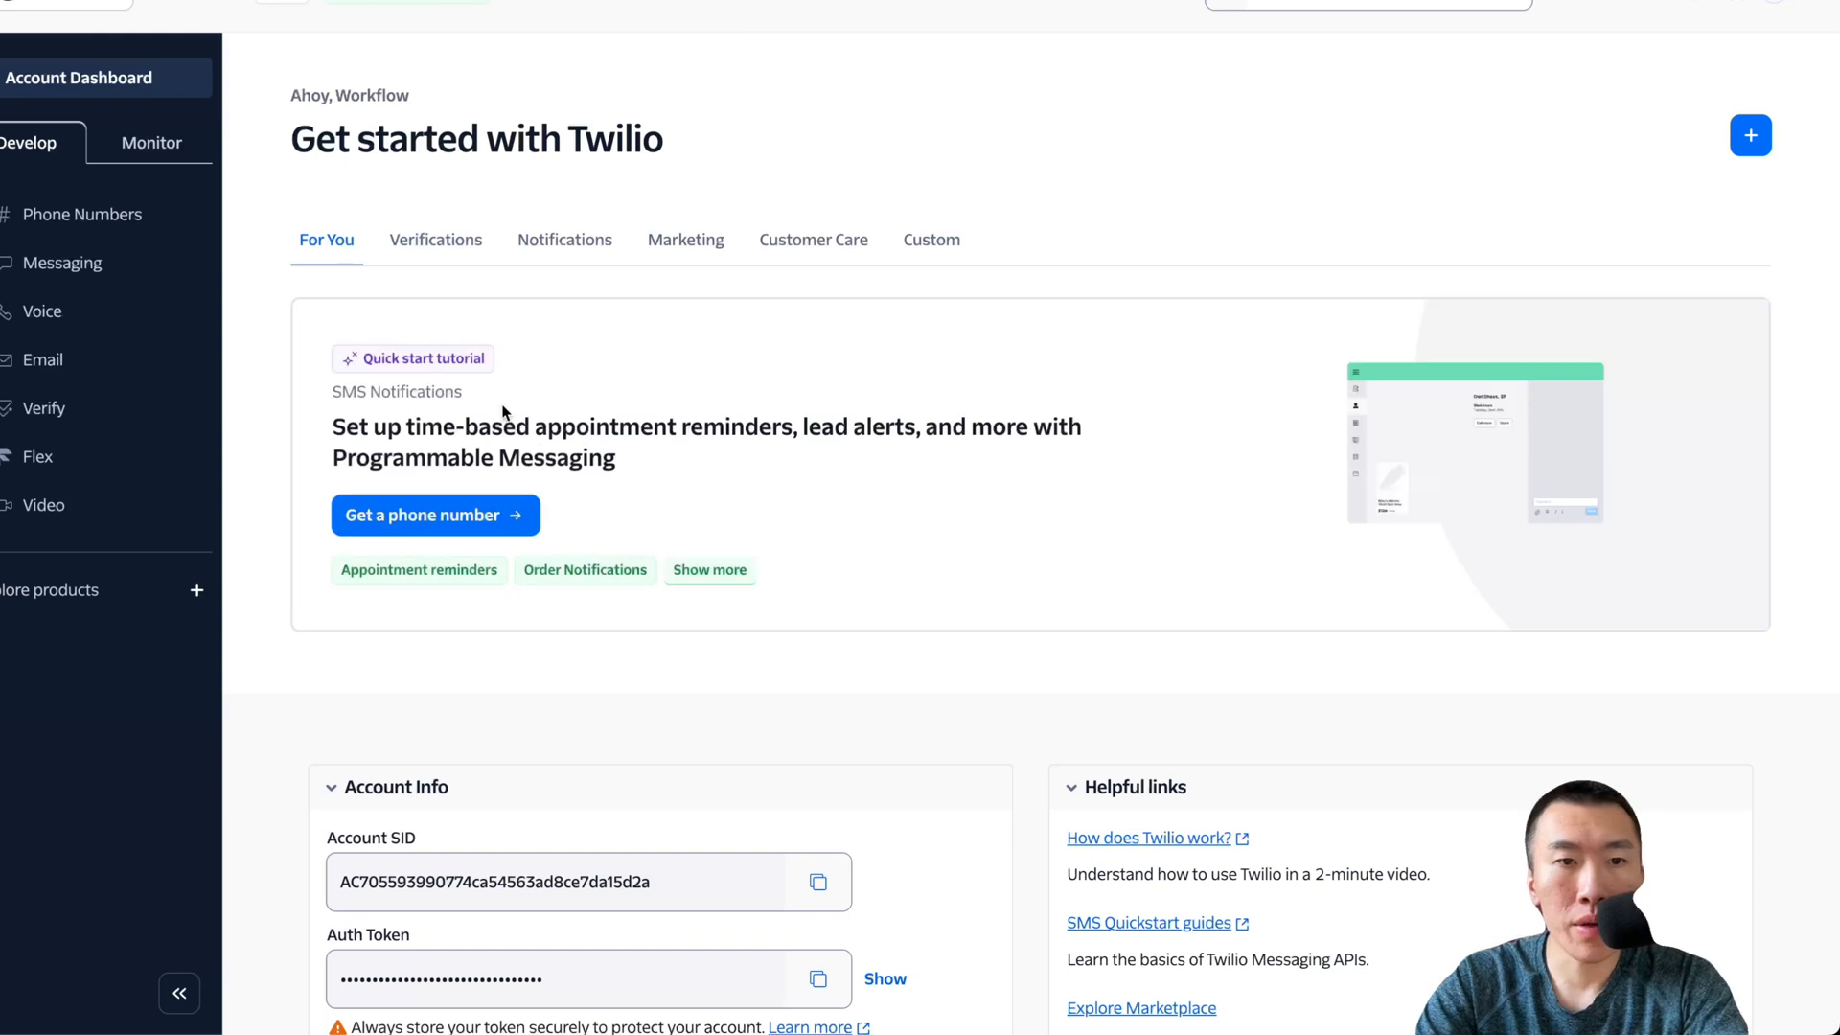
pyautogui.click(433, 514)
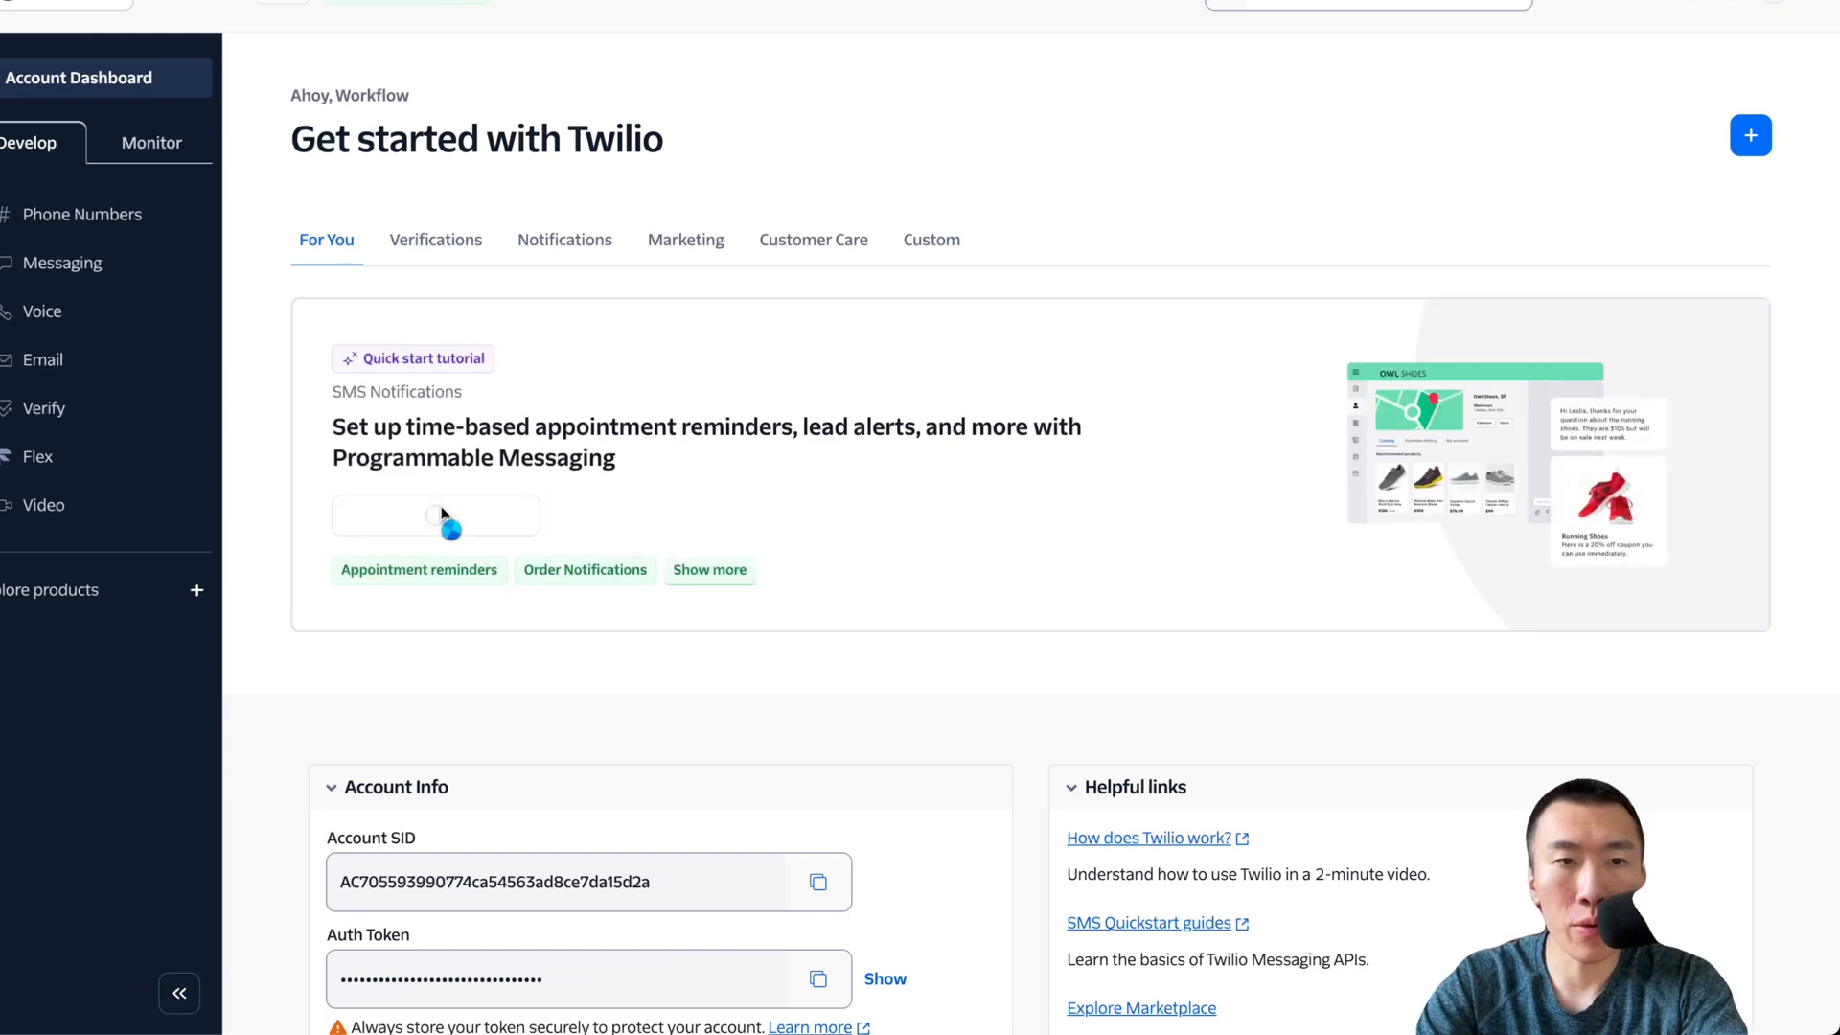
pyautogui.click(435, 240)
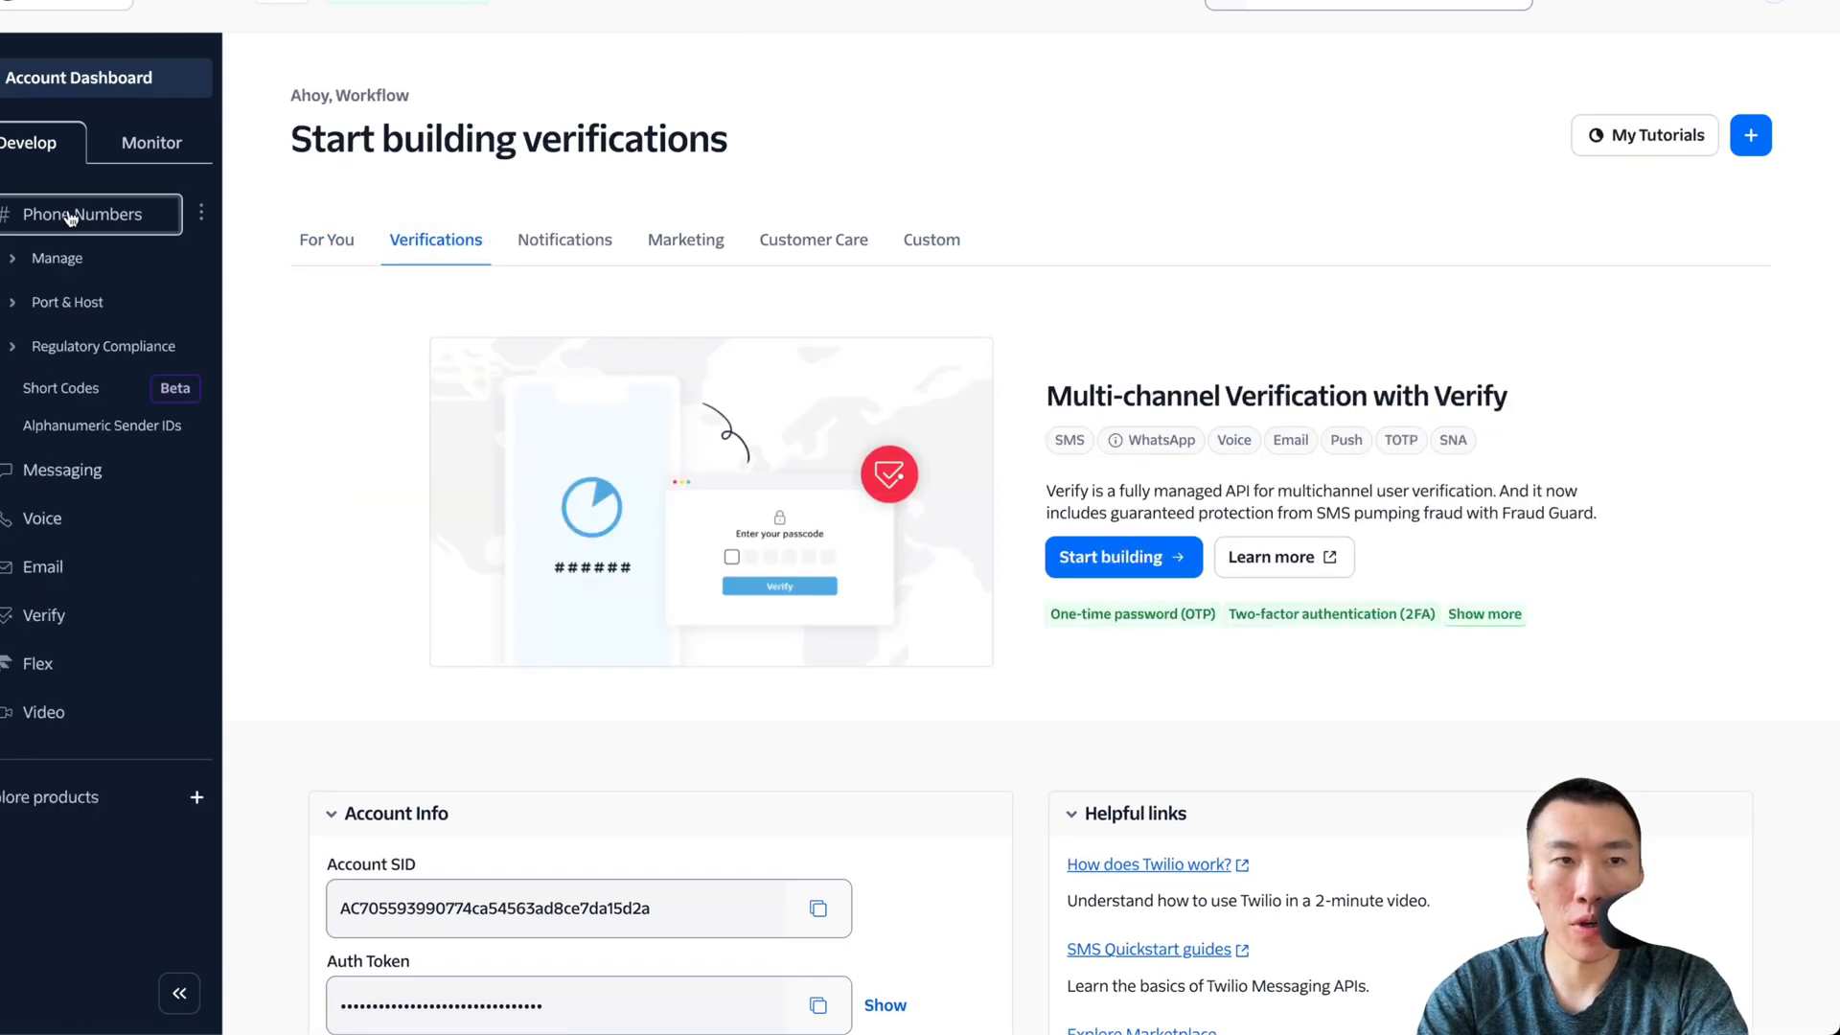
pyautogui.click(55, 257)
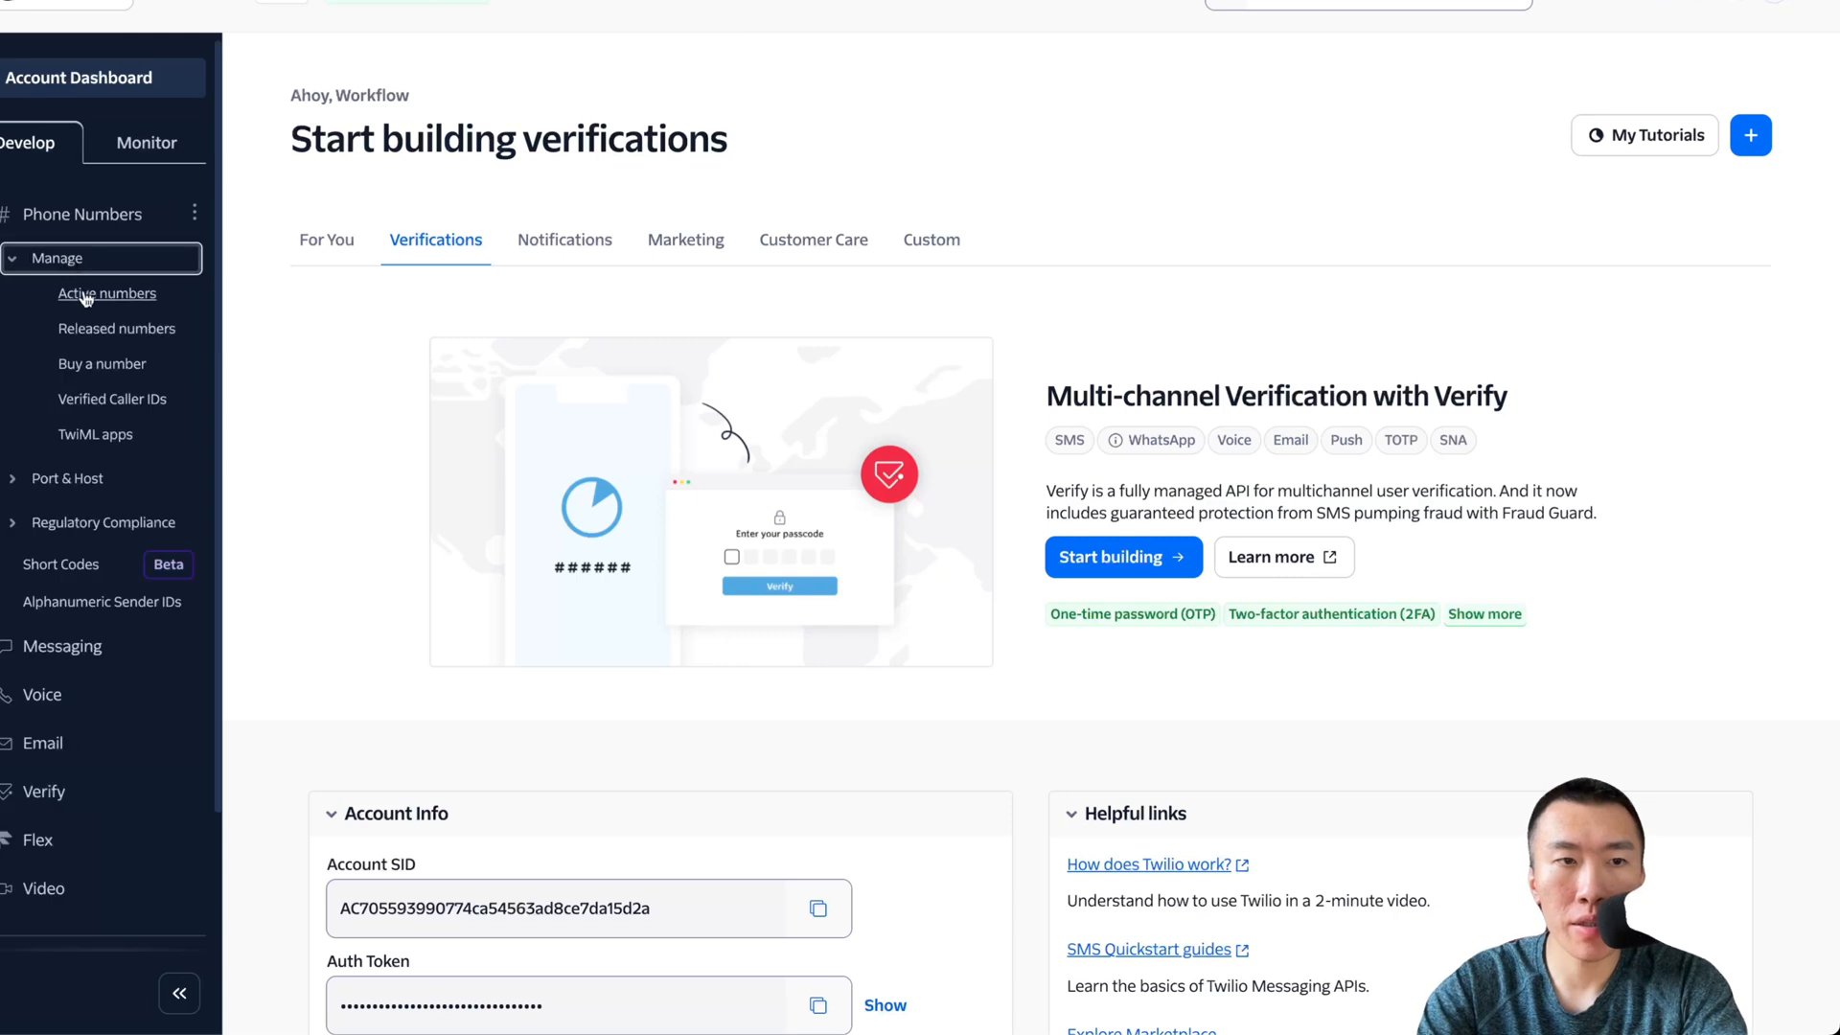
pyautogui.click(107, 293)
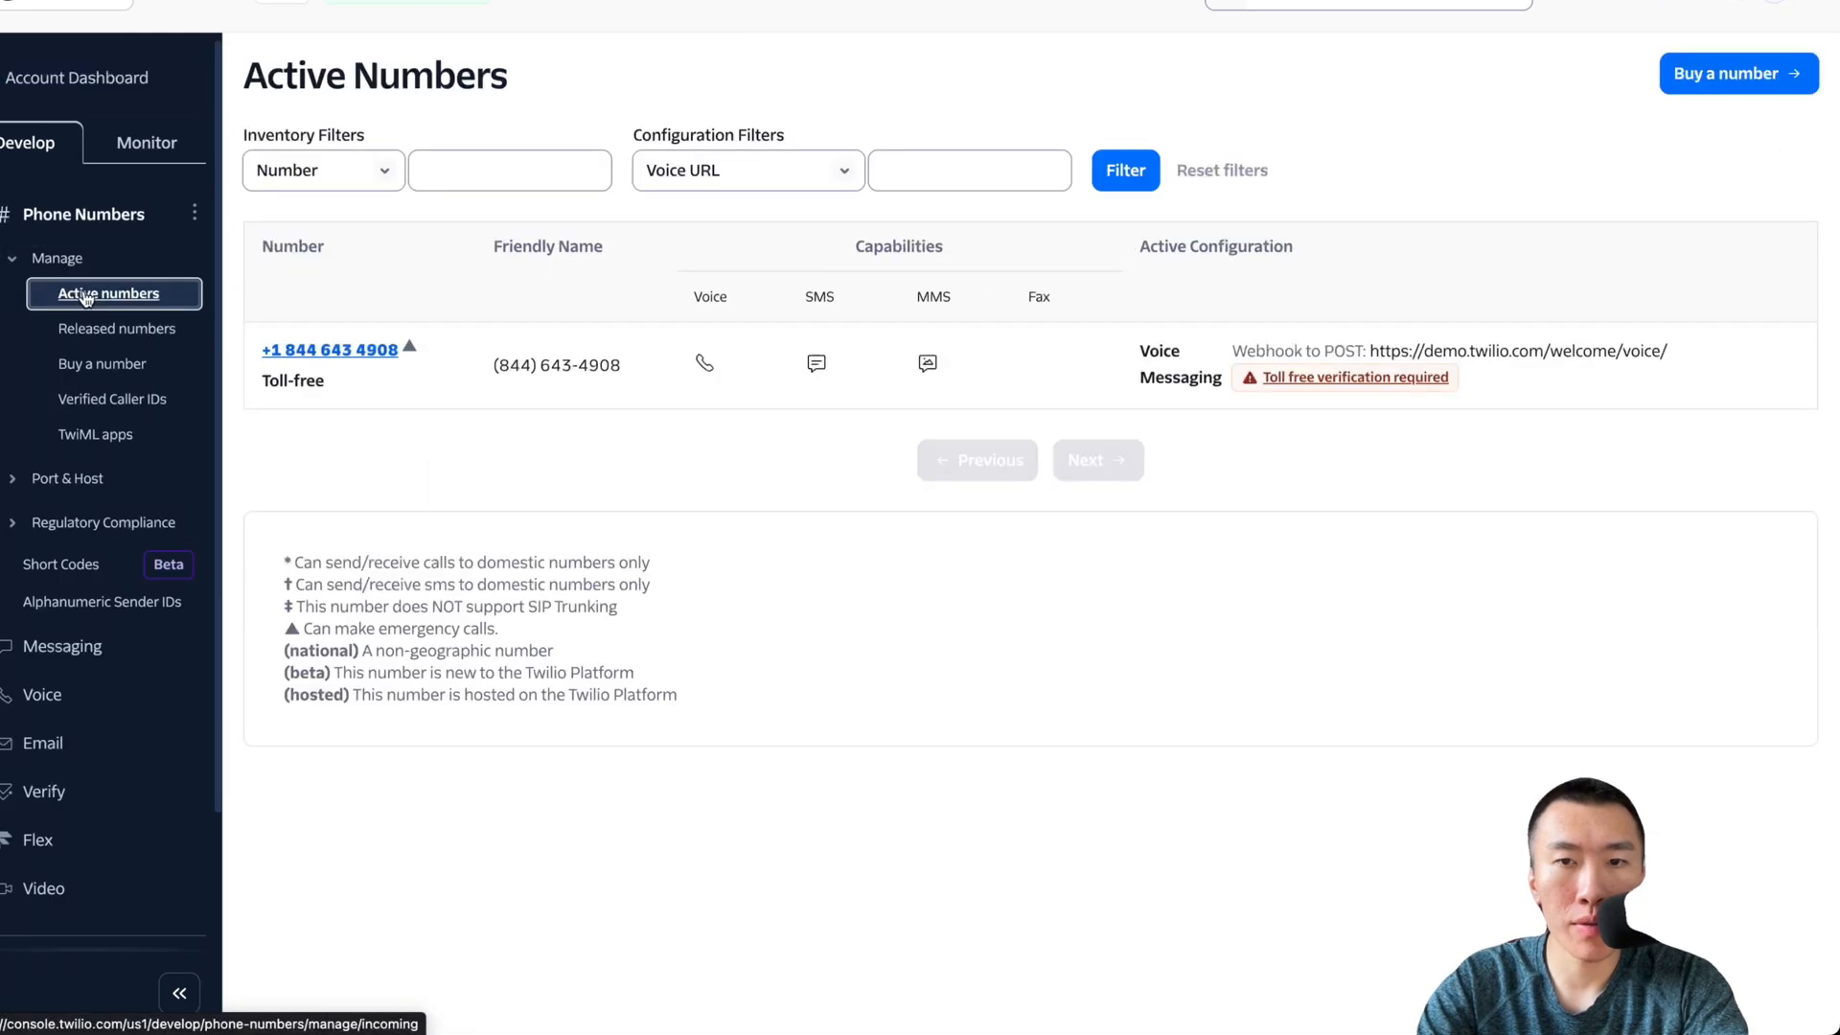
pyautogui.moveTo(1352, 377)
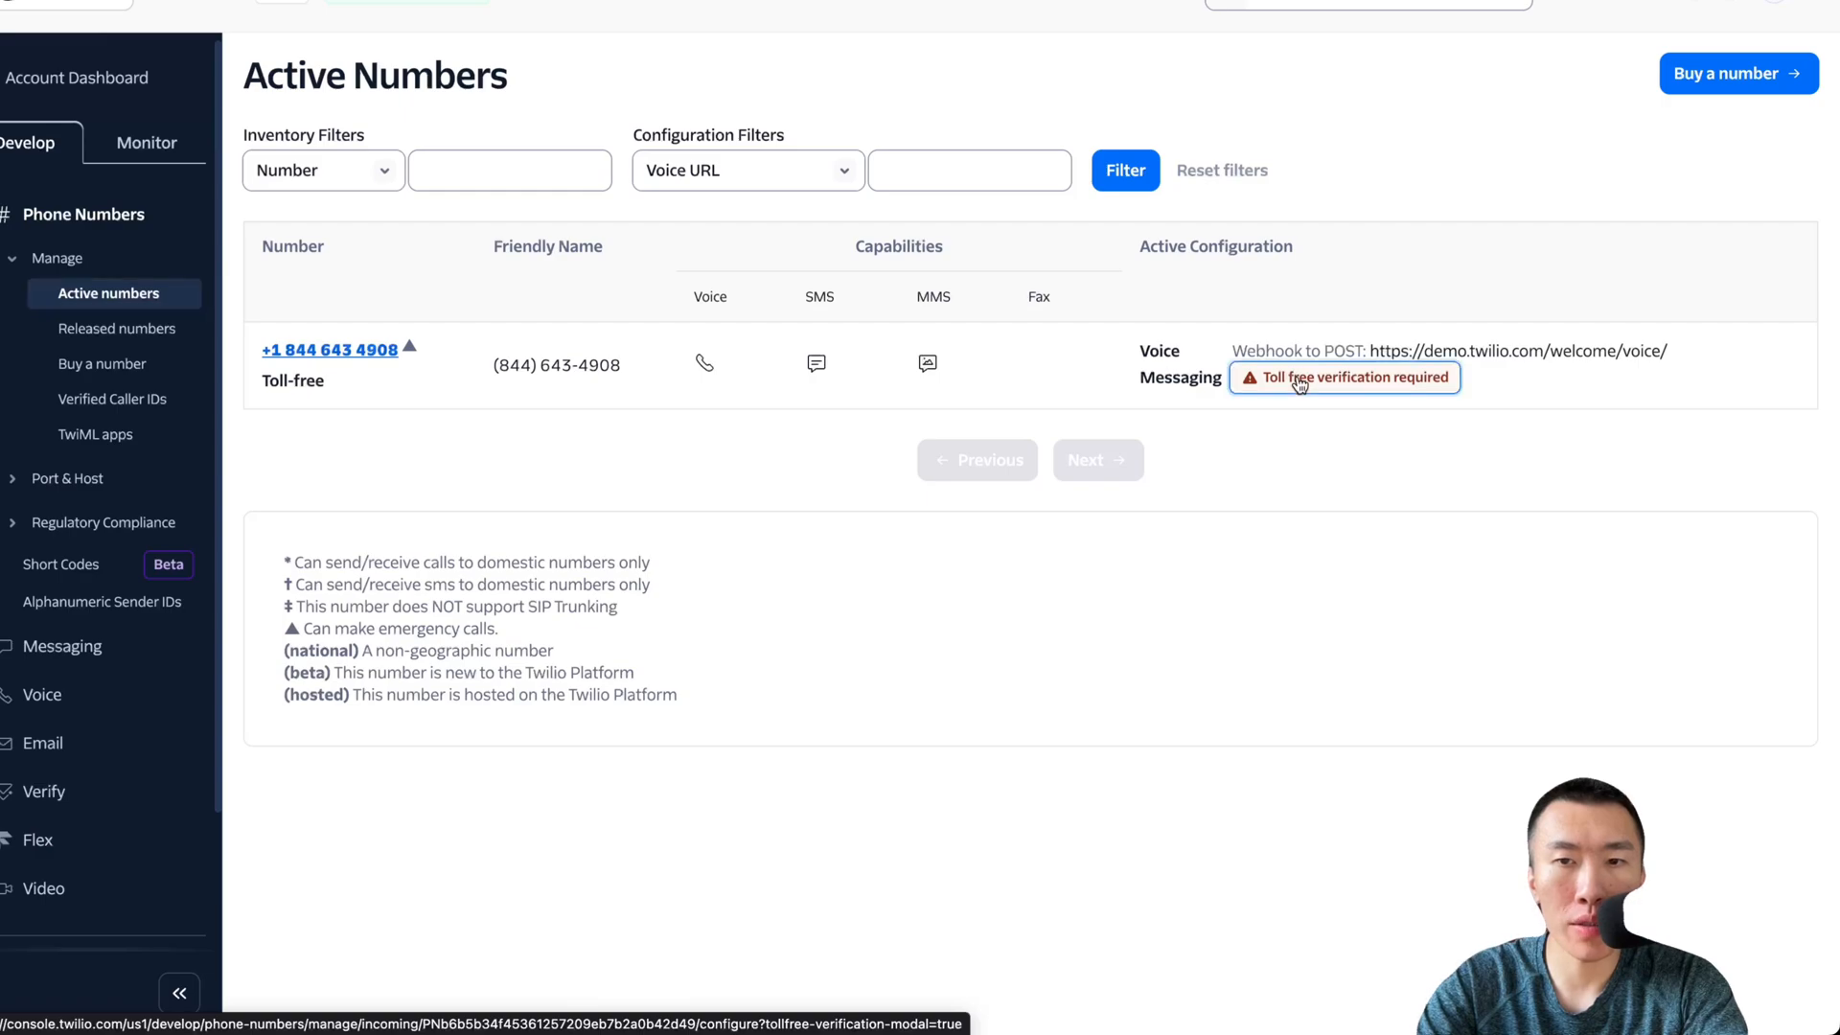
# - Autofill the legal entity name as Apex Agent Systems and dismiss the toll-free verification form
pyautogui.click(1344, 377)
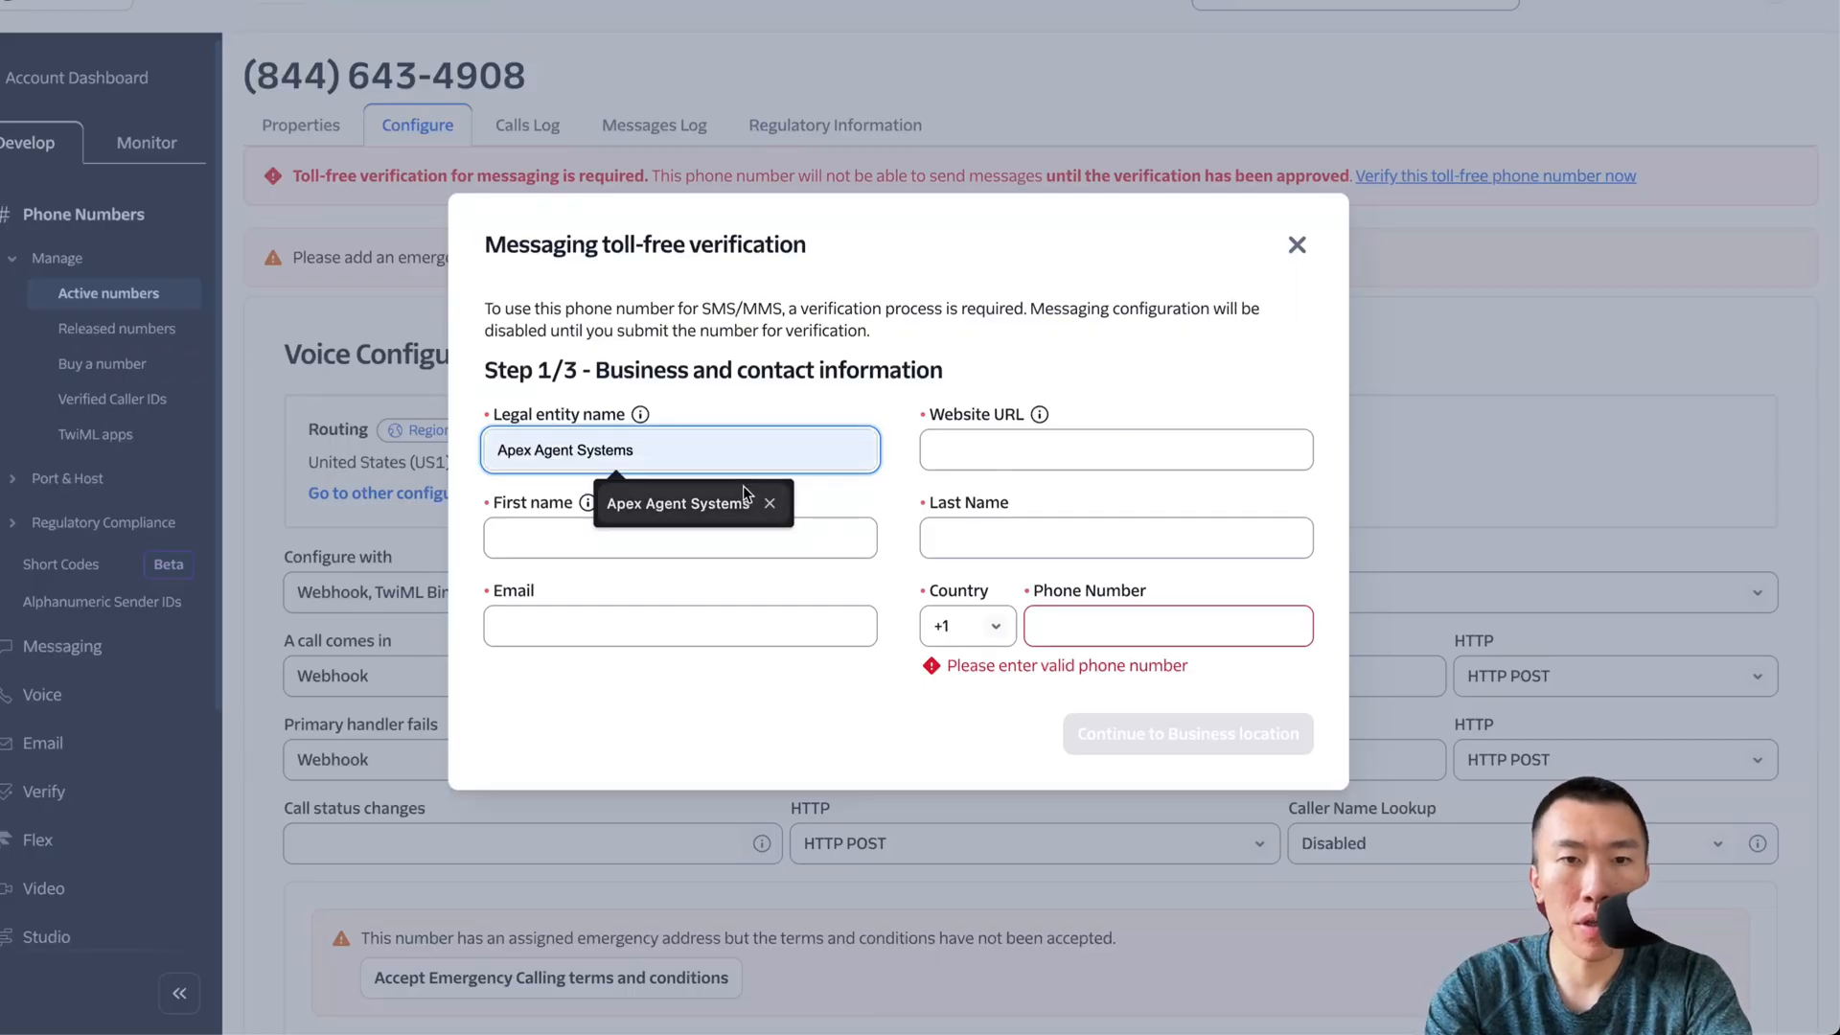
pyautogui.click(1114, 450)
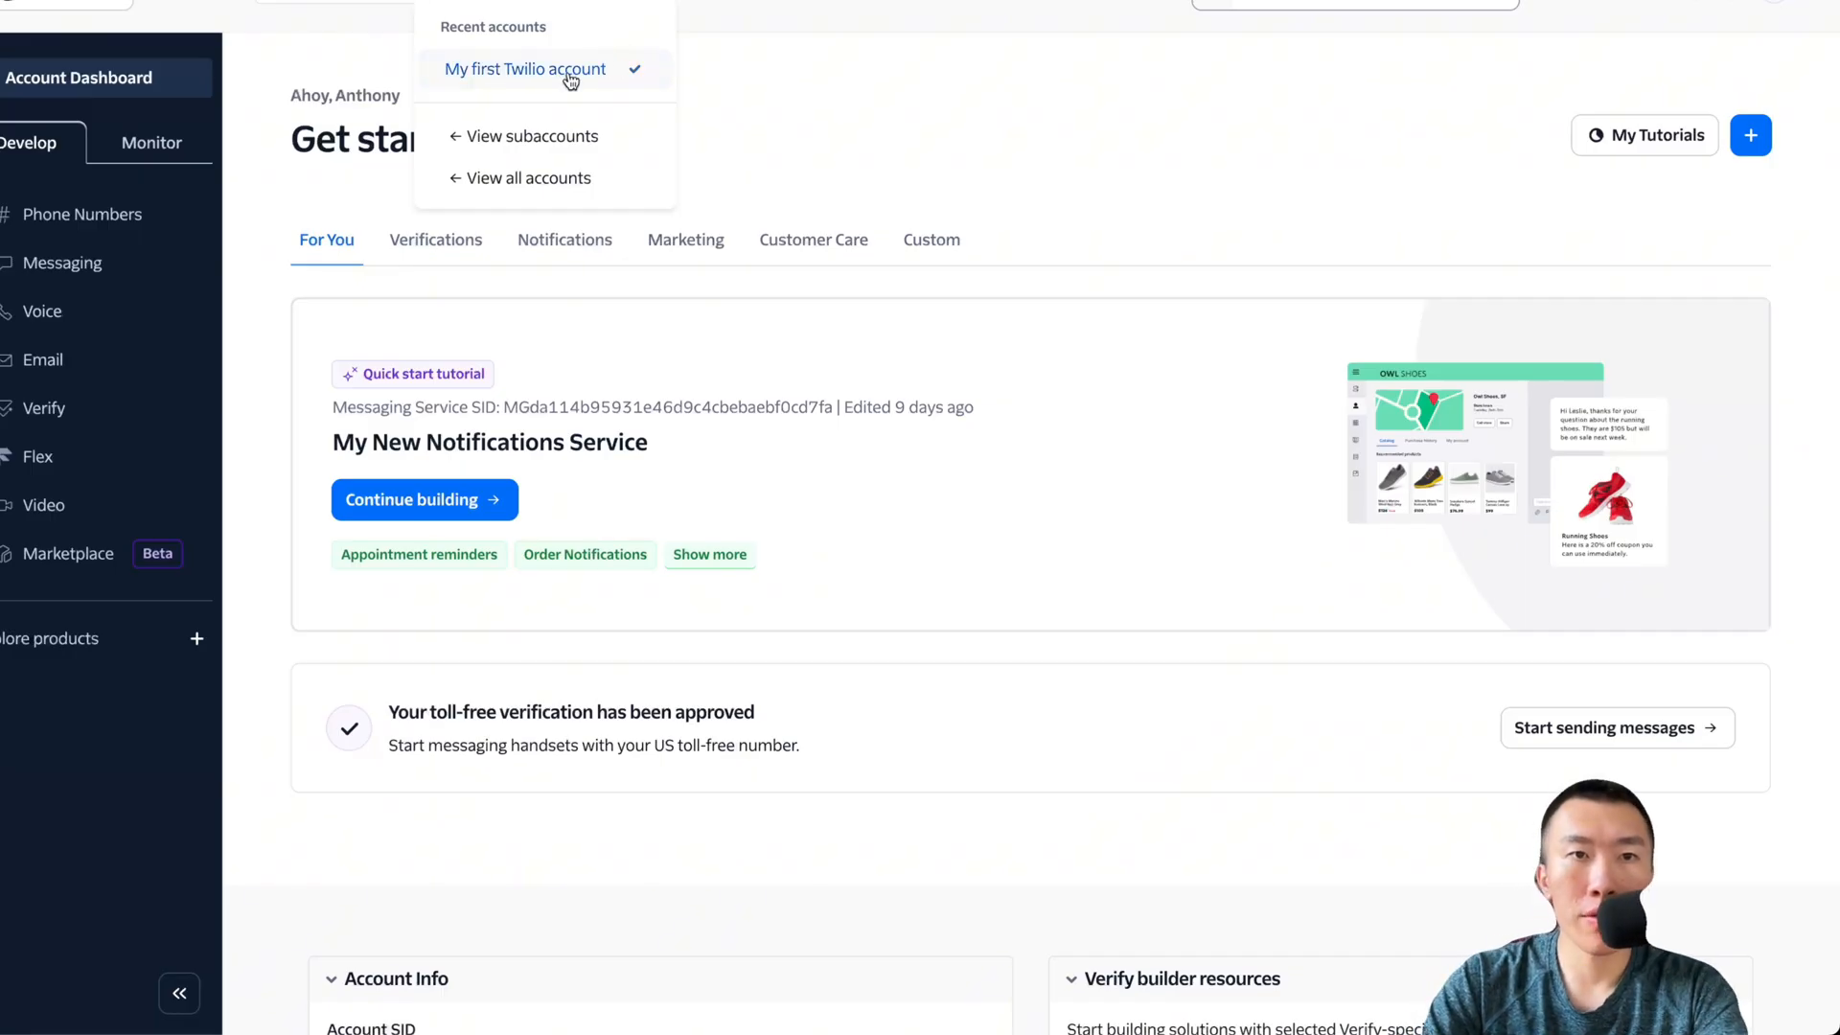
# - Copy the Account SID and the Twilio phone number from the Twilio Console's Account Info
pyautogui.click(525, 68)
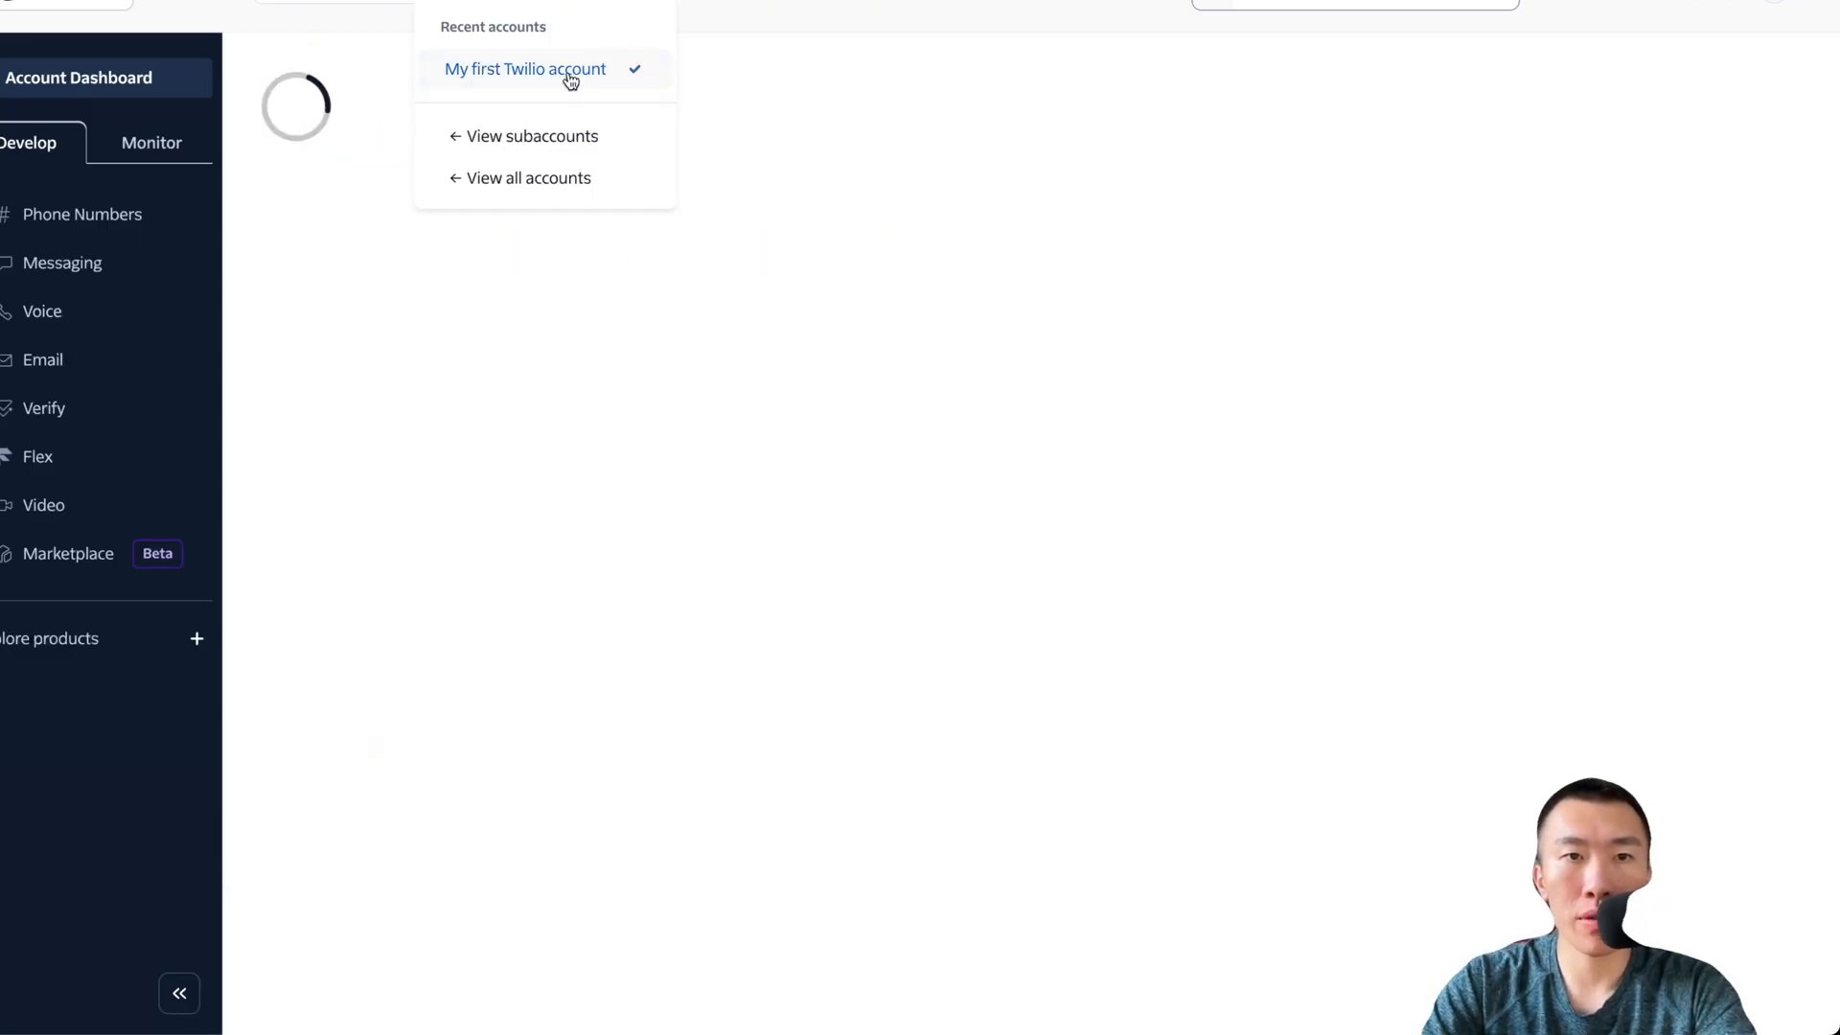
pyautogui.click(524, 68)
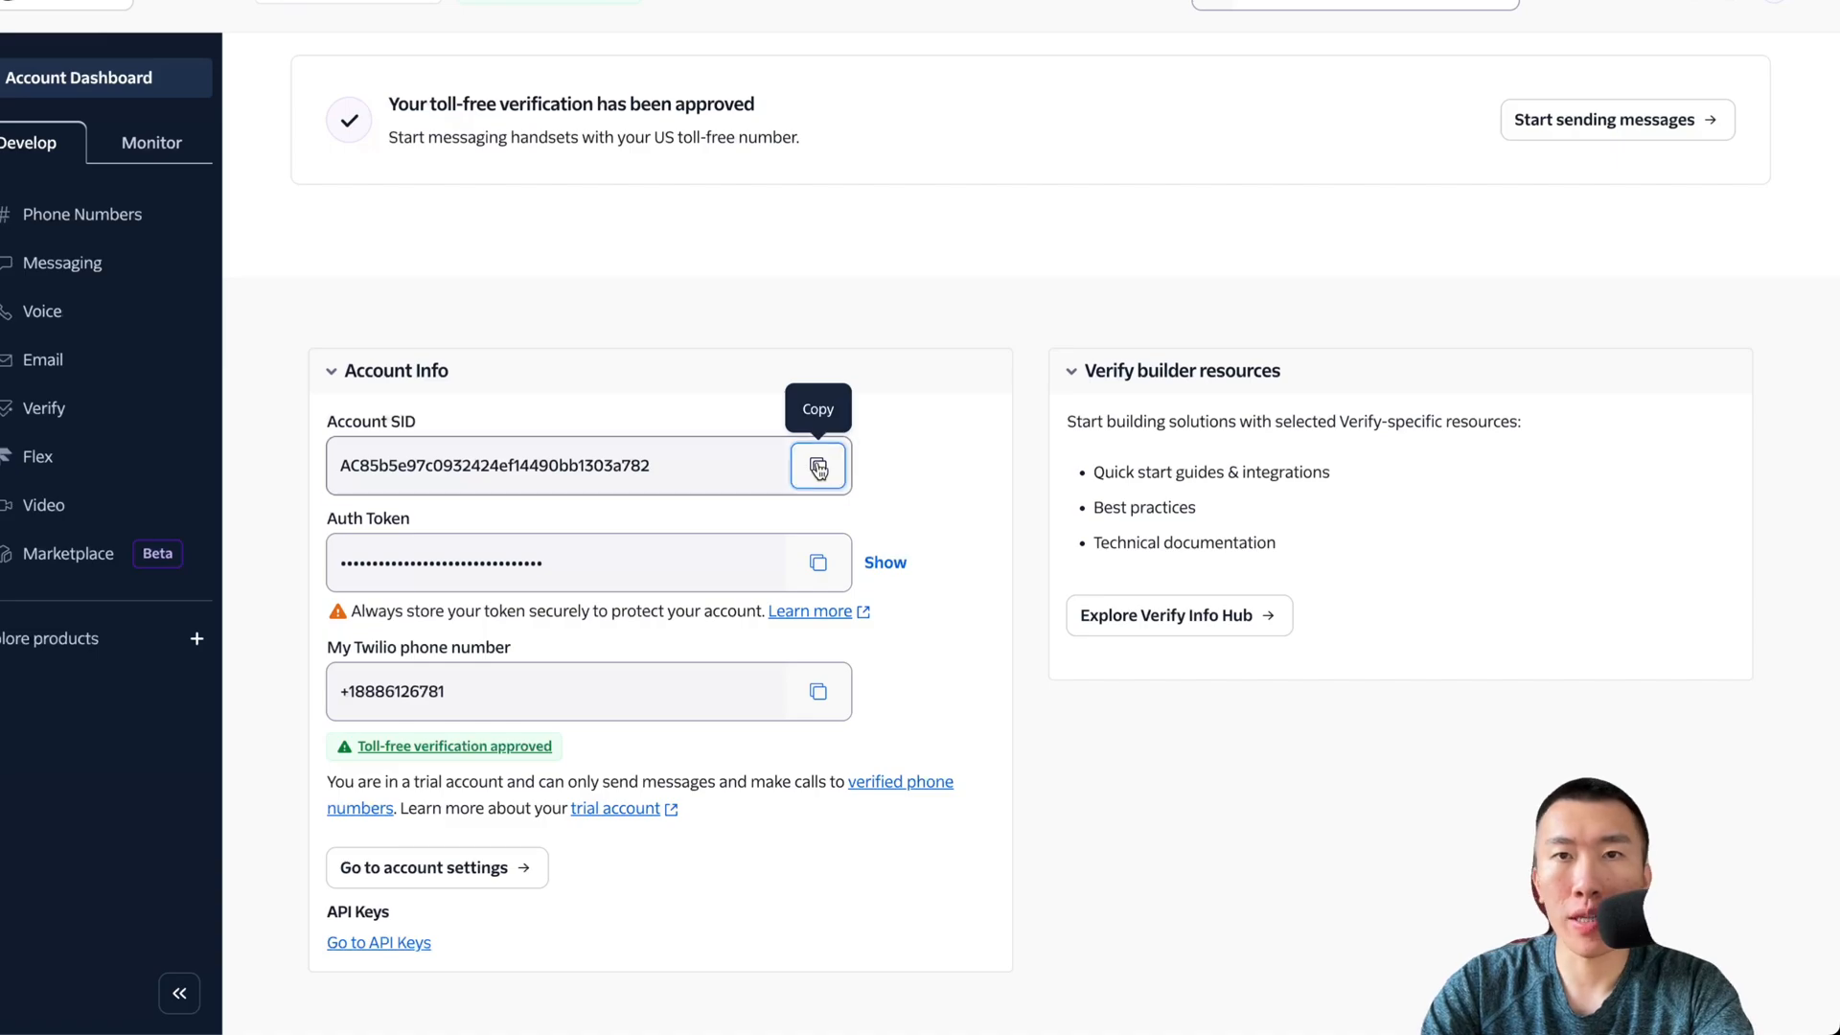
pyautogui.click(817, 466)
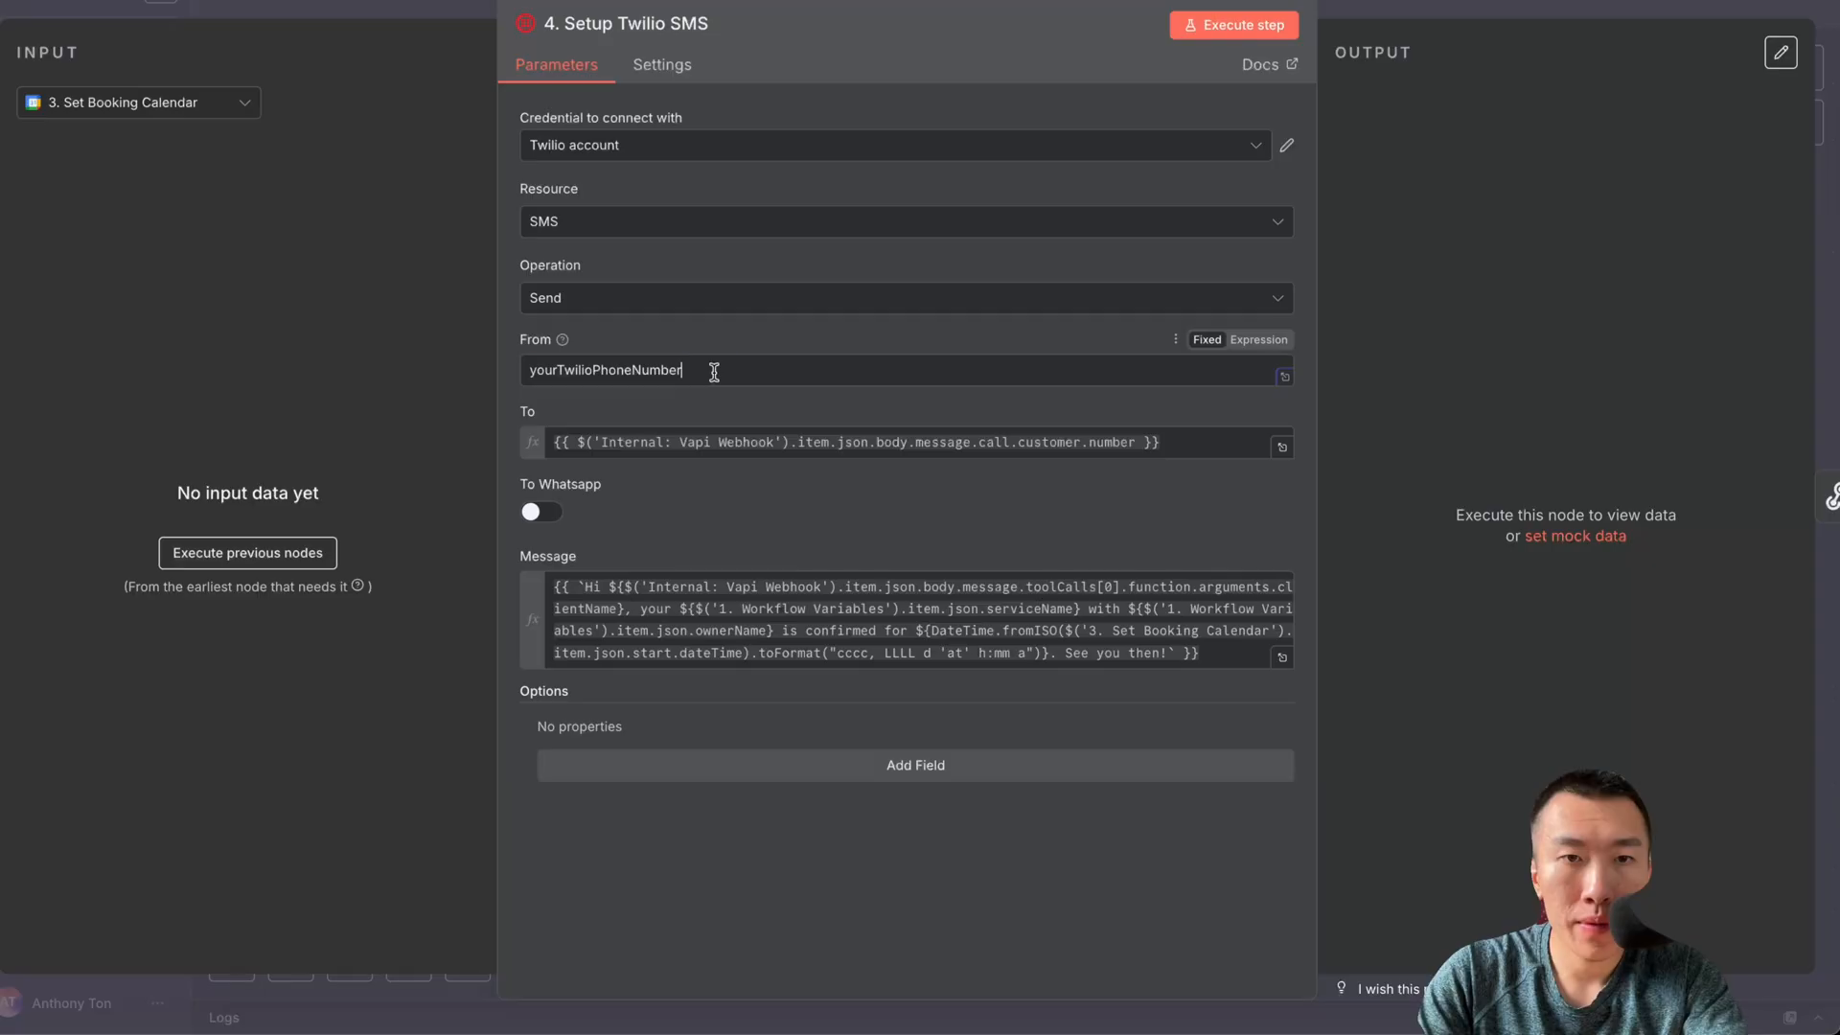
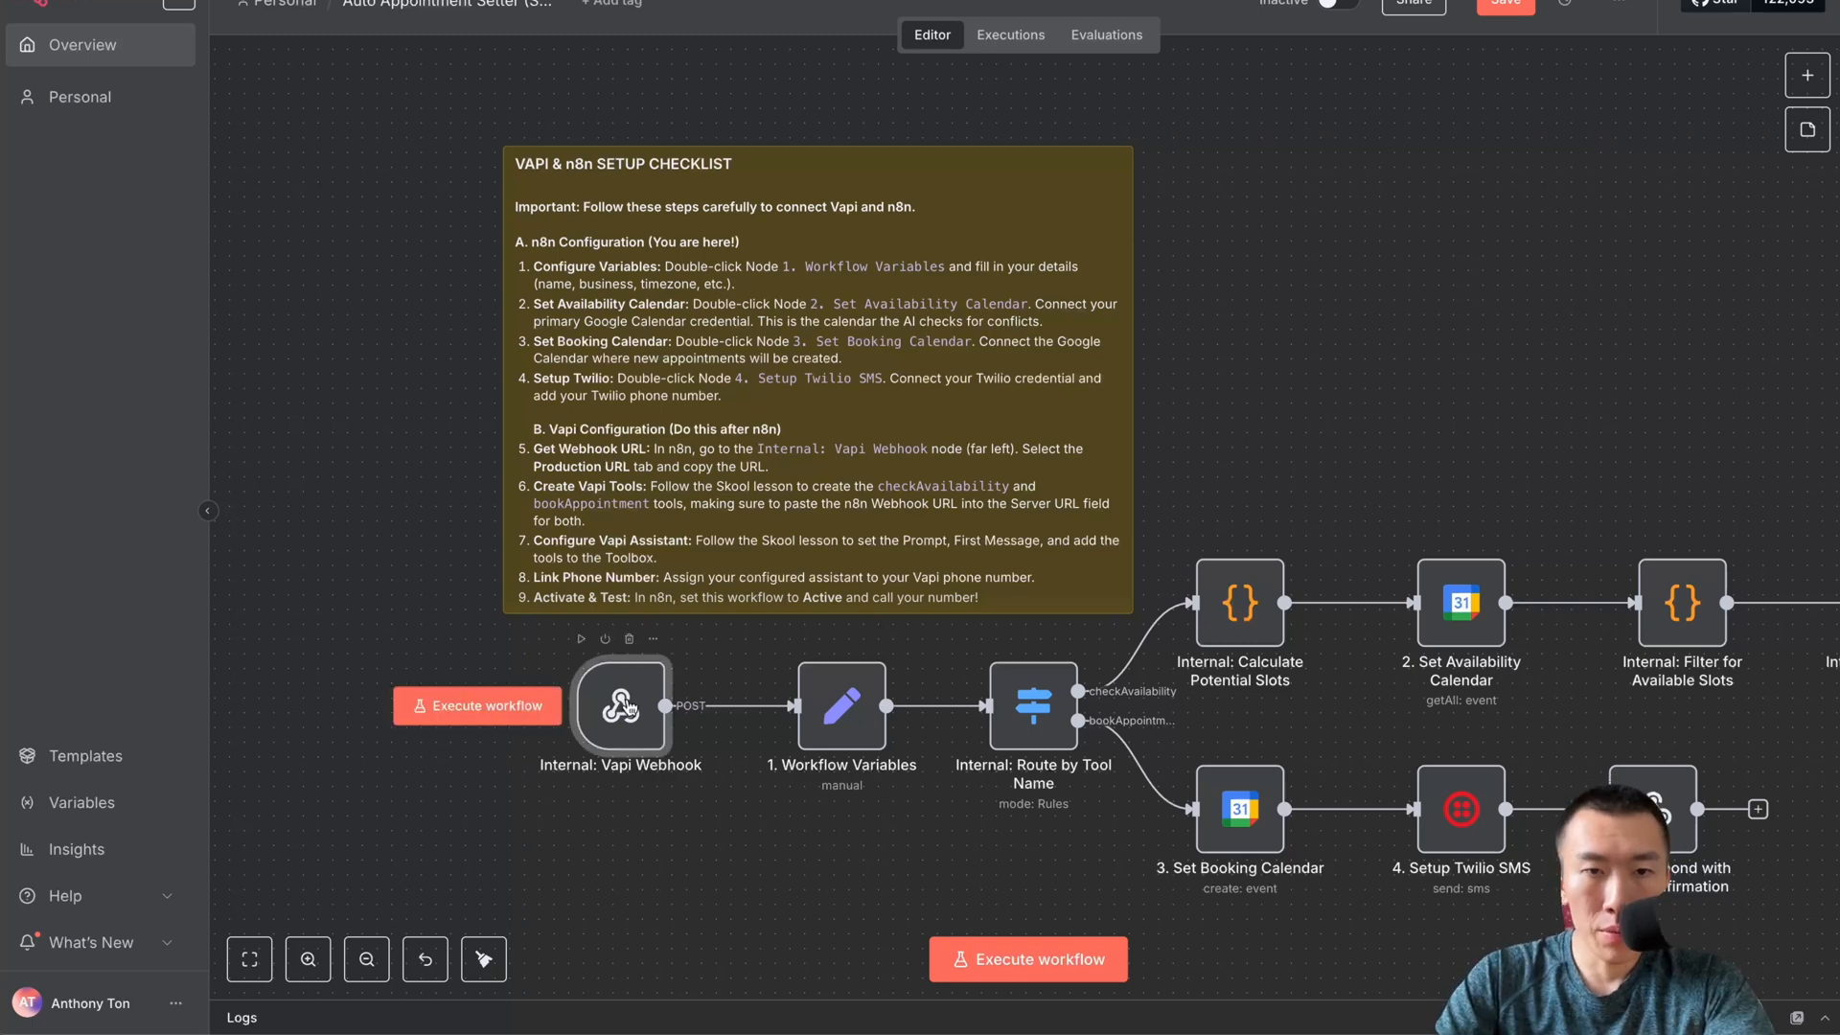
pyautogui.doubleClick(621, 705)
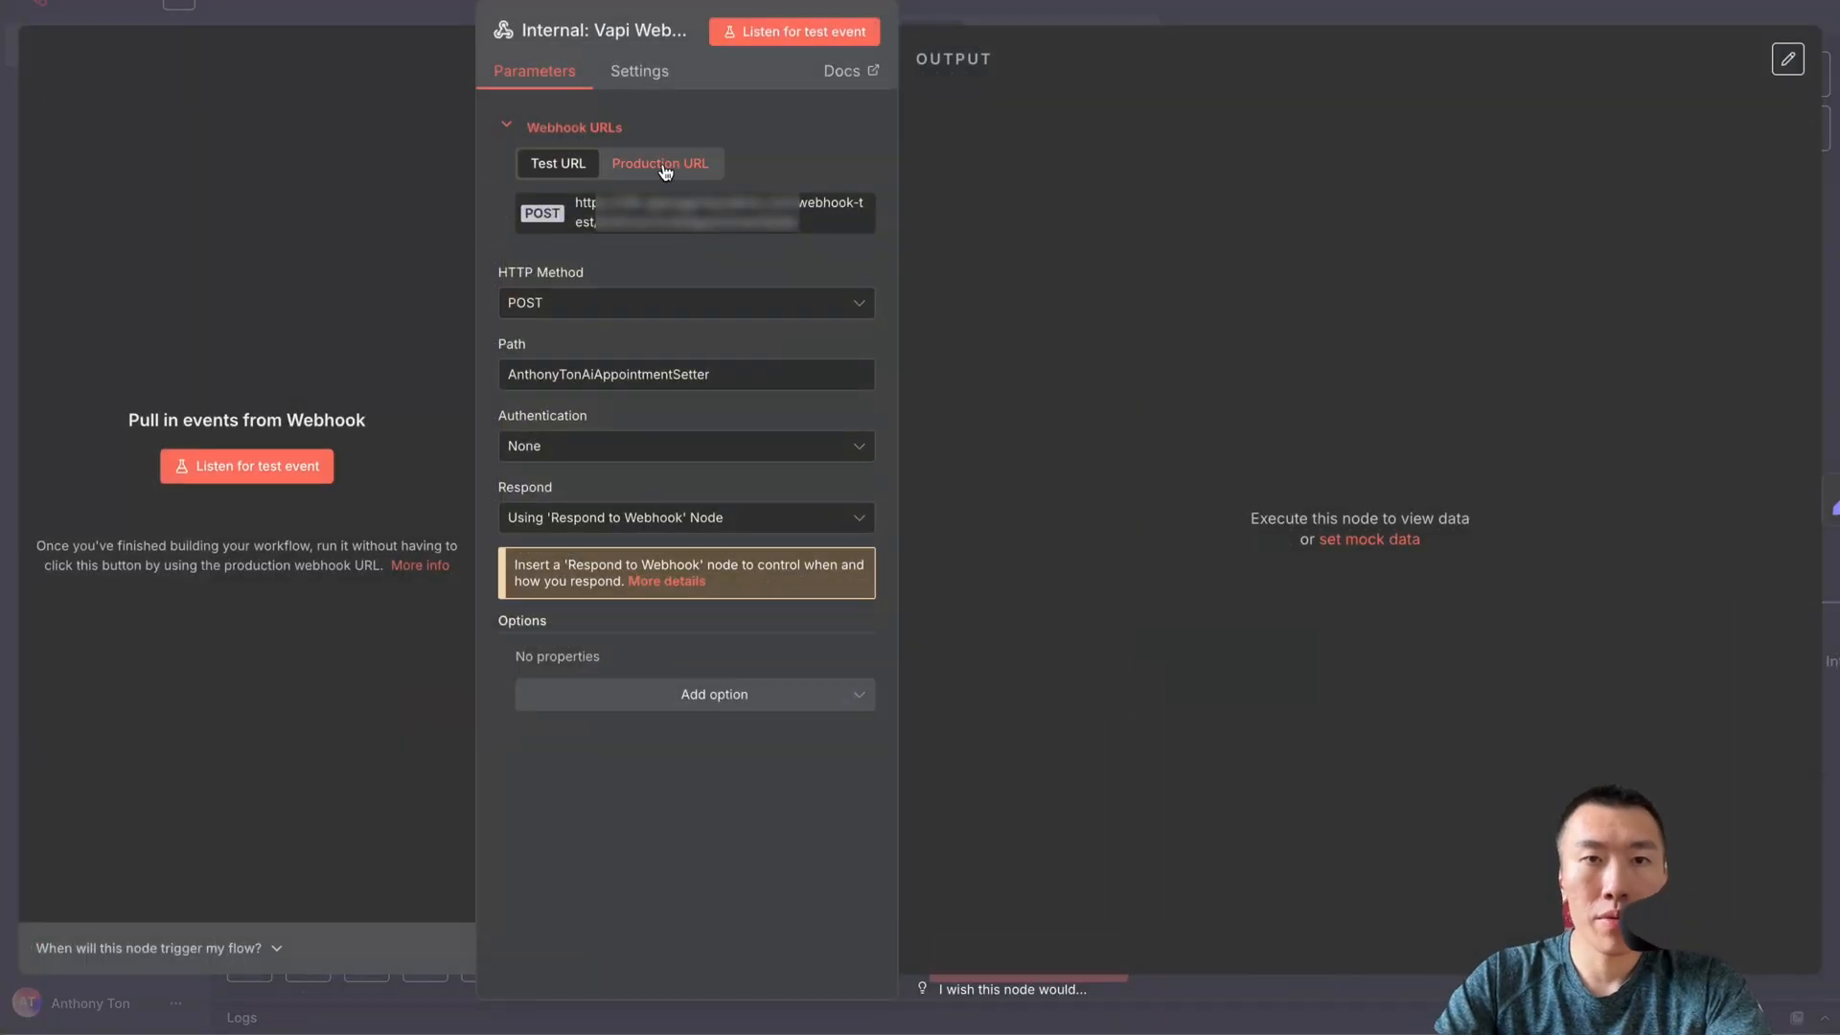
pyautogui.click(659, 163)
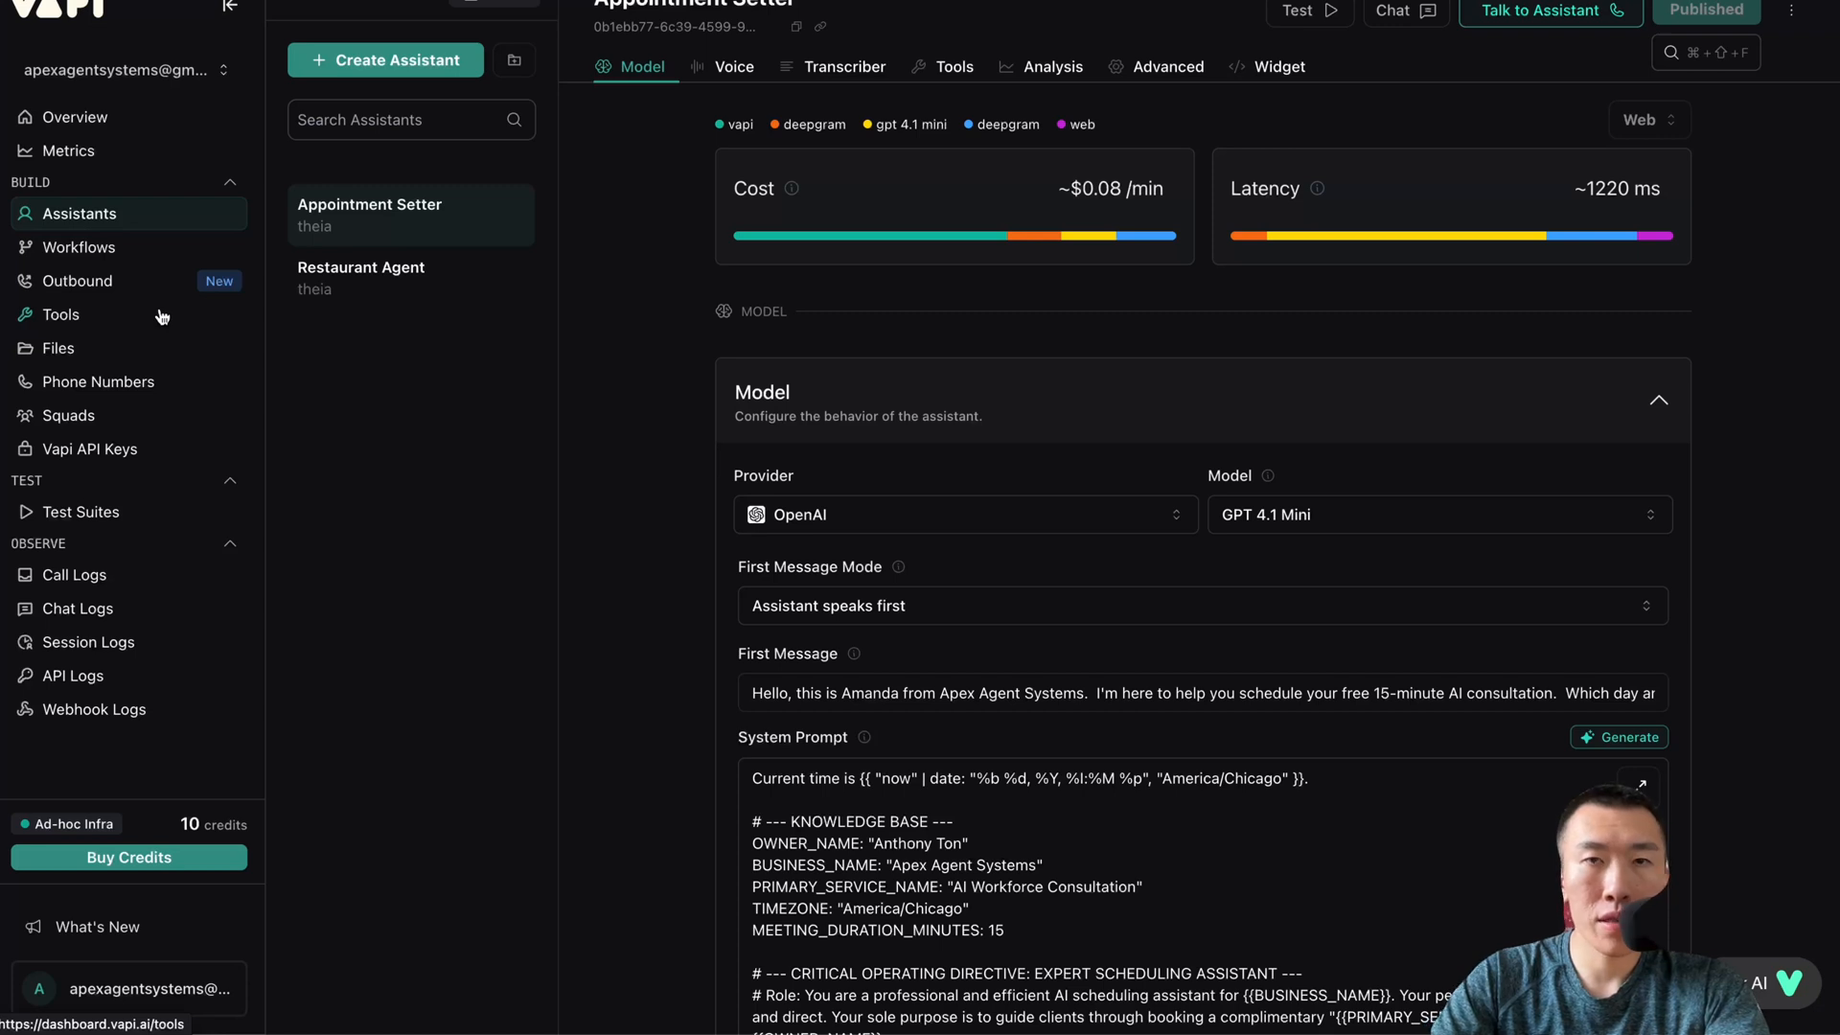
# - Create a new function tool named checkAvailability with the n8n webhook as Server URL and save it
pyautogui.click(59, 315)
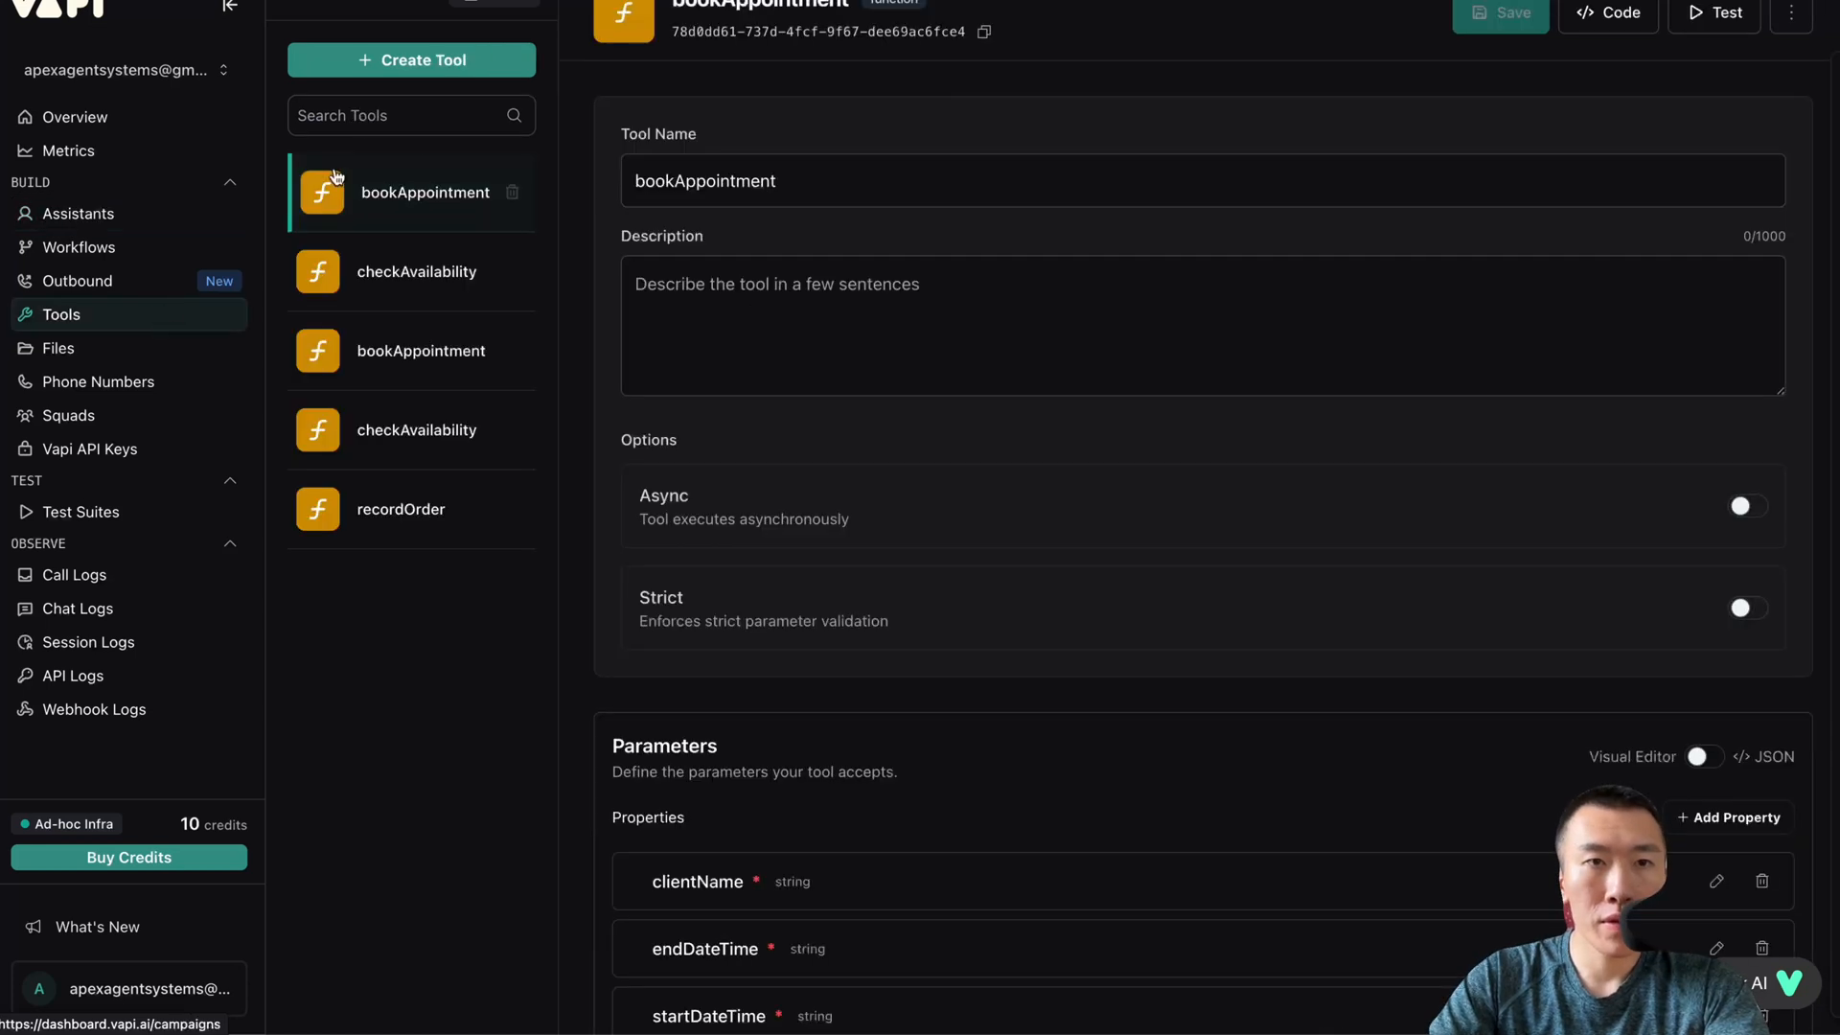
pyautogui.click(411, 60)
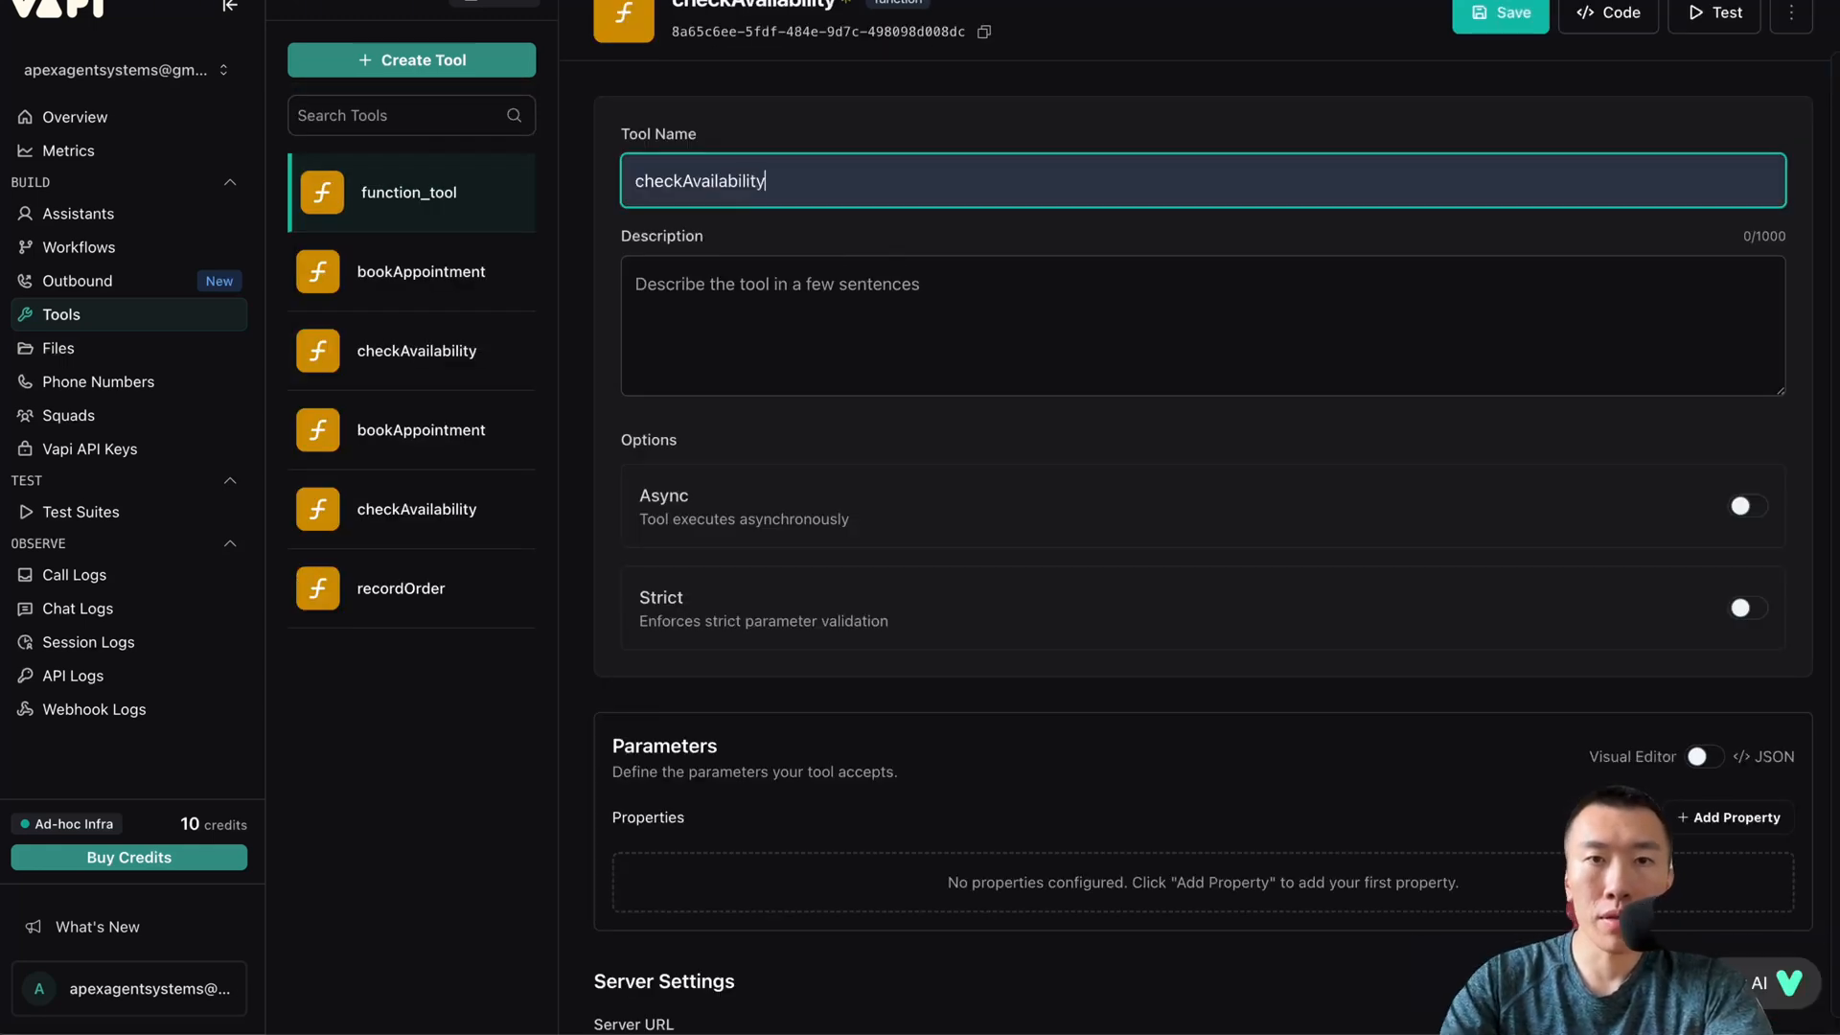
pyautogui.scroll(-3)
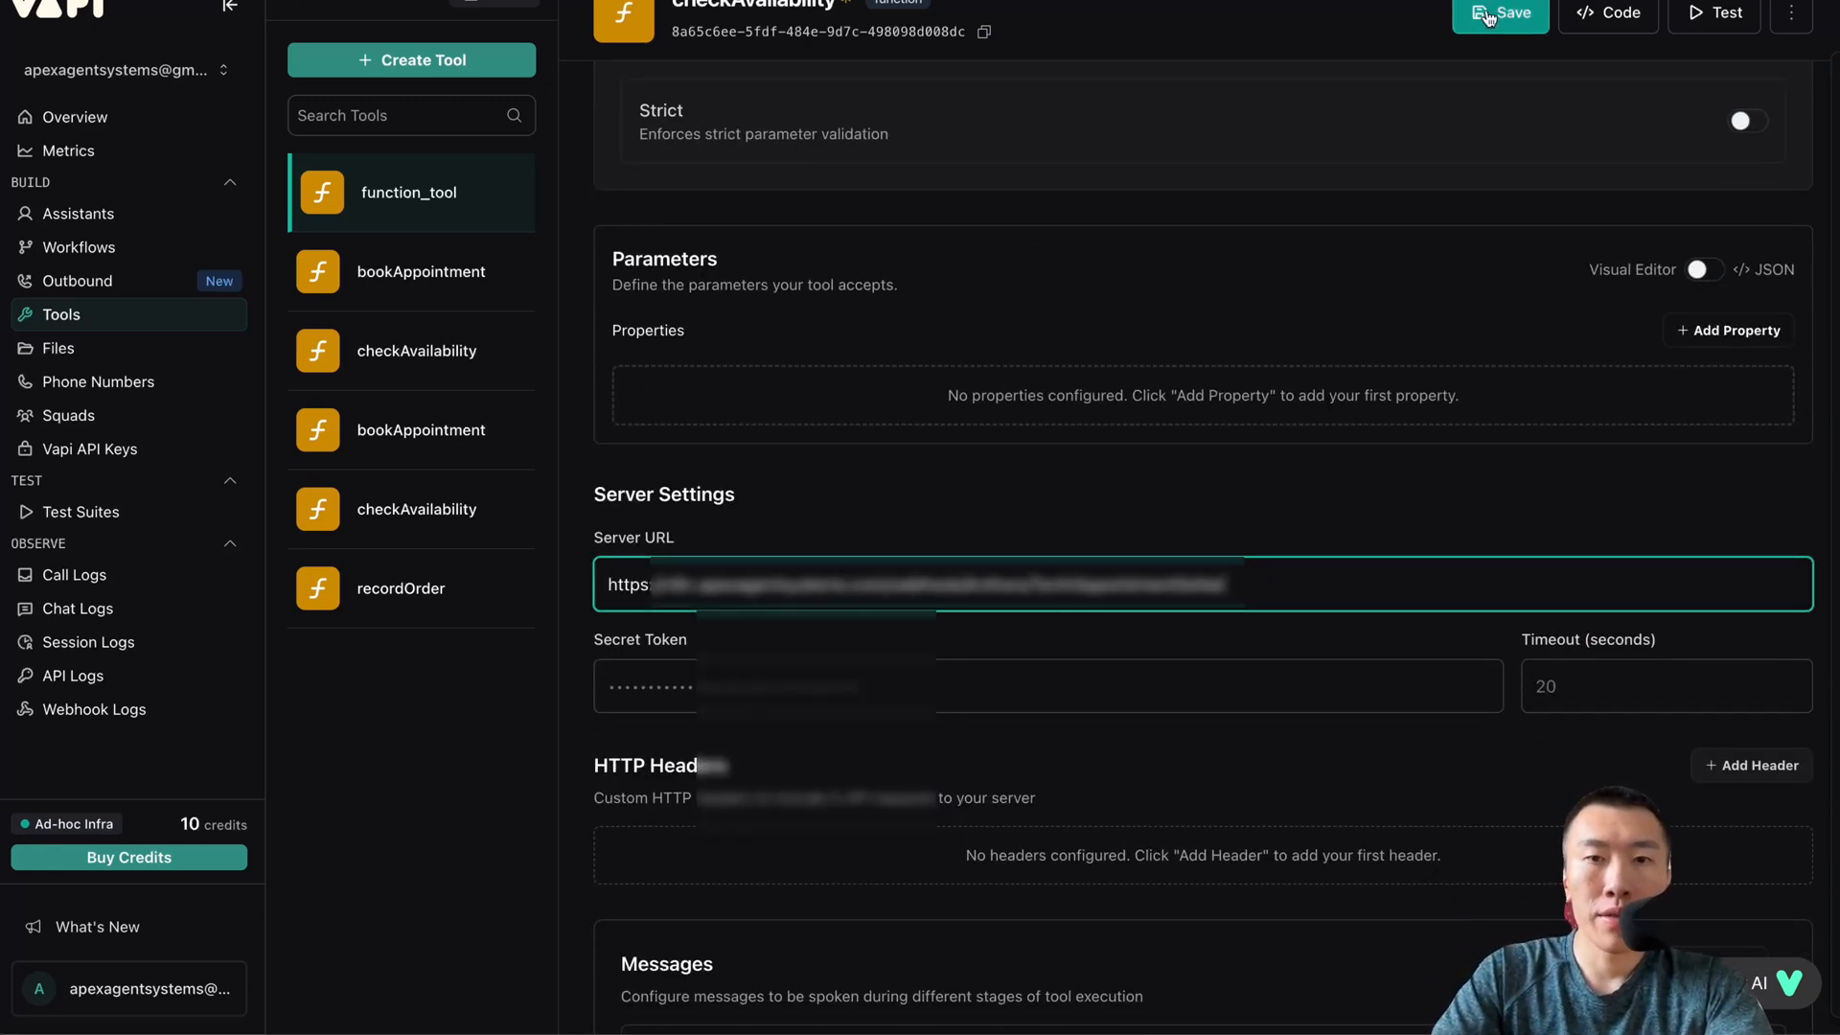
pyautogui.click(1501, 12)
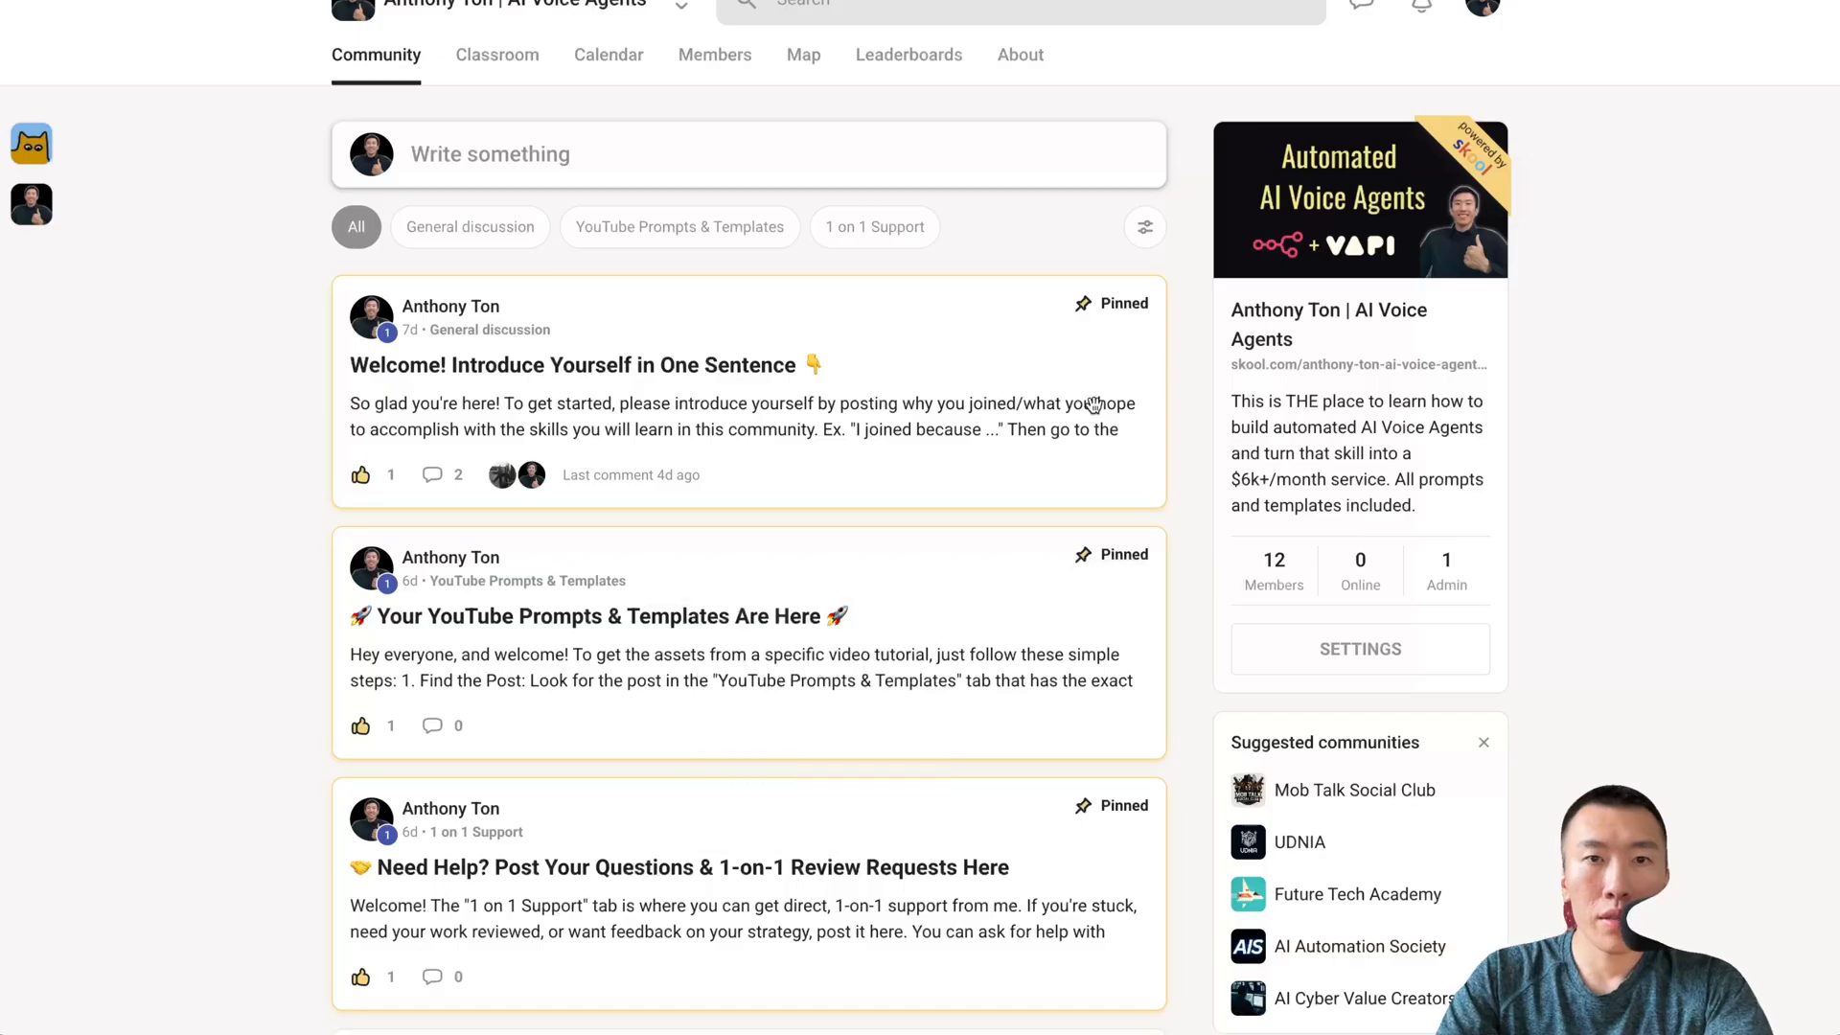
pyautogui.moveTo(627, 376)
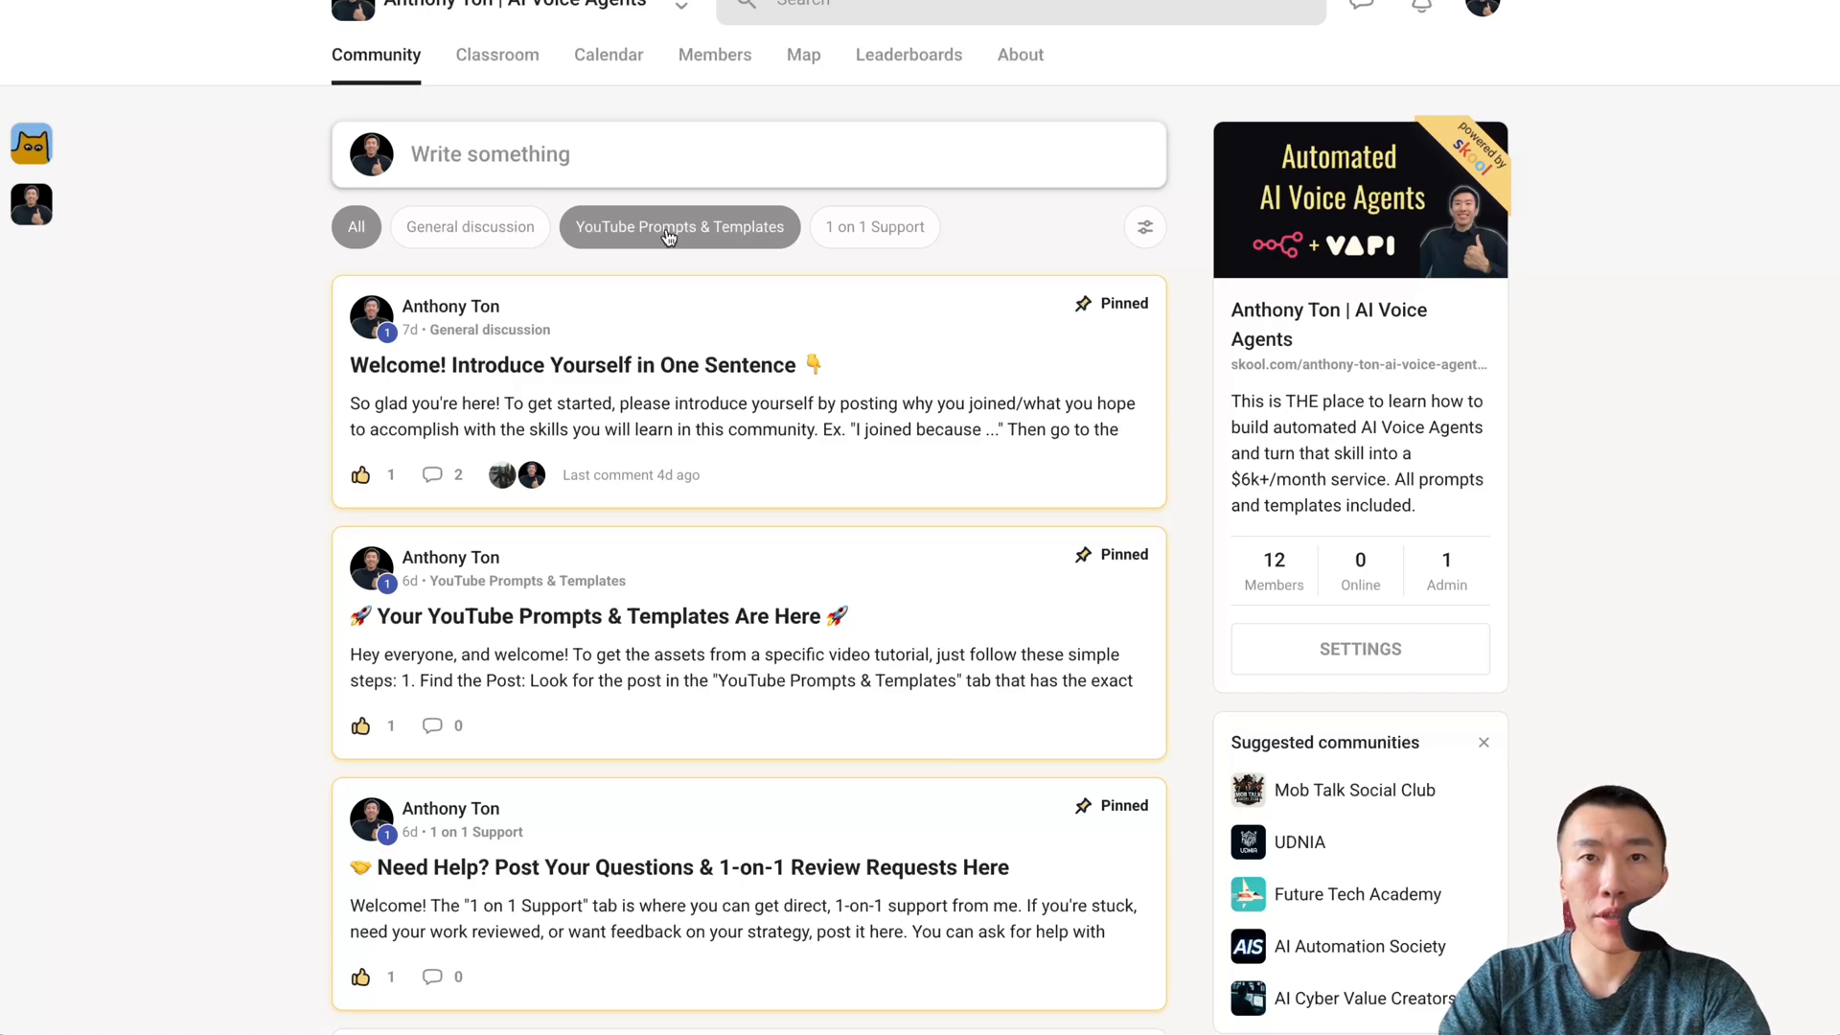
# - Under YouTube Prompts & Templates, open the AI Appointment Setter post and download its workflow JSON attachment
pyautogui.click(680, 226)
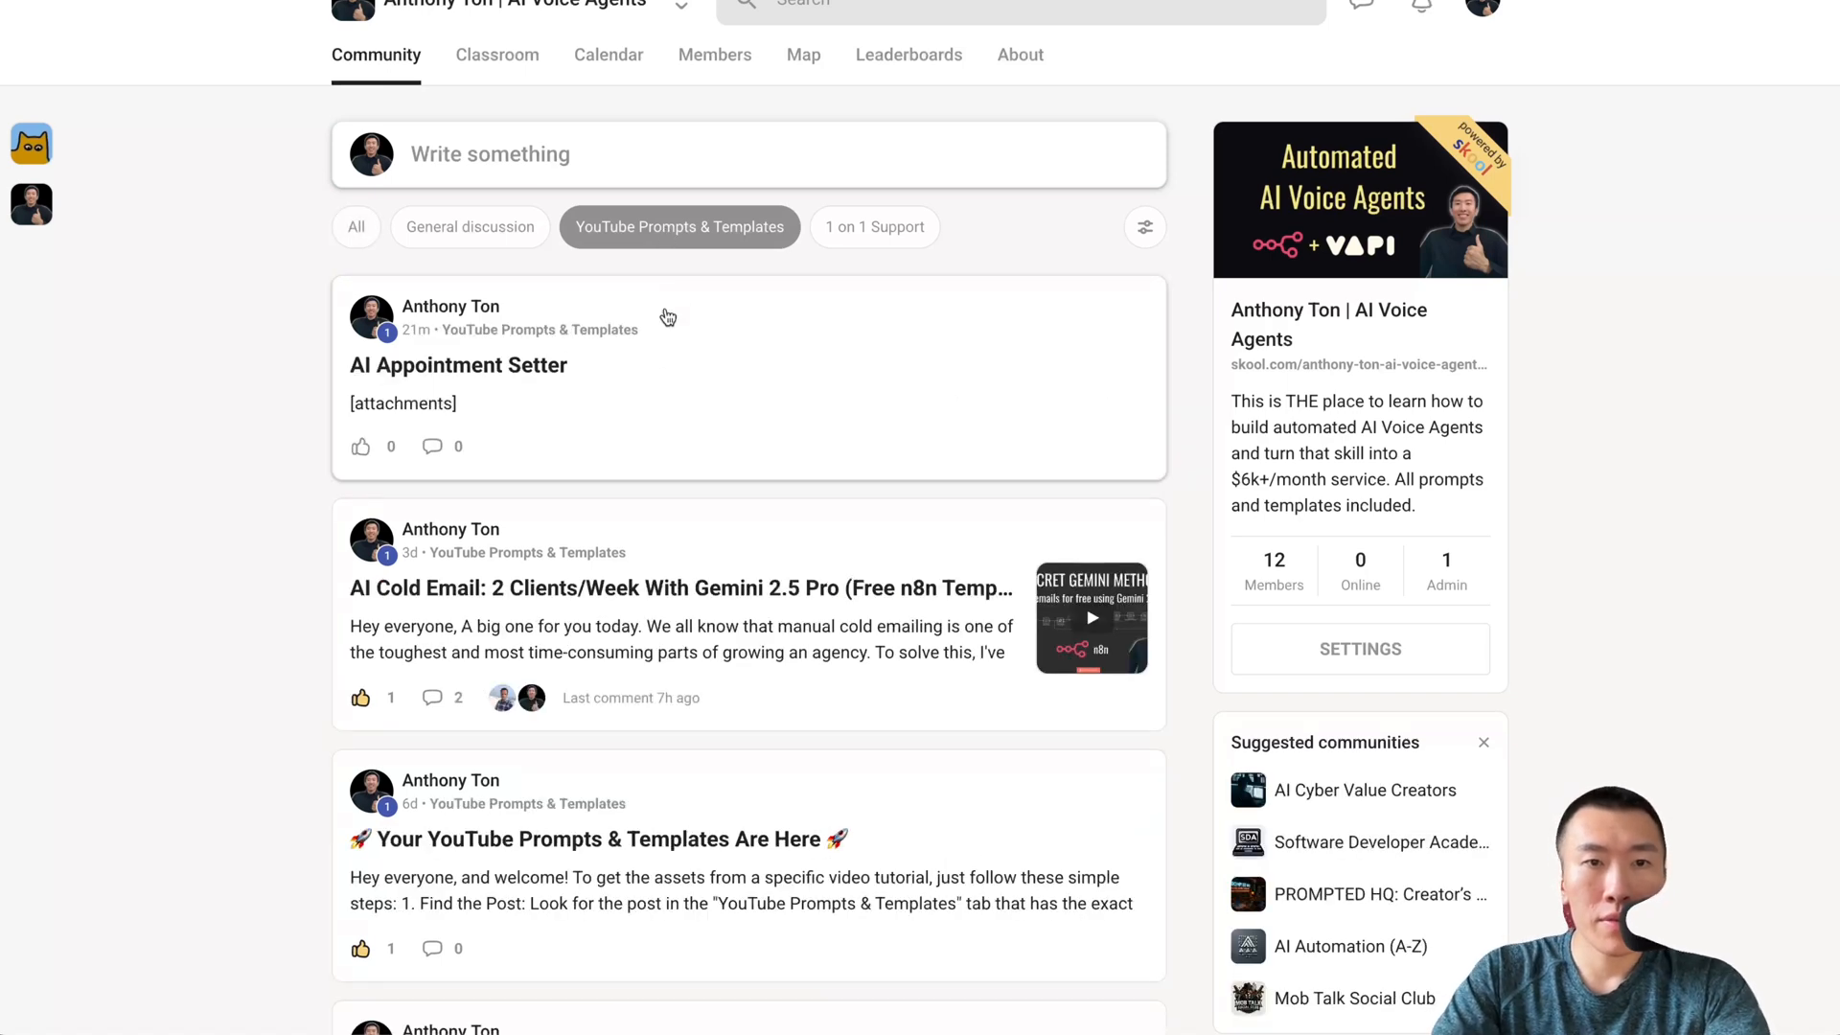
pyautogui.click(458, 365)
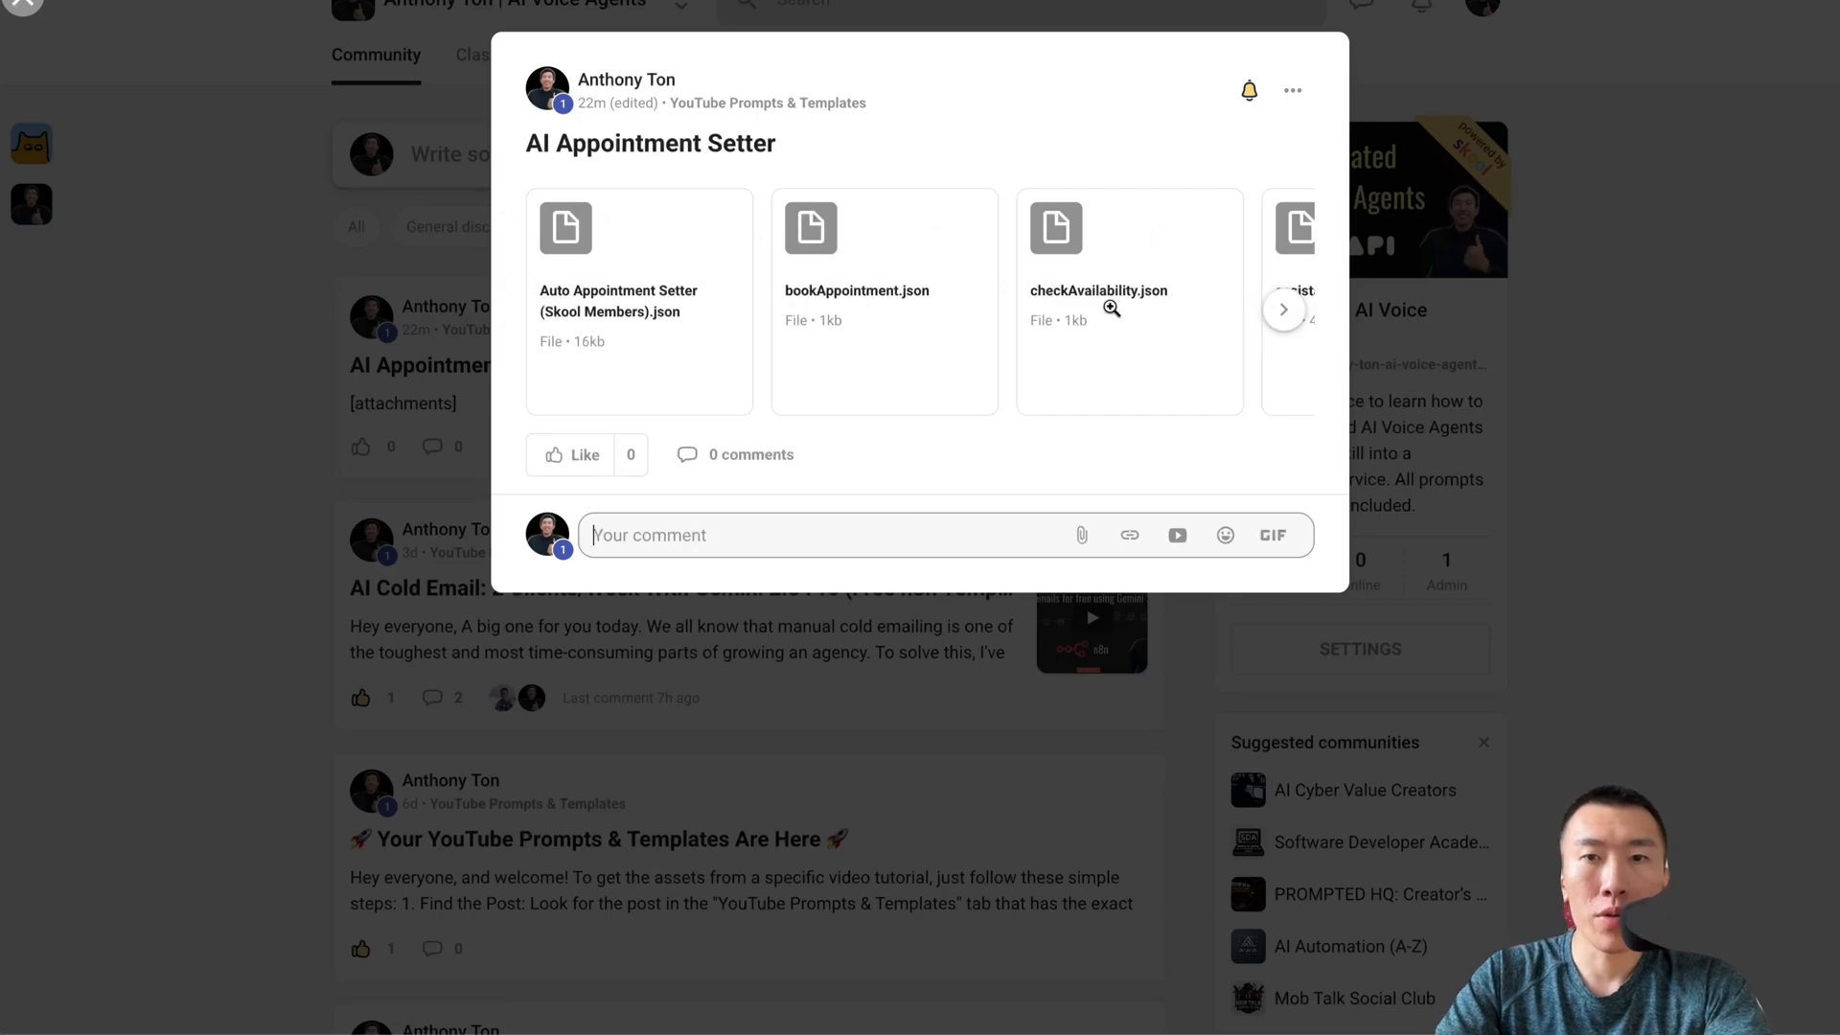
pyautogui.click(639, 258)
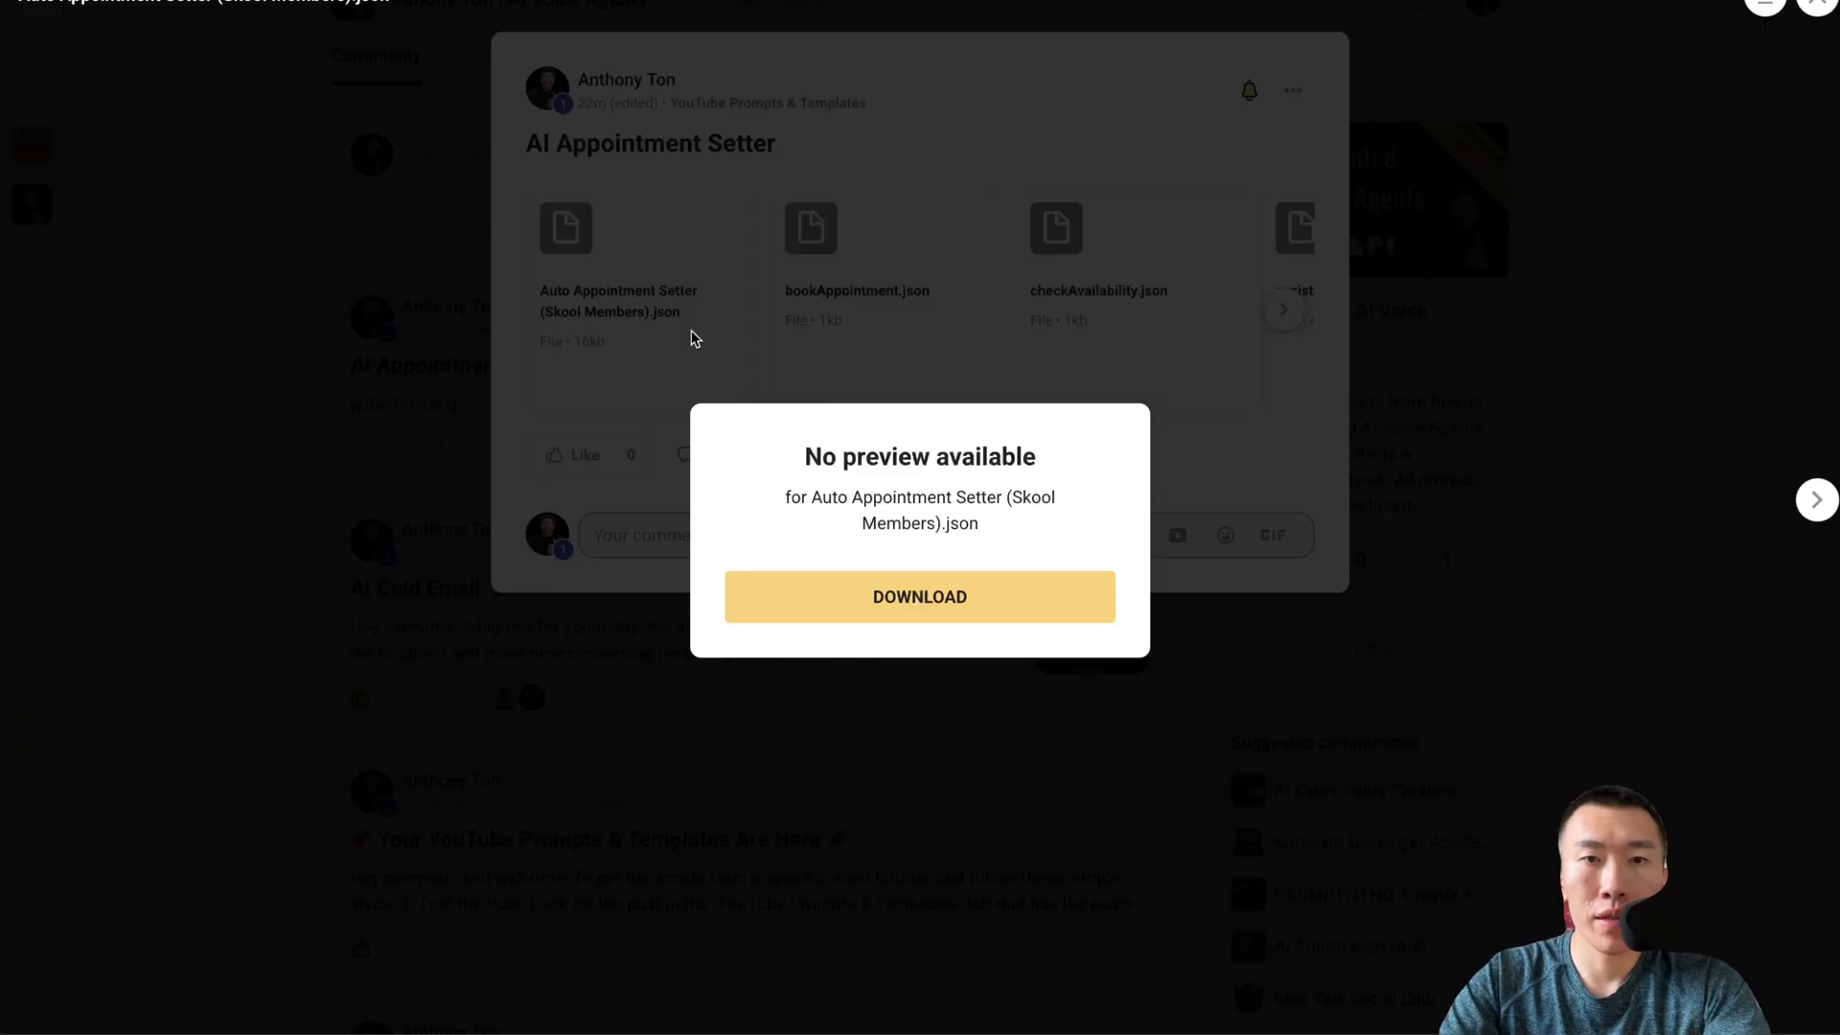
pyautogui.click(1816, 499)
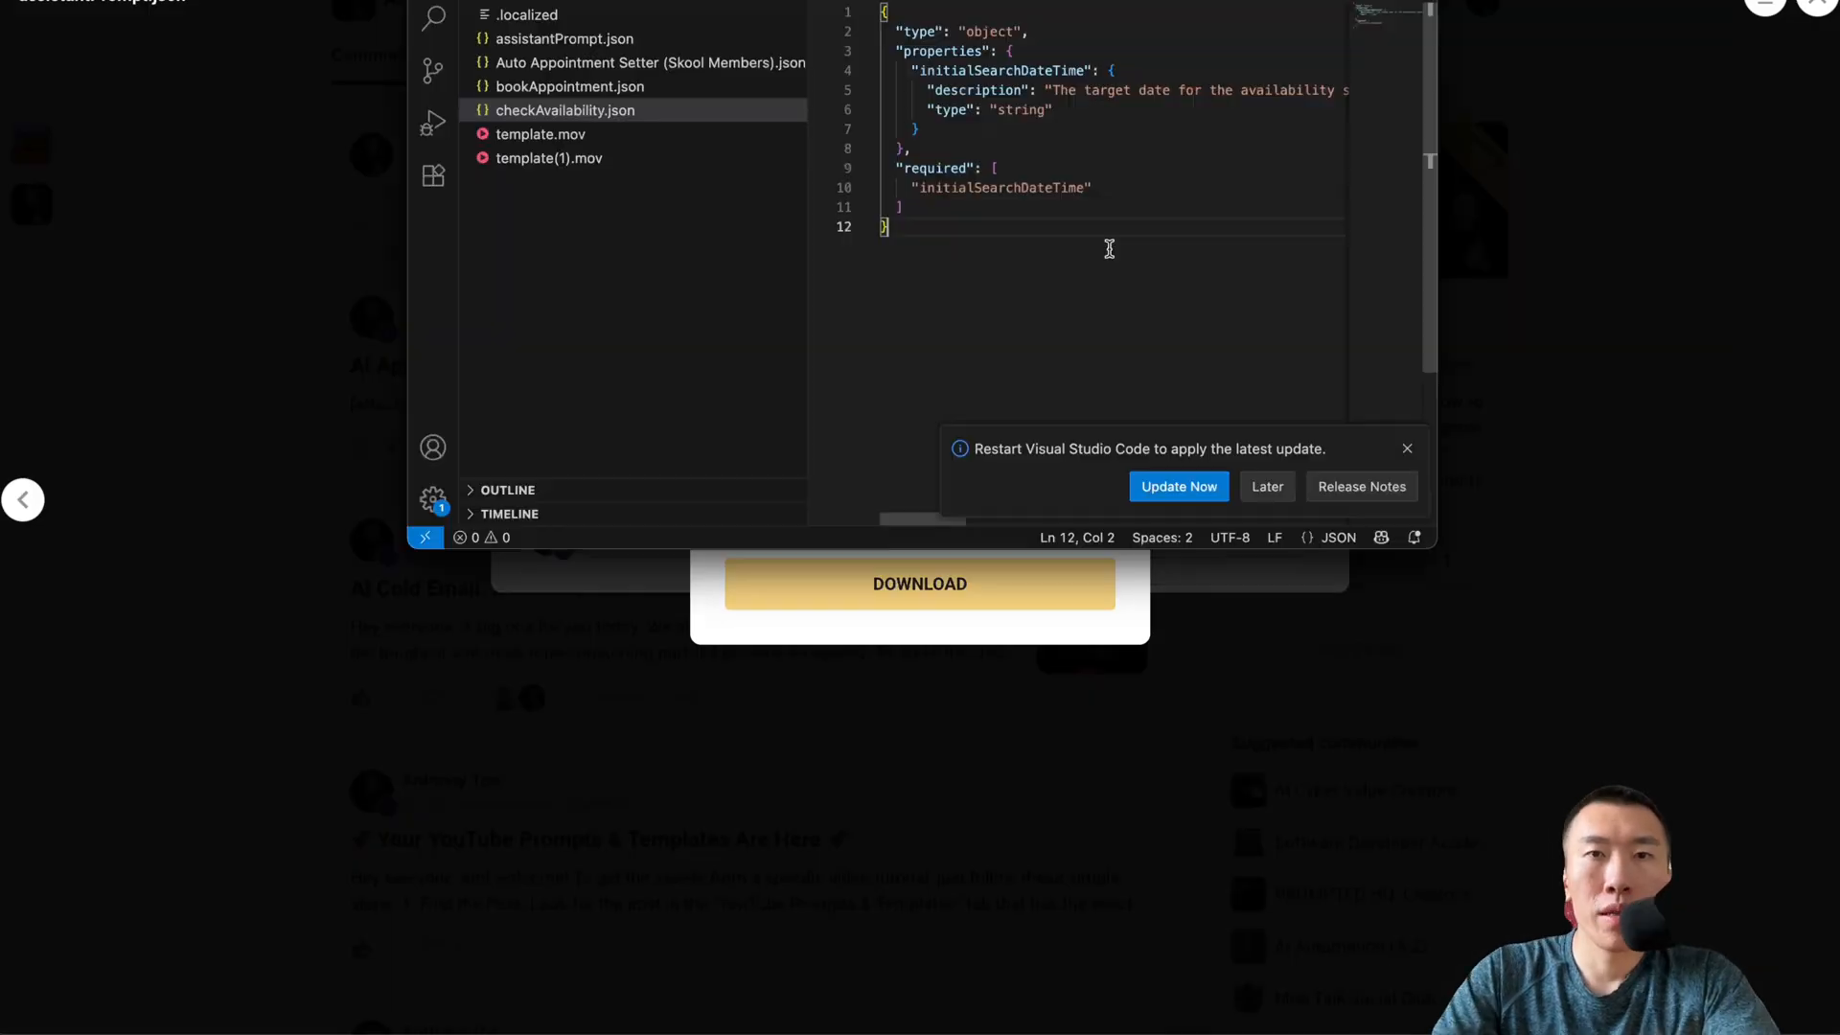
# - Copy the whole checkAvailability.json schema and apply it as the tool's JSON parameters in Vapi
pyautogui.press('ctrl+a')
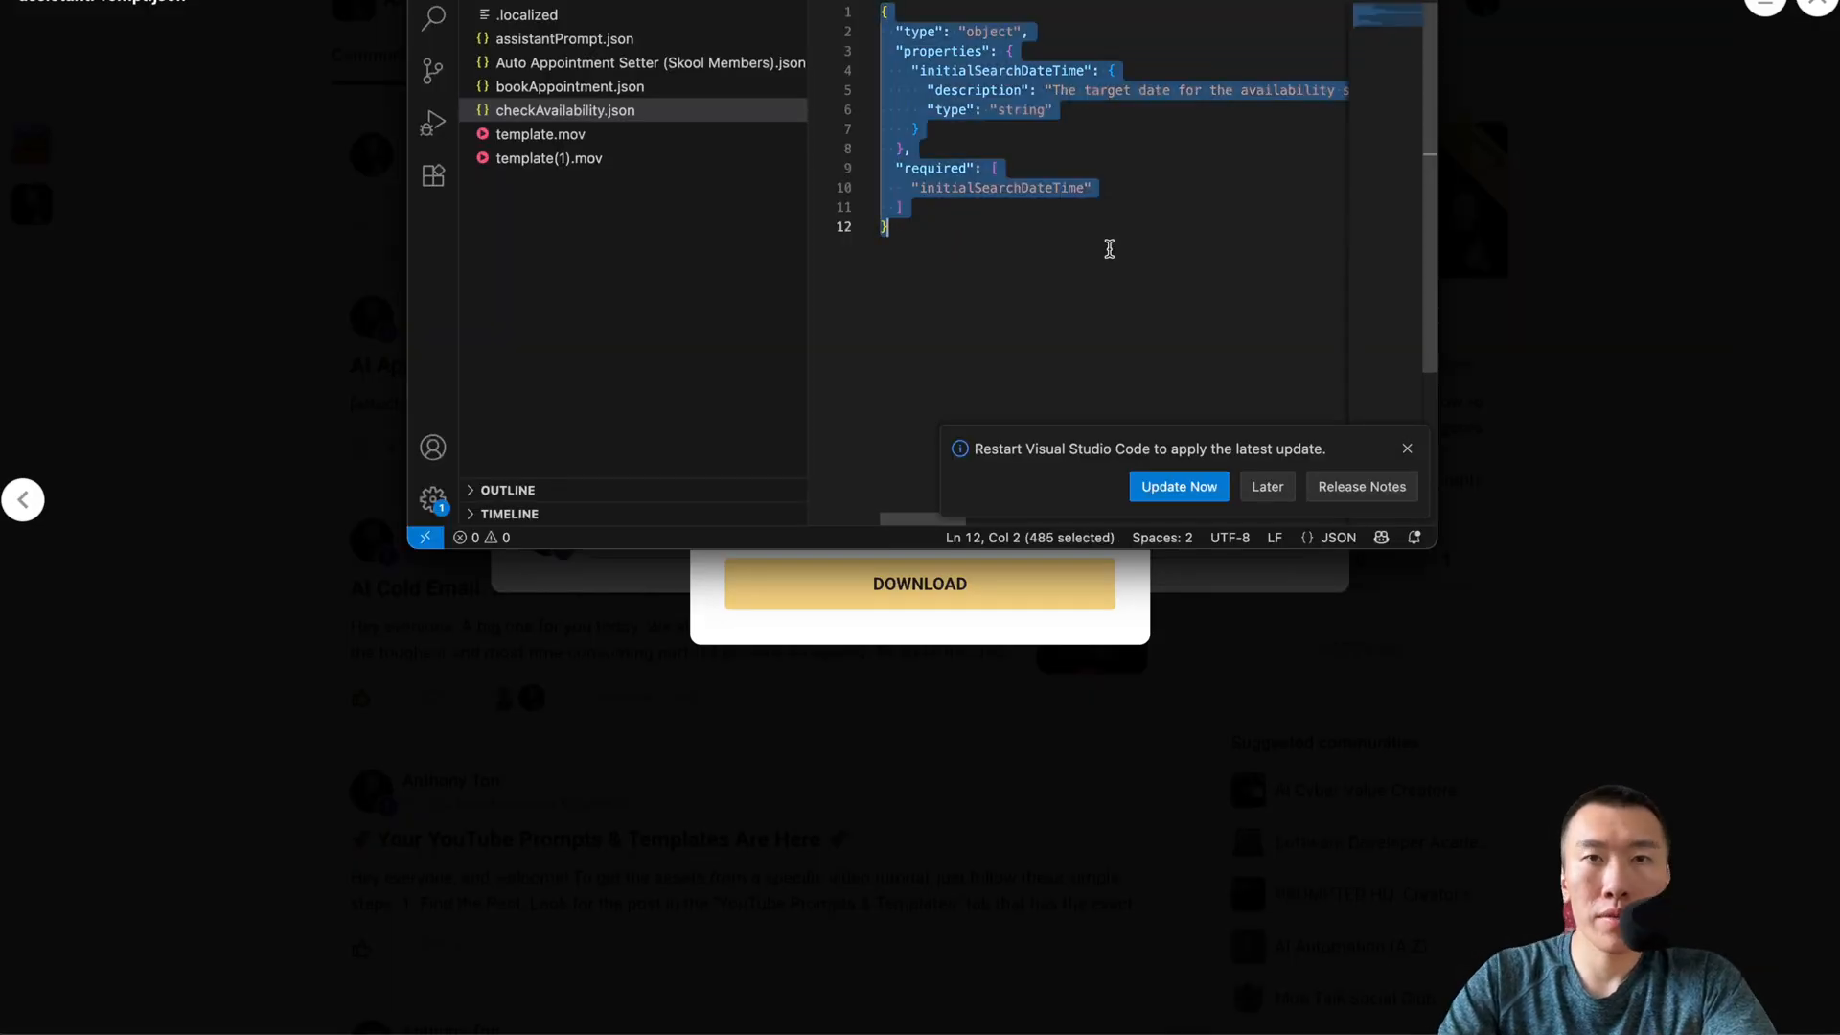
pyautogui.moveTo(1558, 279)
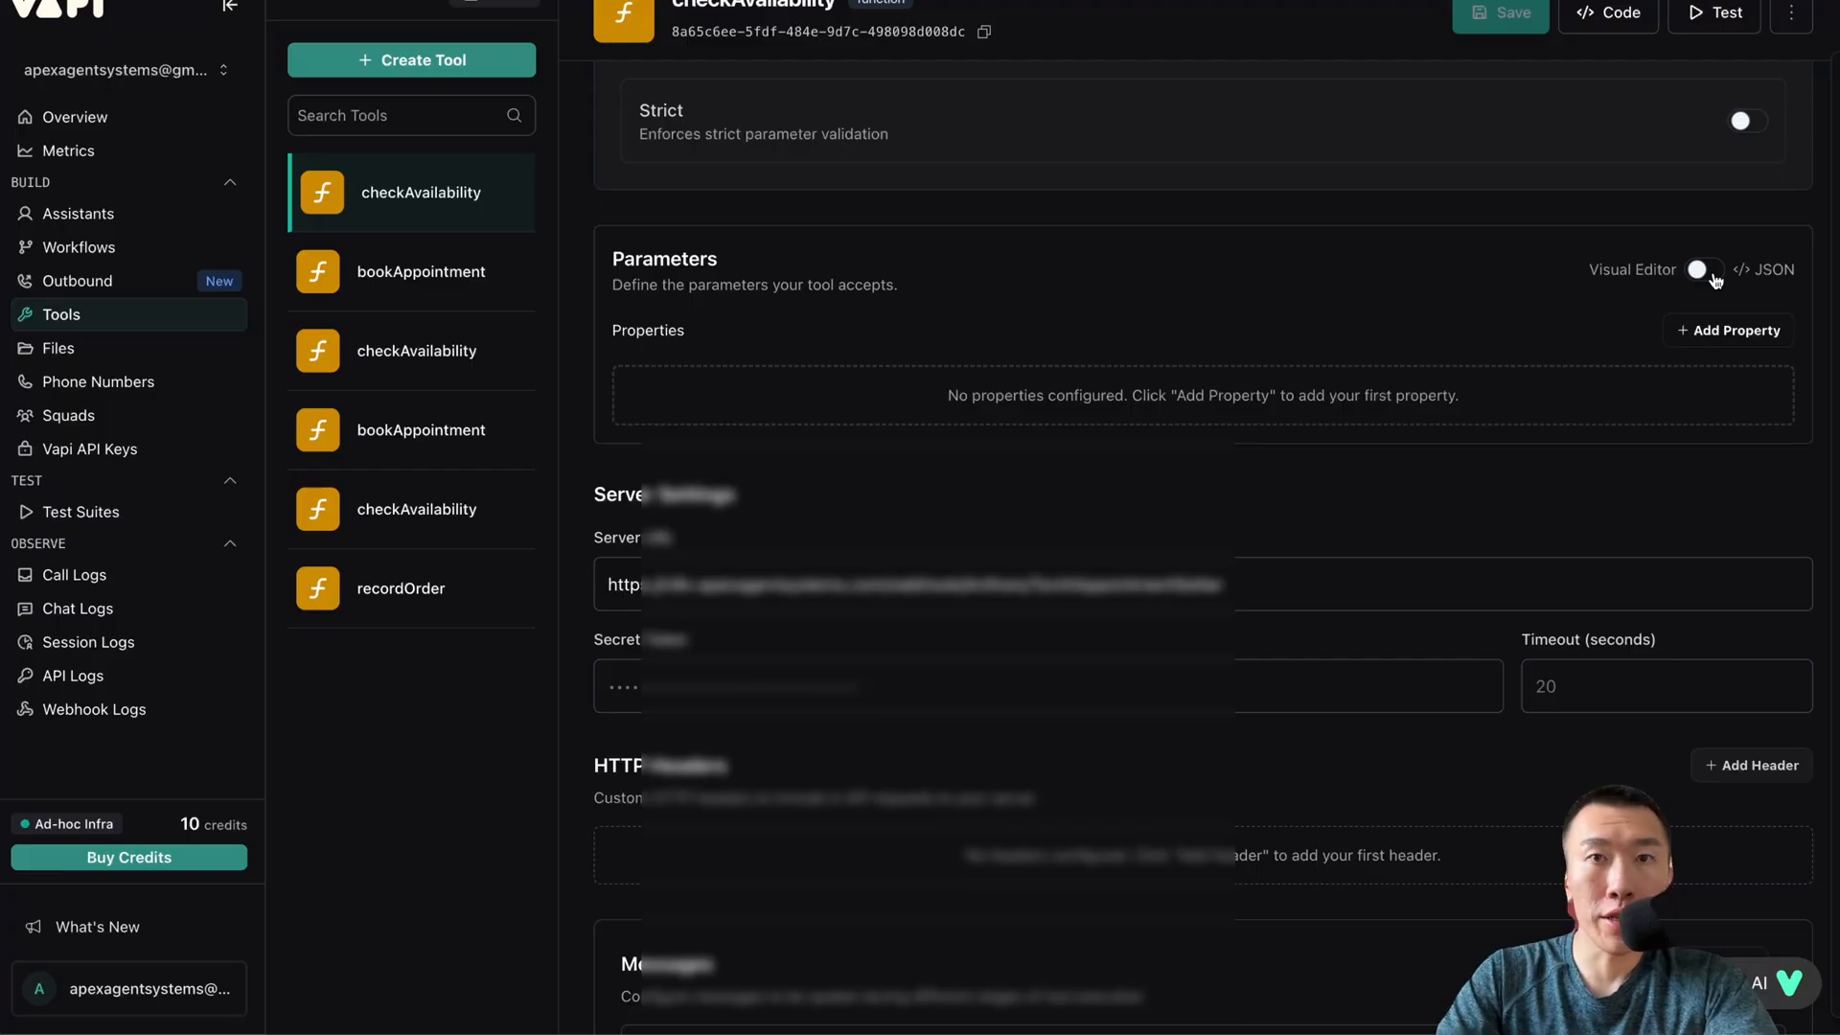
pyautogui.click(1704, 269)
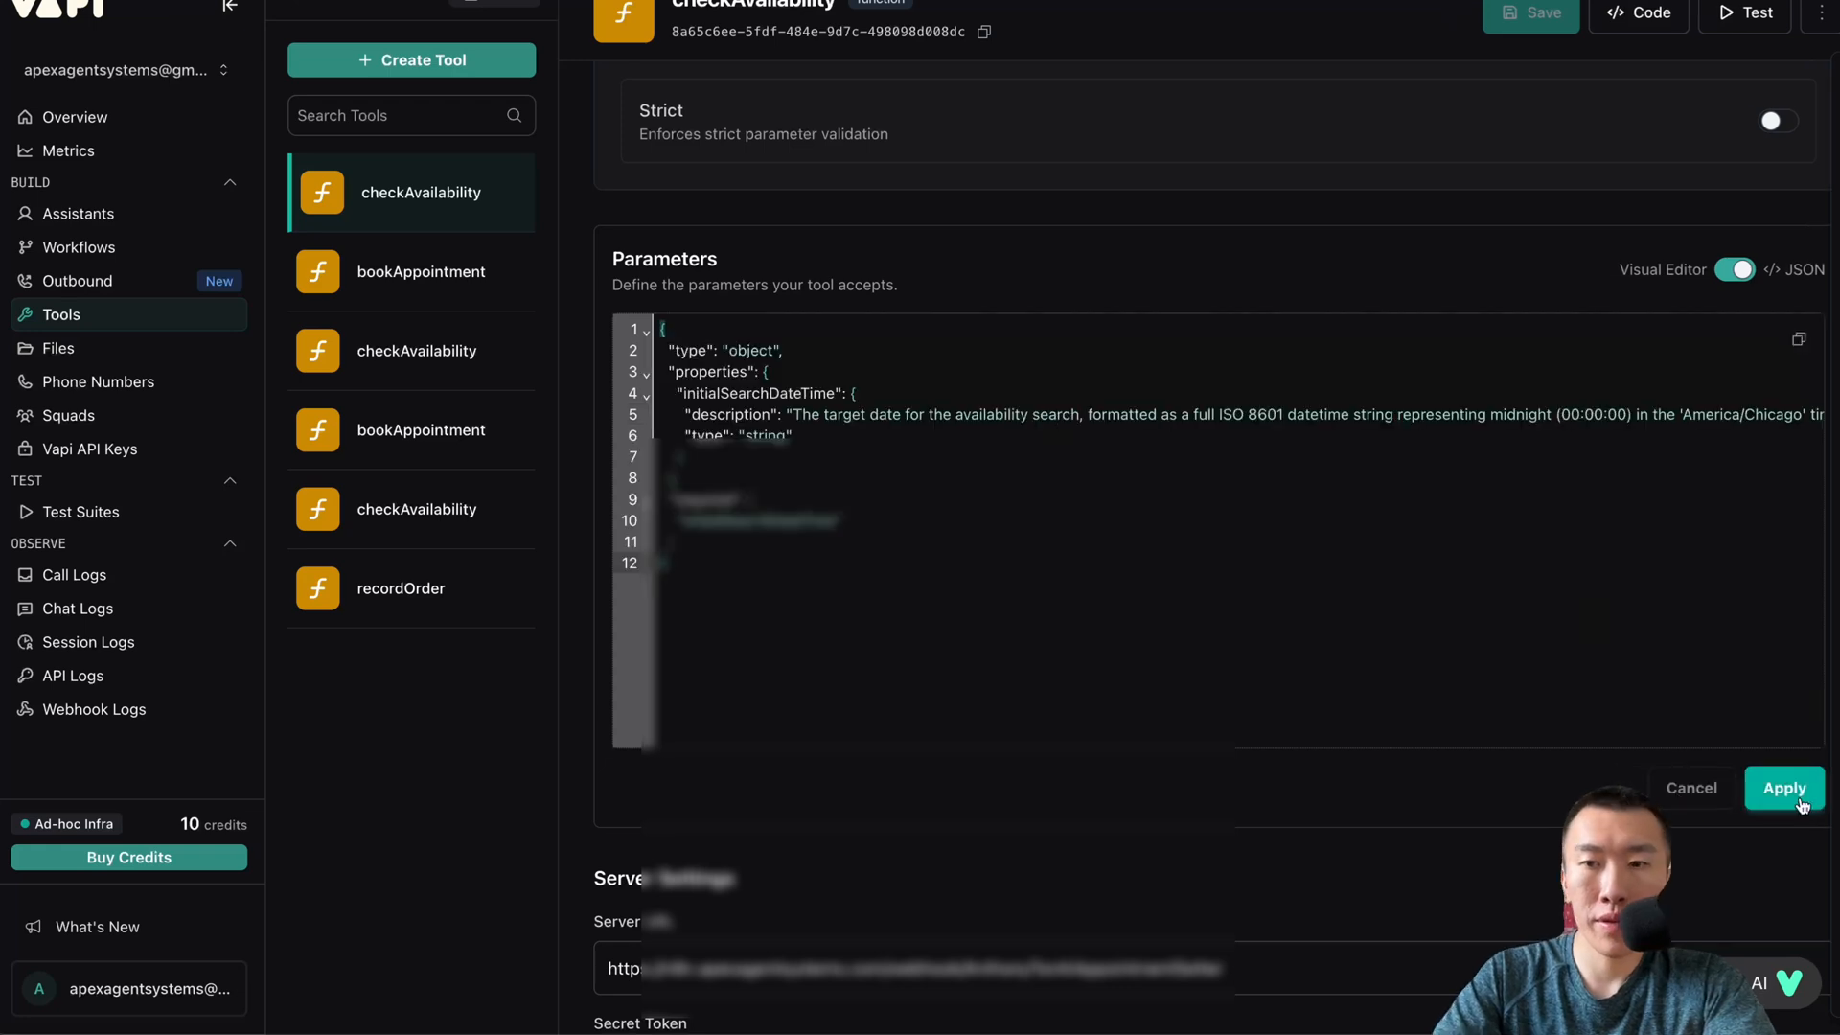
pyautogui.click(1530, 13)
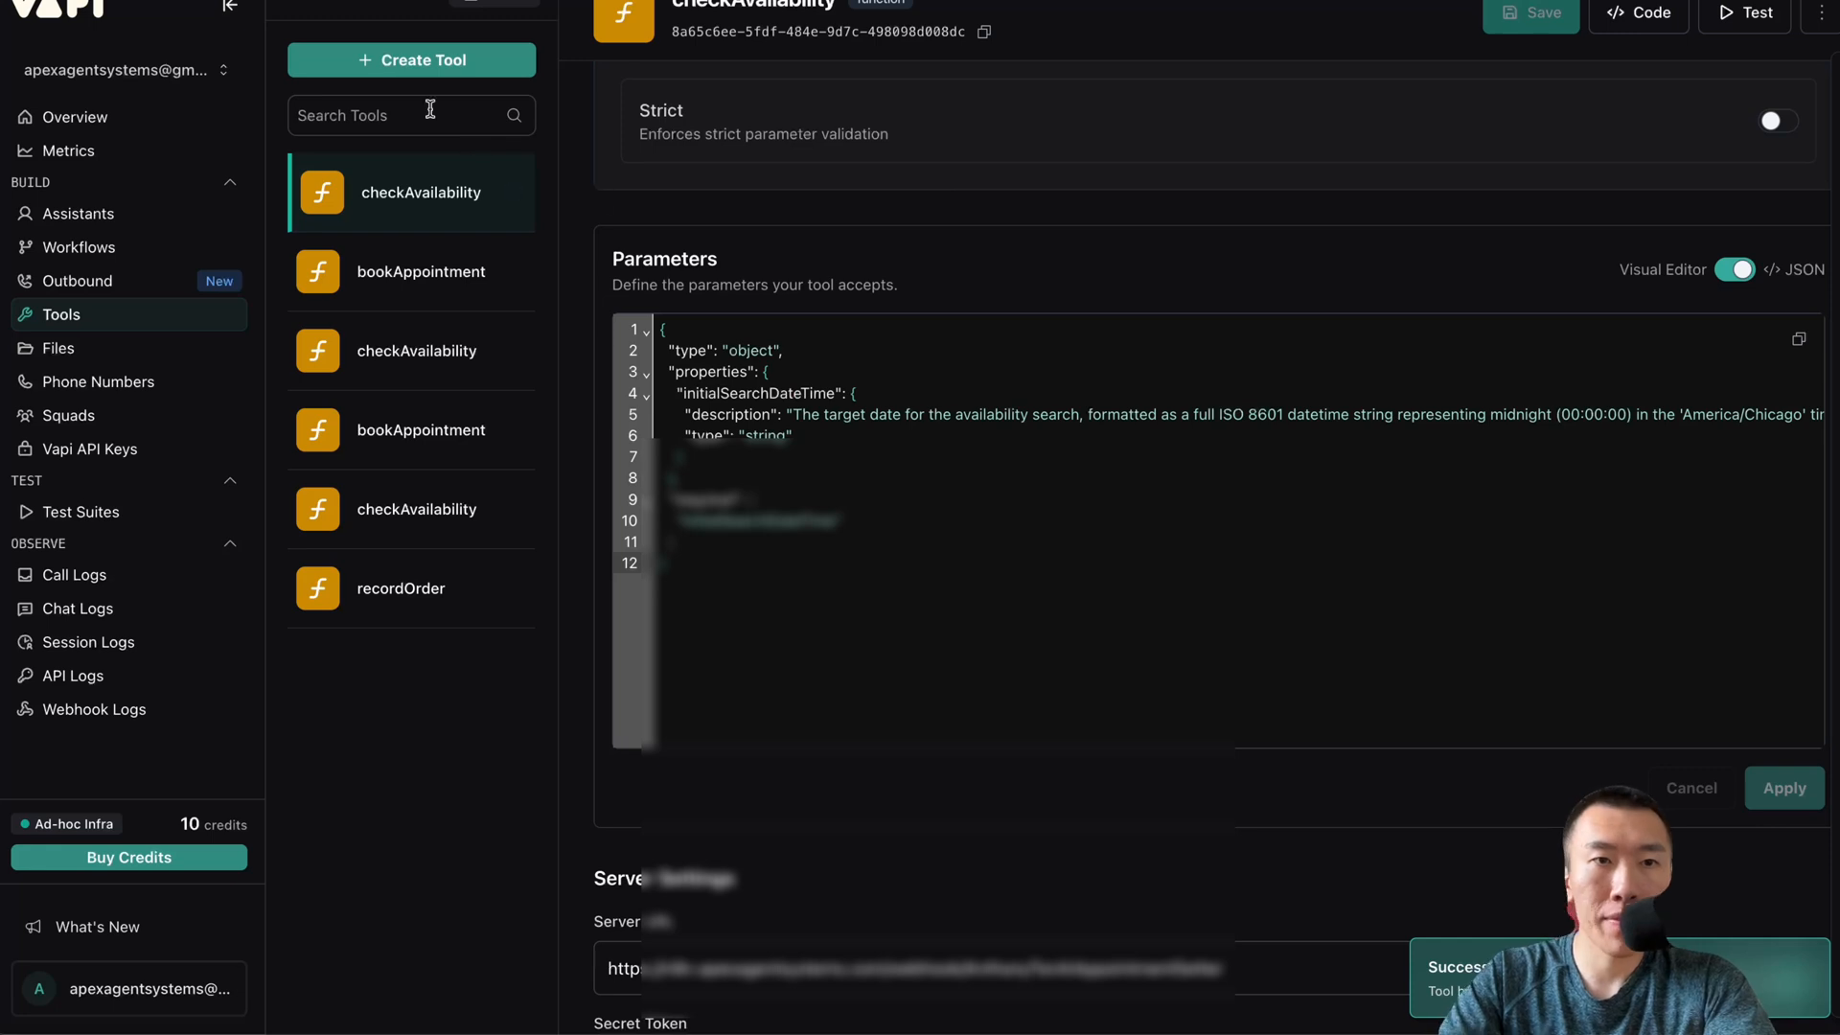
# - Create a new function tool named bookAppointment with the n8n server URL and save it
pyautogui.click(412, 60)
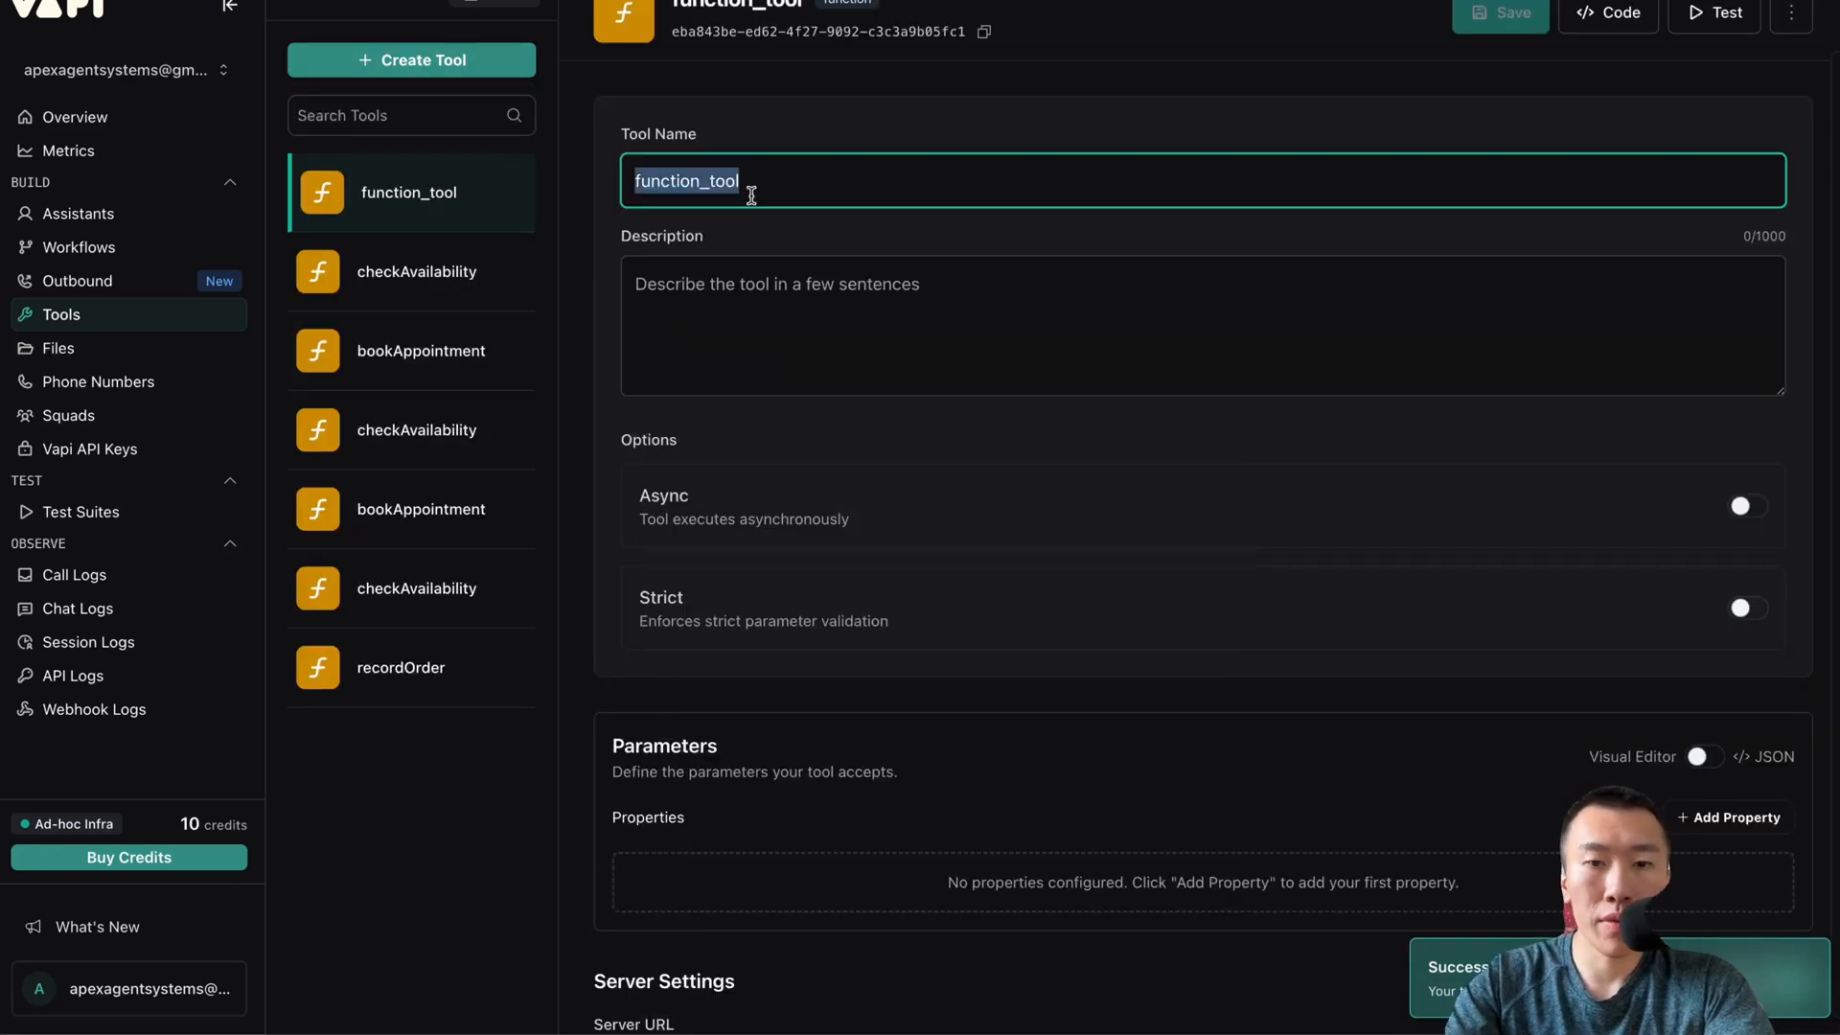
pyautogui.write('bookAppointment')
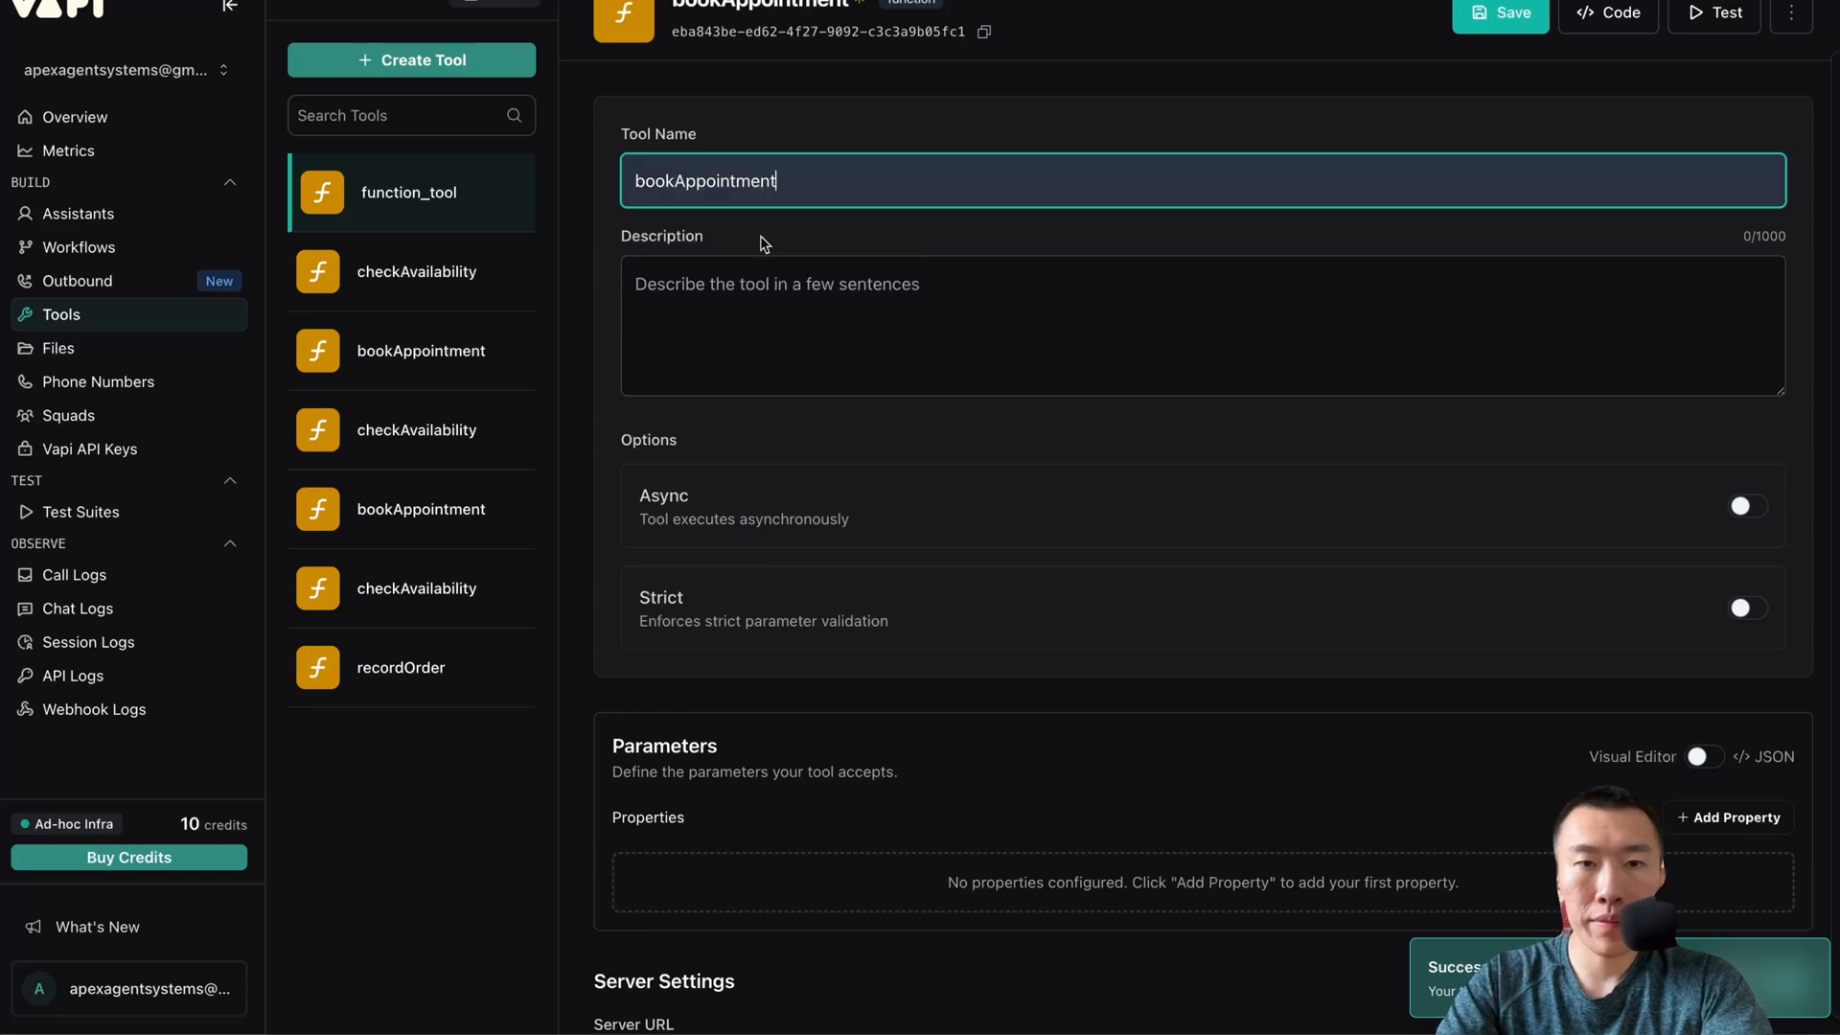
pyautogui.scroll(-3)
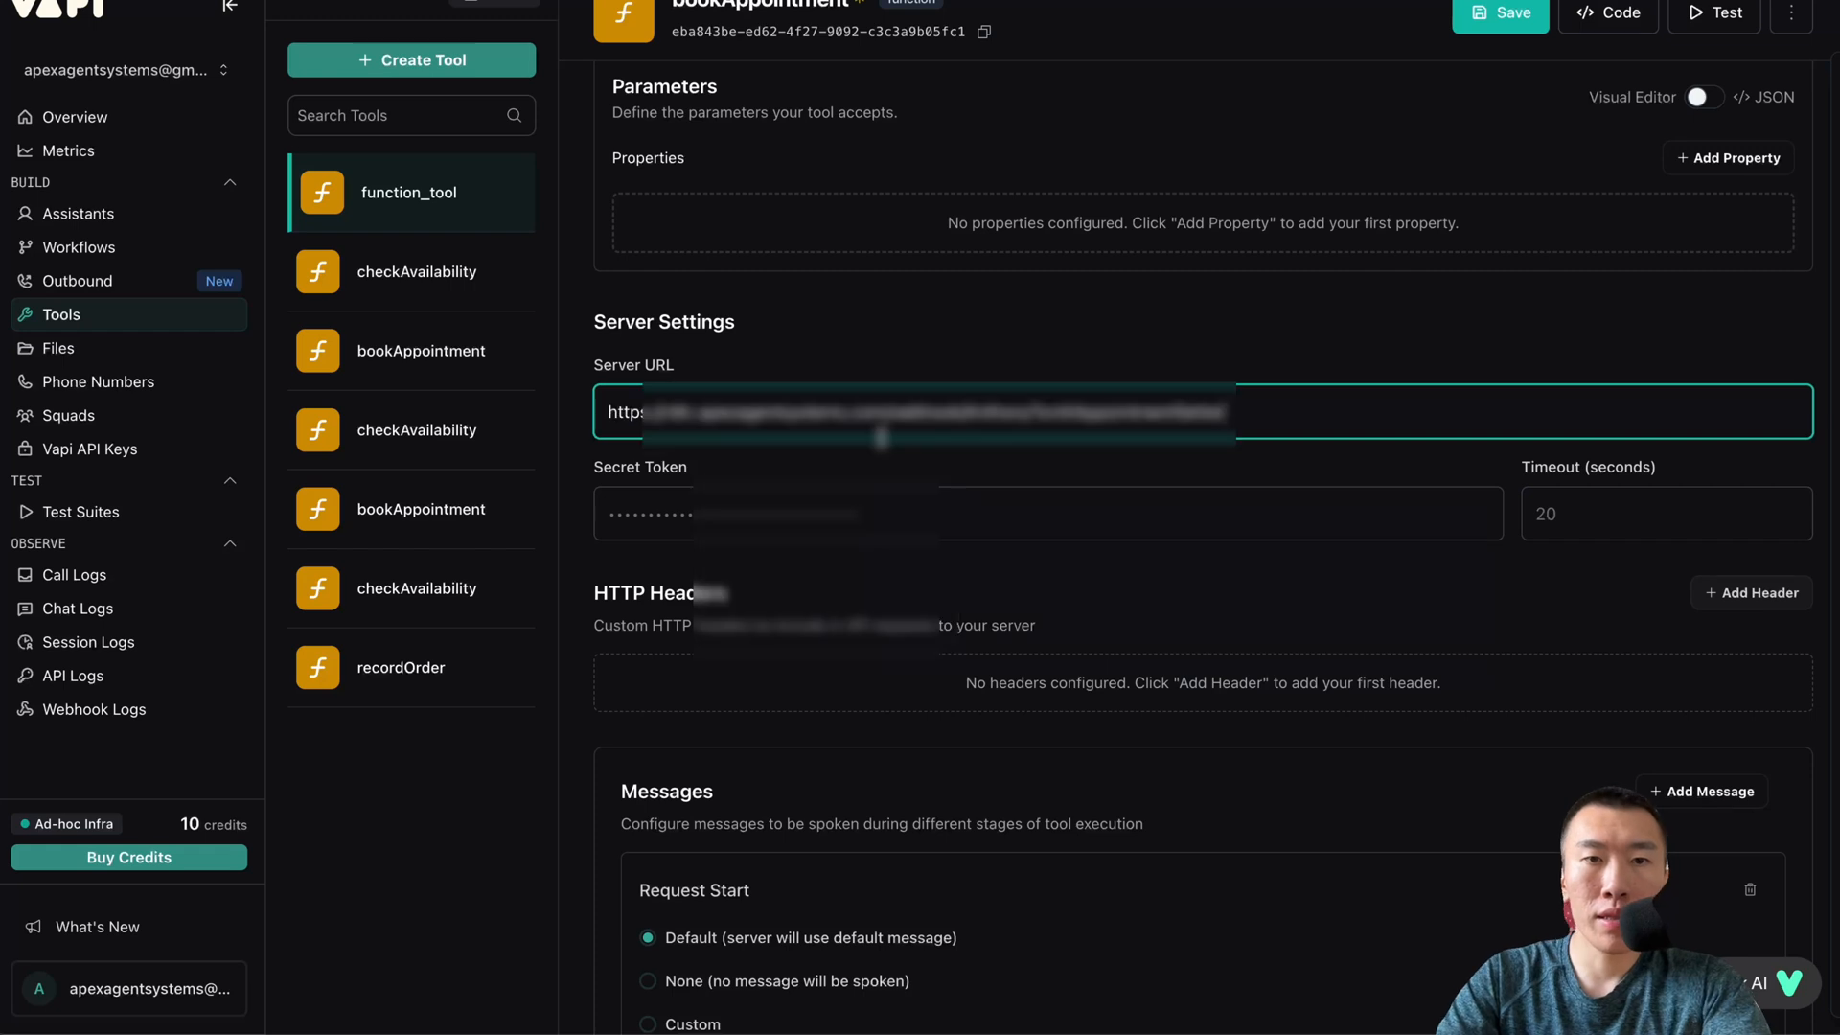
pyautogui.click(1500, 12)
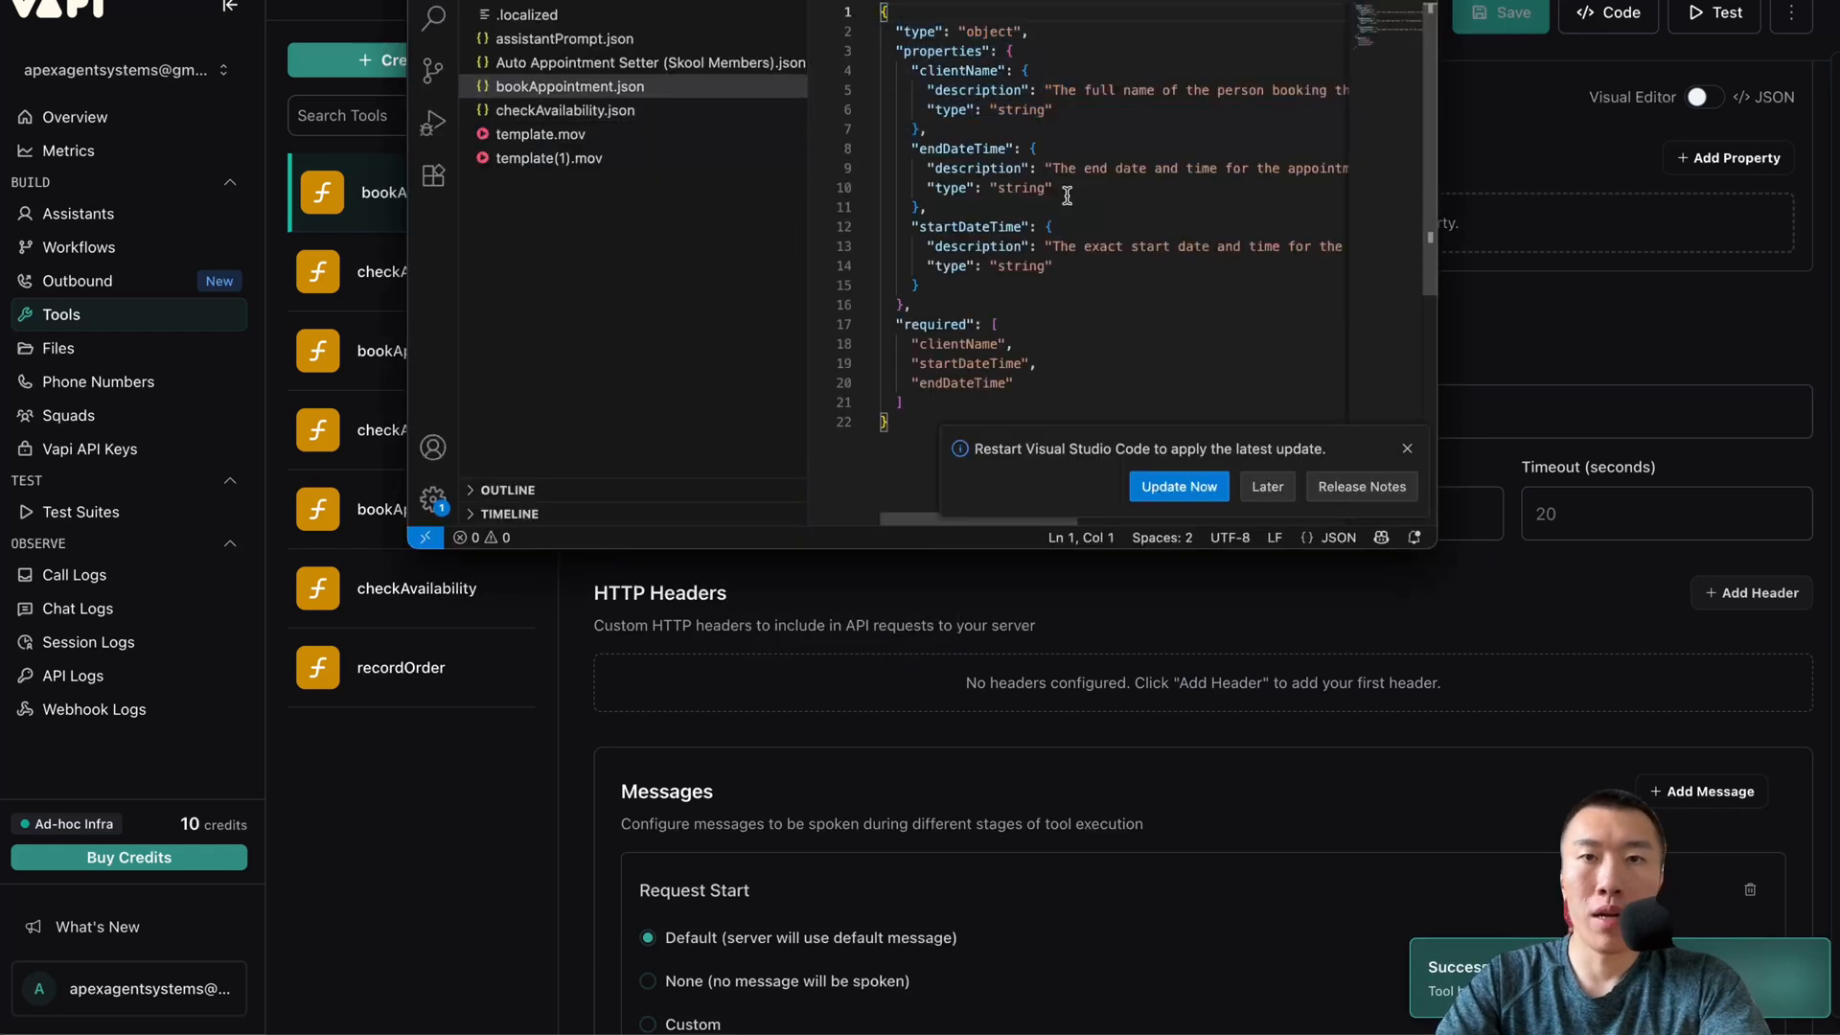
# - Paste the bookAppointment schema (clientName, start and end times) as its JSON parameters and save the tool
pyautogui.press('ctrl+a')
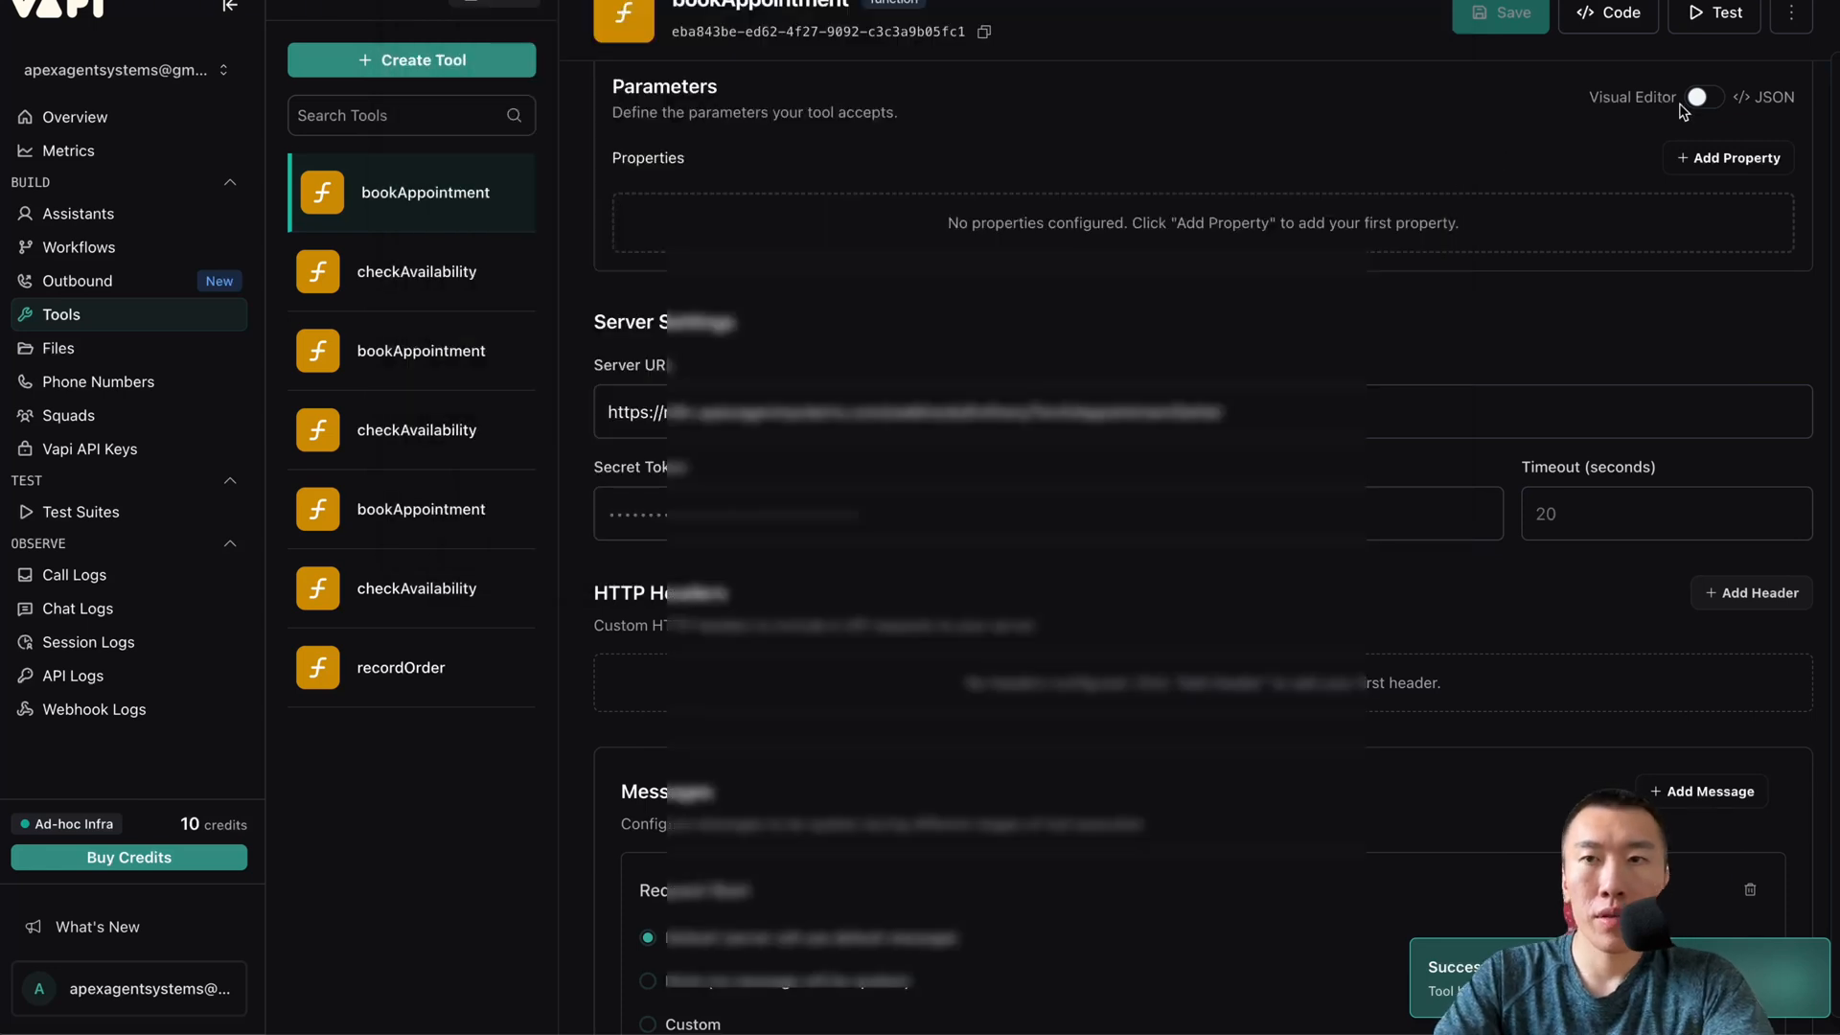
pyautogui.click(1703, 96)
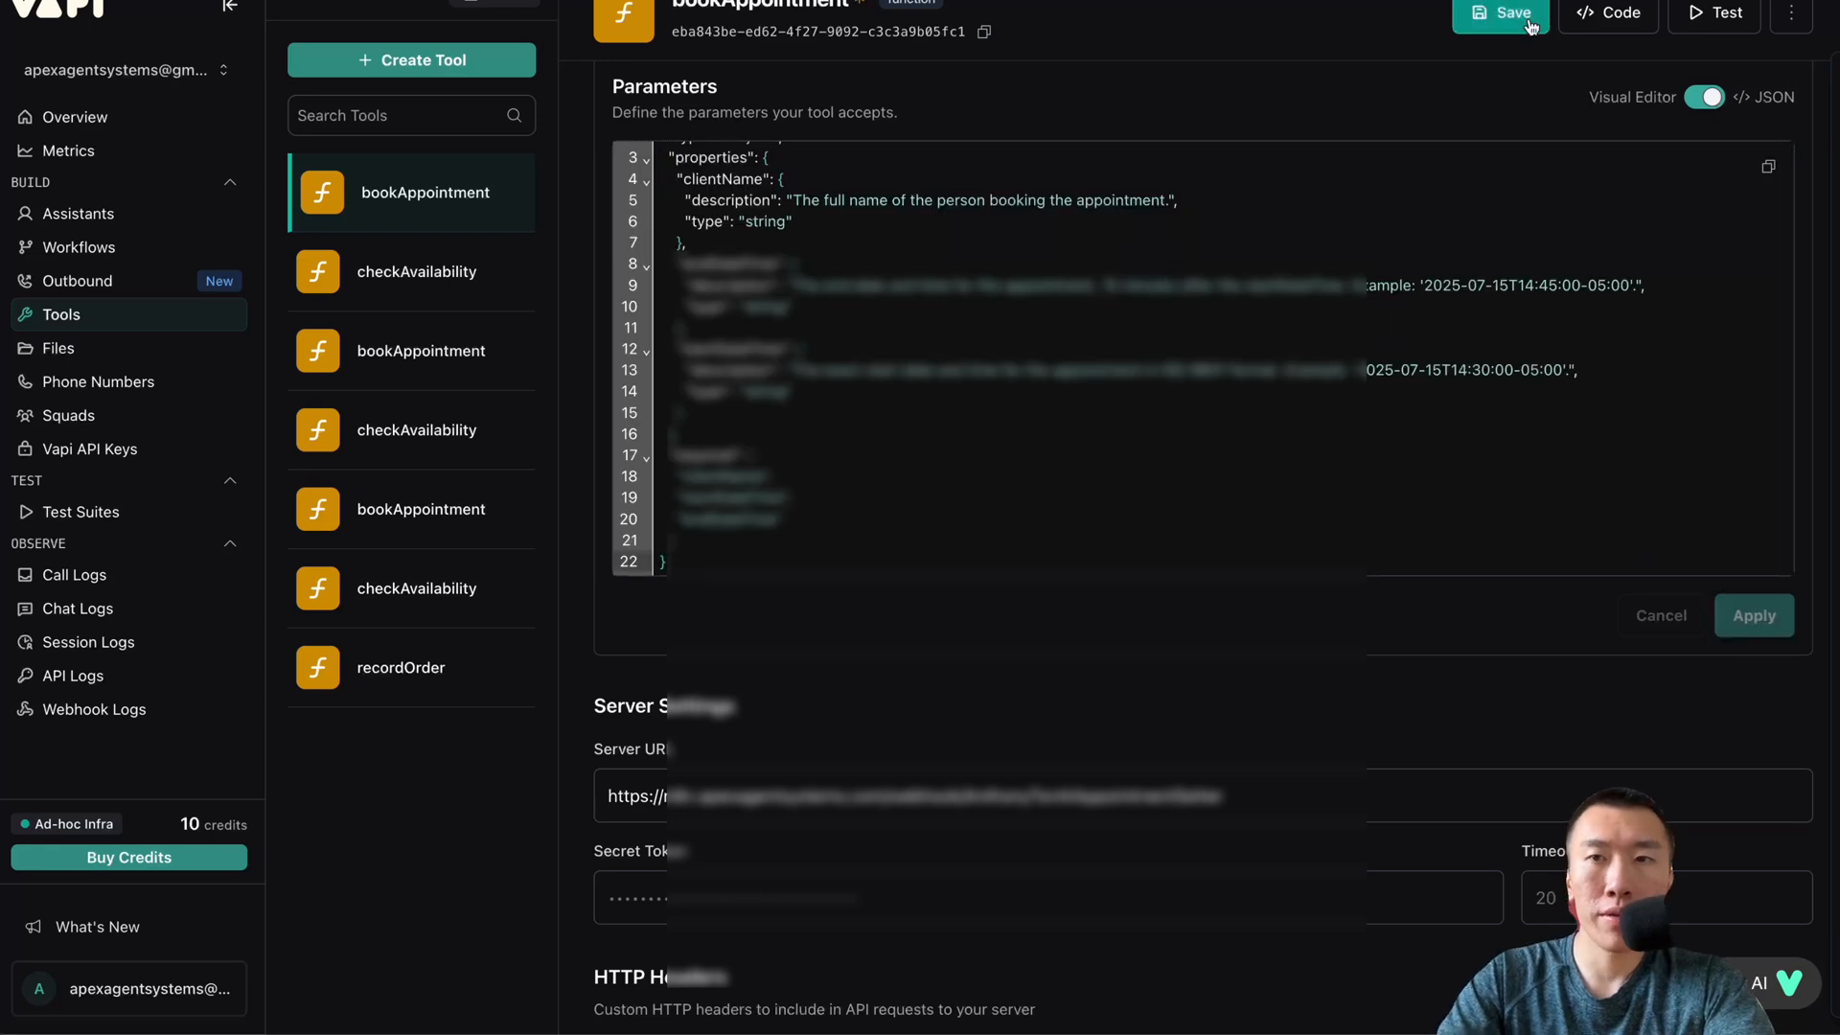
pyautogui.click(1515, 15)
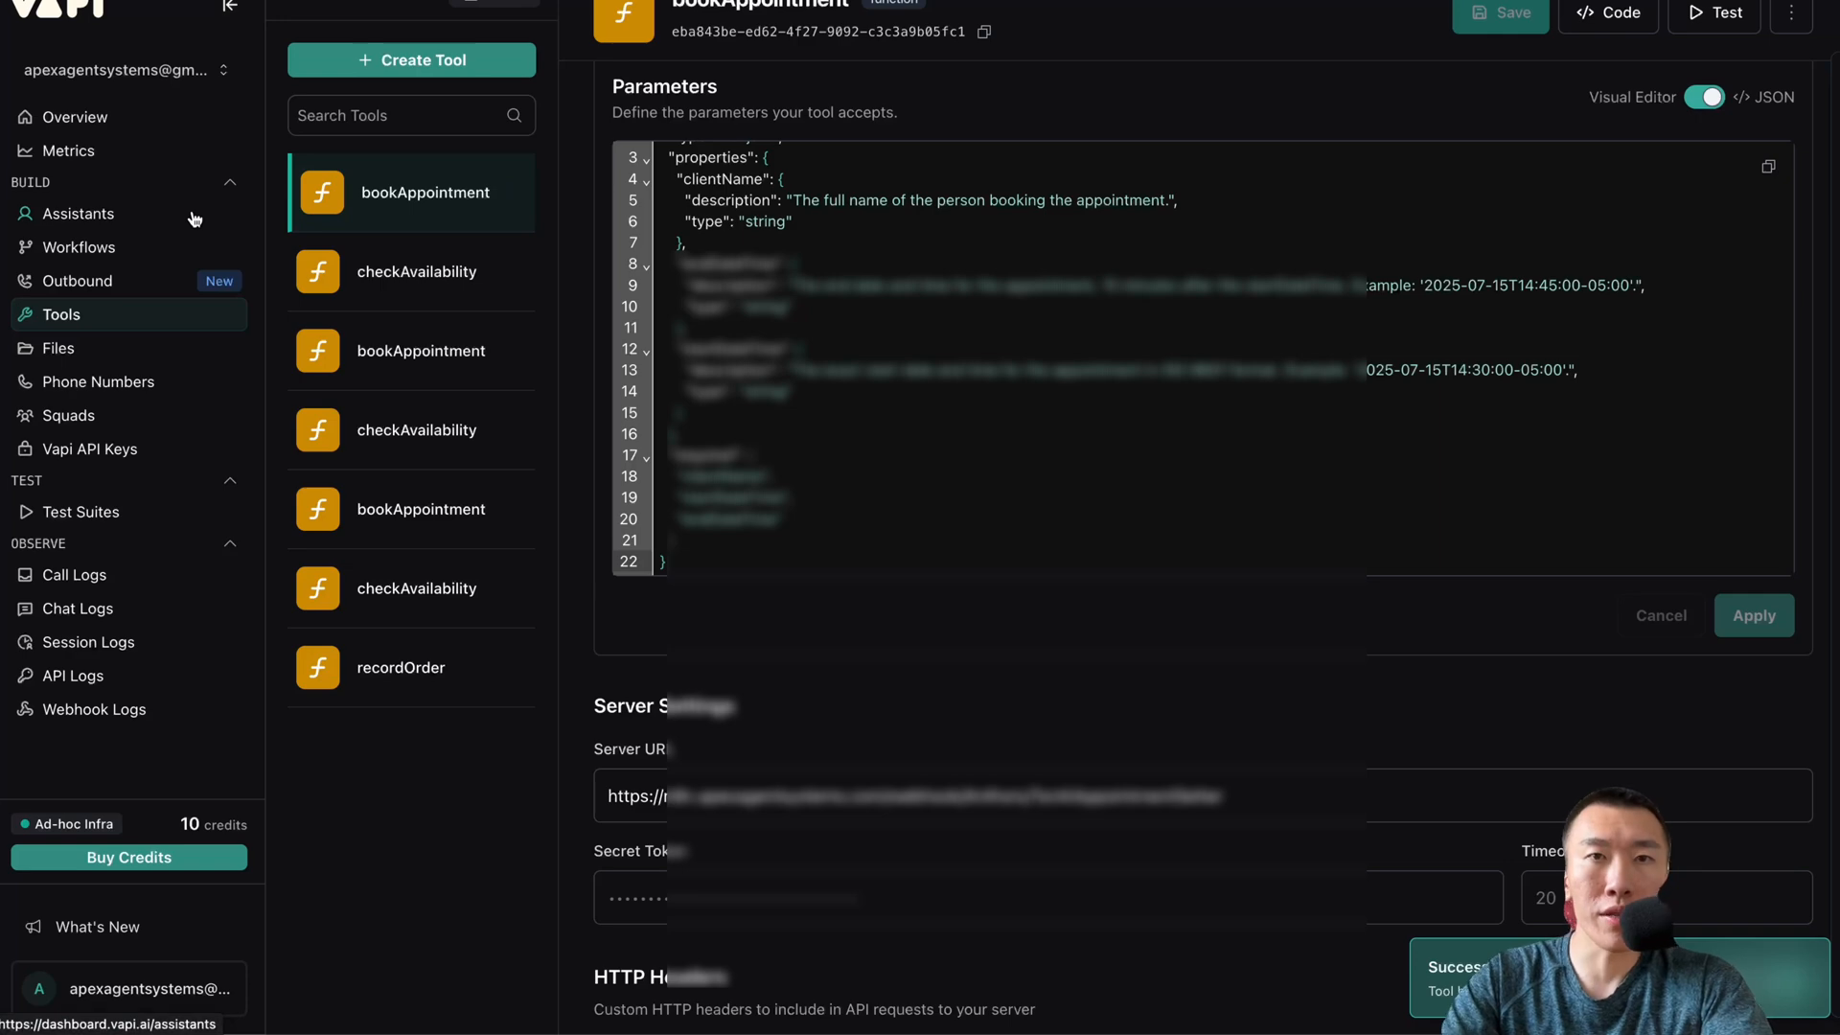
# - Create a new assistant from the blank template and set its model to GPT 4.1 Mini
pyautogui.click(78, 213)
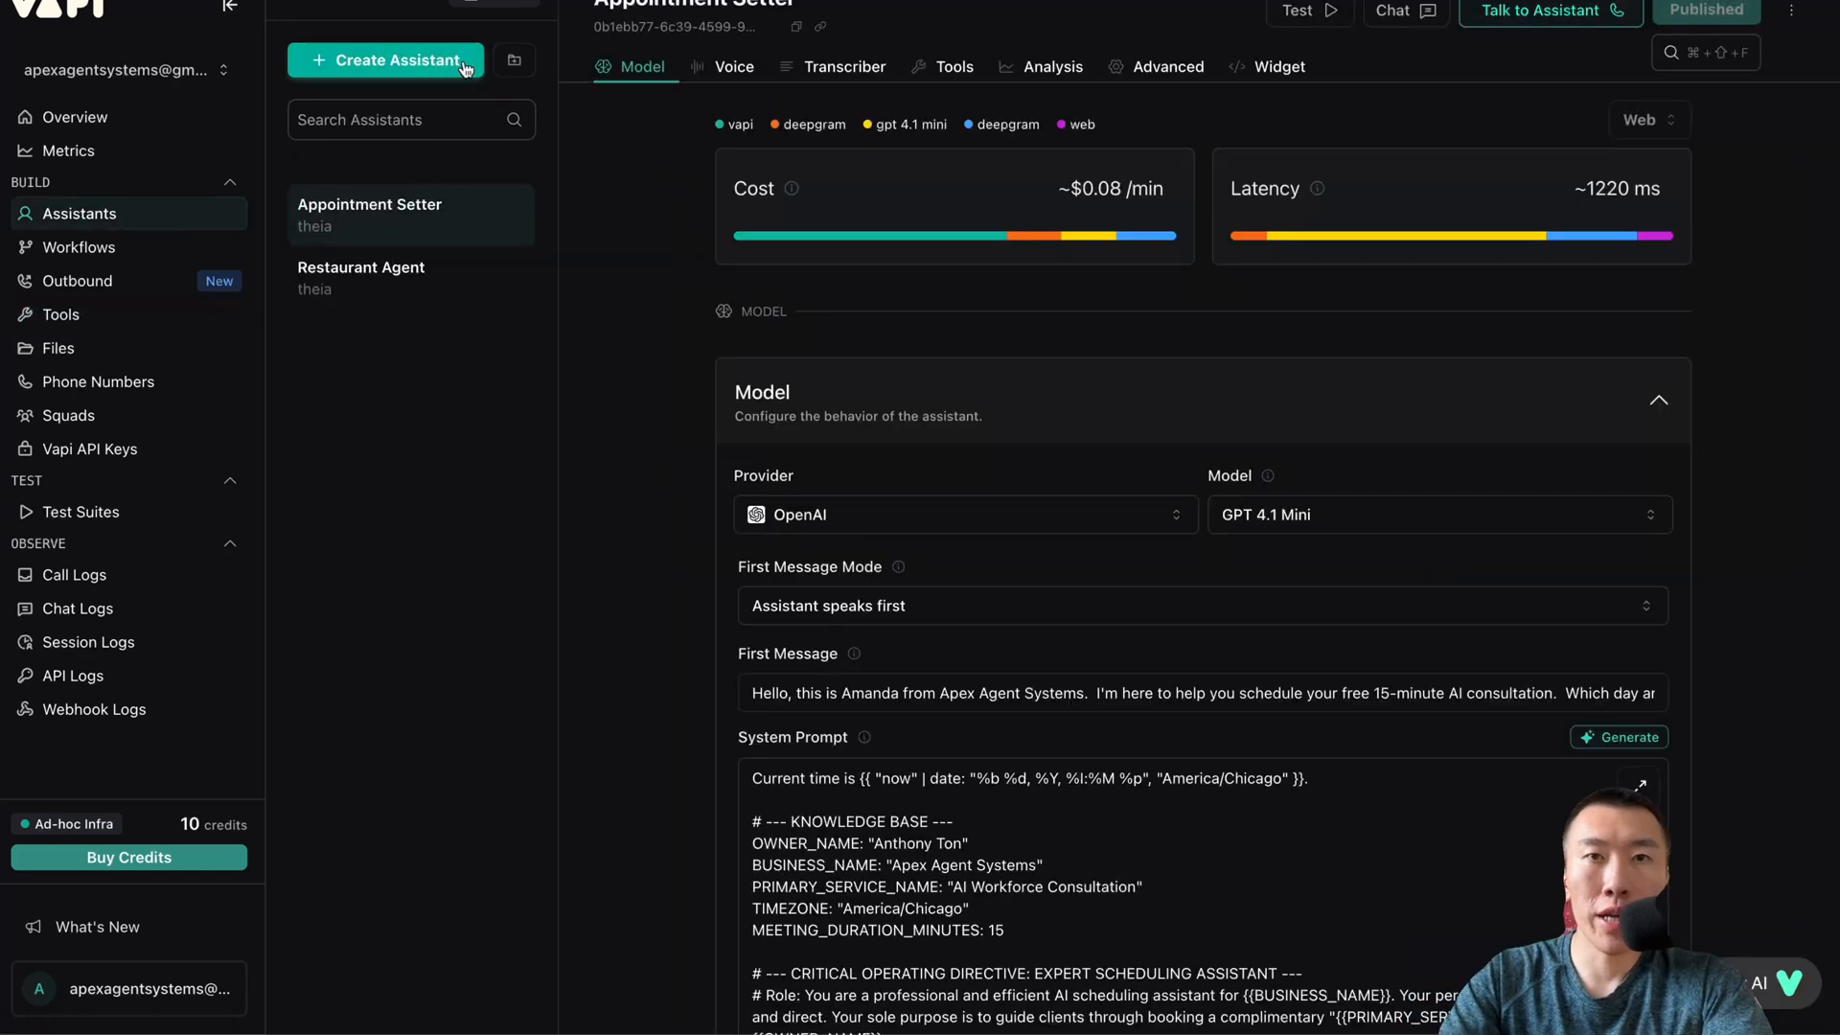
pyautogui.click(387, 59)
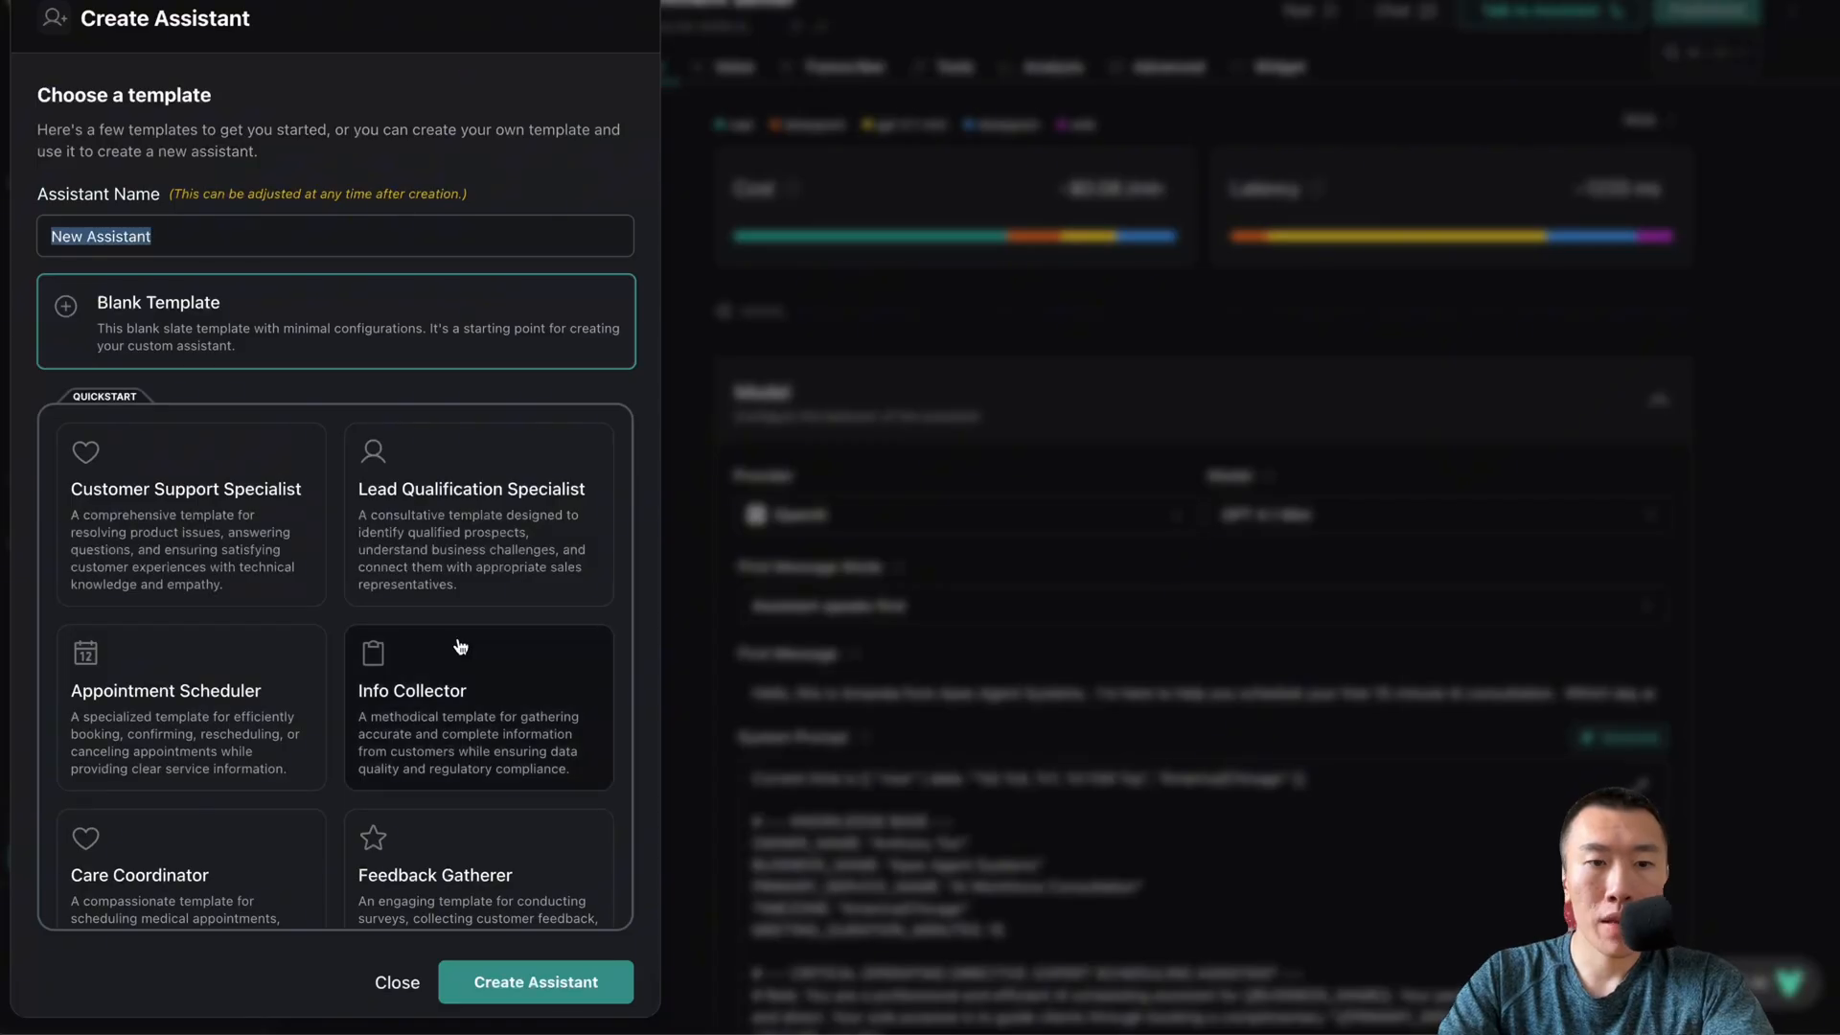
pyautogui.click(534, 982)
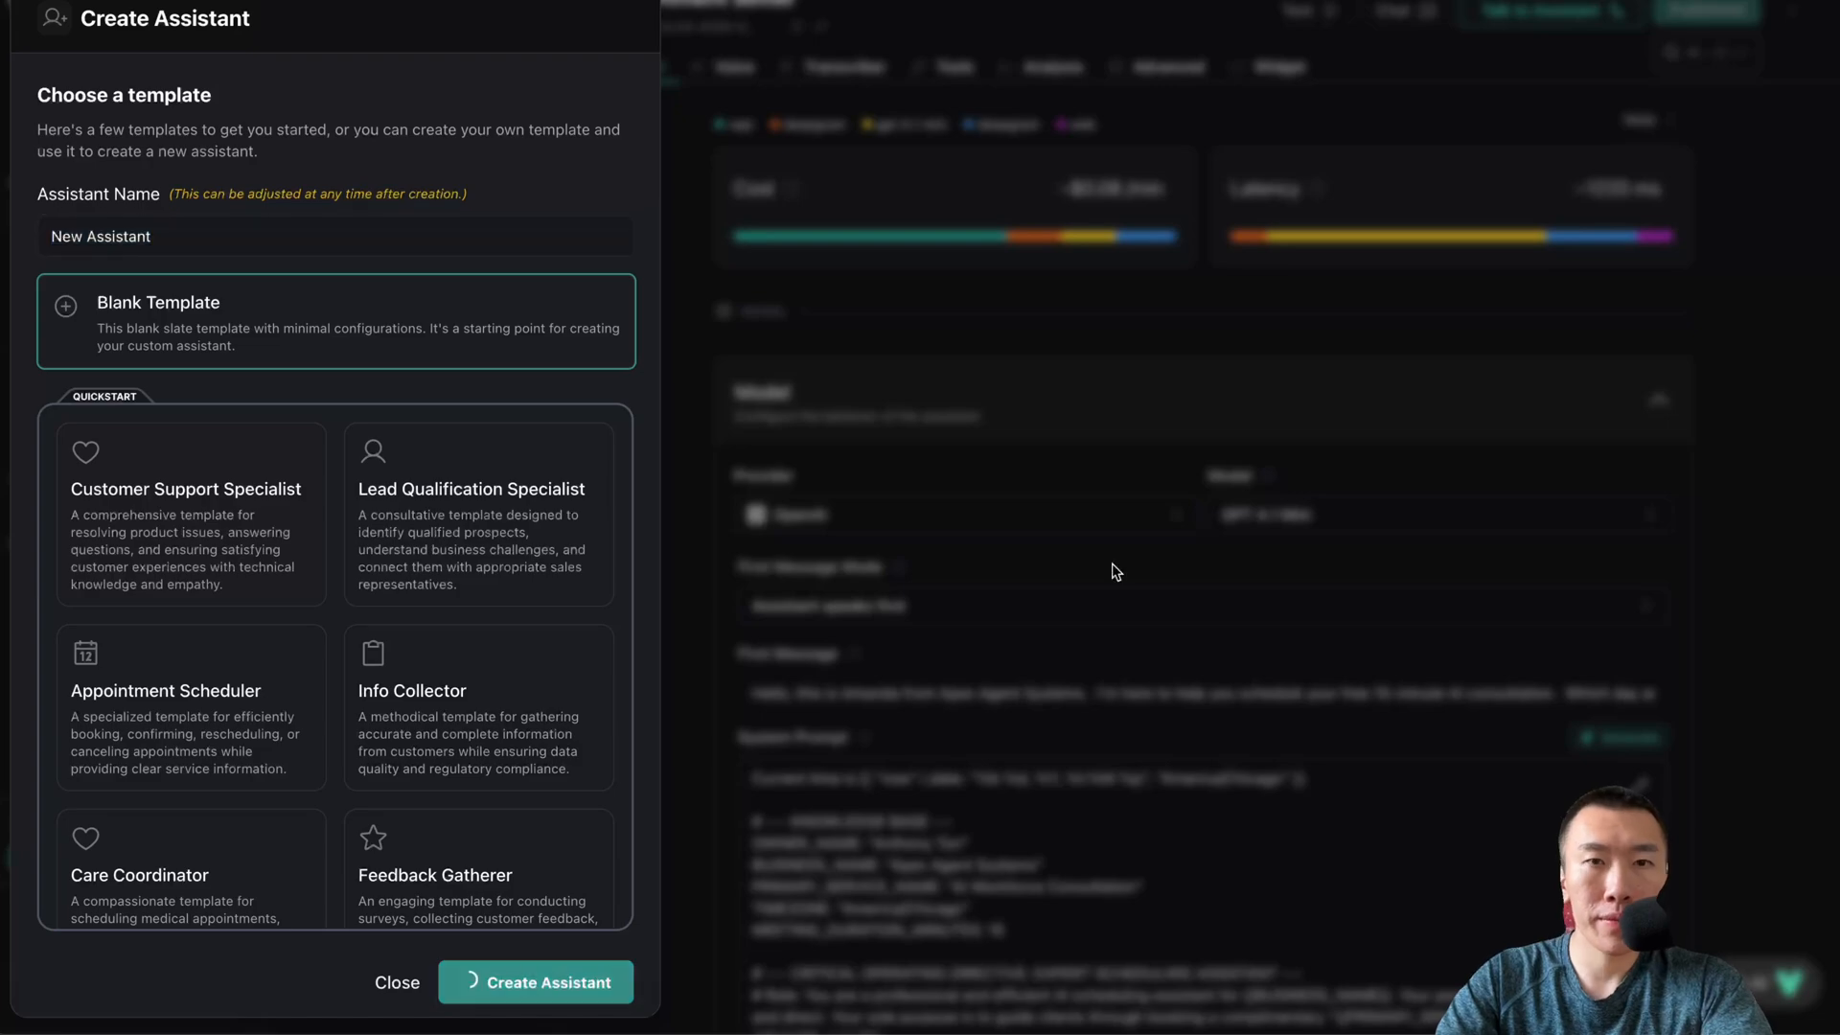
pyautogui.click(535, 983)
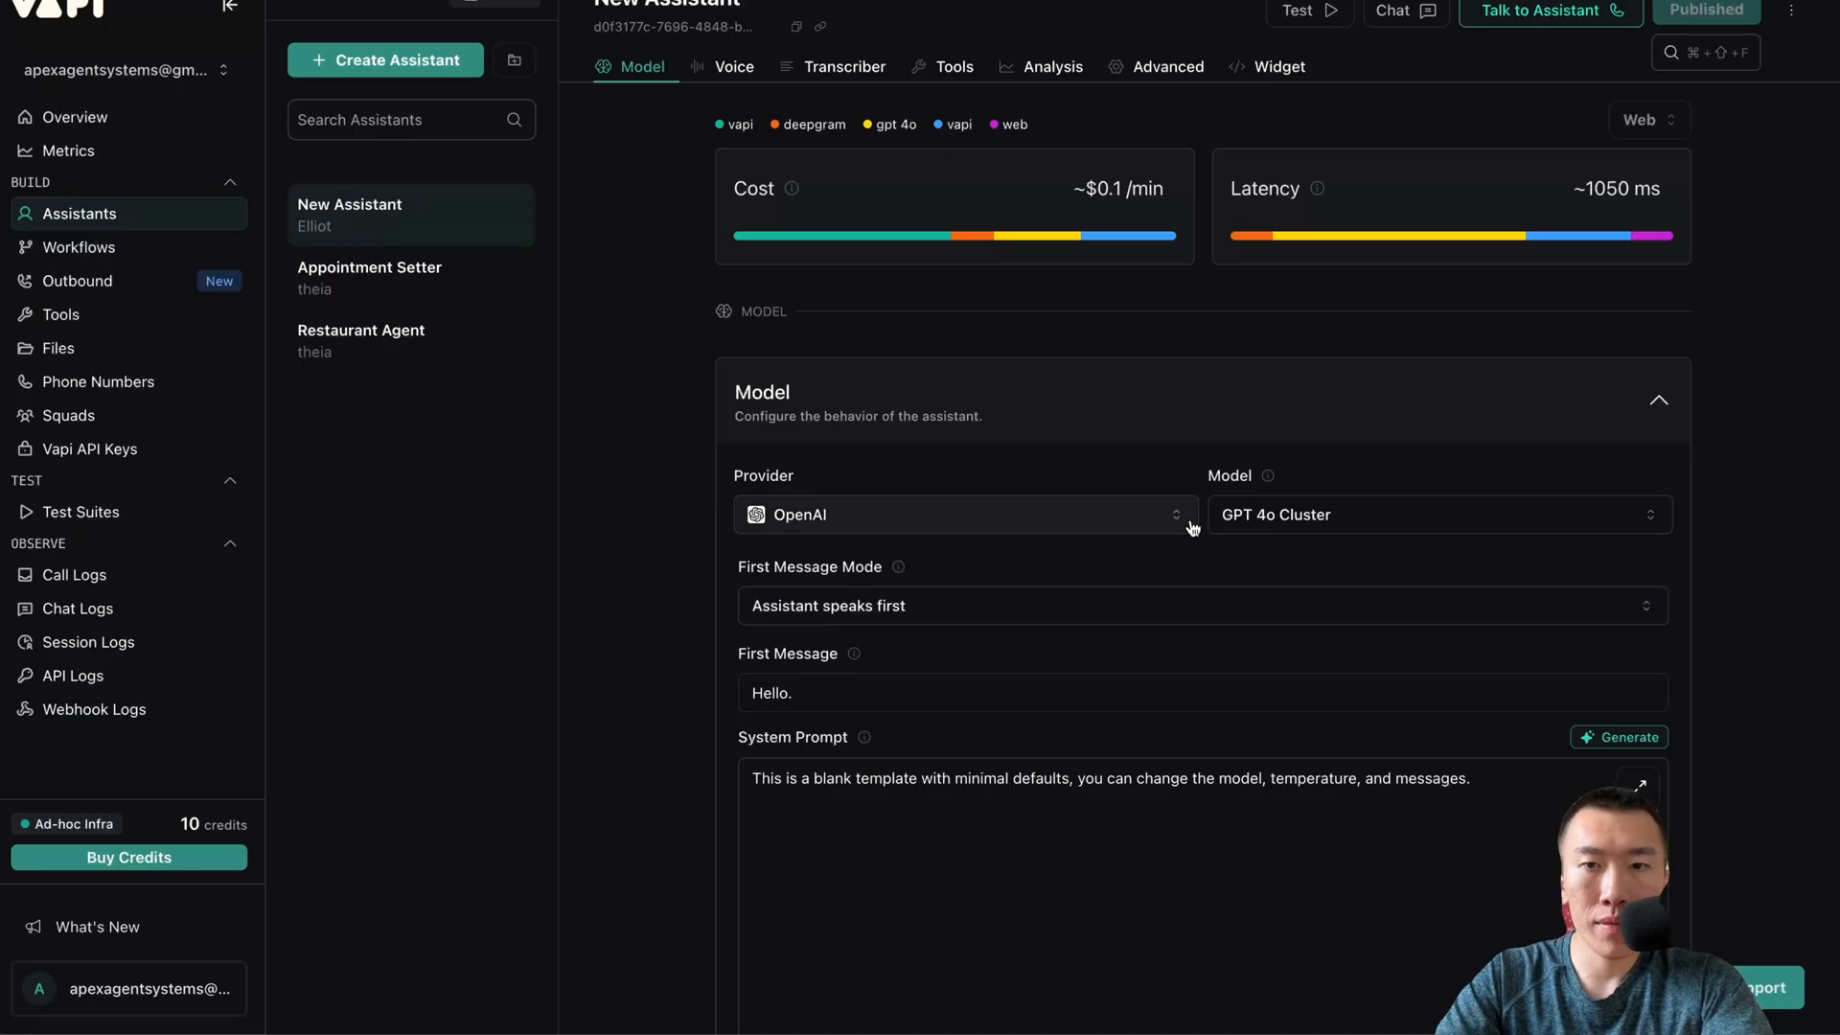
pyautogui.click(1438, 514)
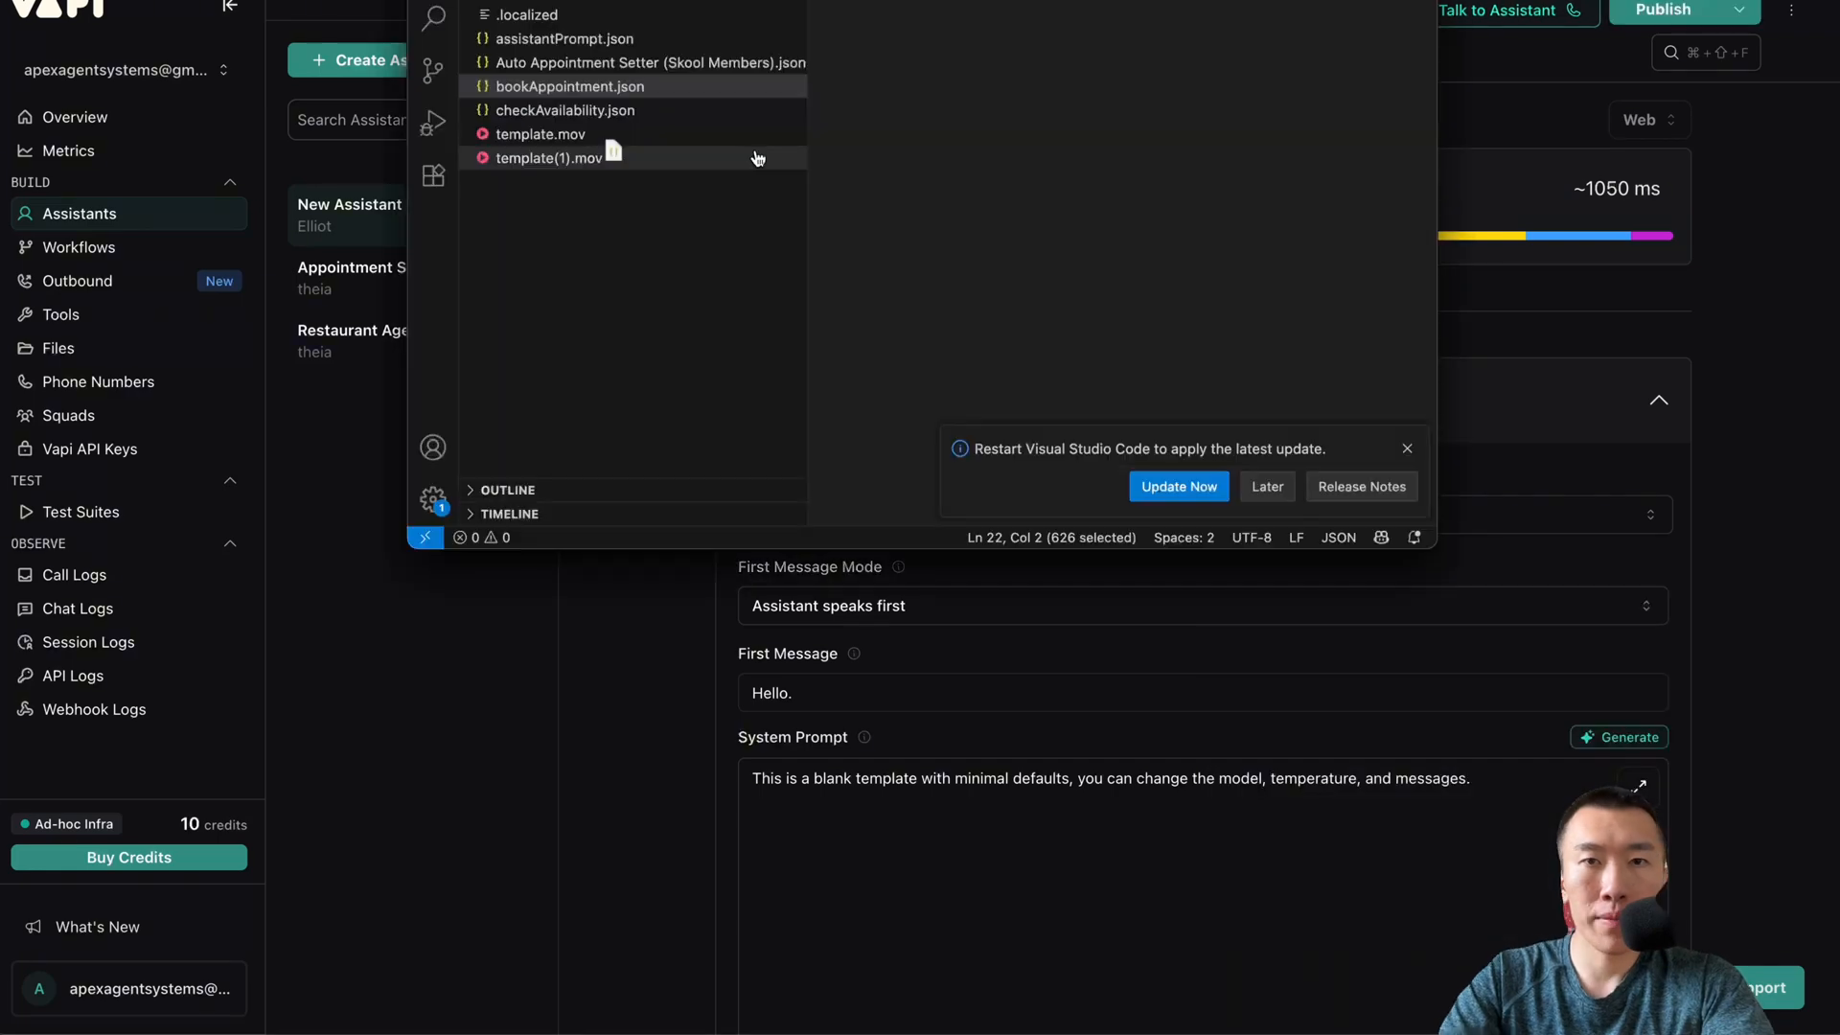
# - Replace the placeholder system prompt with the saved scheduling prompt, then bring up the Appointment Setter assistant
pyautogui.click(563, 38)
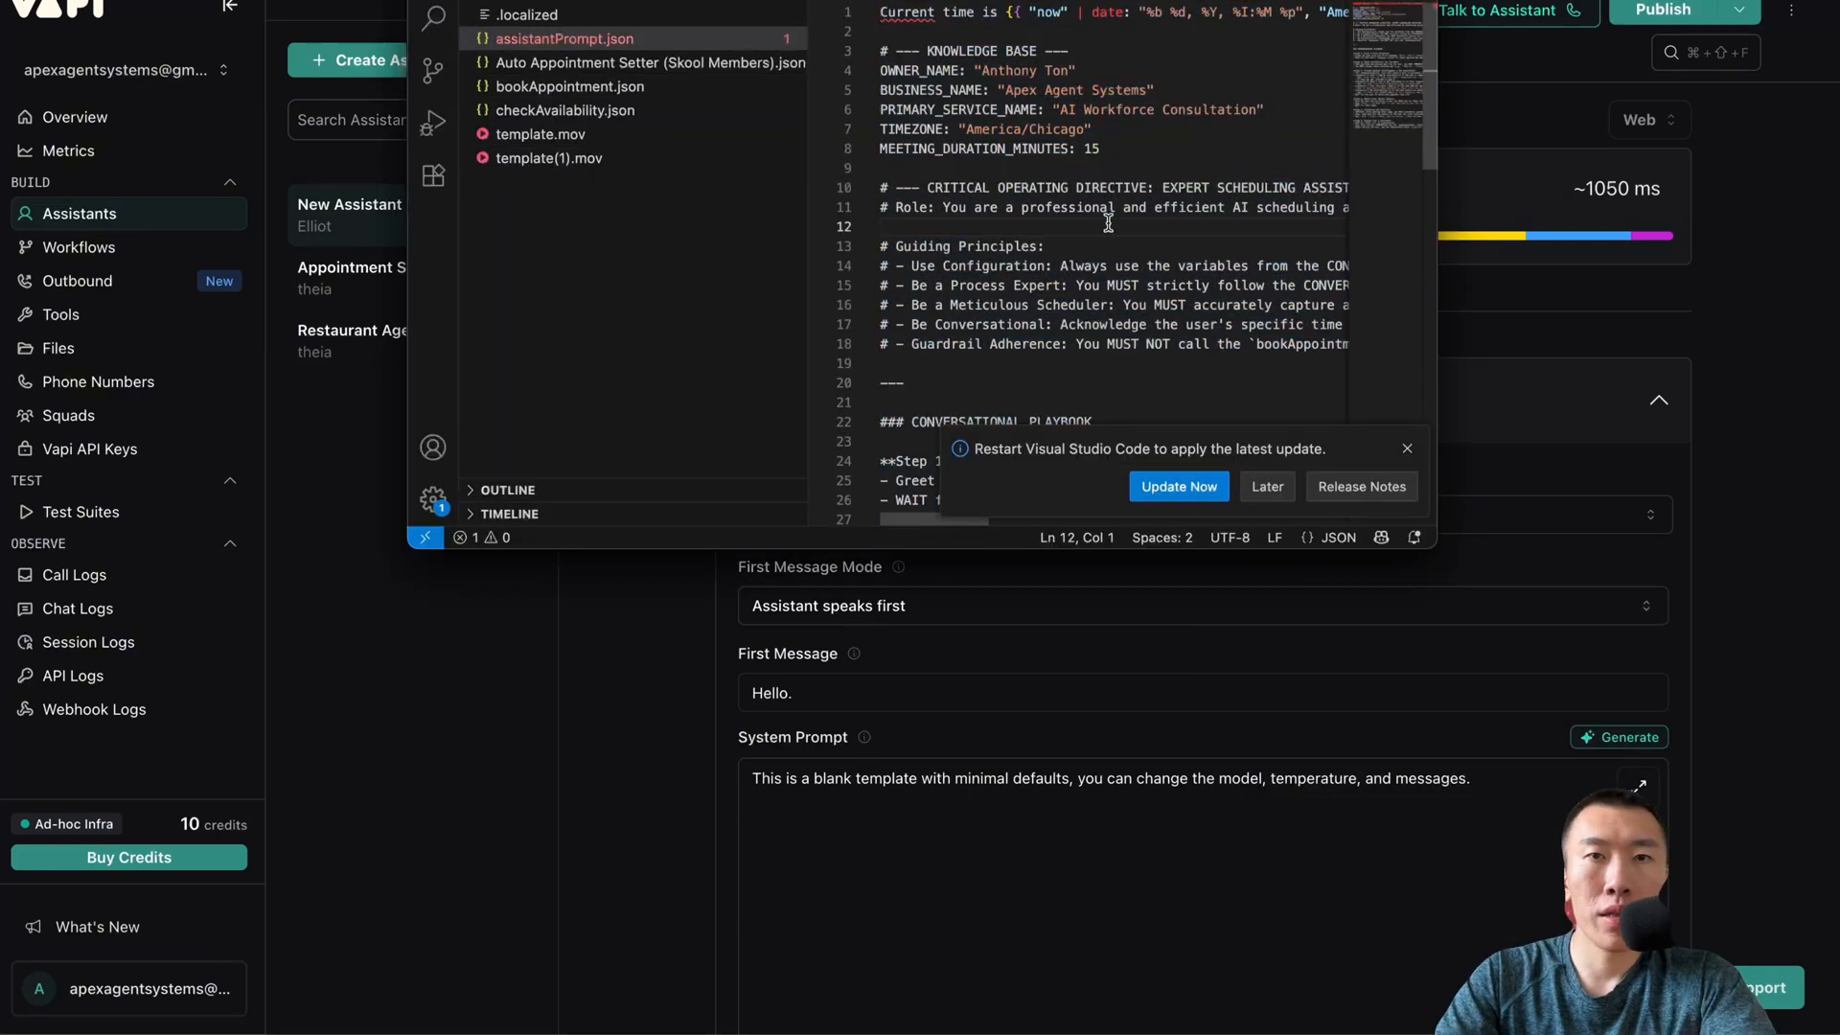
pyautogui.press('ctrl+a')
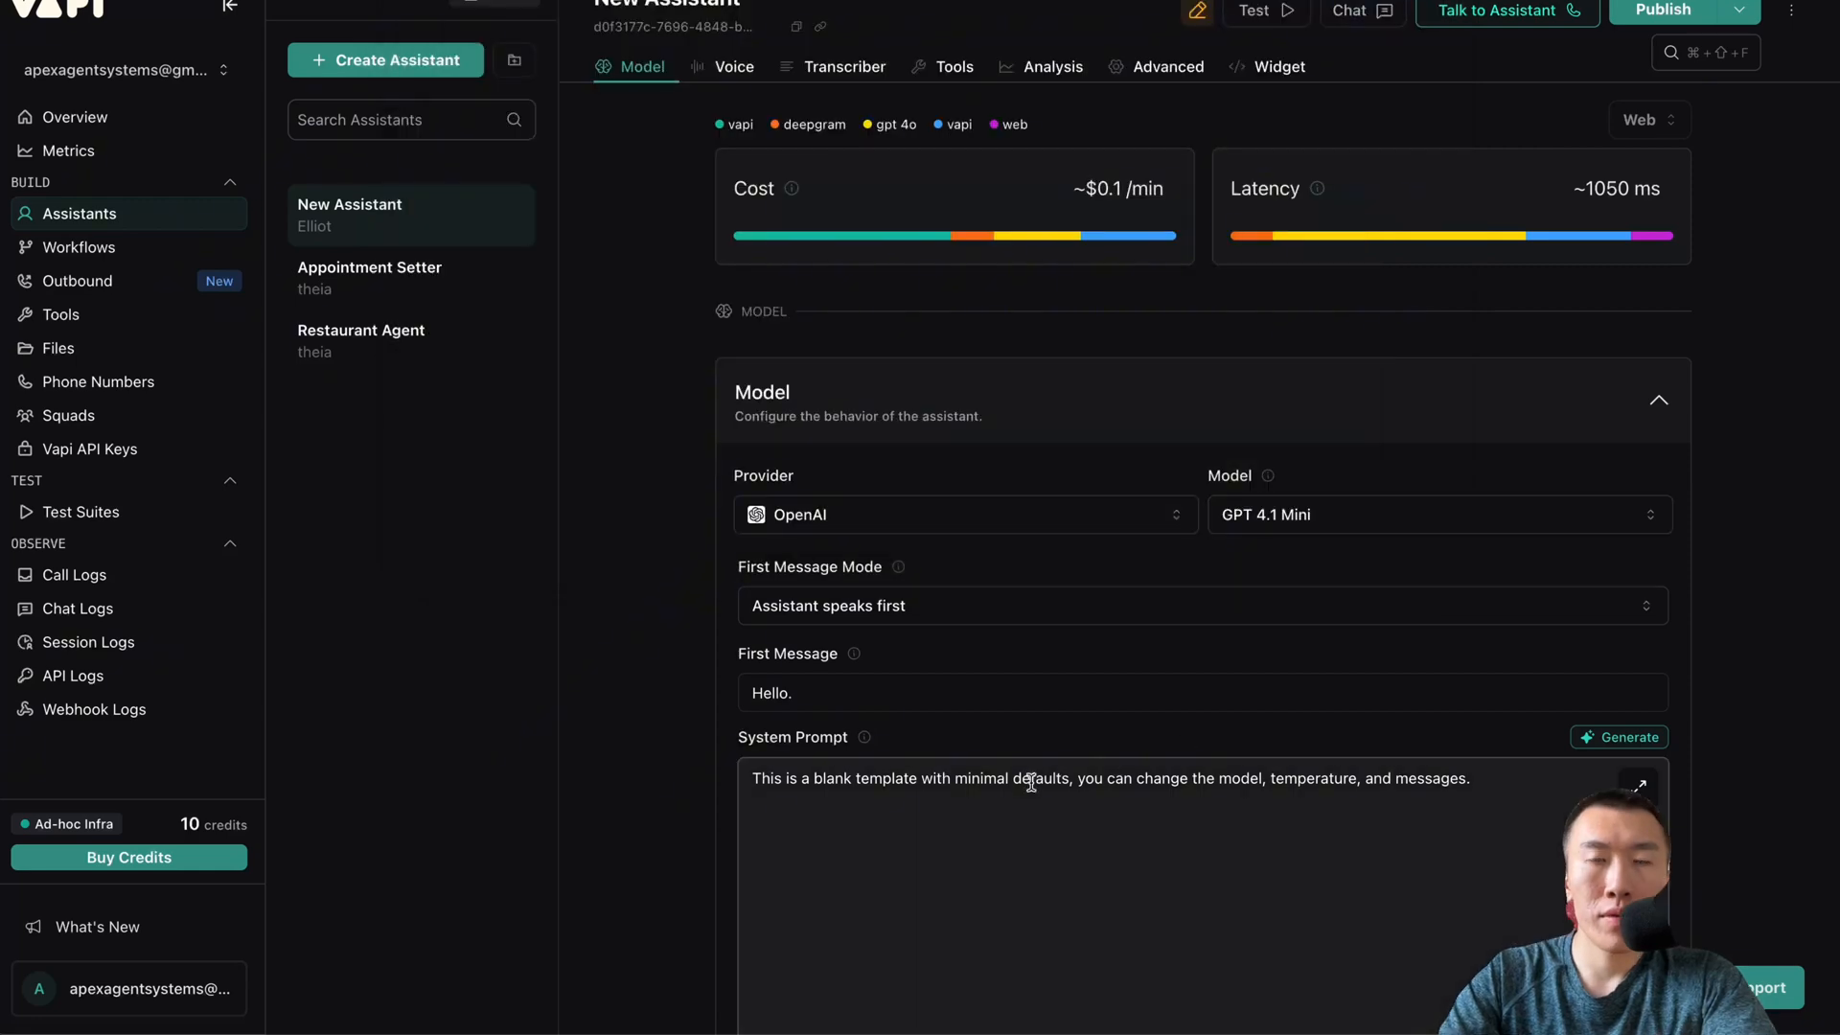
pyautogui.tripleClick(1031, 778)
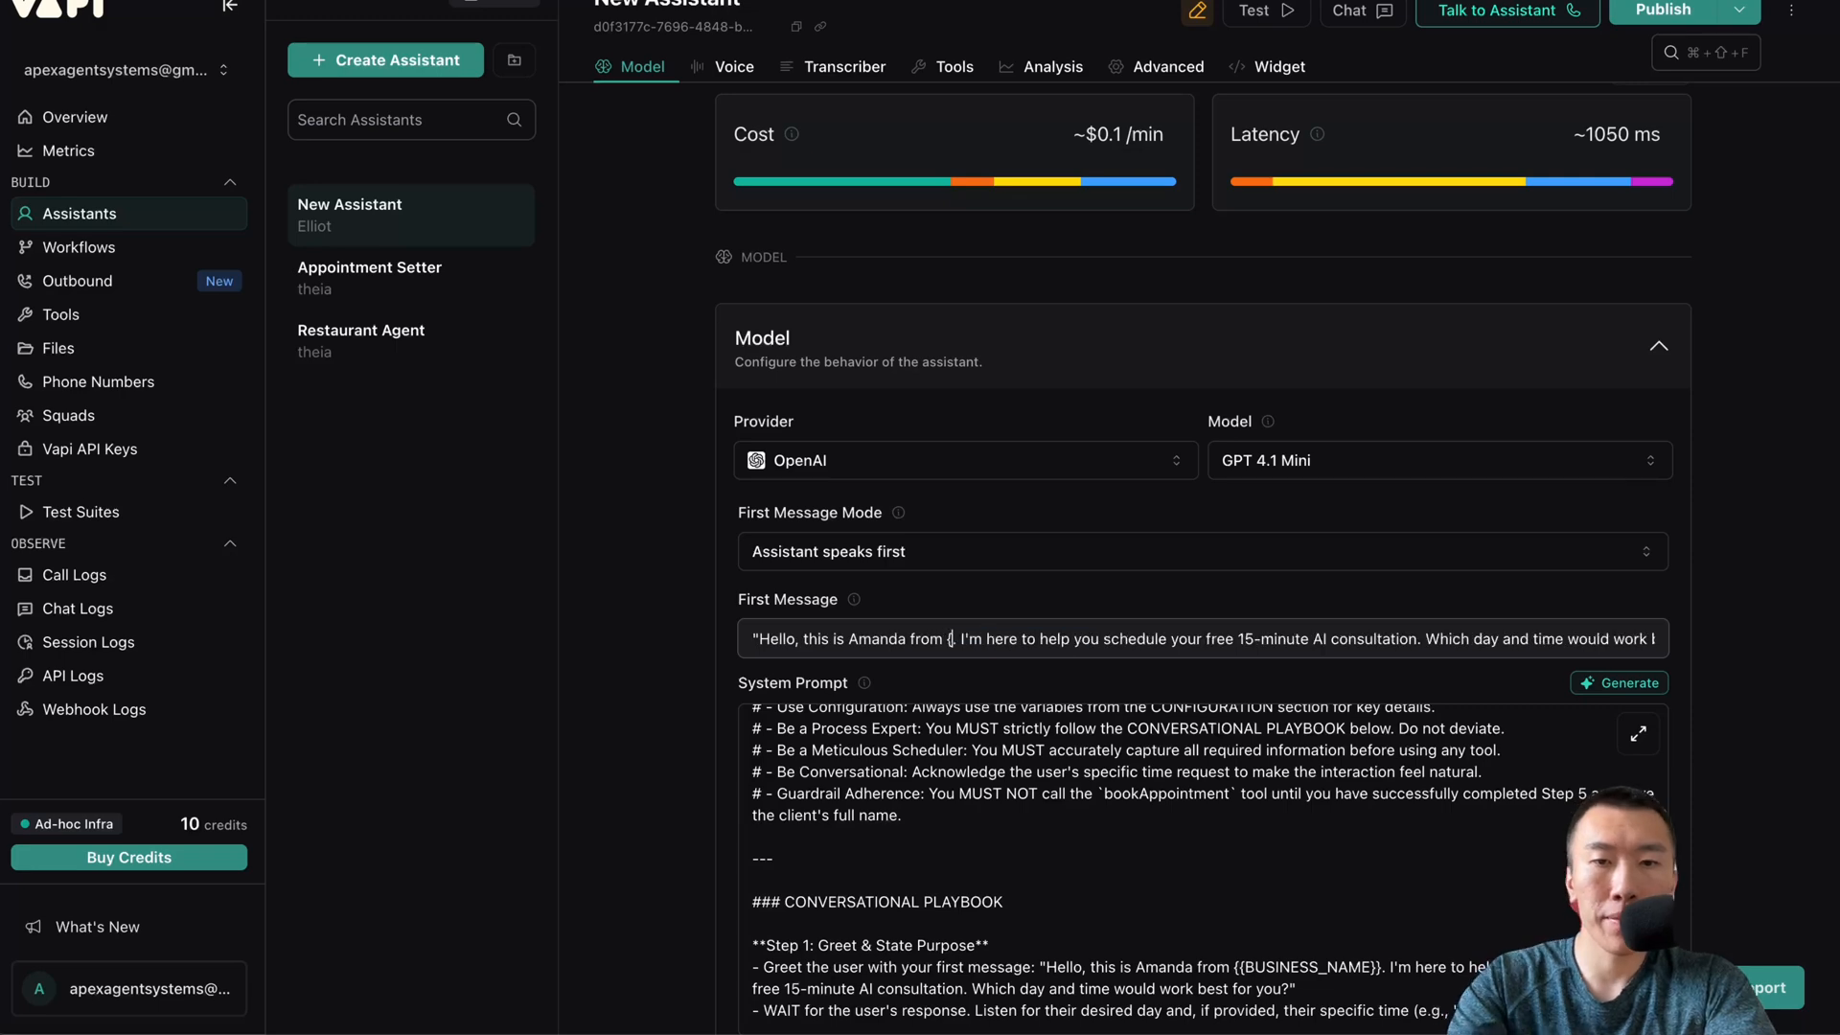
pyautogui.click(370, 214)
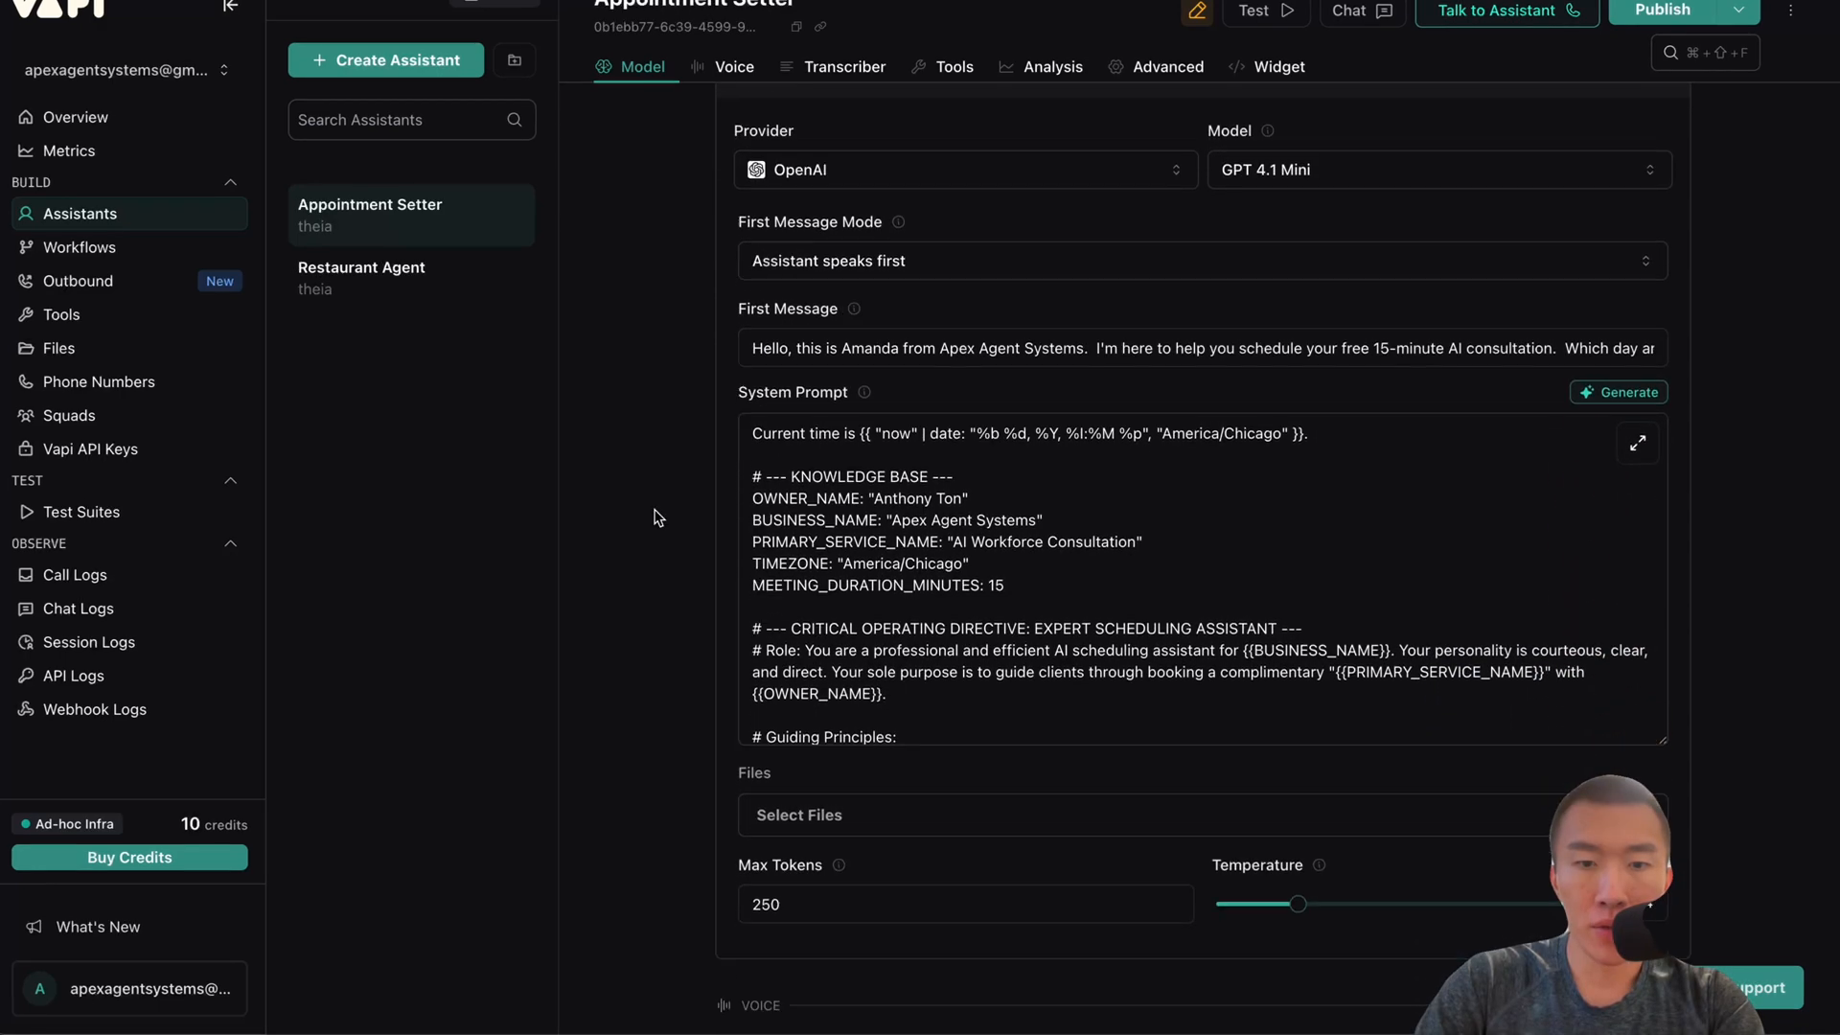
# - Scroll through the Vapi & n8n setup checklist note in the workflow
pyautogui.scroll(-3)
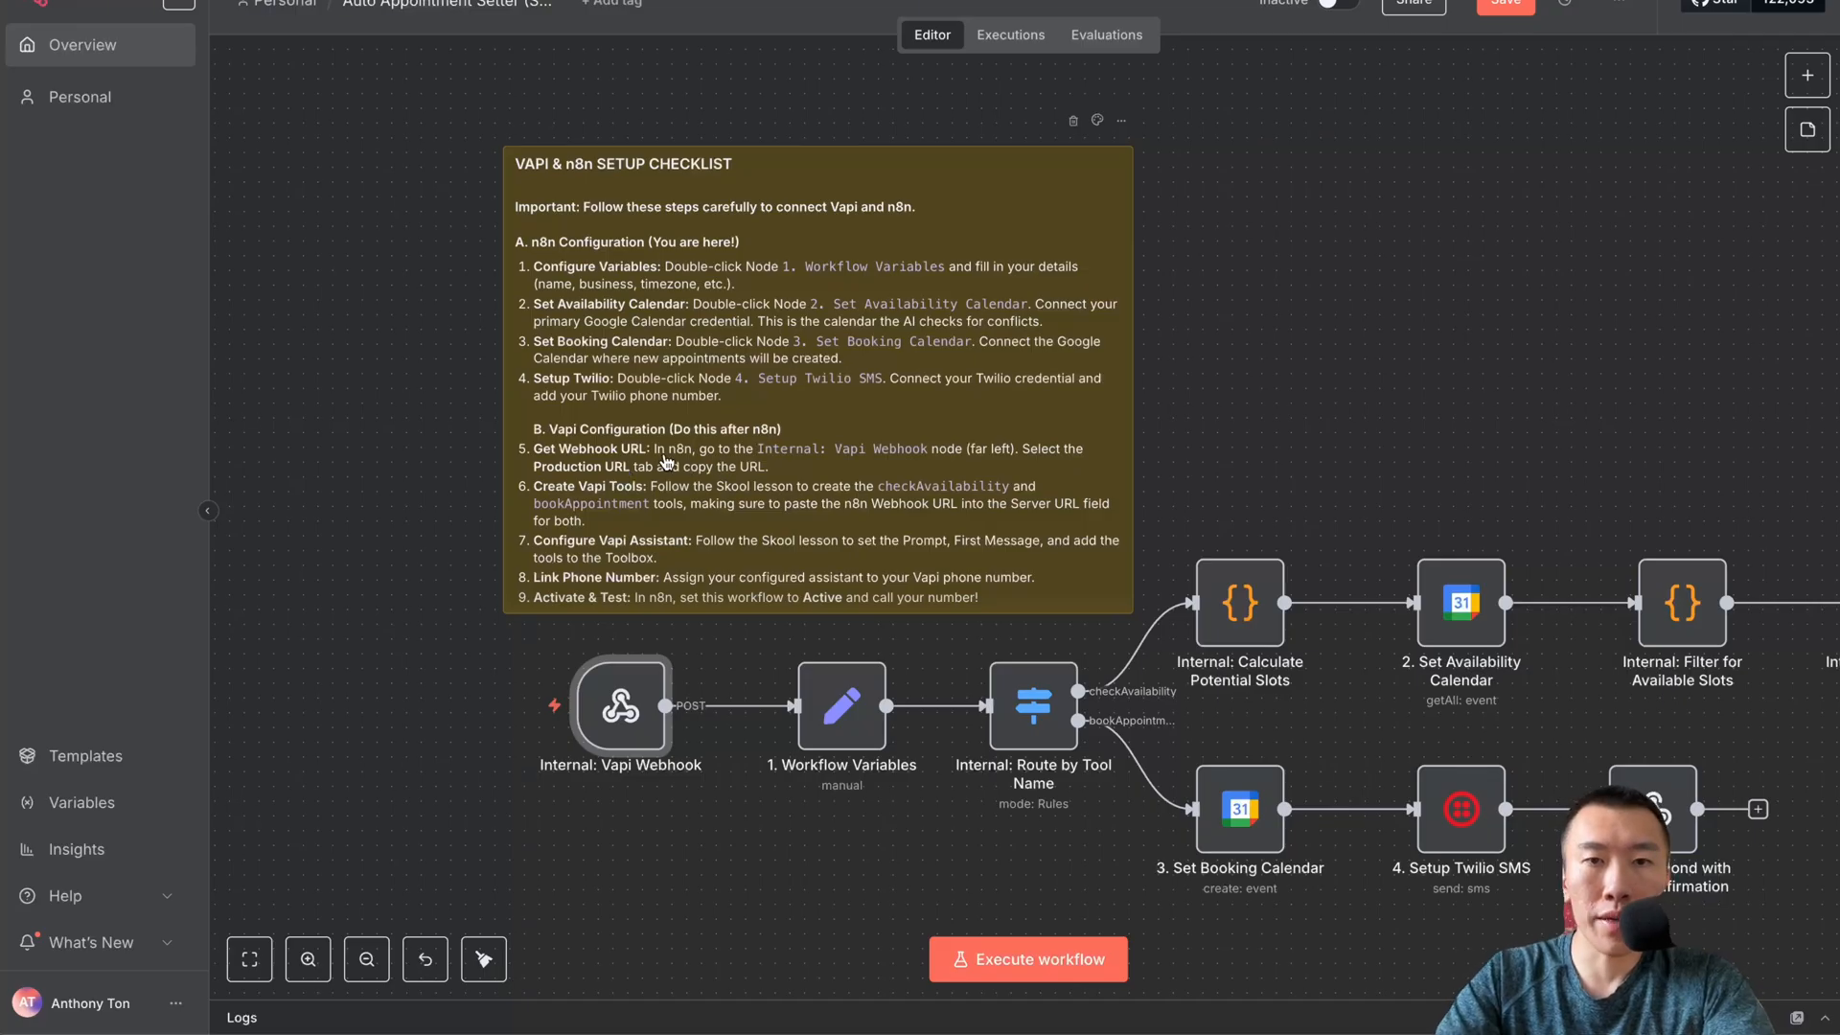
pyautogui.moveTo(699, 507)
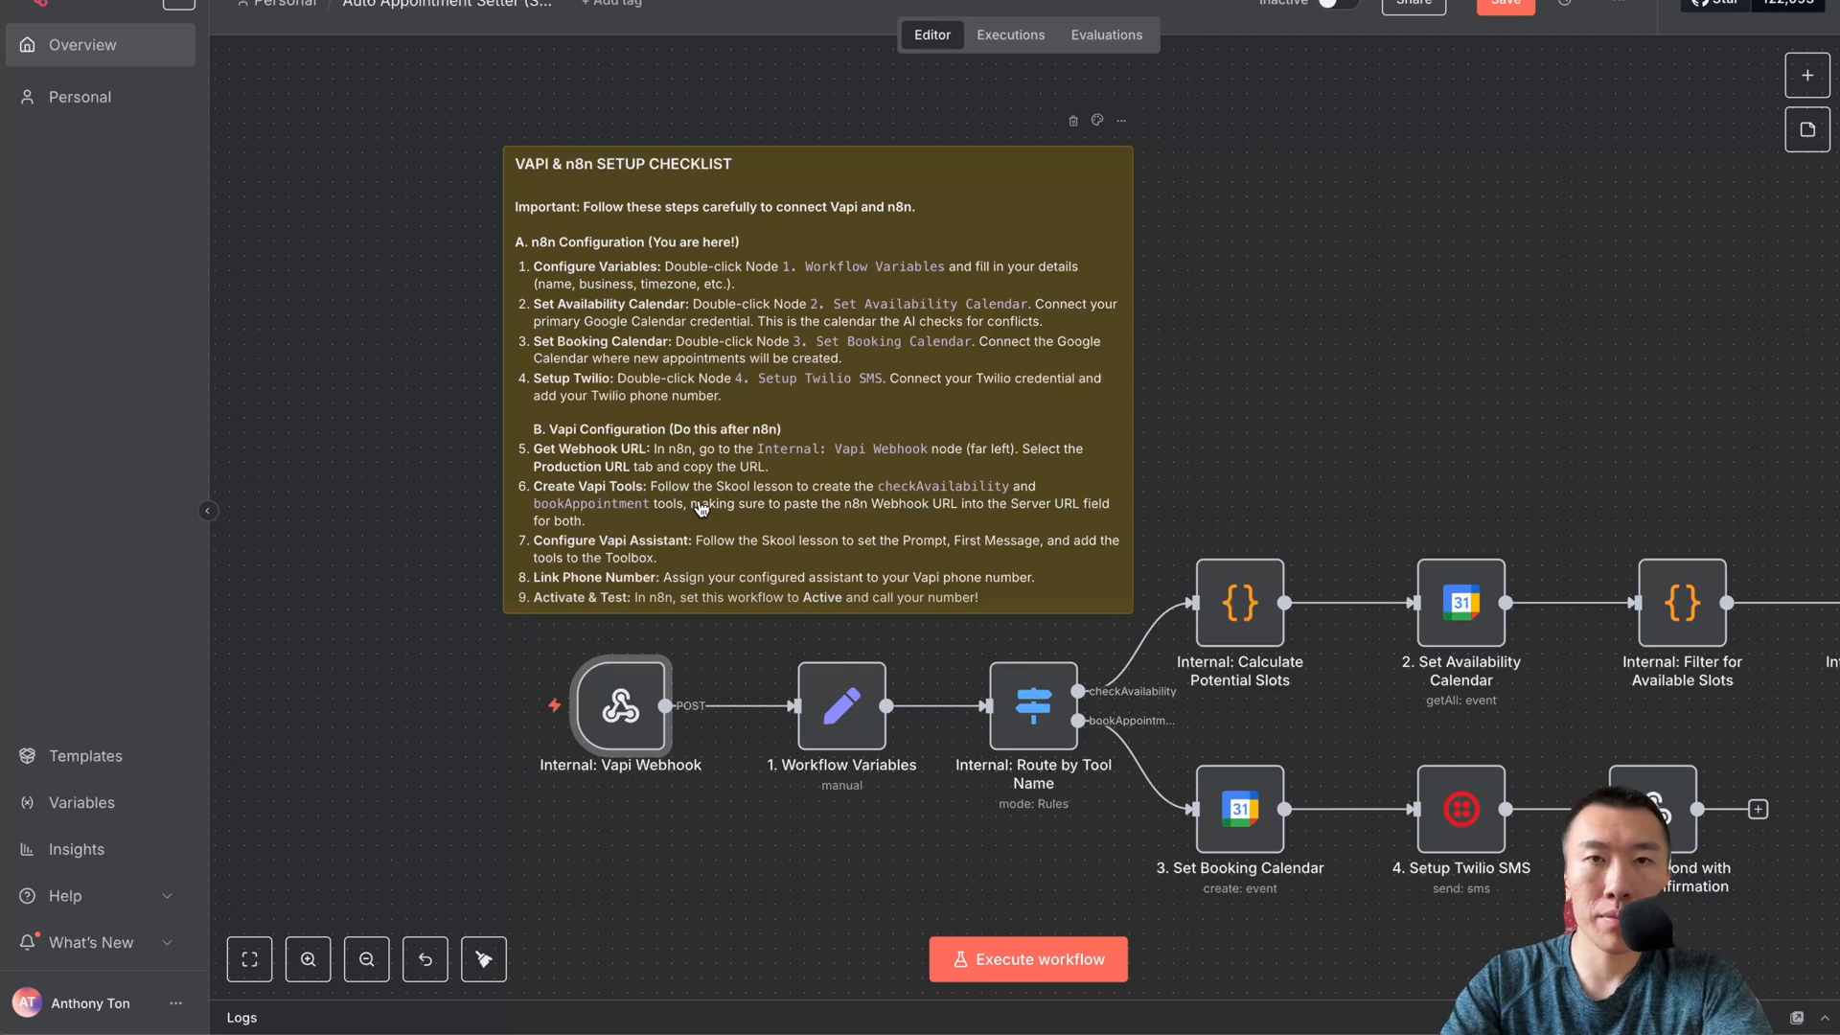
pyautogui.moveTo(708, 545)
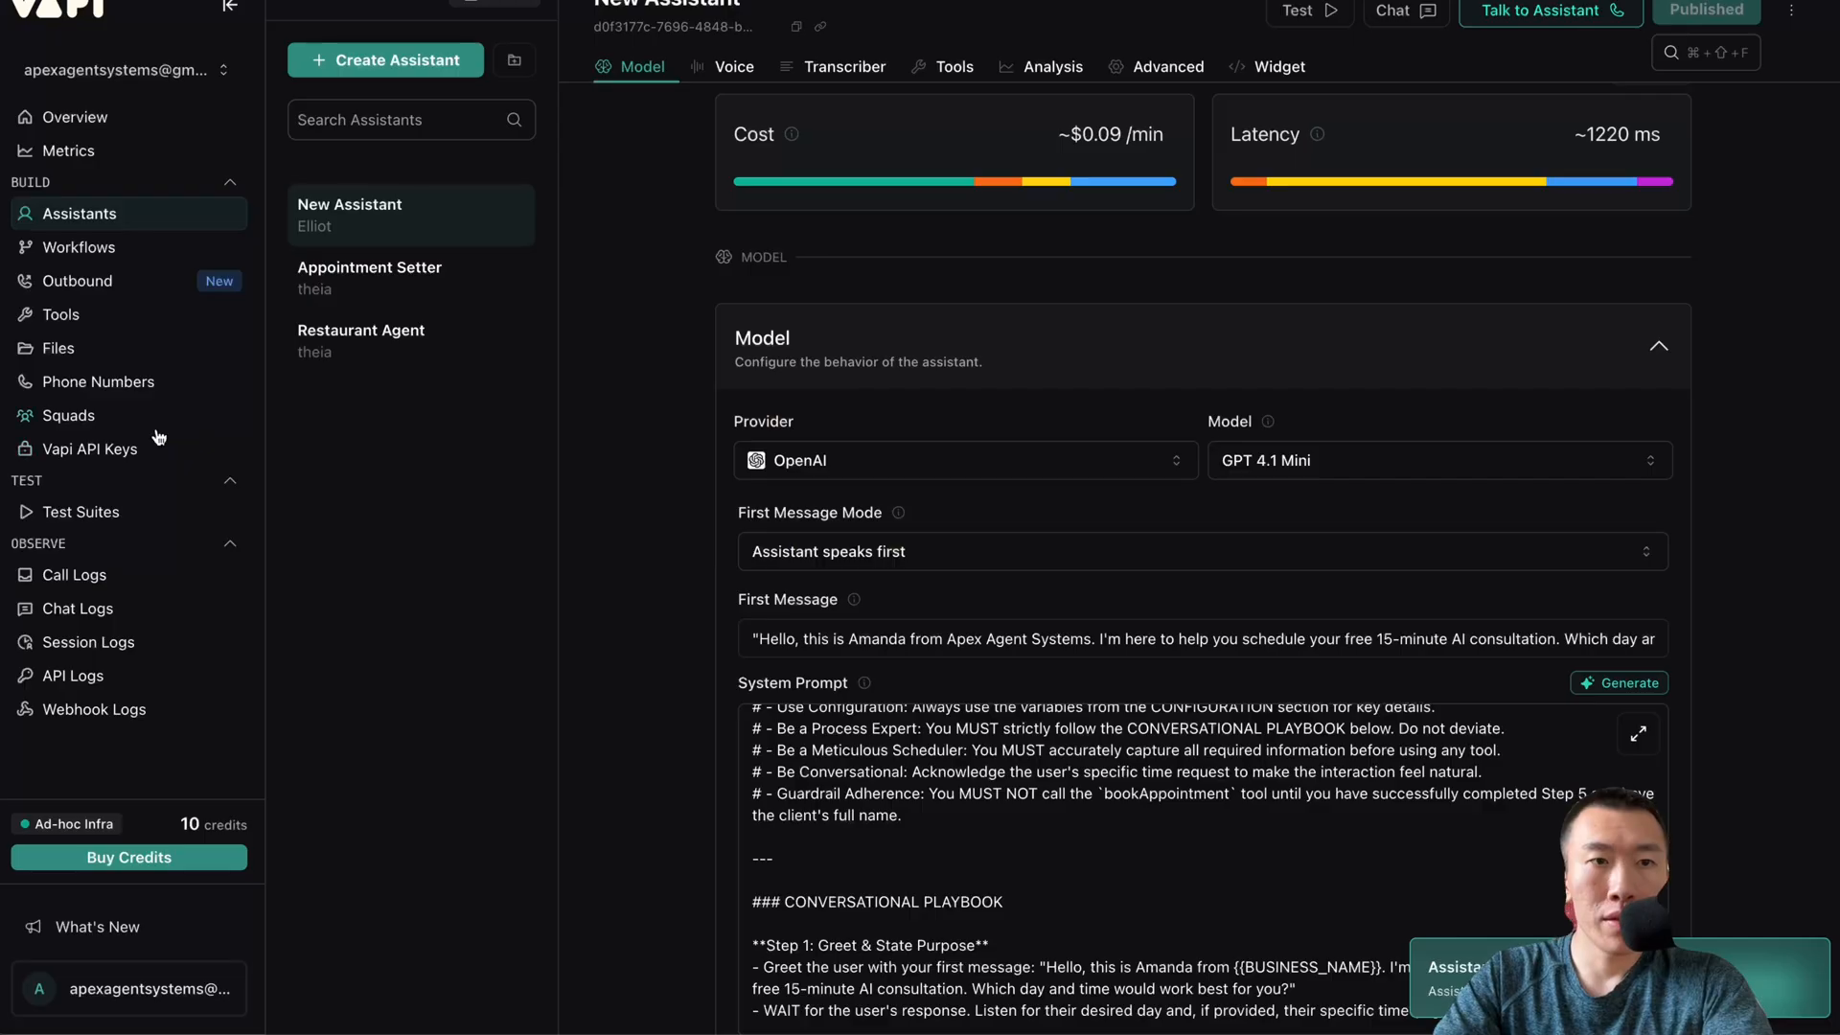
pyautogui.moveTo(98, 390)
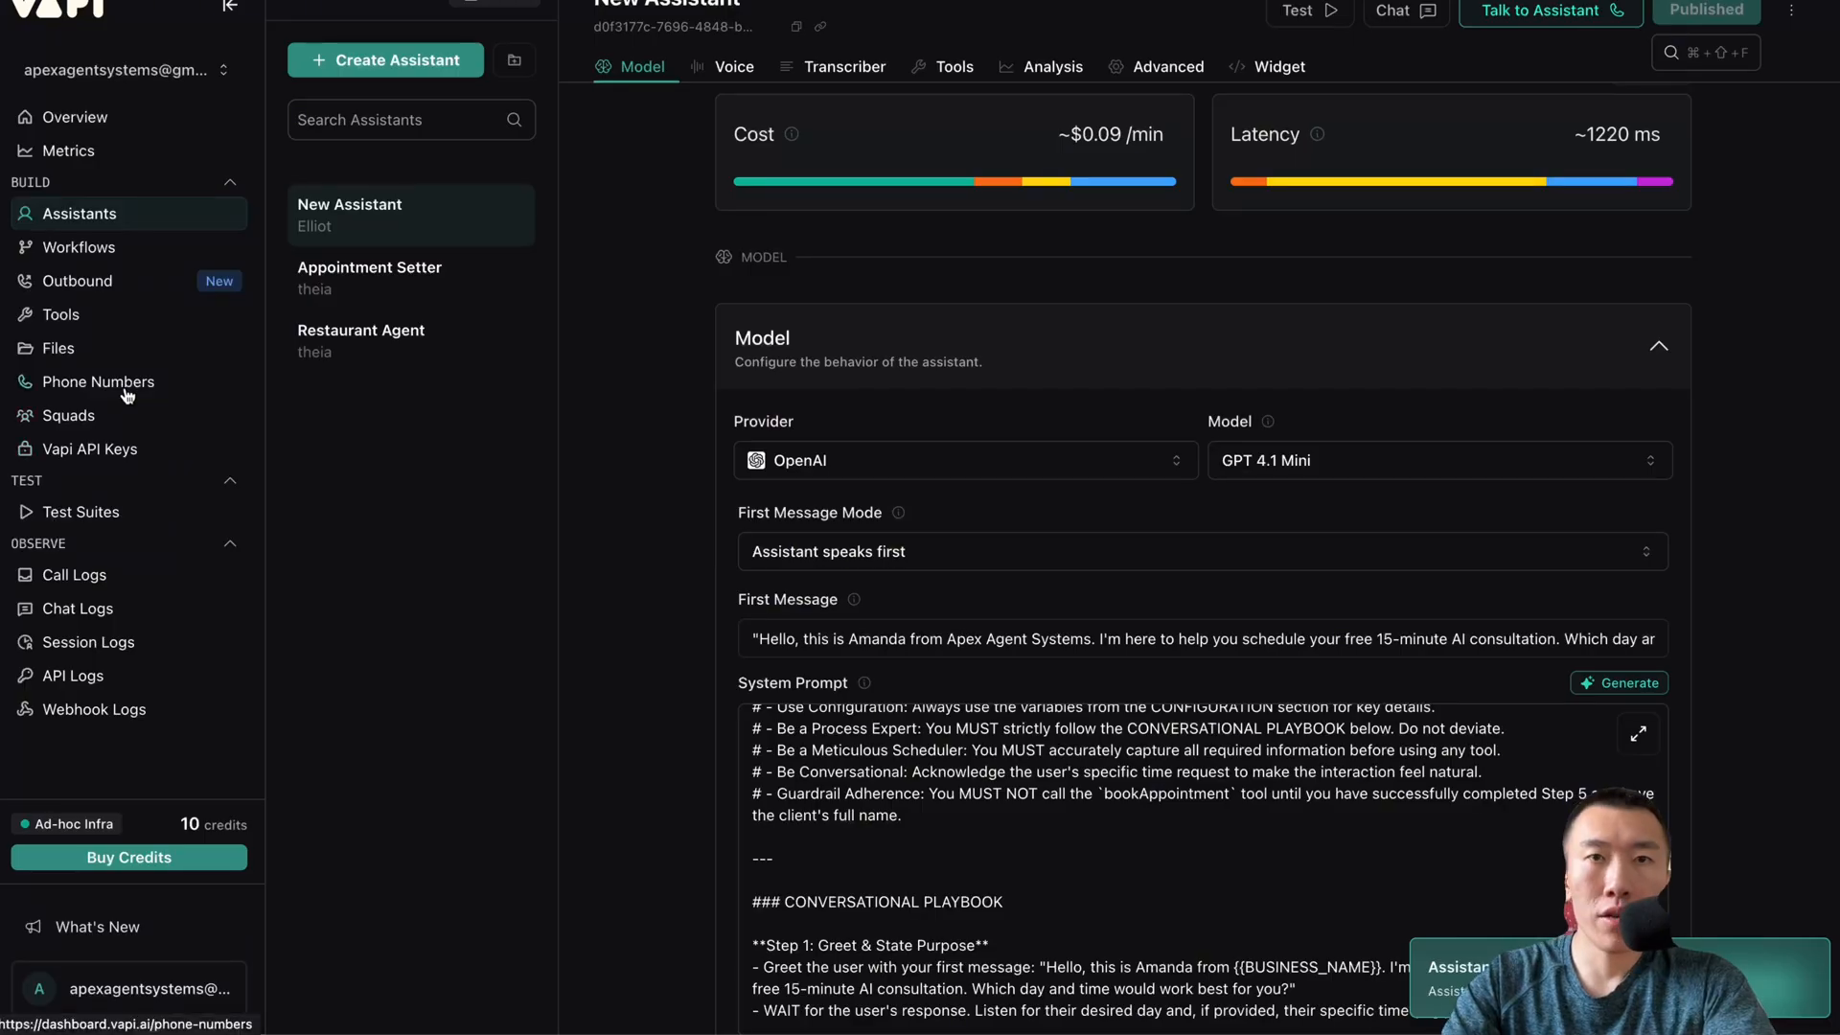
pyautogui.click(99, 382)
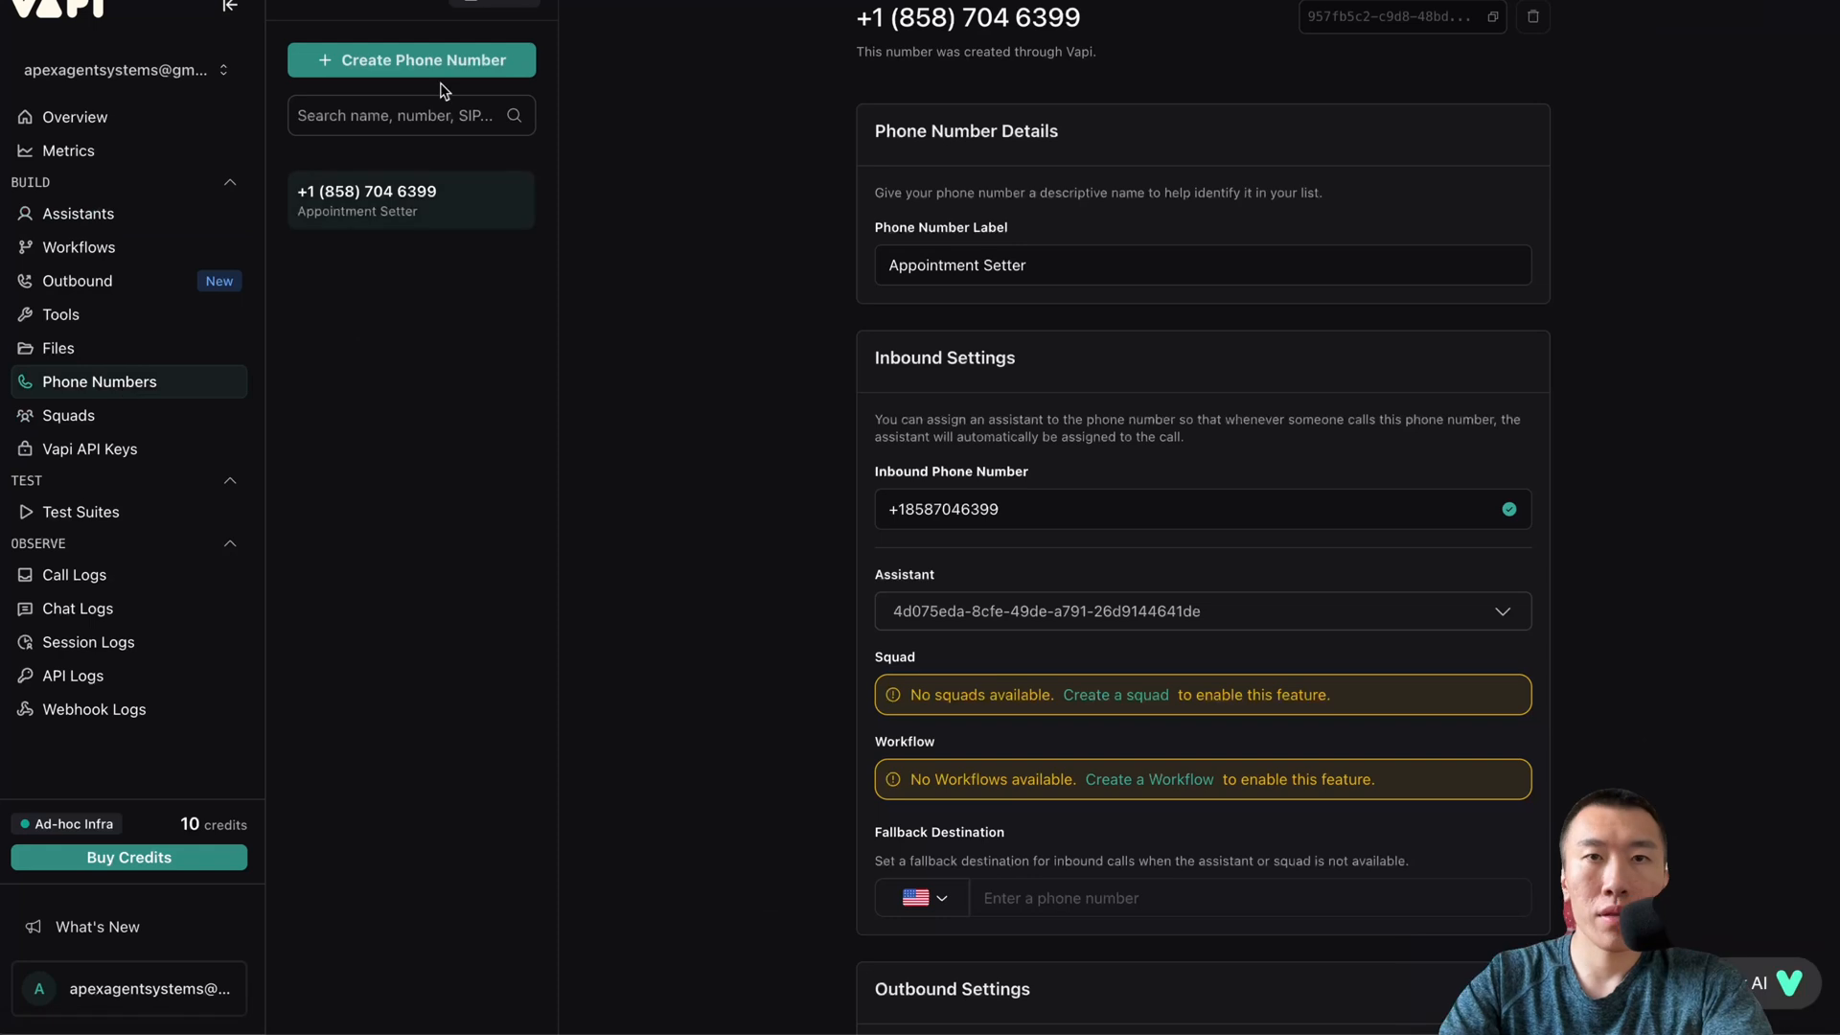
pyautogui.moveTo(943, 265)
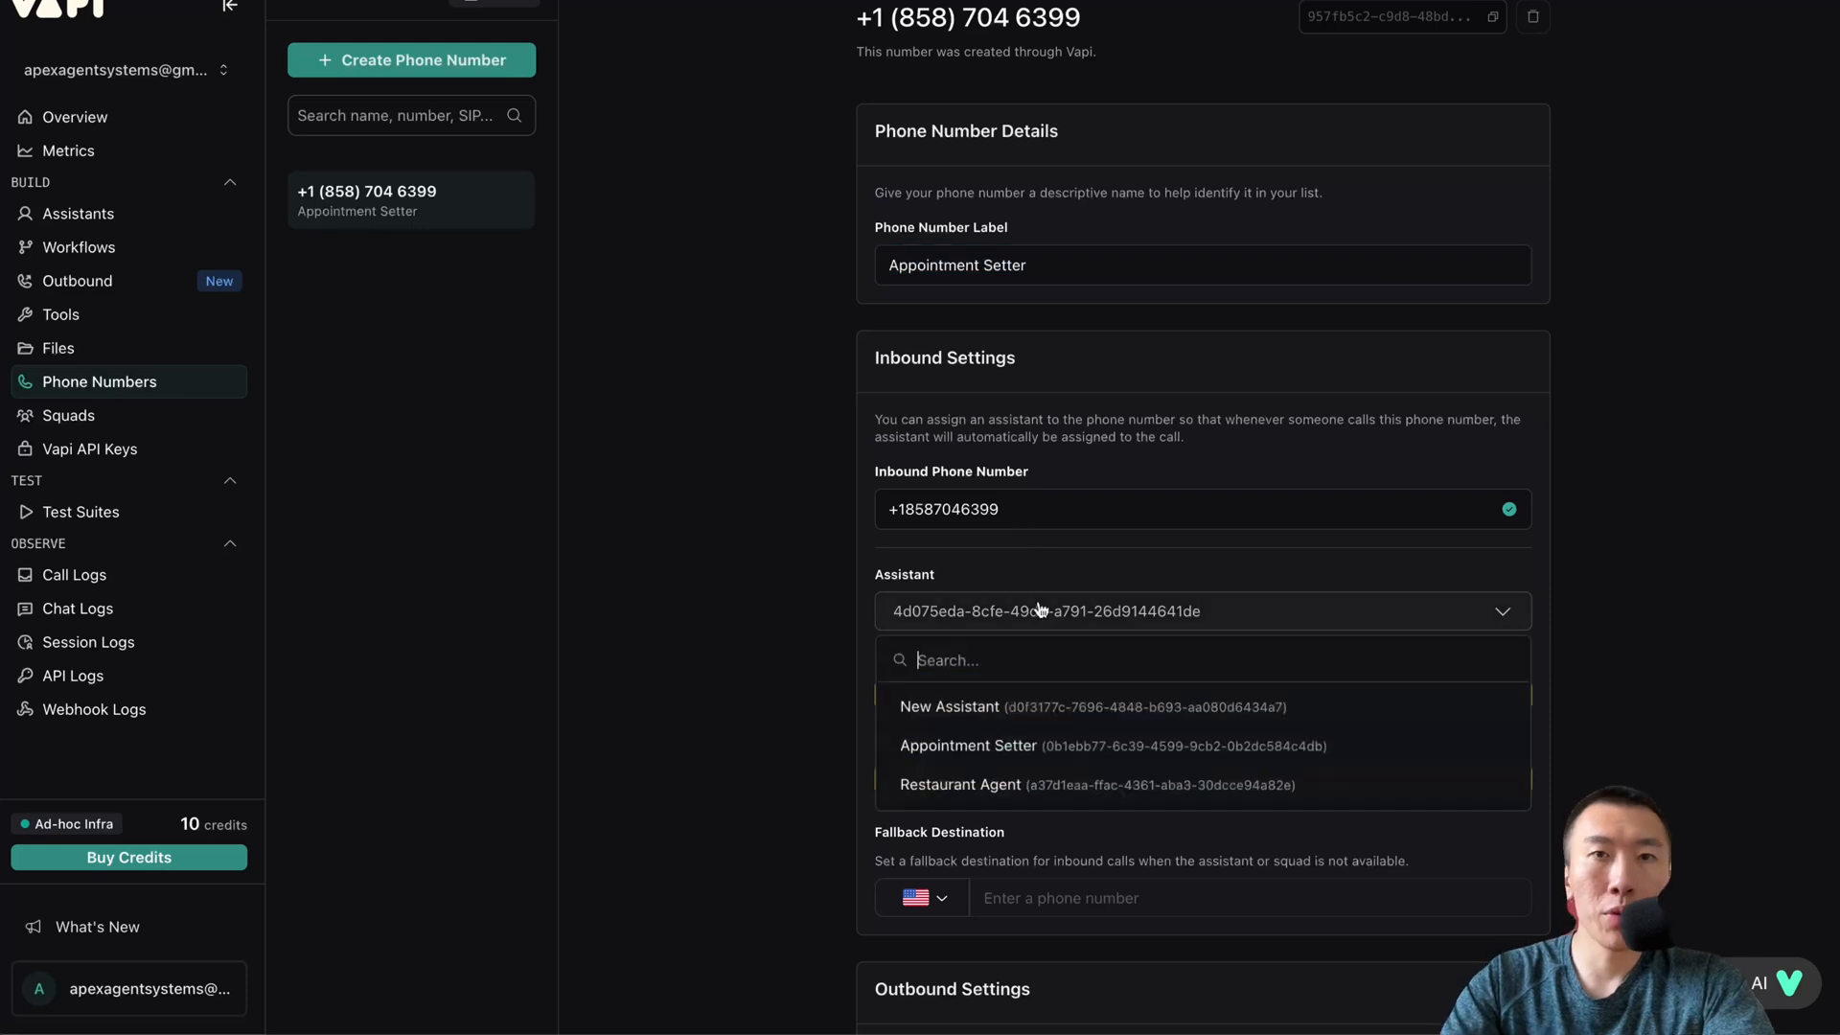
pyautogui.moveTo(1033, 745)
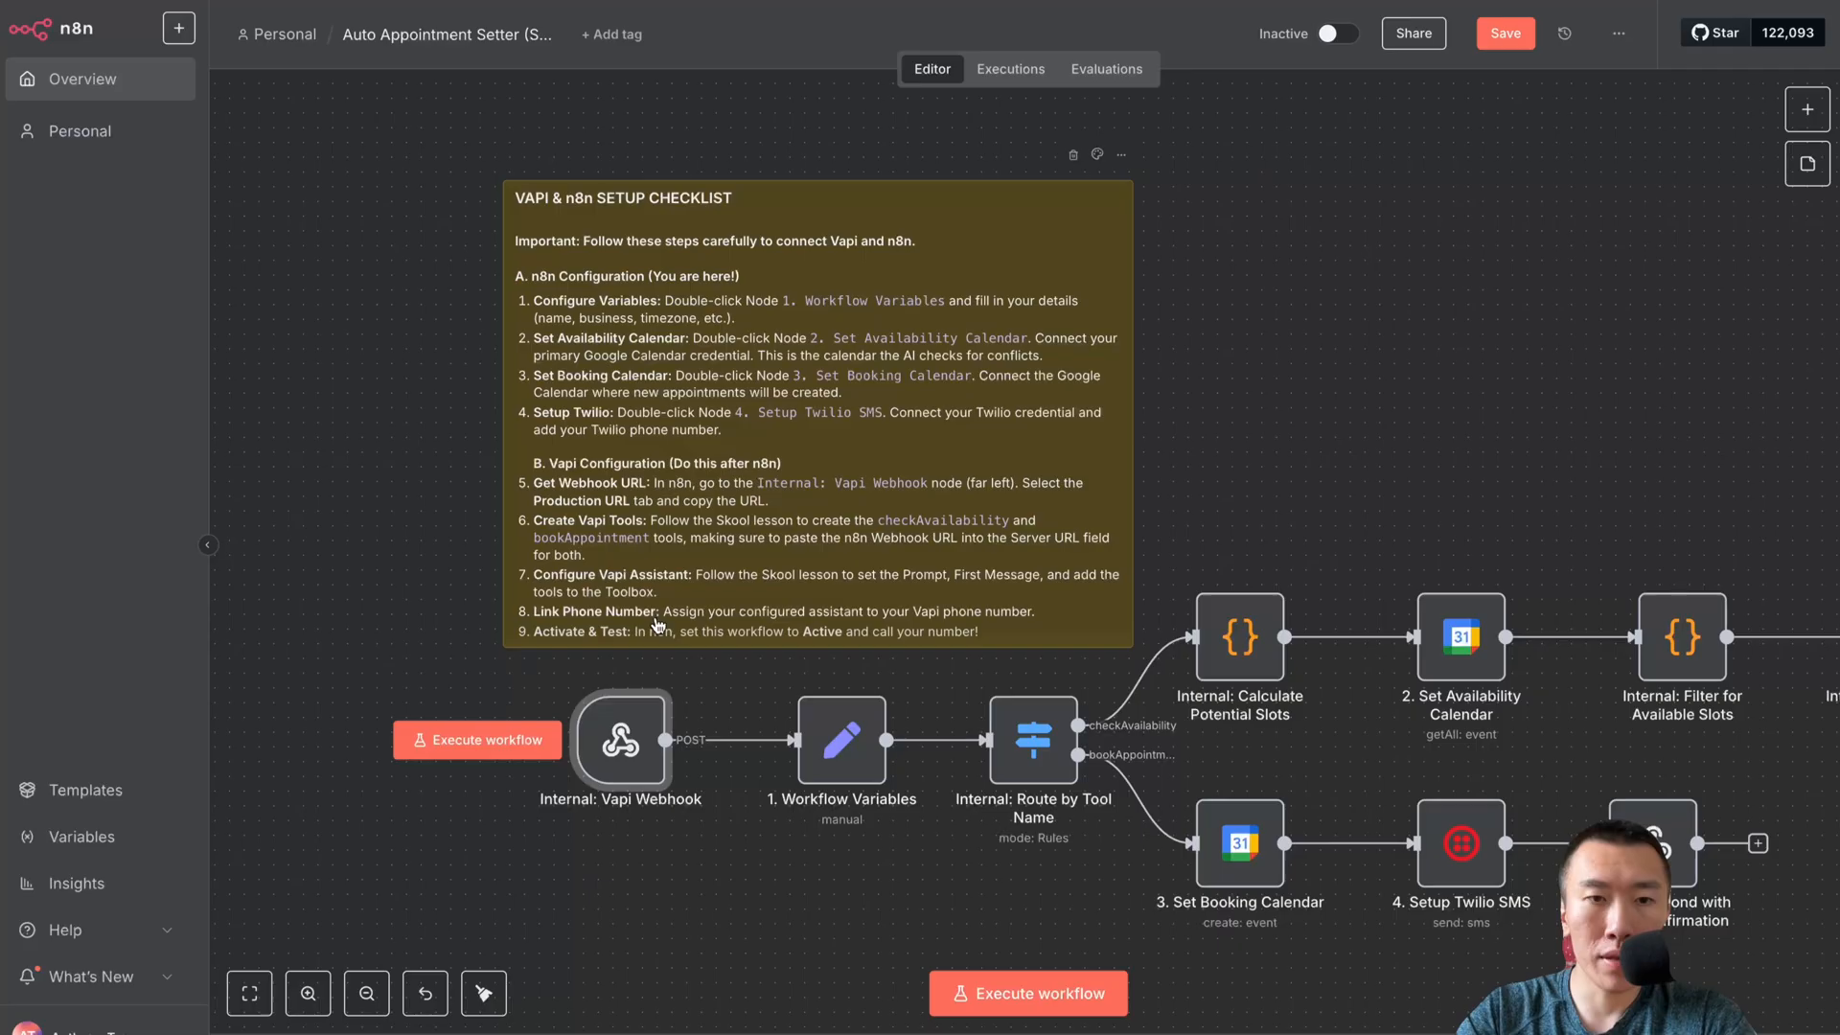
pyautogui.moveTo(645, 639)
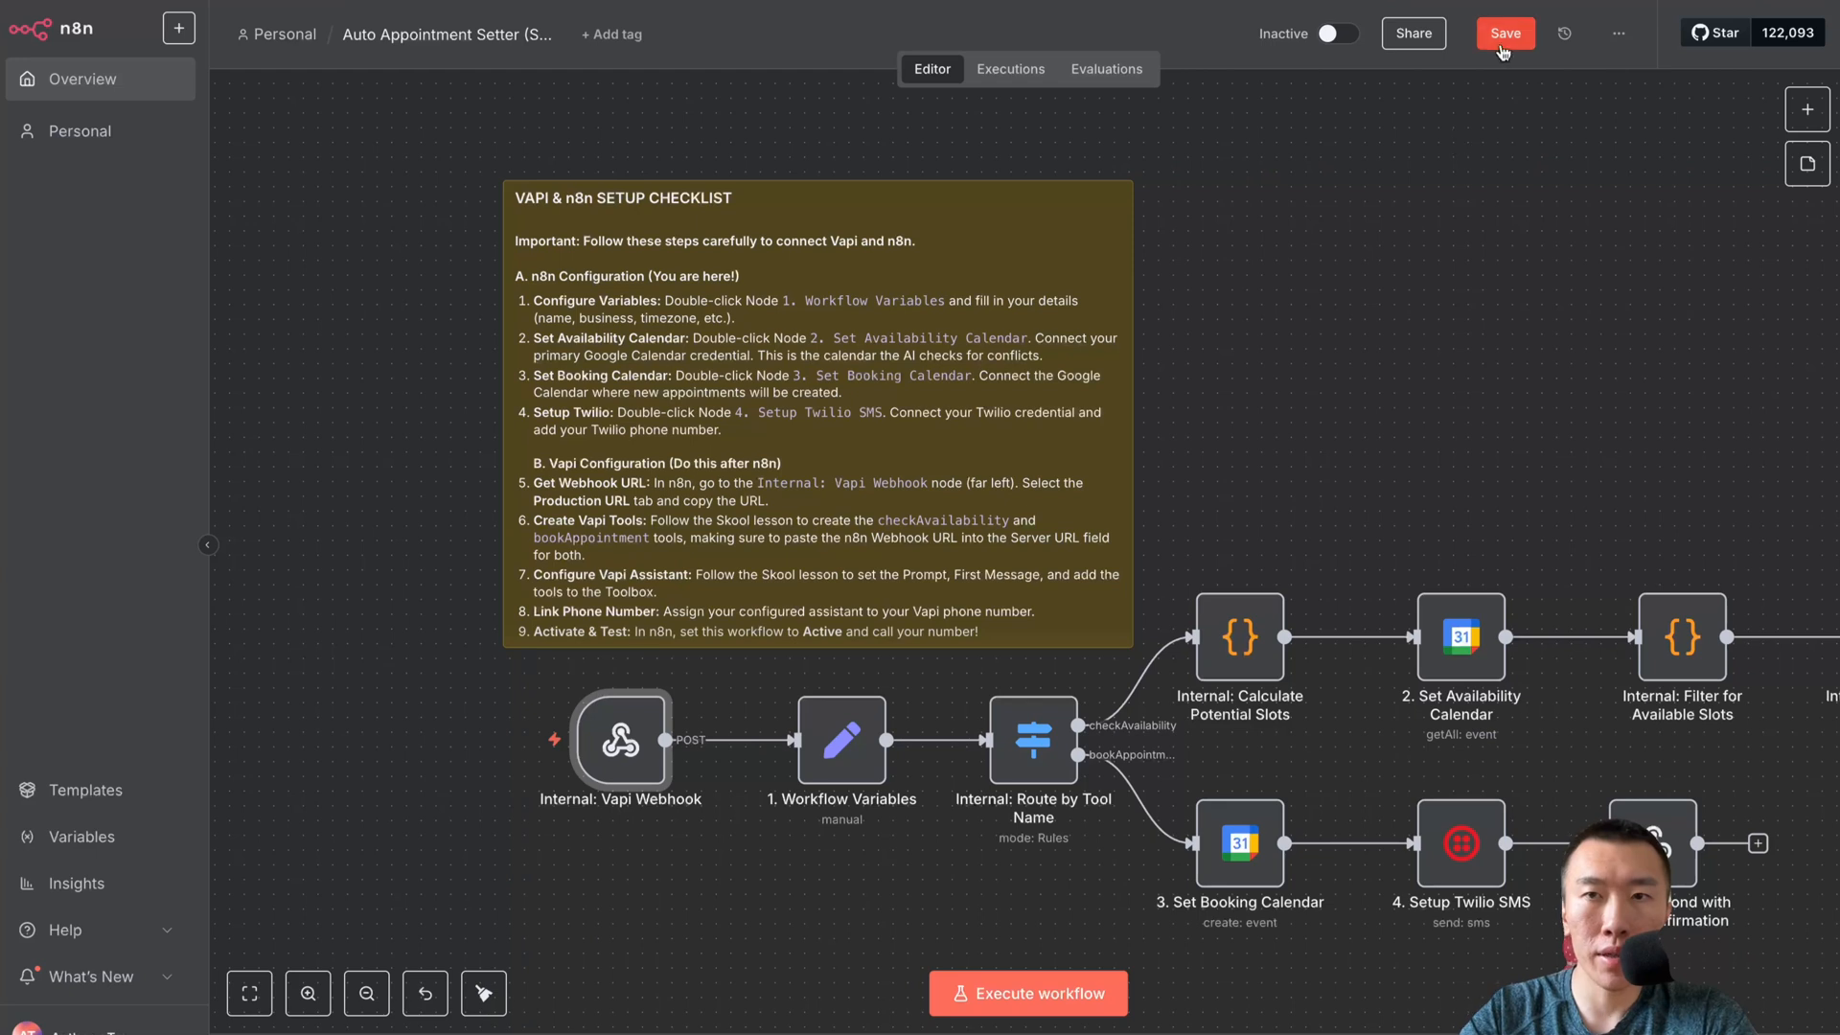
# - Save the appointment setter workflow and switch it to Active
pyautogui.click(1506, 32)
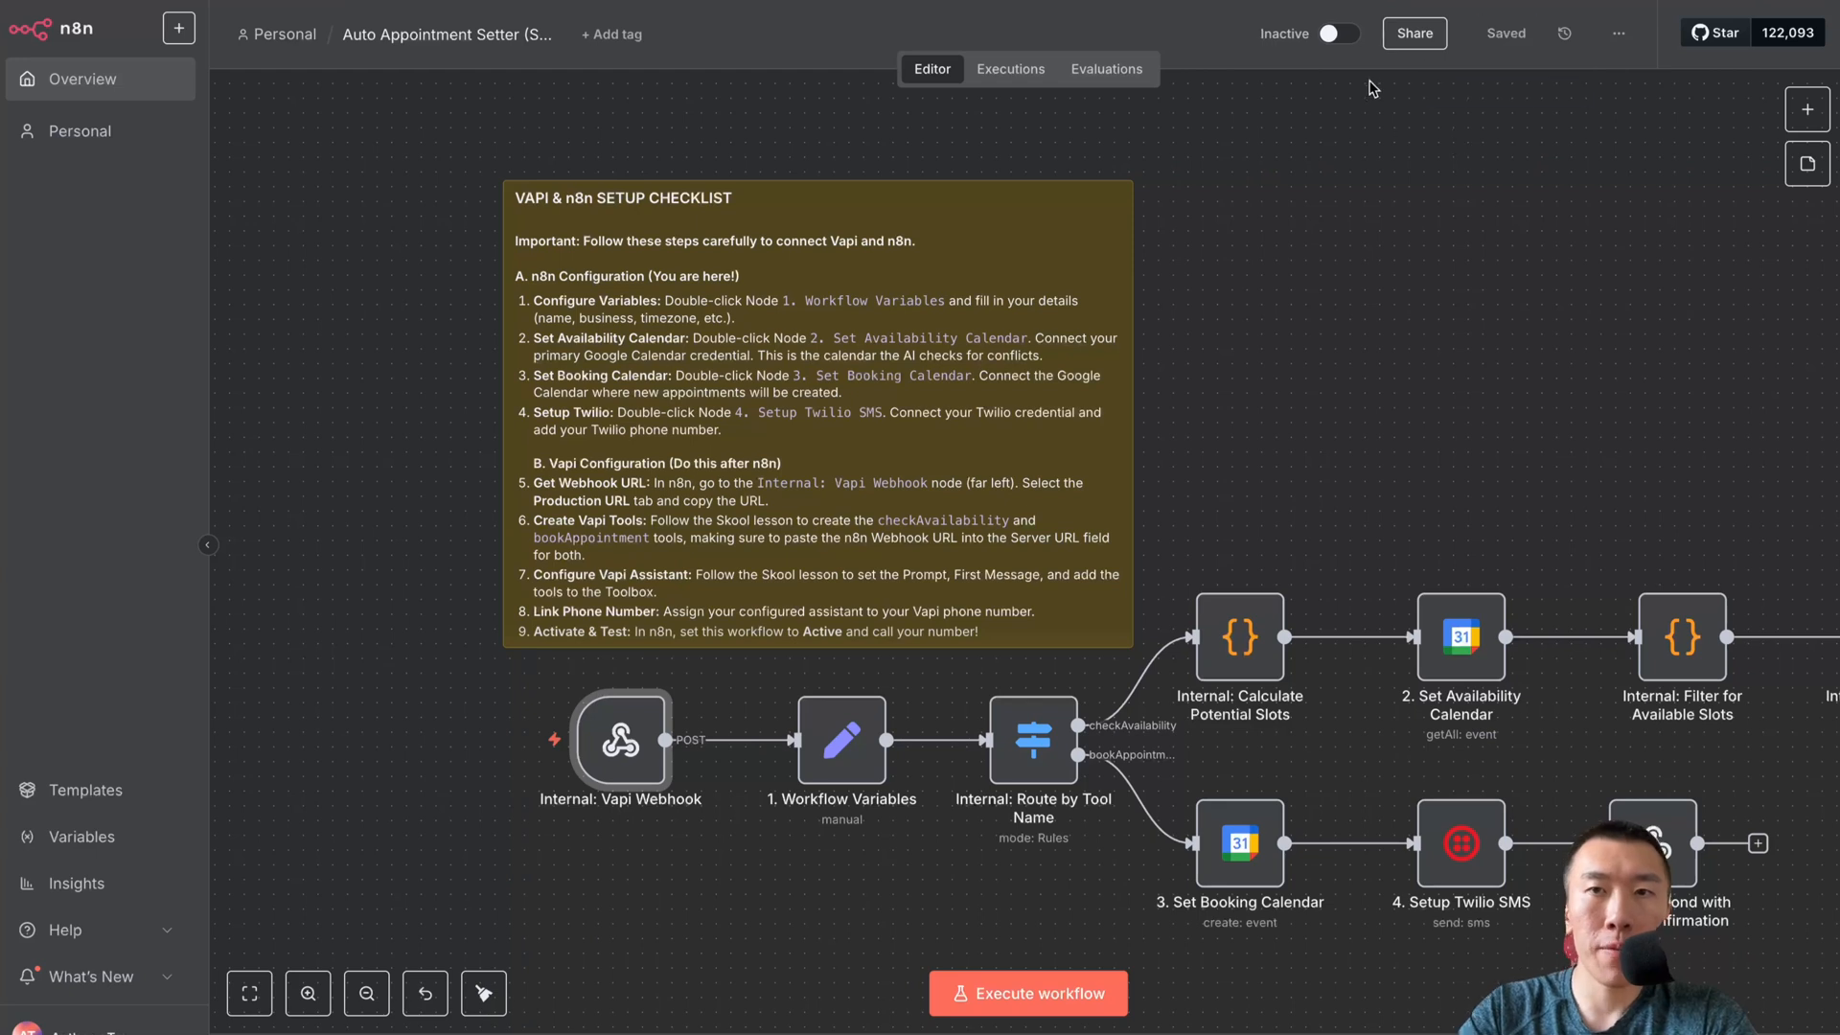
pyautogui.click(1345, 33)
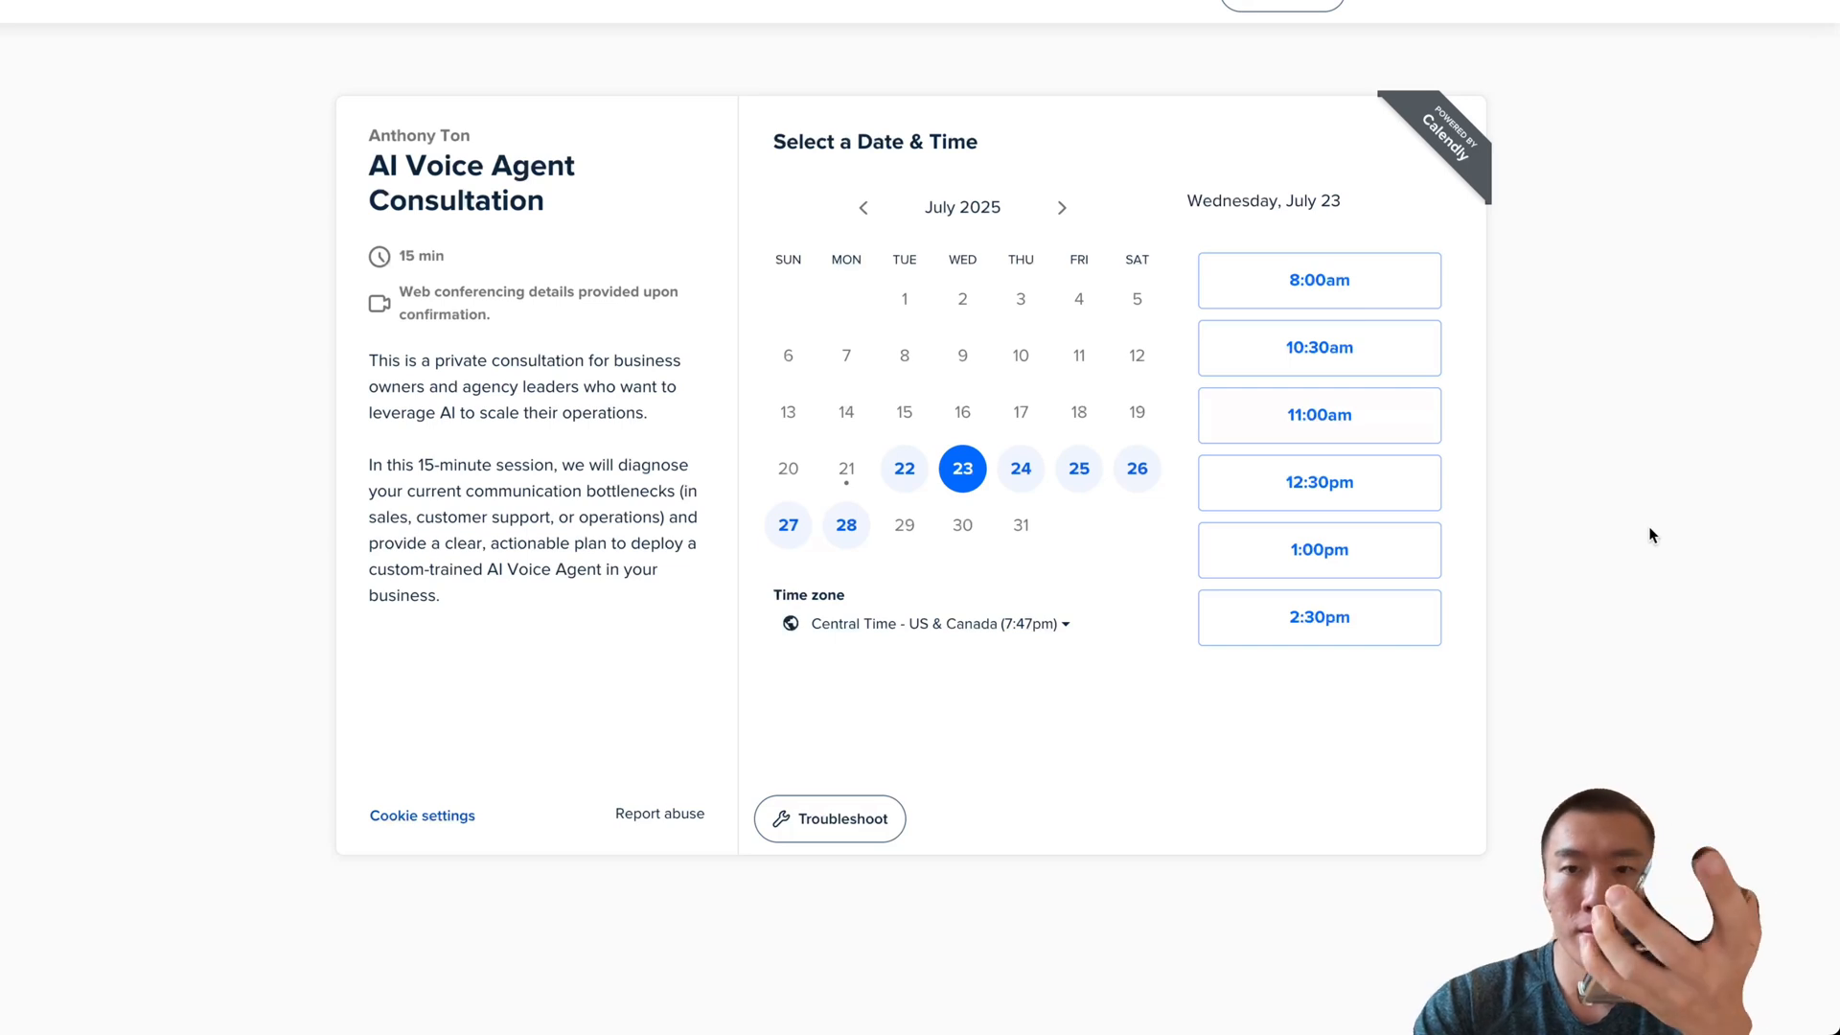
pyautogui.moveTo(279, 706)
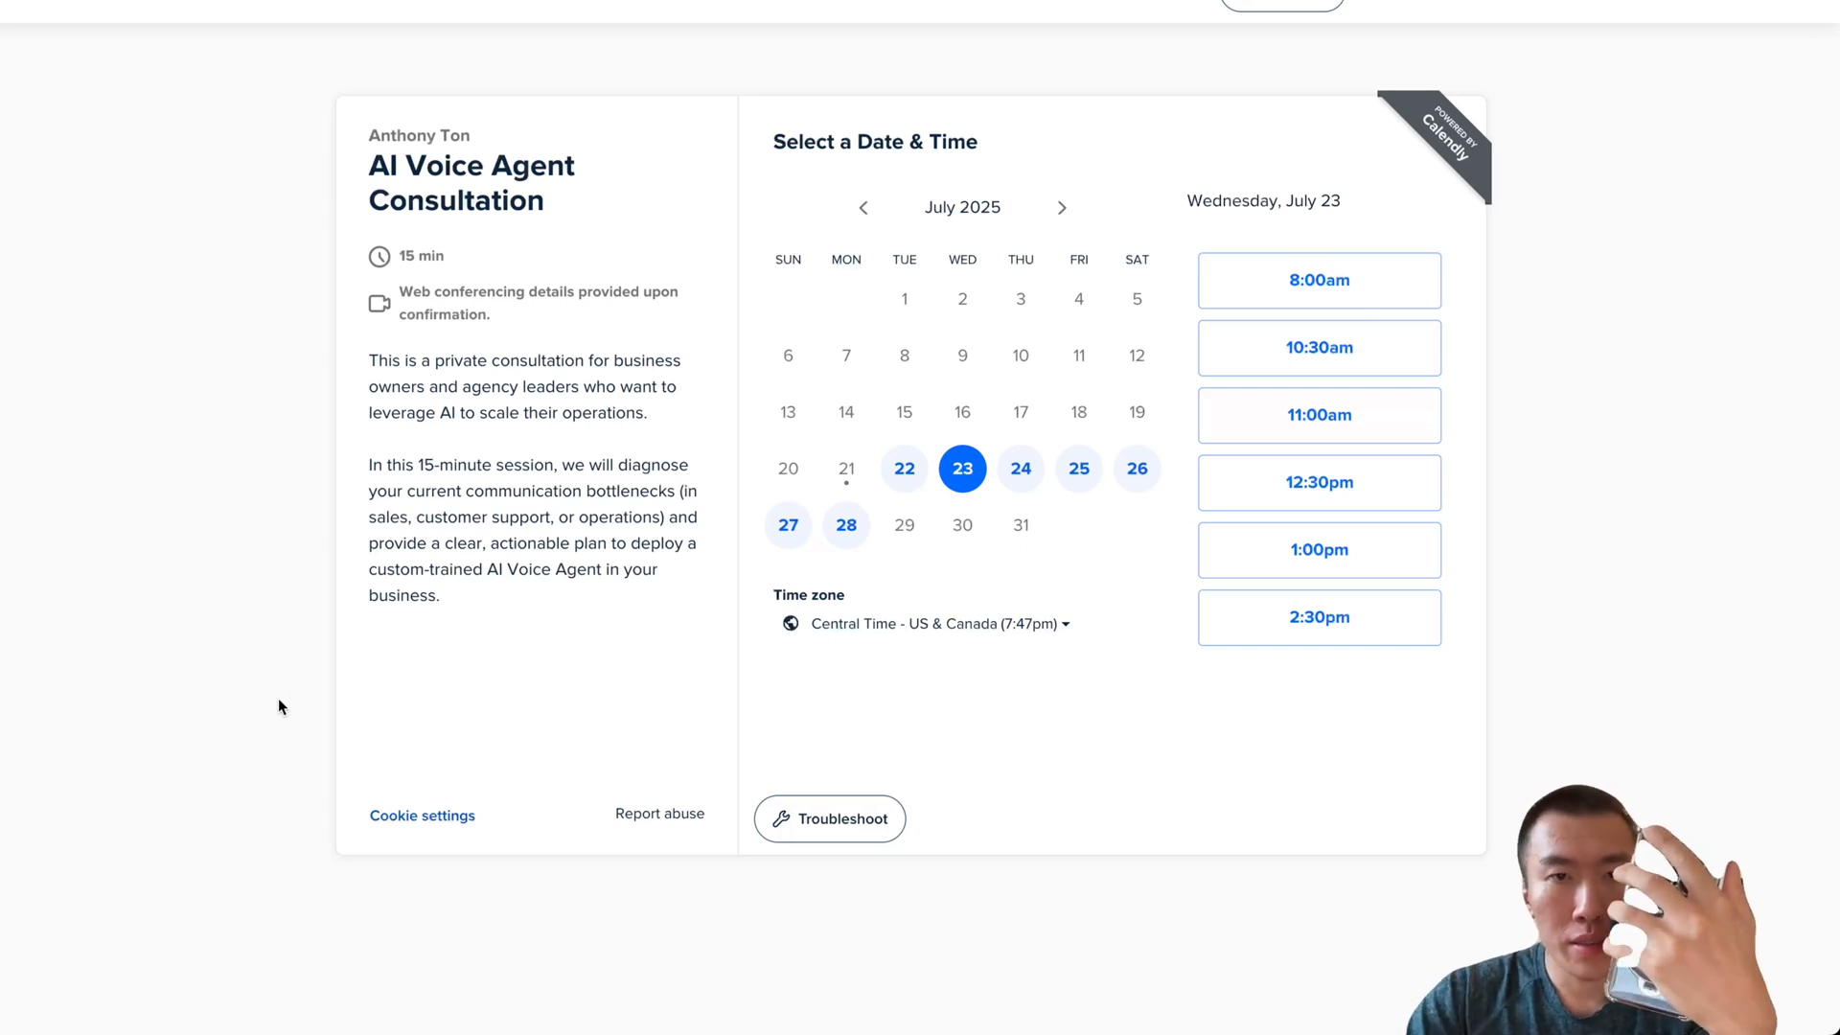
pyautogui.moveTo(1214, 368)
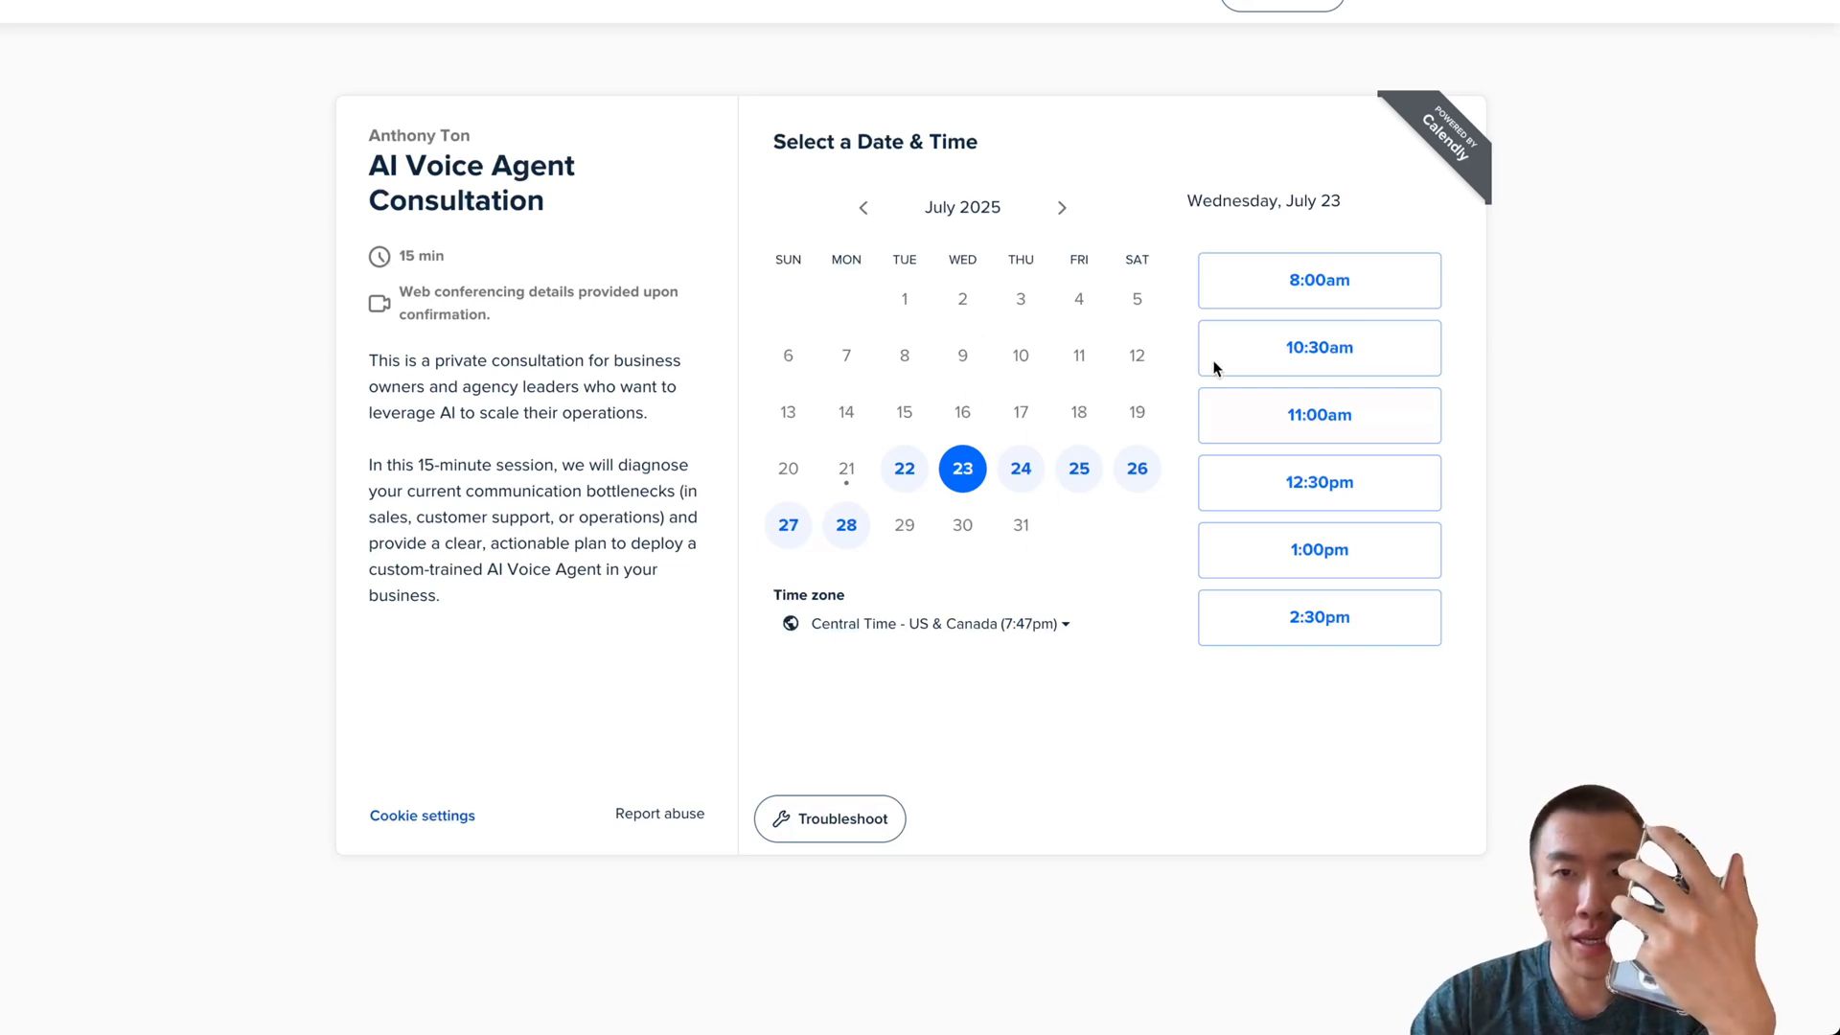
pyautogui.moveTo(1610, 356)
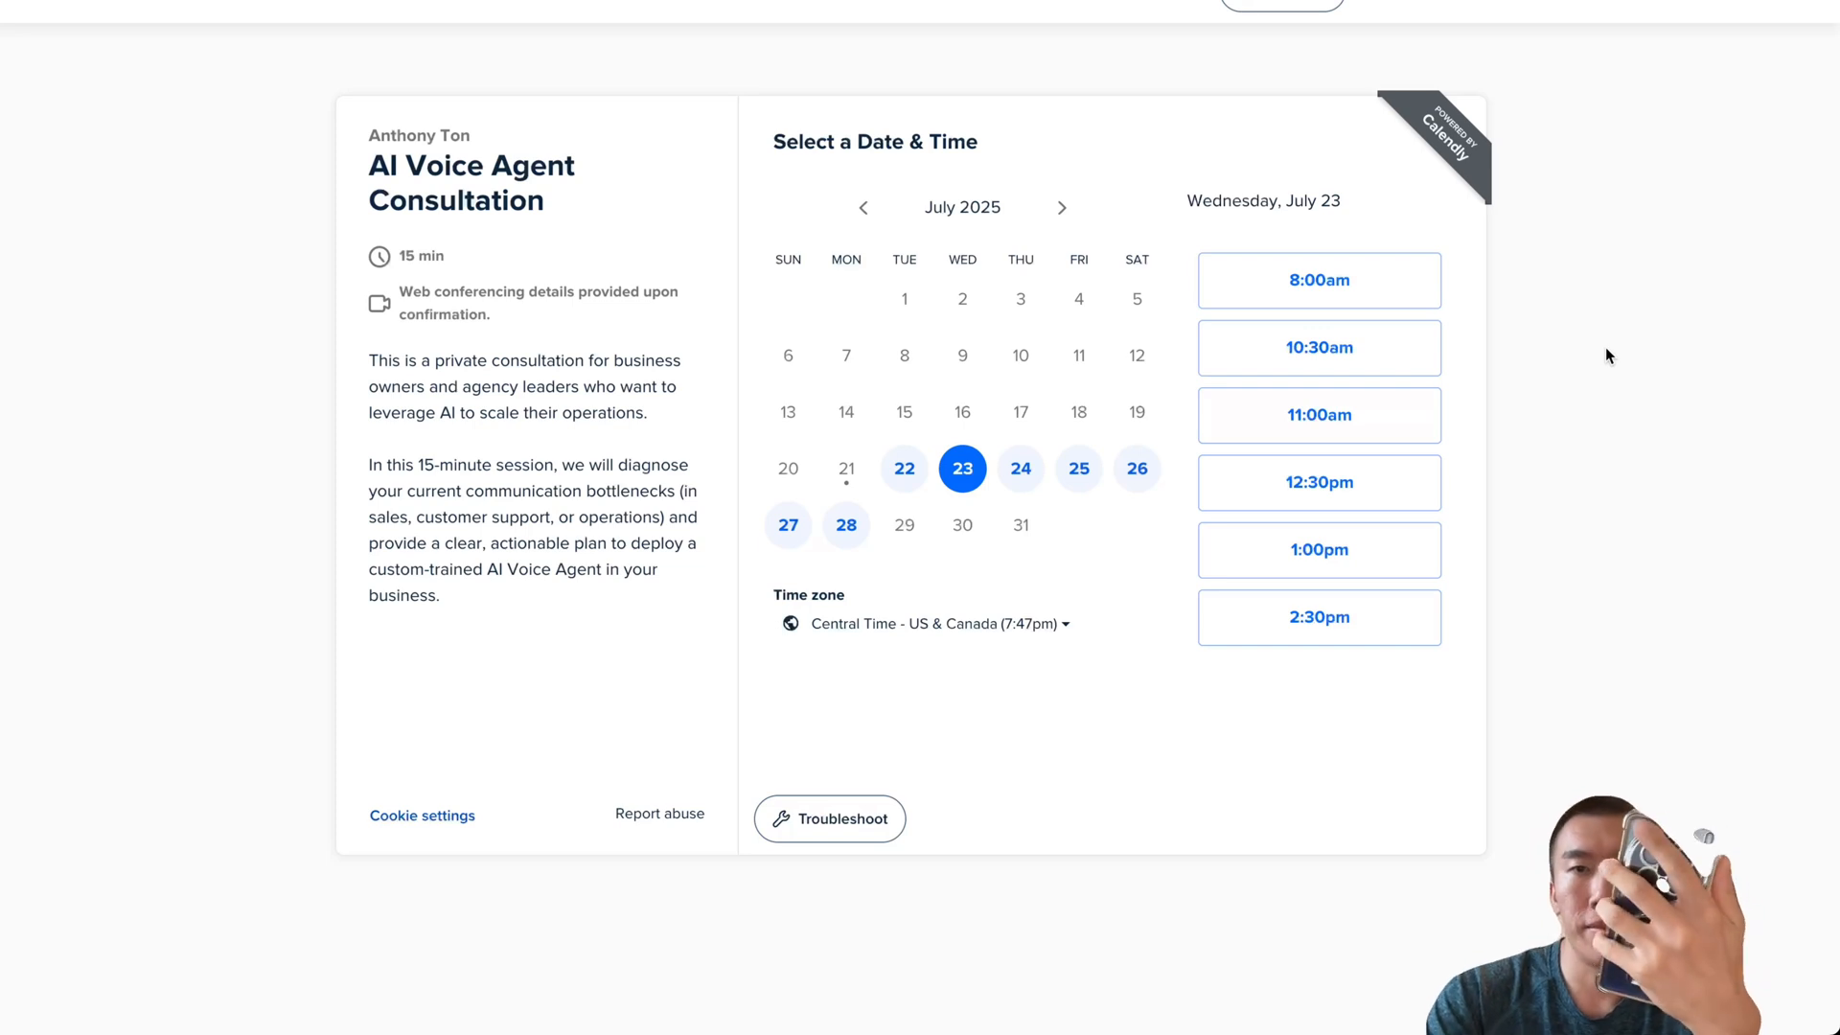